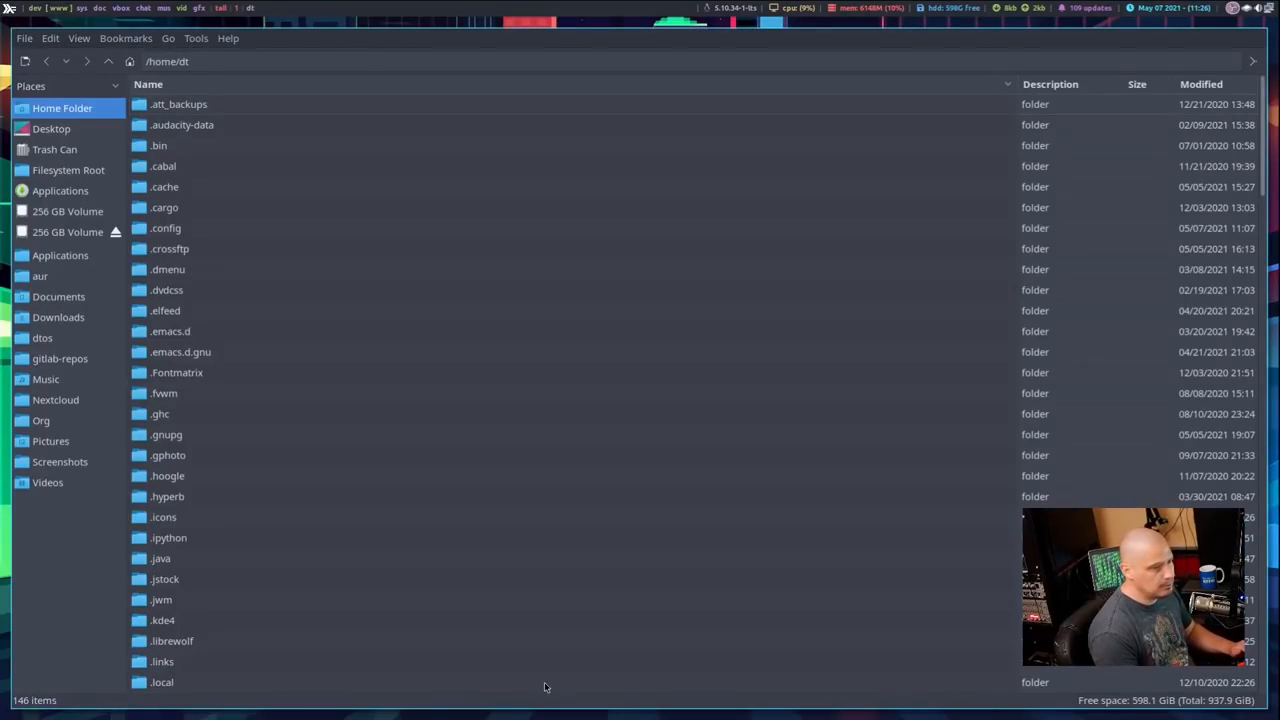
{"action": "mouse_move", "coordinate": [550, 622]}
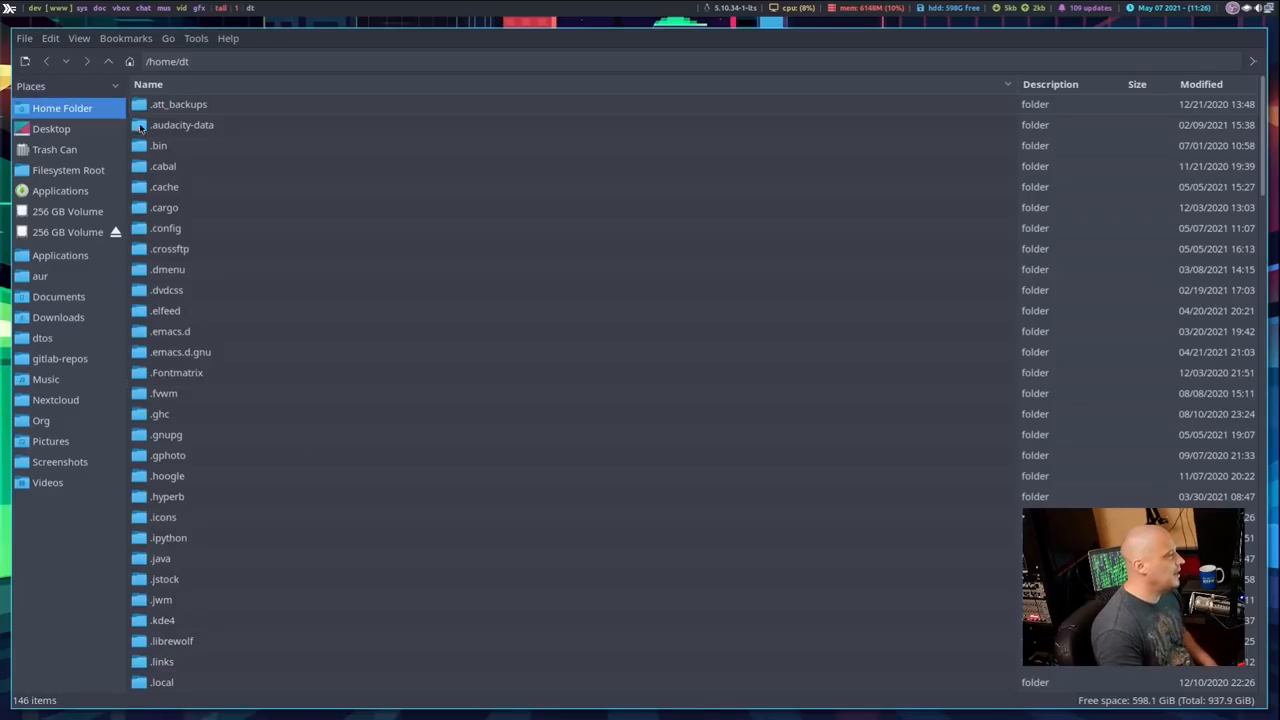
Create a new folder in the home directory named st-distrotube.AppDir.
{"action": "left_click", "coordinate": [24, 38]}
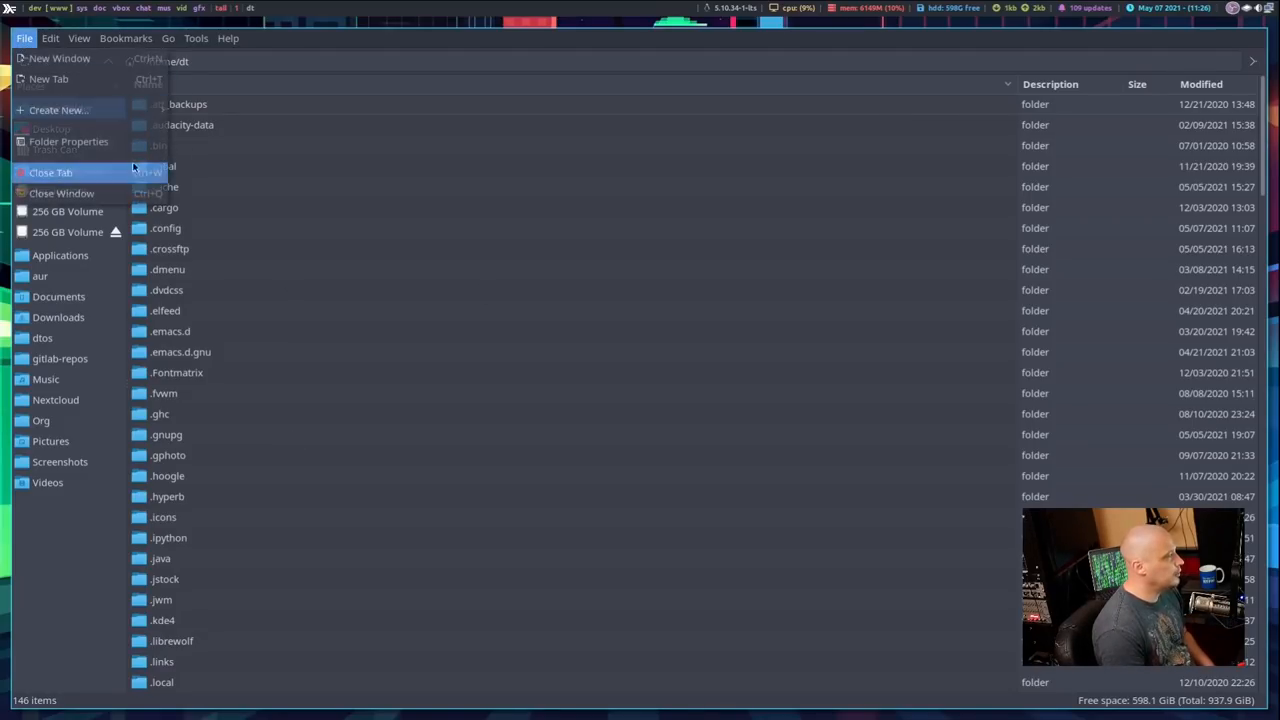
{"action": "left_click", "coordinate": [57, 110]}
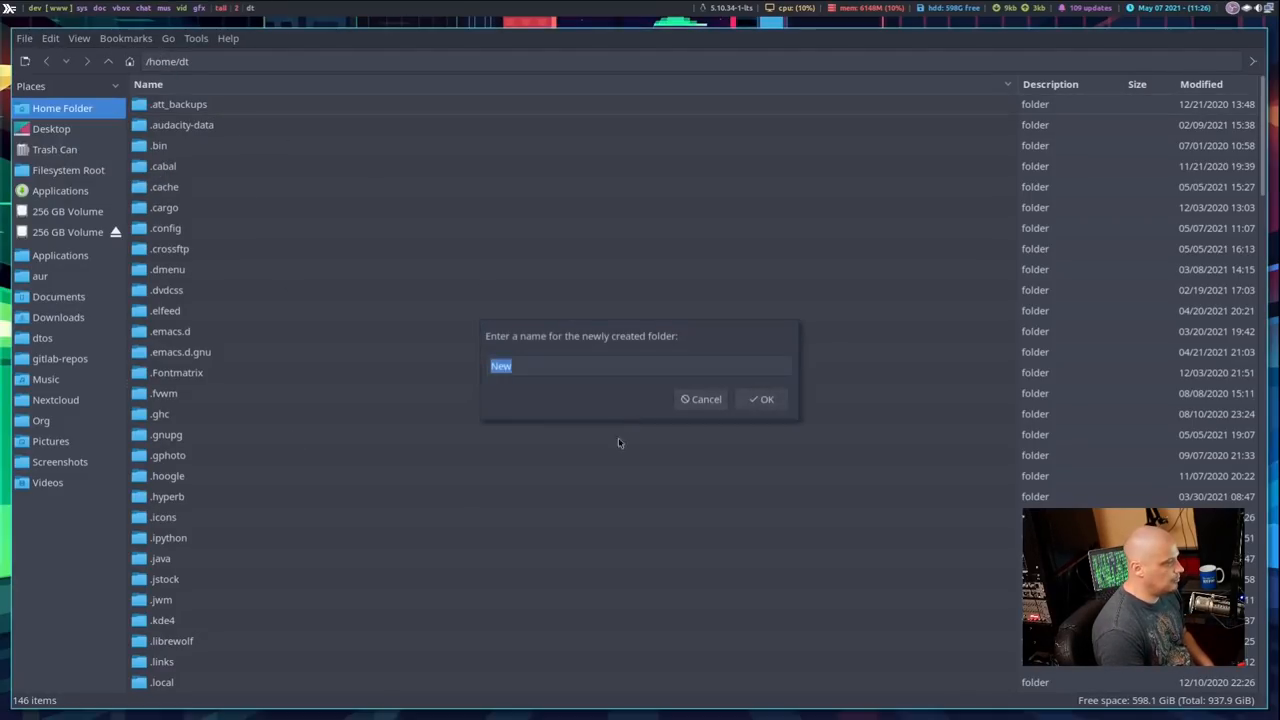
{"action": "type", "text": "s"}
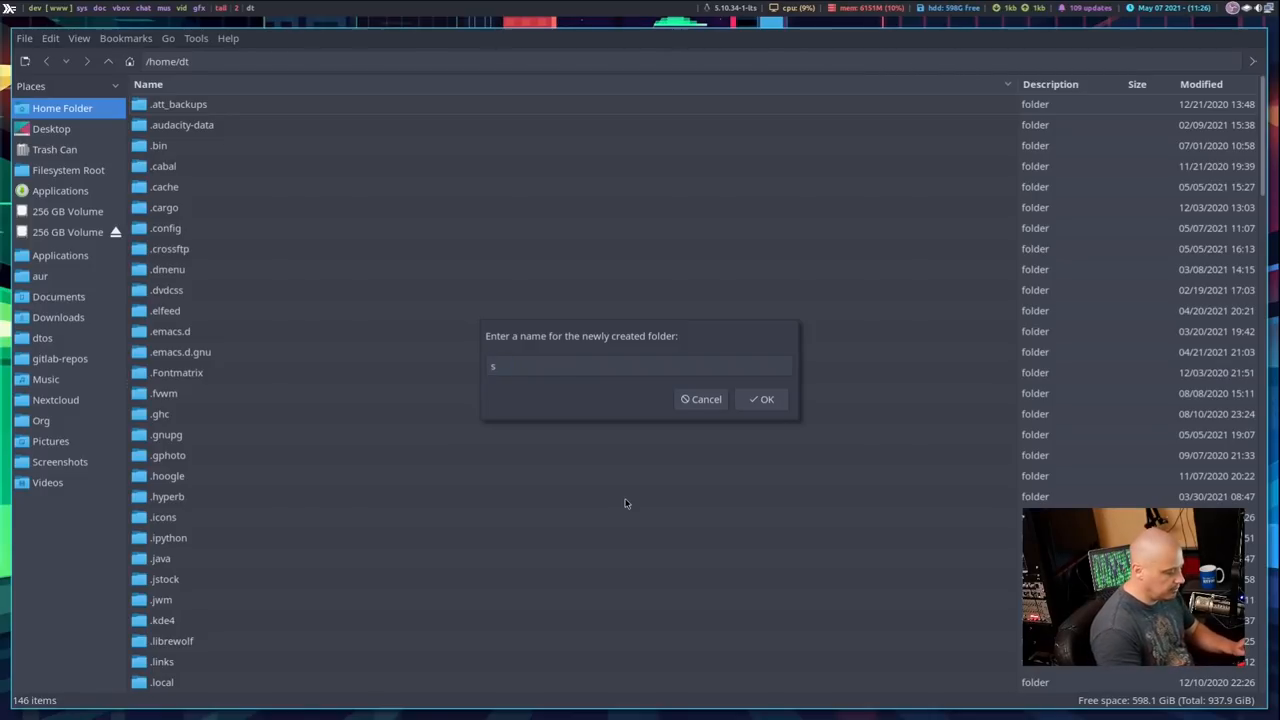
{"action": "type", "text": "t-distrotub"}
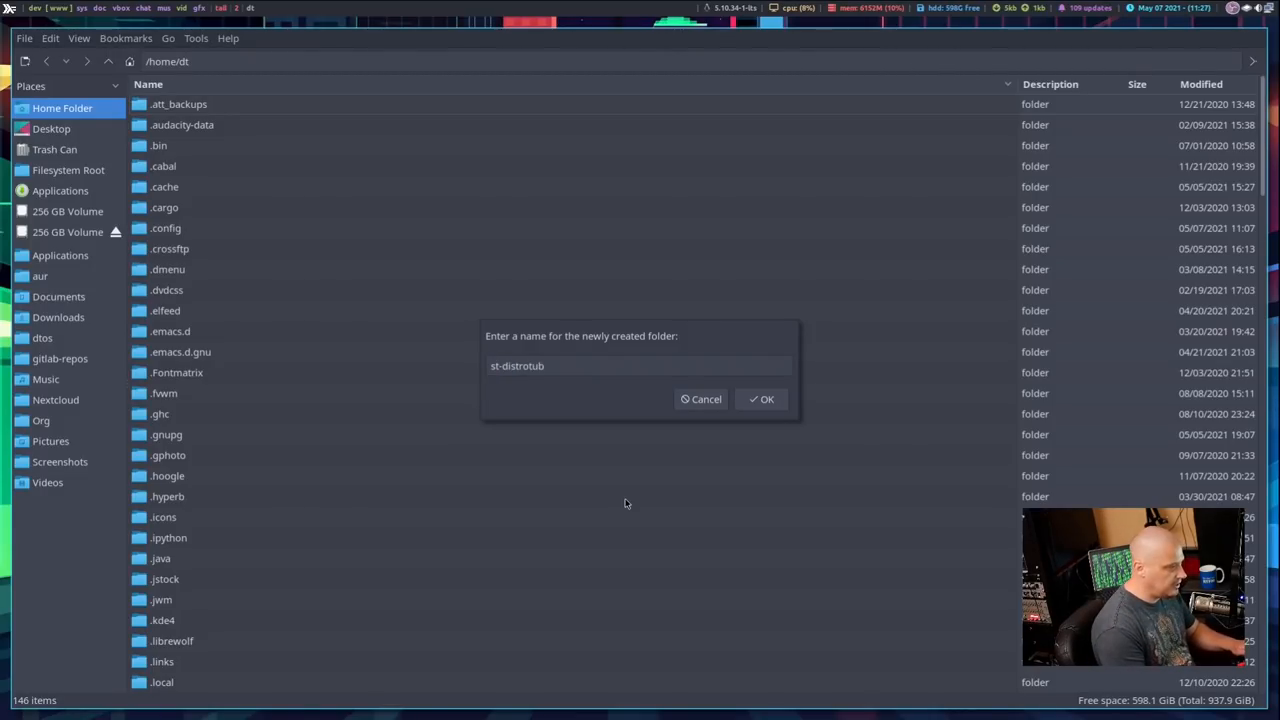
{"action": "type", "text": "e."}
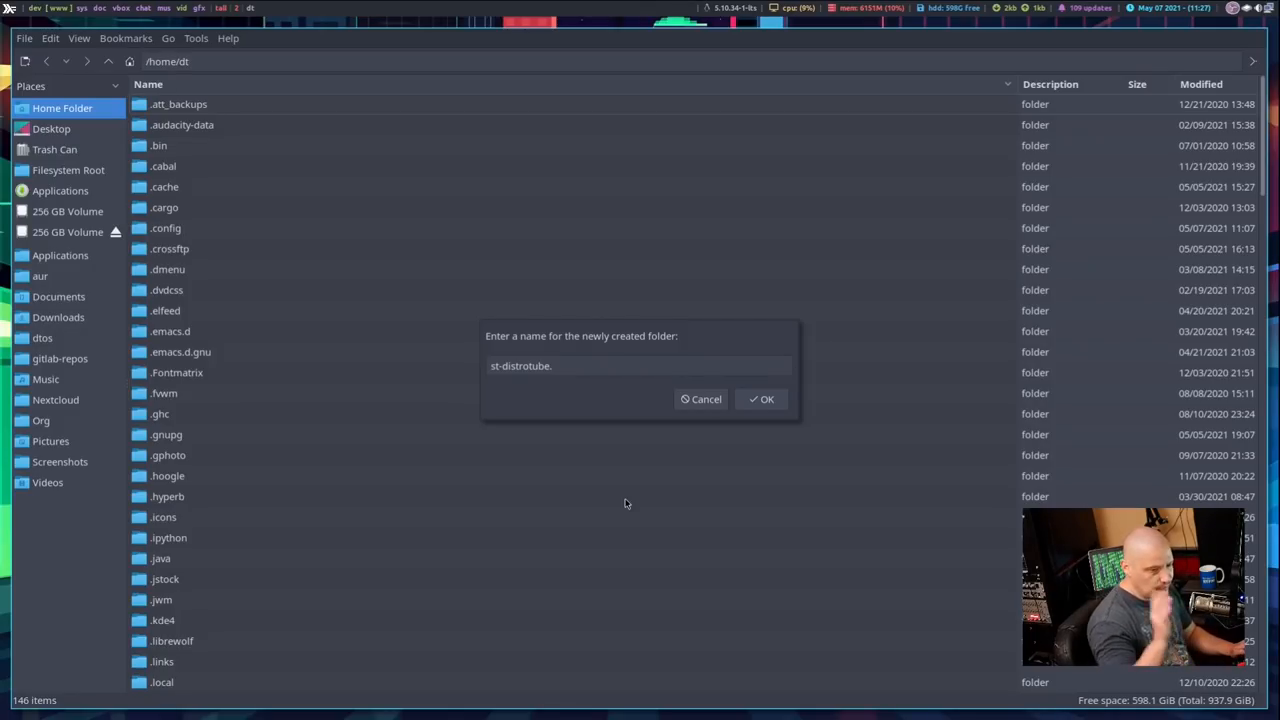
{"action": "type", "text": "App"}
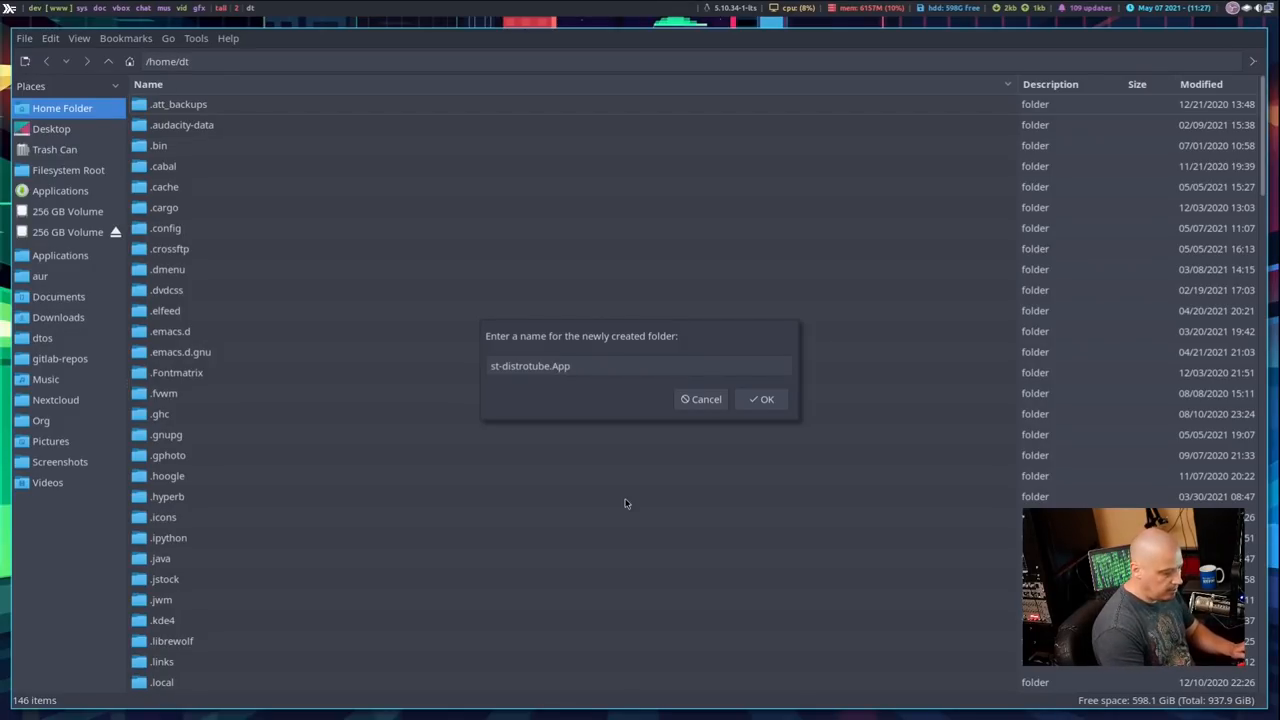
{"action": "type", "text": "ir"}
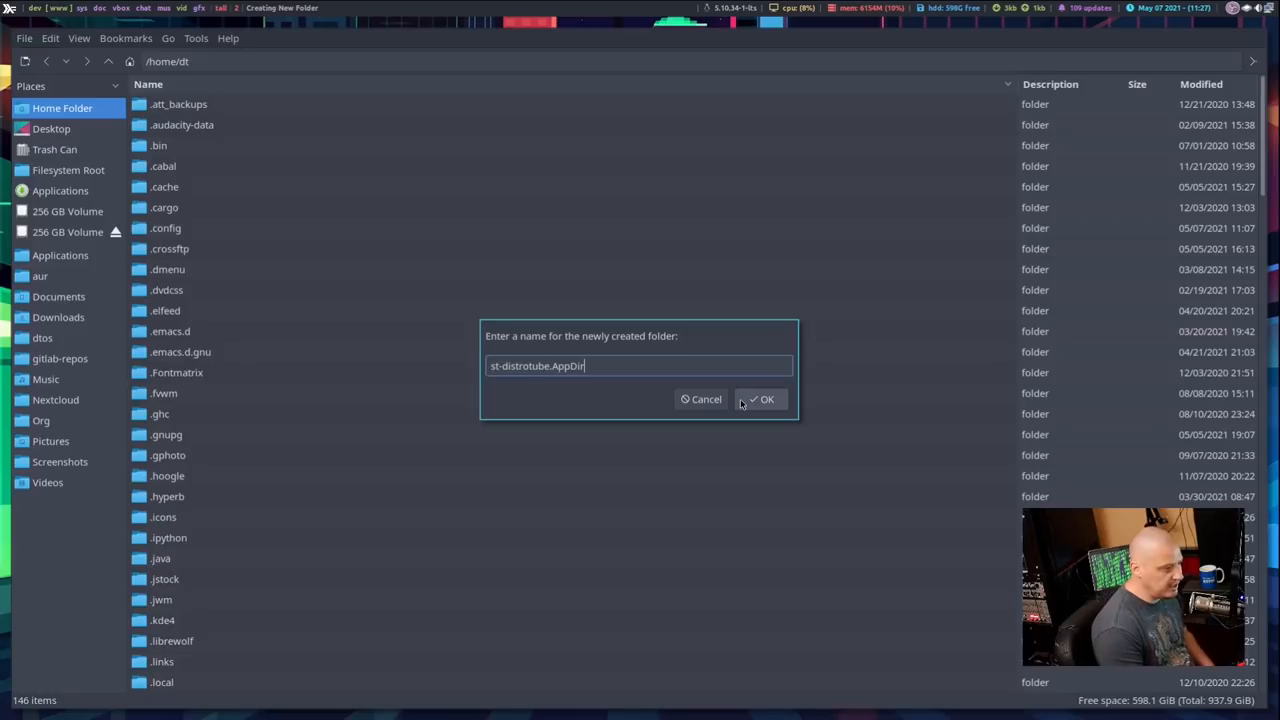
{"action": "left_click", "coordinate": [761, 399]}
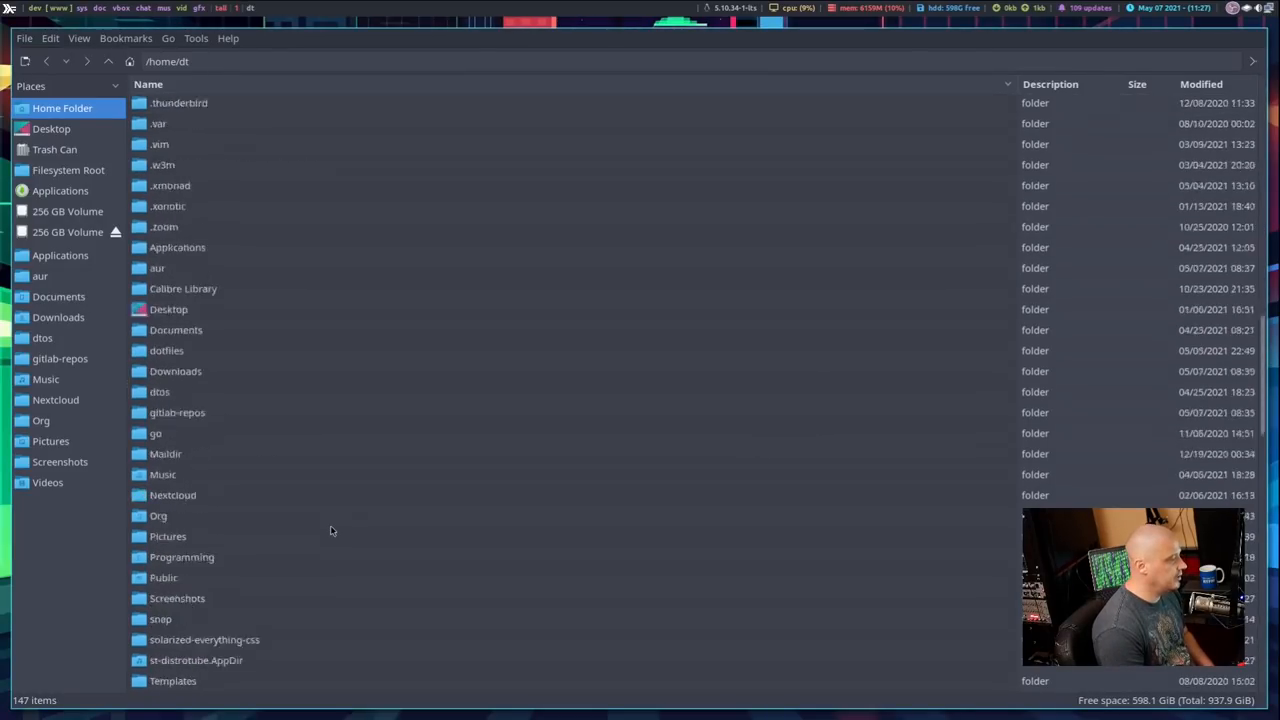
Enter st-distrotube.AppDir and add a usr folder inside it.
{"action": "double_click", "coordinate": [196, 660]}
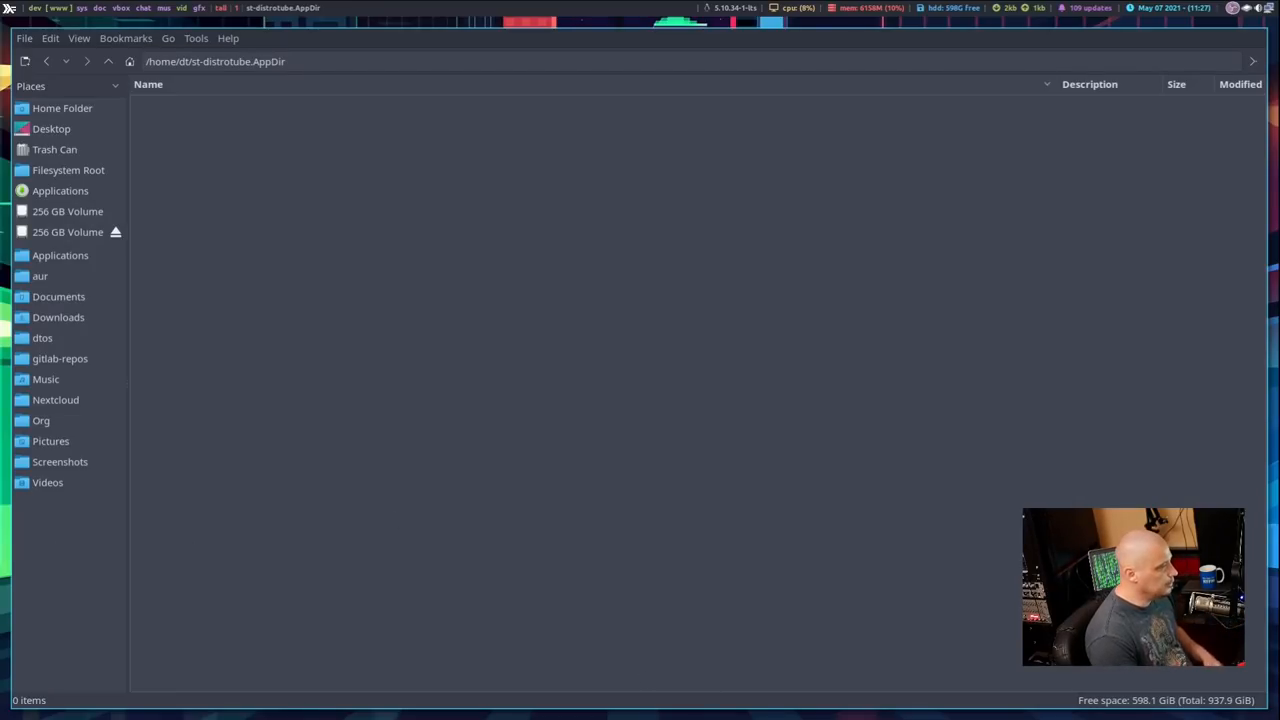
{"action": "mouse_move", "coordinate": [707, 477]}
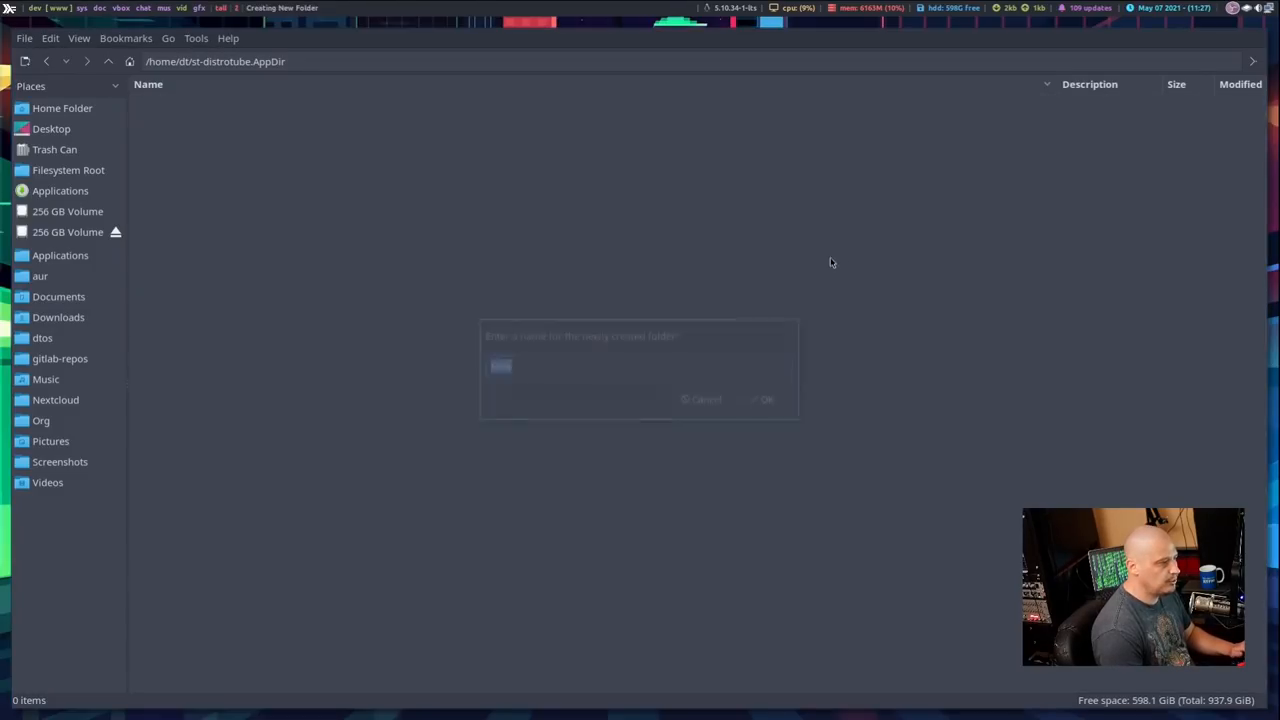
{"action": "type", "text": "usr"}
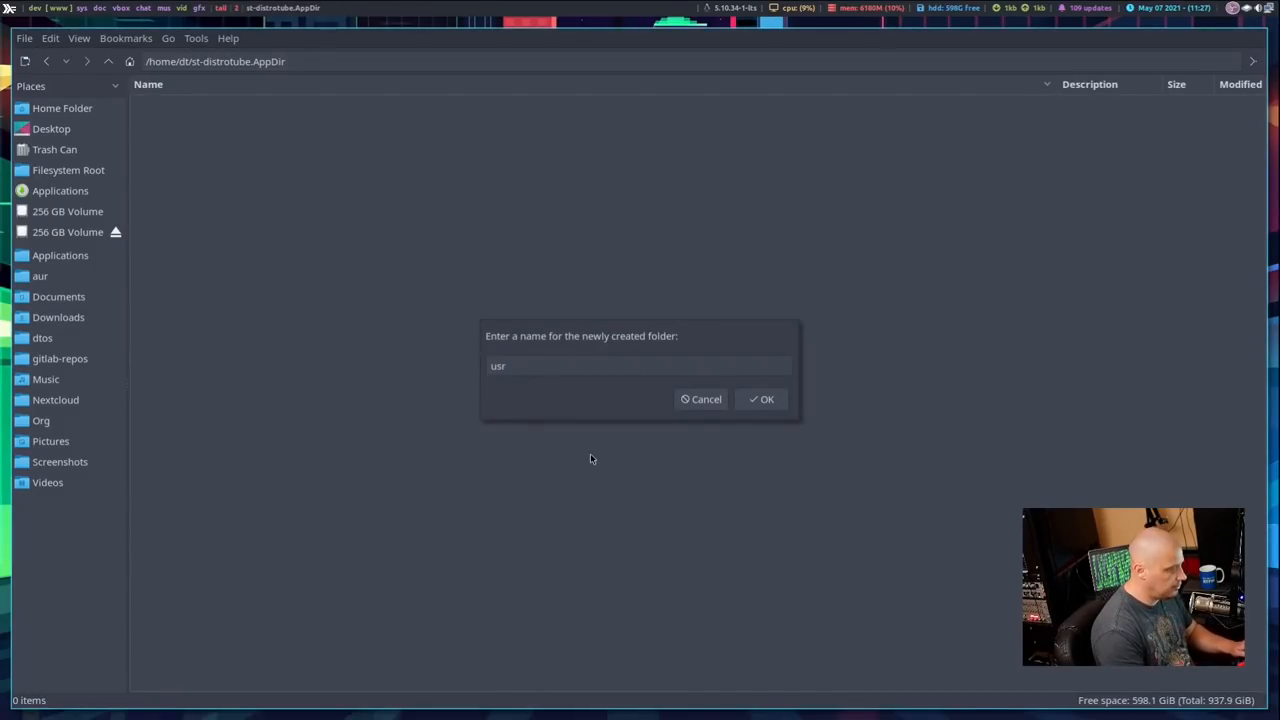
{"action": "left_click", "coordinate": [760, 399]}
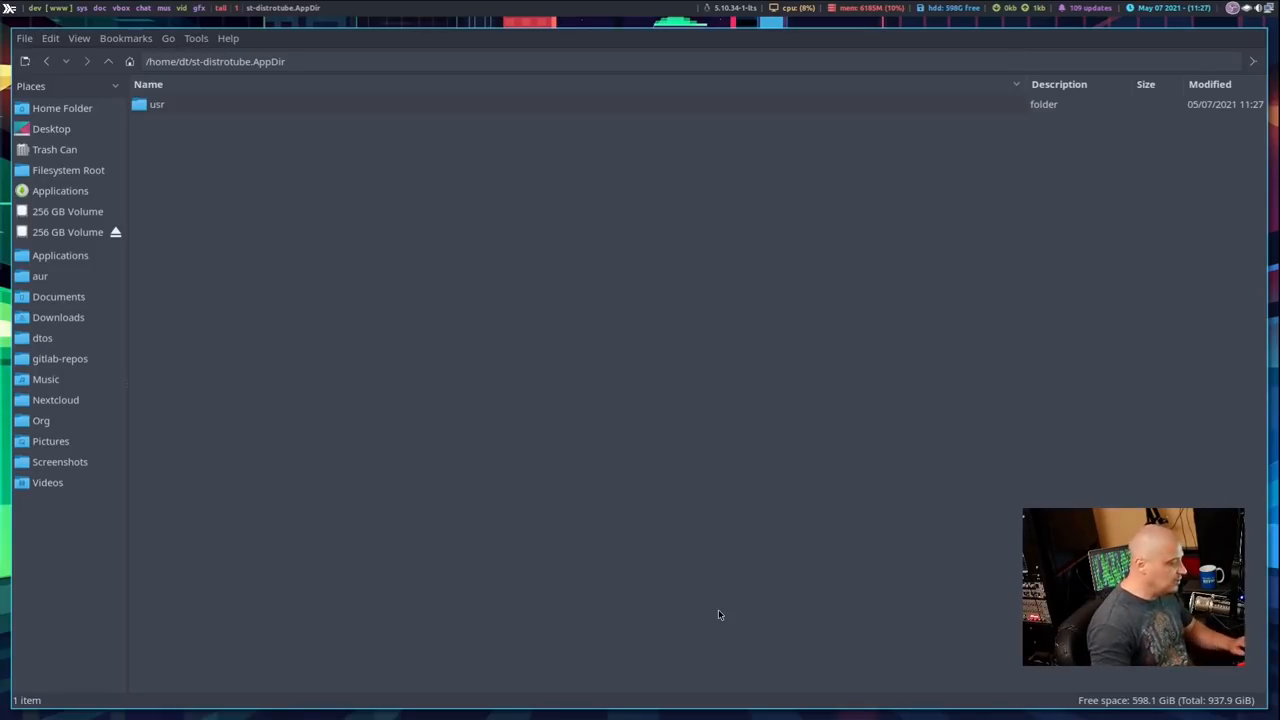
{"action": "mouse_move", "coordinate": [232, 257]}
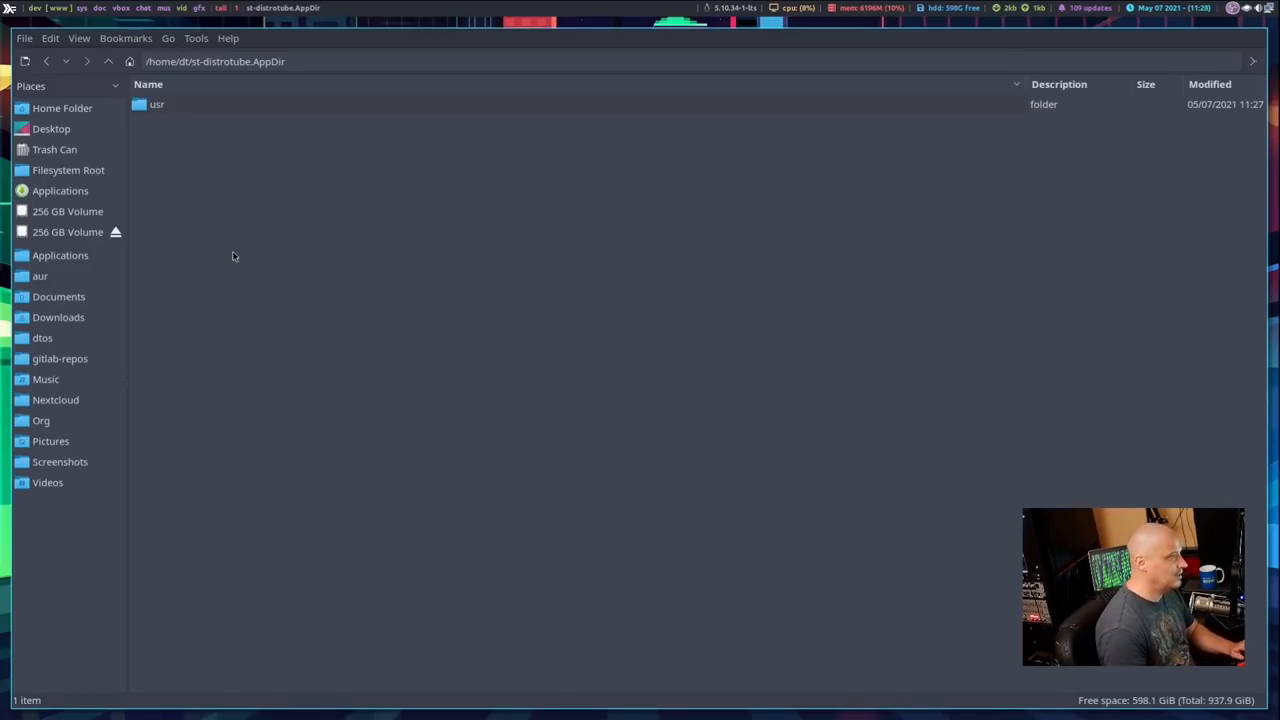
{"action": "mouse_move", "coordinate": [165, 120]}
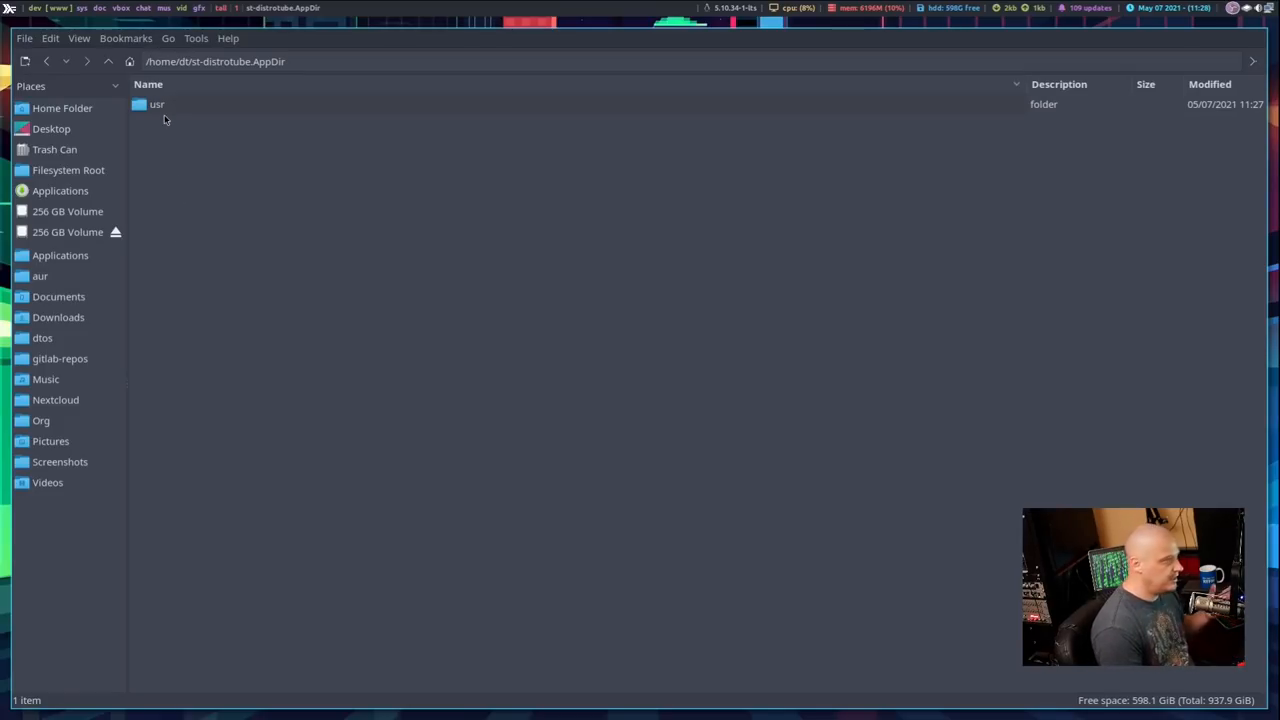
{"action": "mouse_move", "coordinate": [162, 119]}
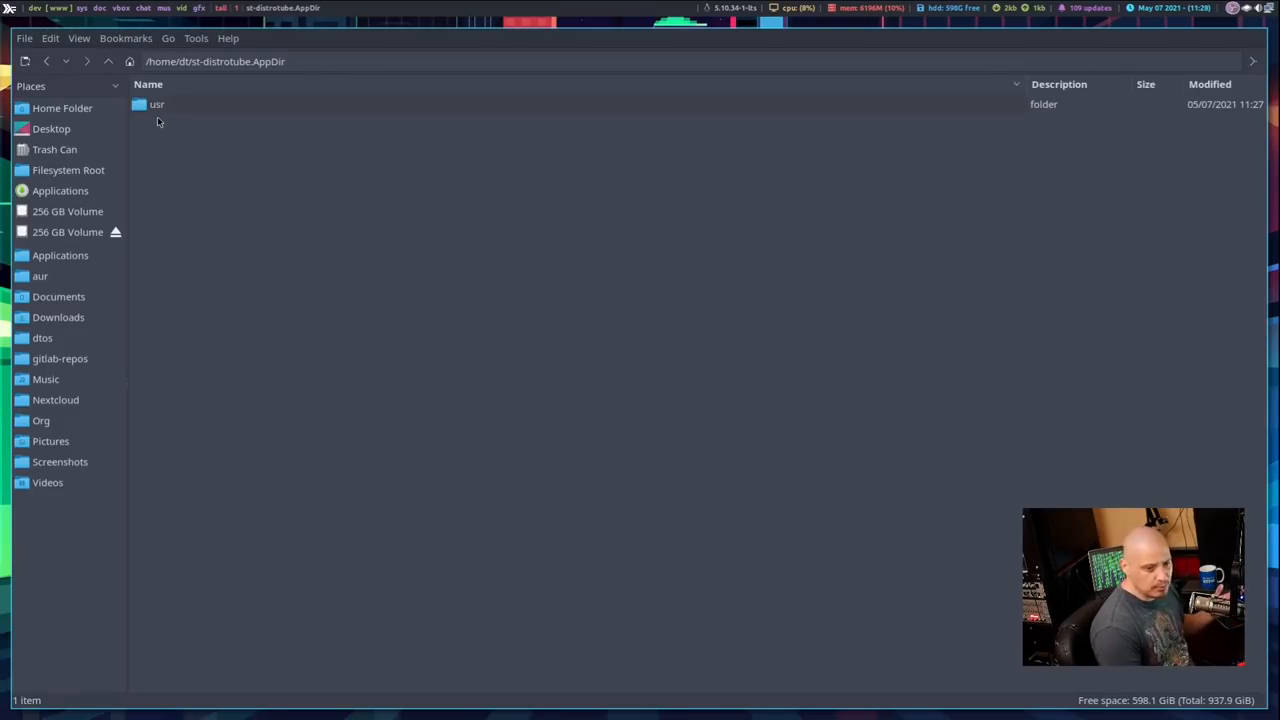
{"action": "left_click", "coordinate": [157, 104]}
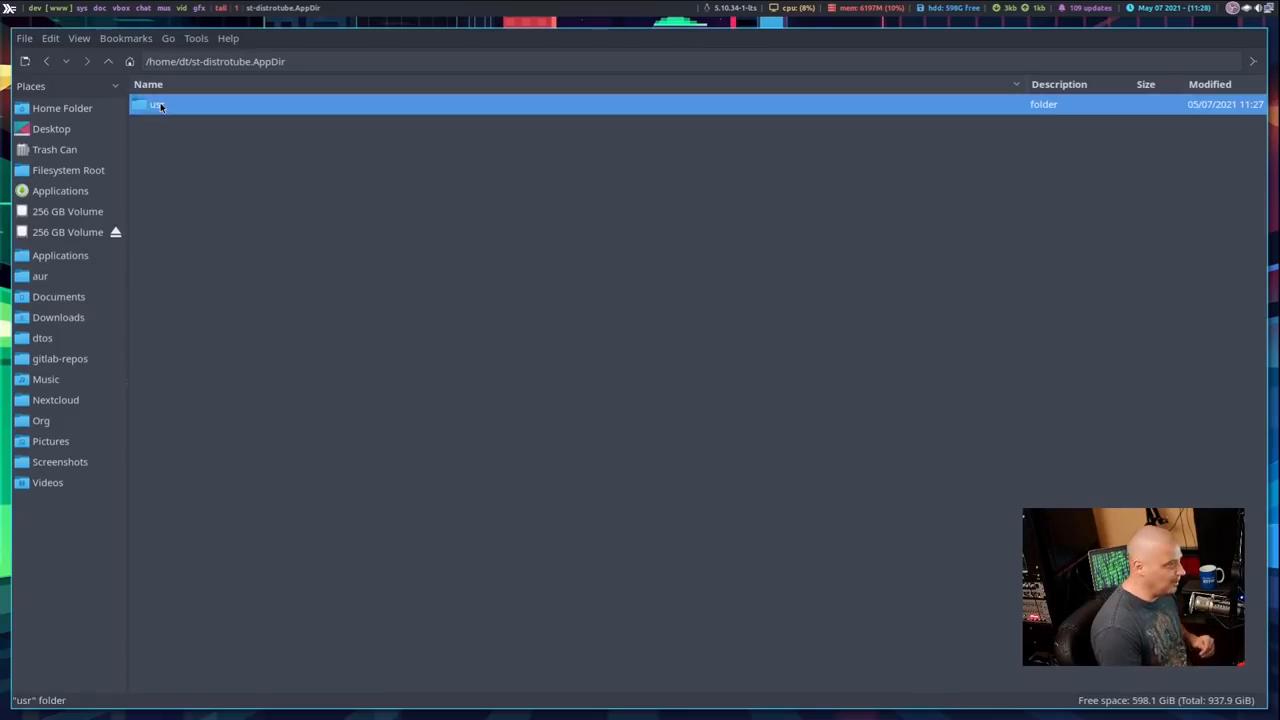
Inside usr, create a bin folder and open the empty usr/bin directory.
{"action": "double_click", "coordinate": [160, 104]}
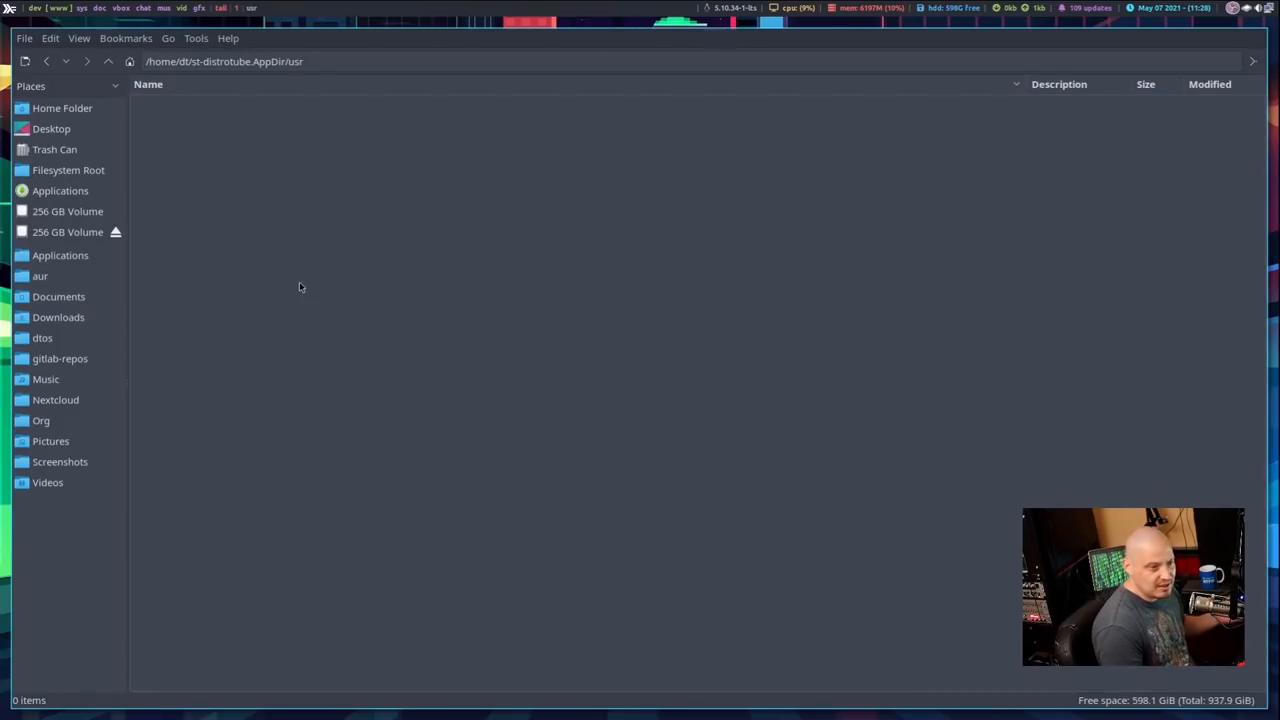
{"action": "right_click", "coordinate": [299, 287]}
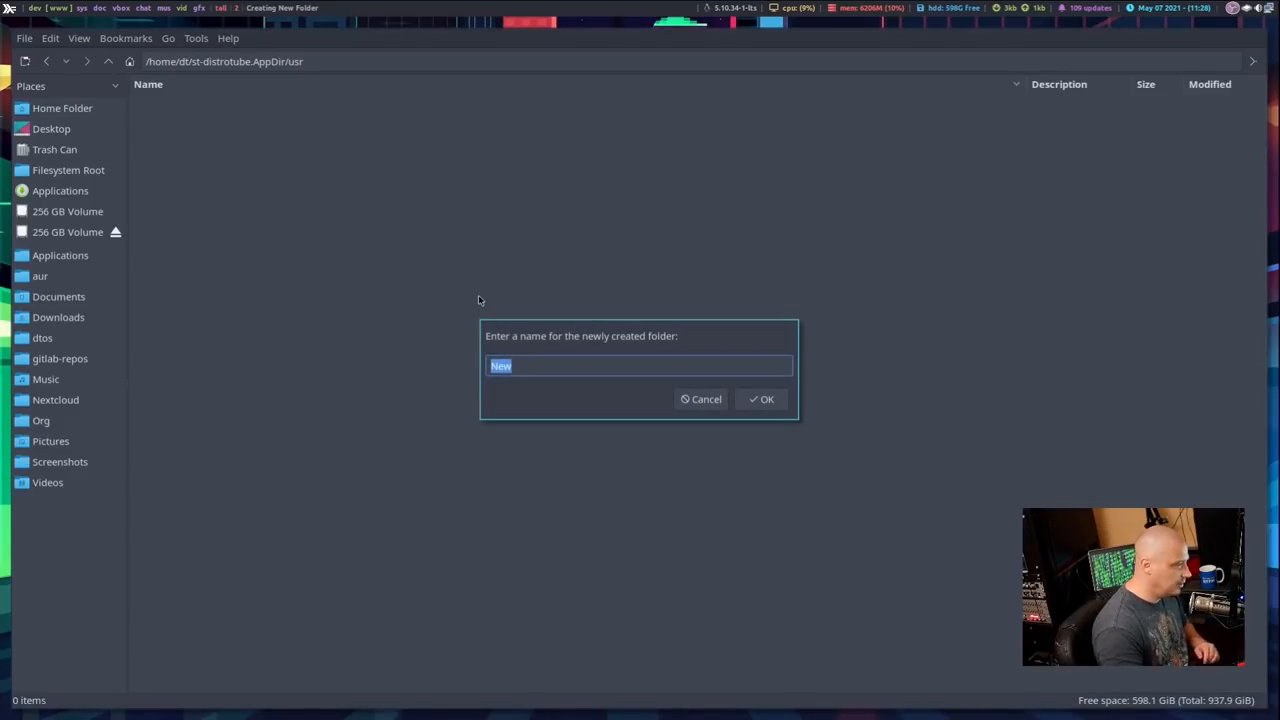
{"action": "left_click", "coordinate": [761, 399]}
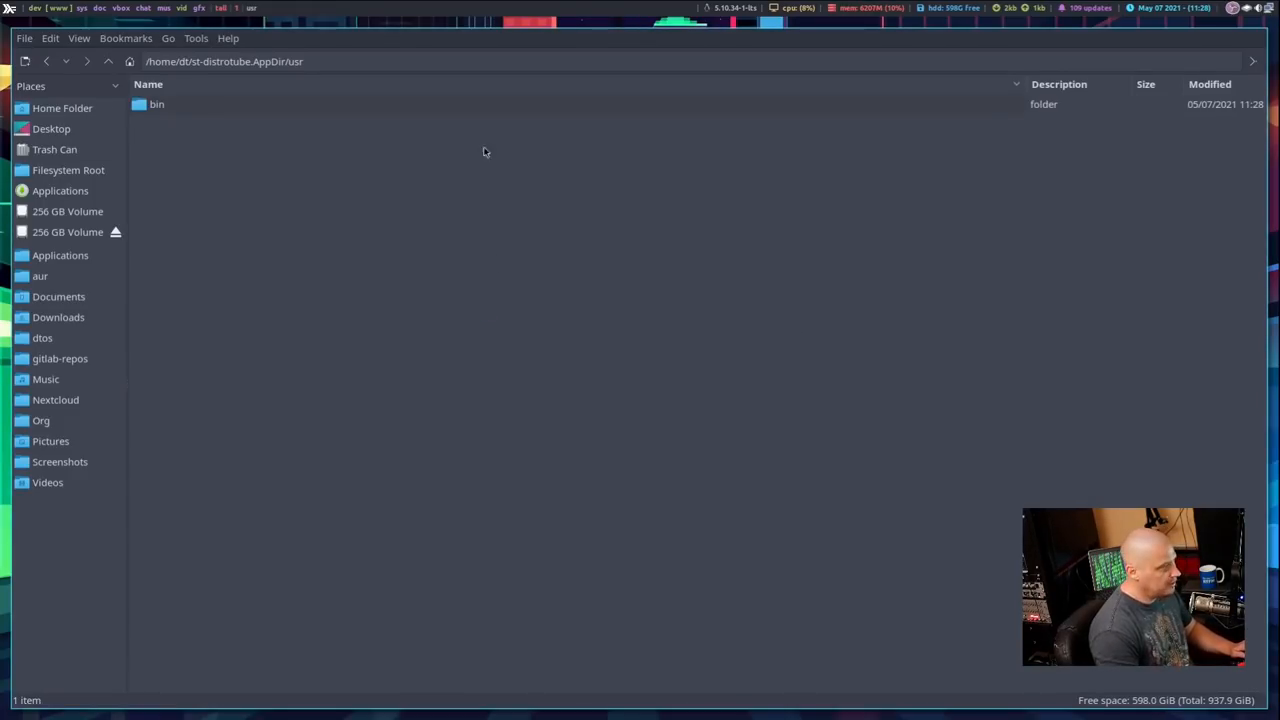
{"action": "mouse_move", "coordinate": [186, 112]}
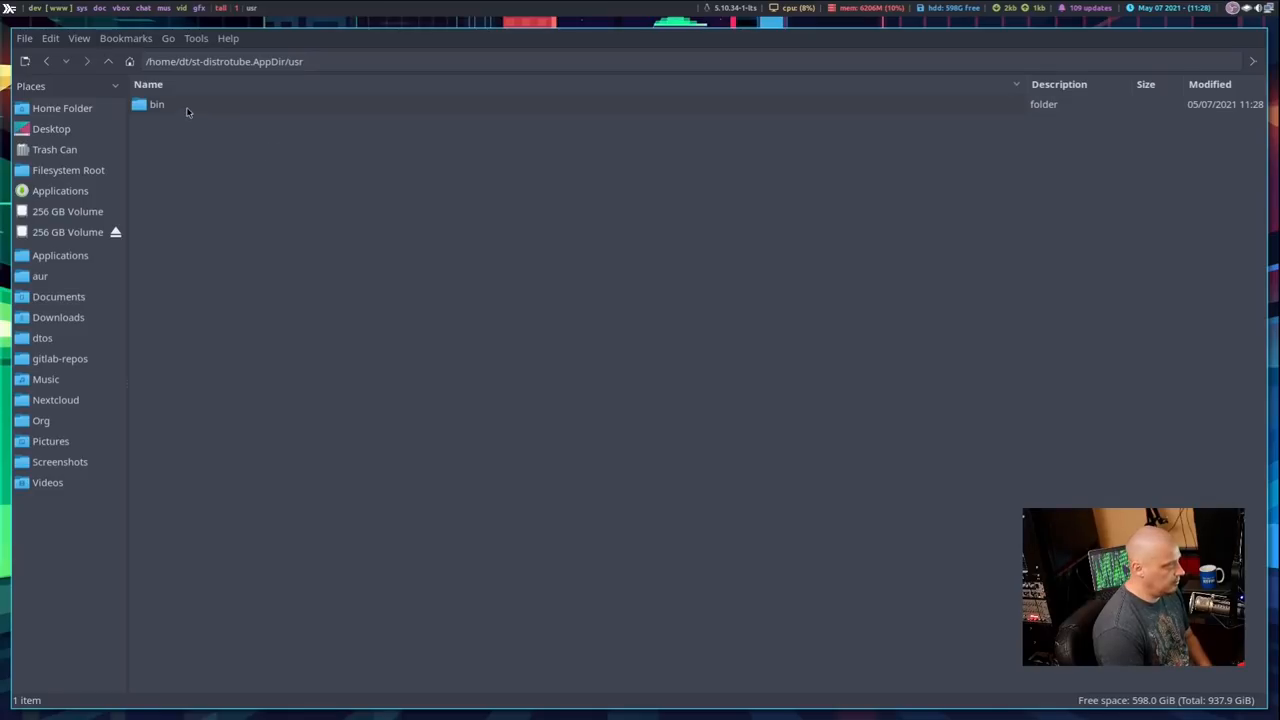
{"action": "double_click", "coordinate": [156, 104]}
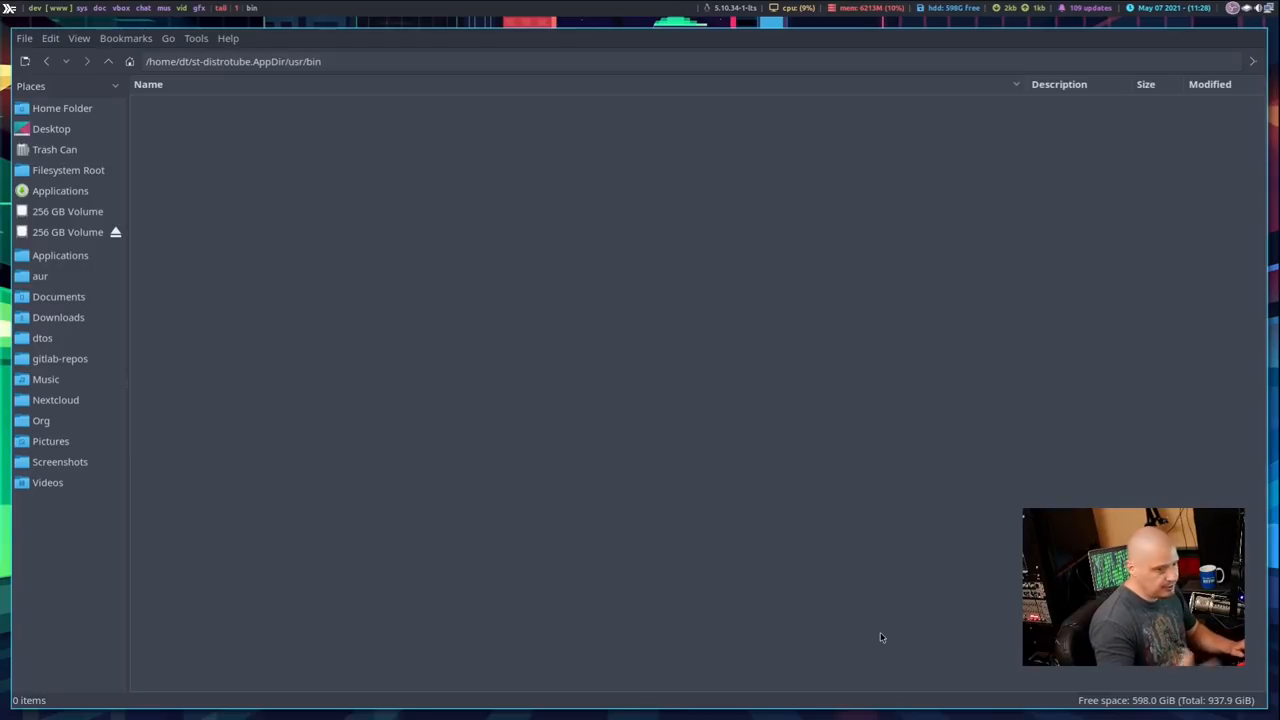
{"action": "mouse_move", "coordinate": [405, 514]}
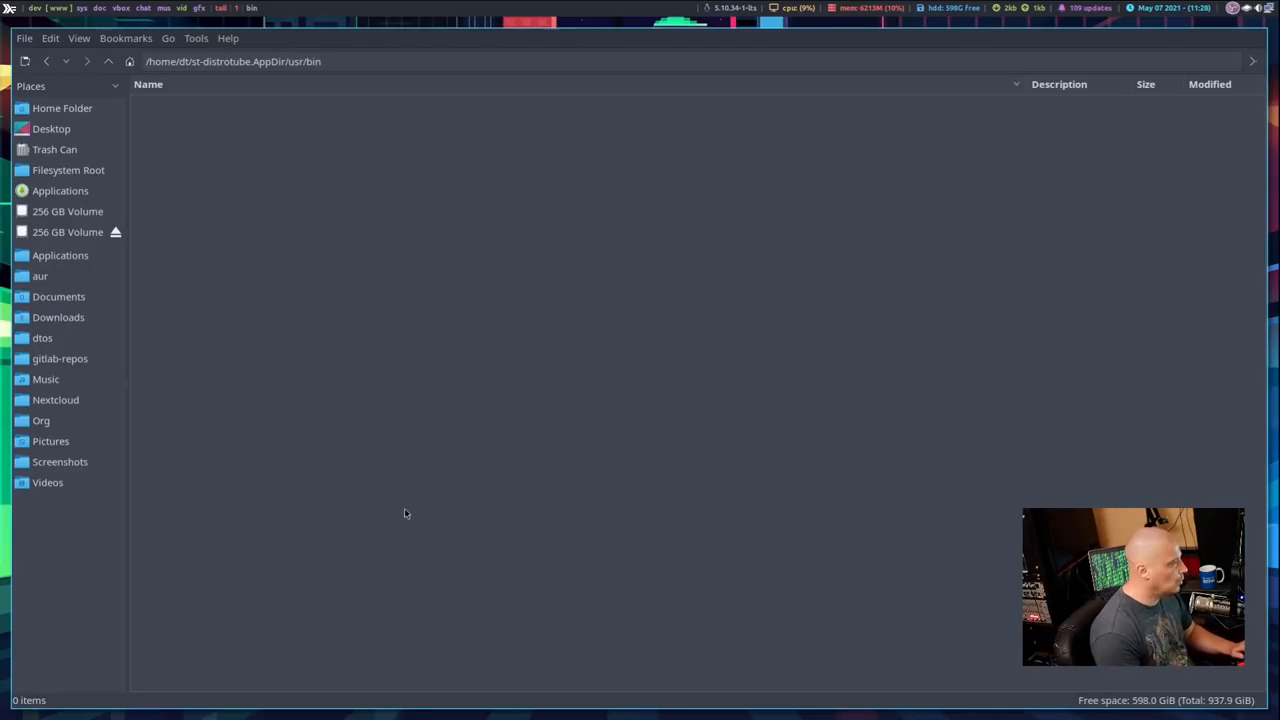
{"action": "mouse_move", "coordinate": [1205, 485]}
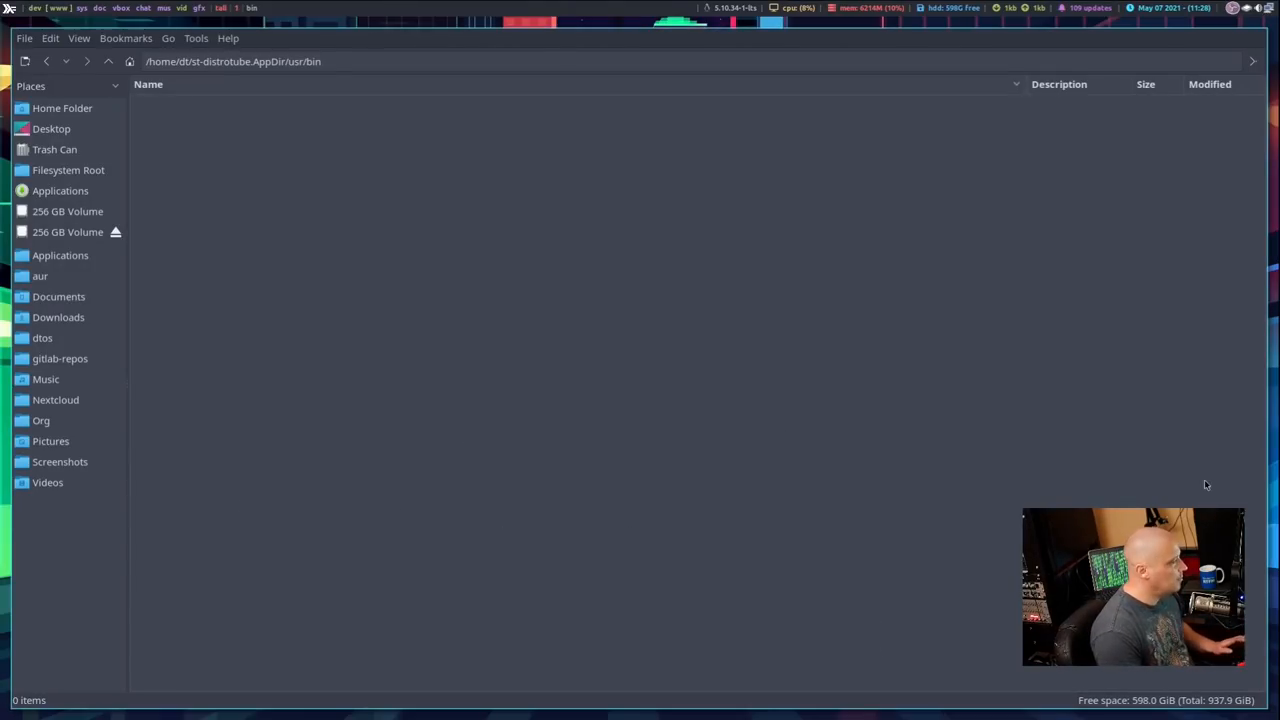
Copy the compiled st binary from gitlab-repos/st-distrotube into the AppDir's usr/bin.
{"action": "right_click", "coordinate": [60, 358]}
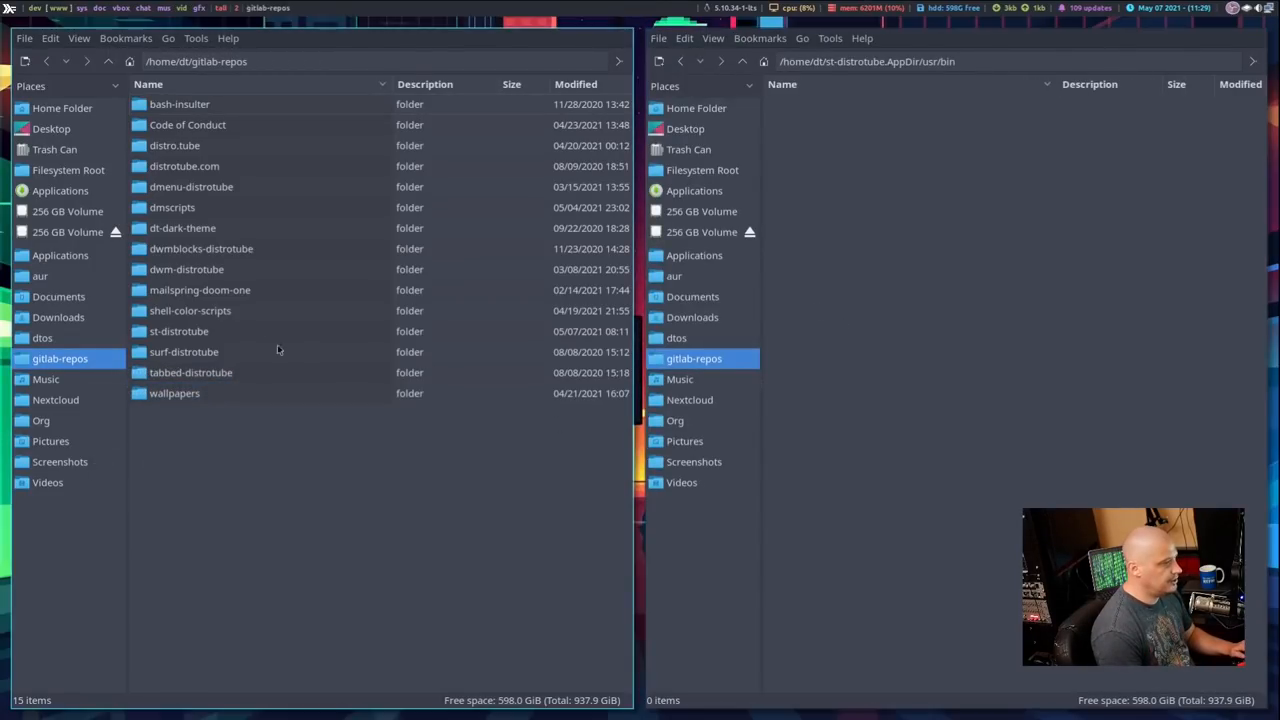
{"action": "left_click", "coordinate": [179, 331]}
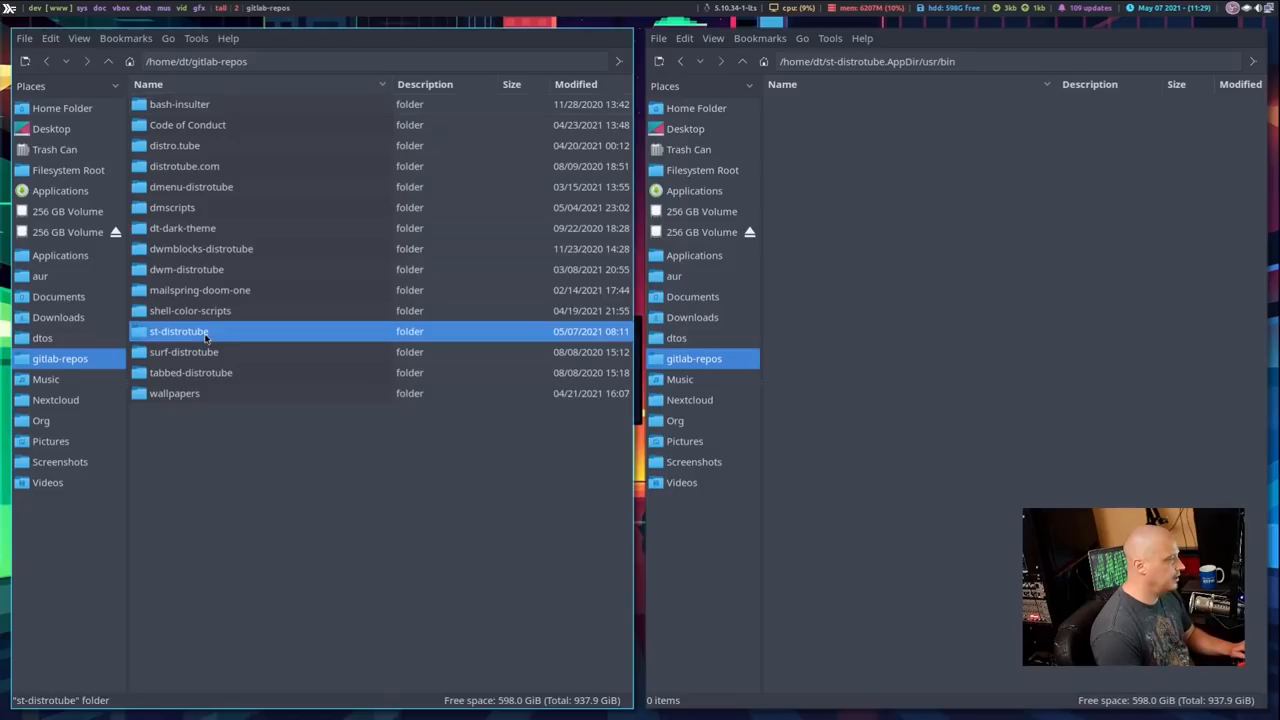
{"action": "double_click", "coordinate": [178, 331]}
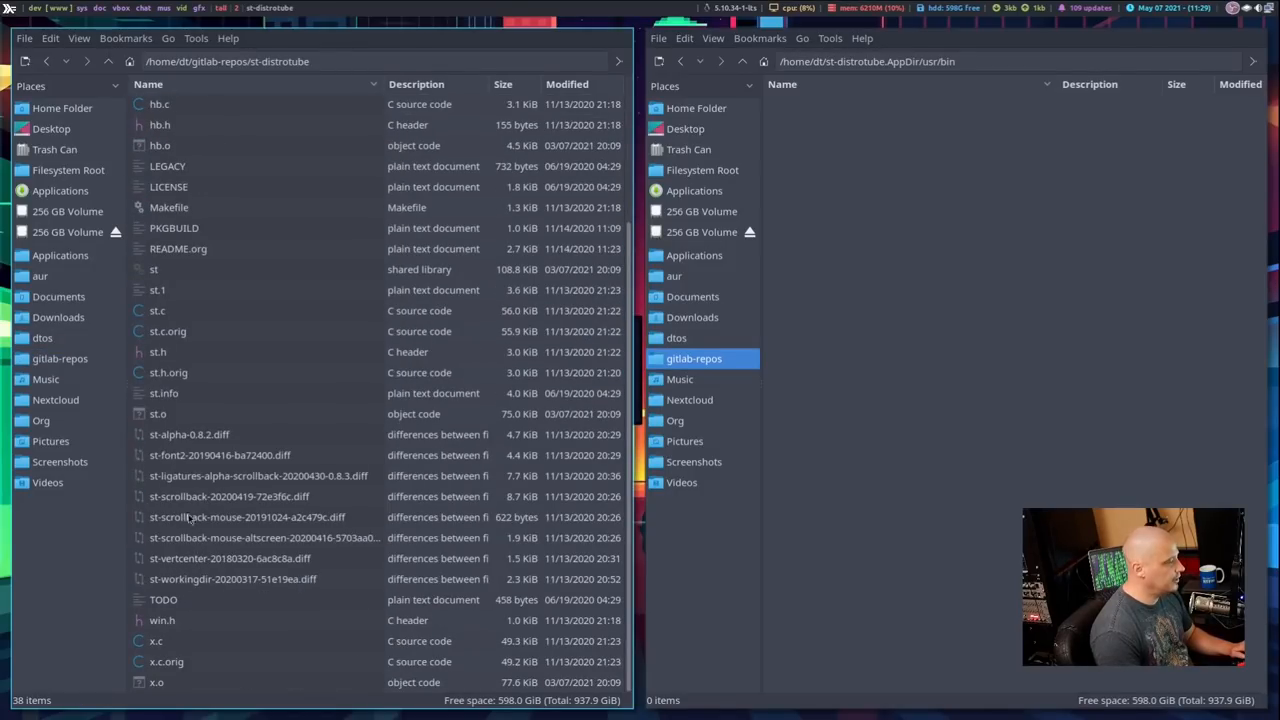
{"action": "left_click", "coordinate": [154, 269]}
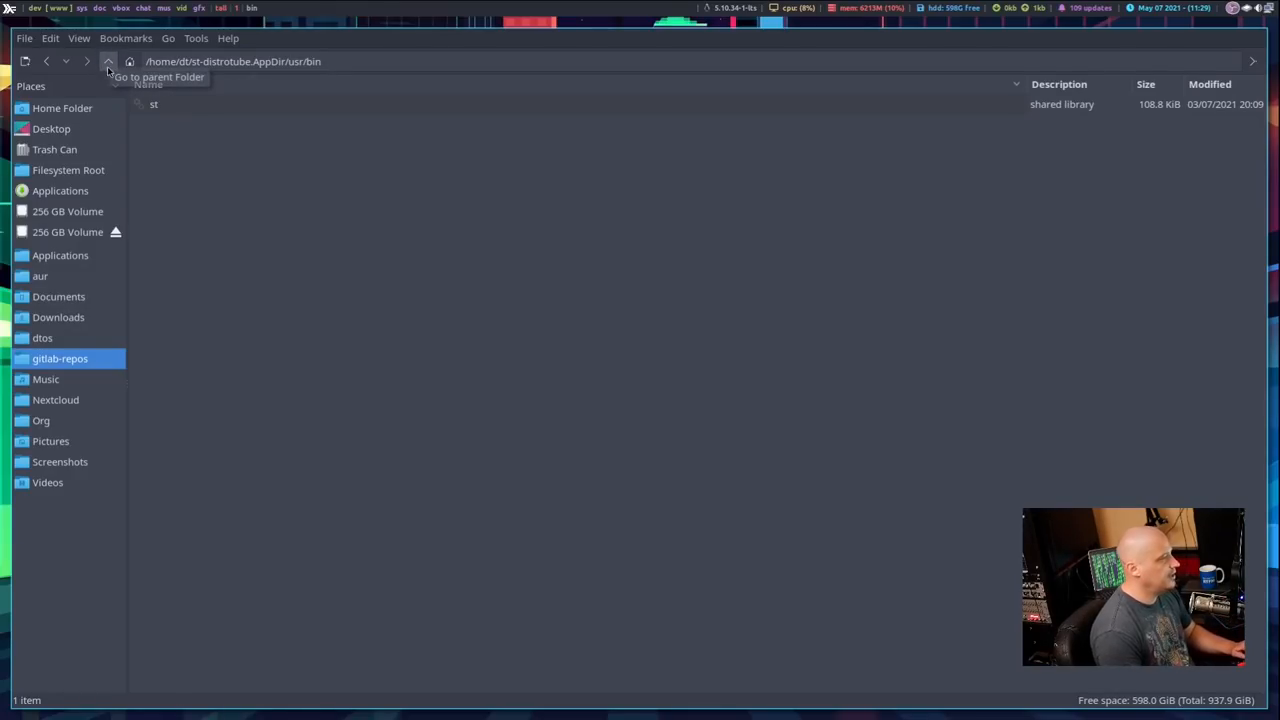
{"action": "left_click", "coordinate": [108, 61]}
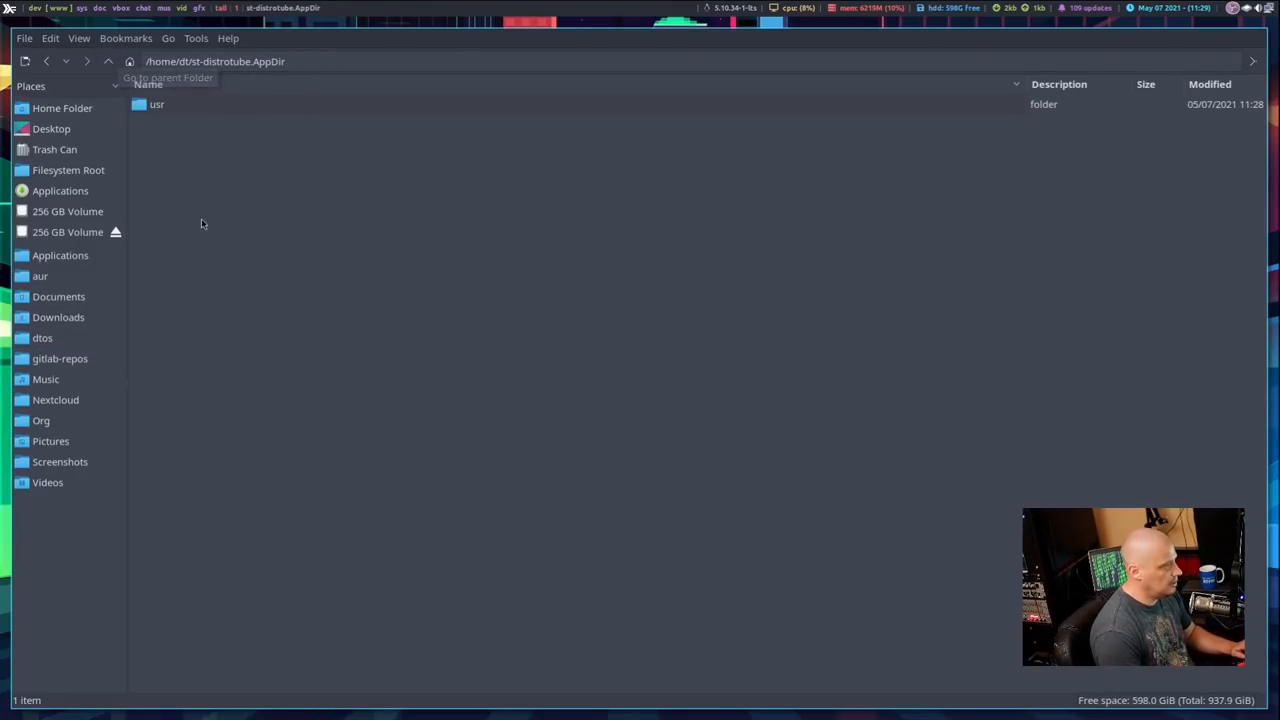
{"action": "mouse_move", "coordinate": [349, 119]}
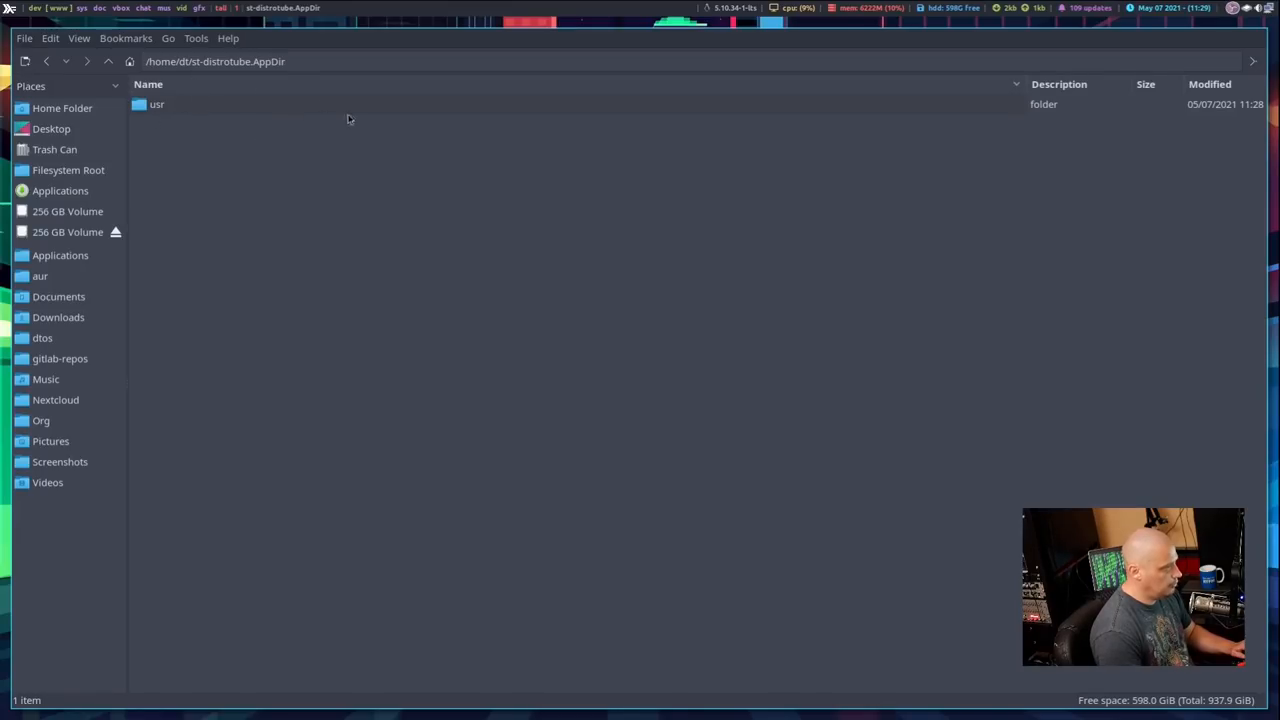
{"action": "mouse_move", "coordinate": [477, 391]}
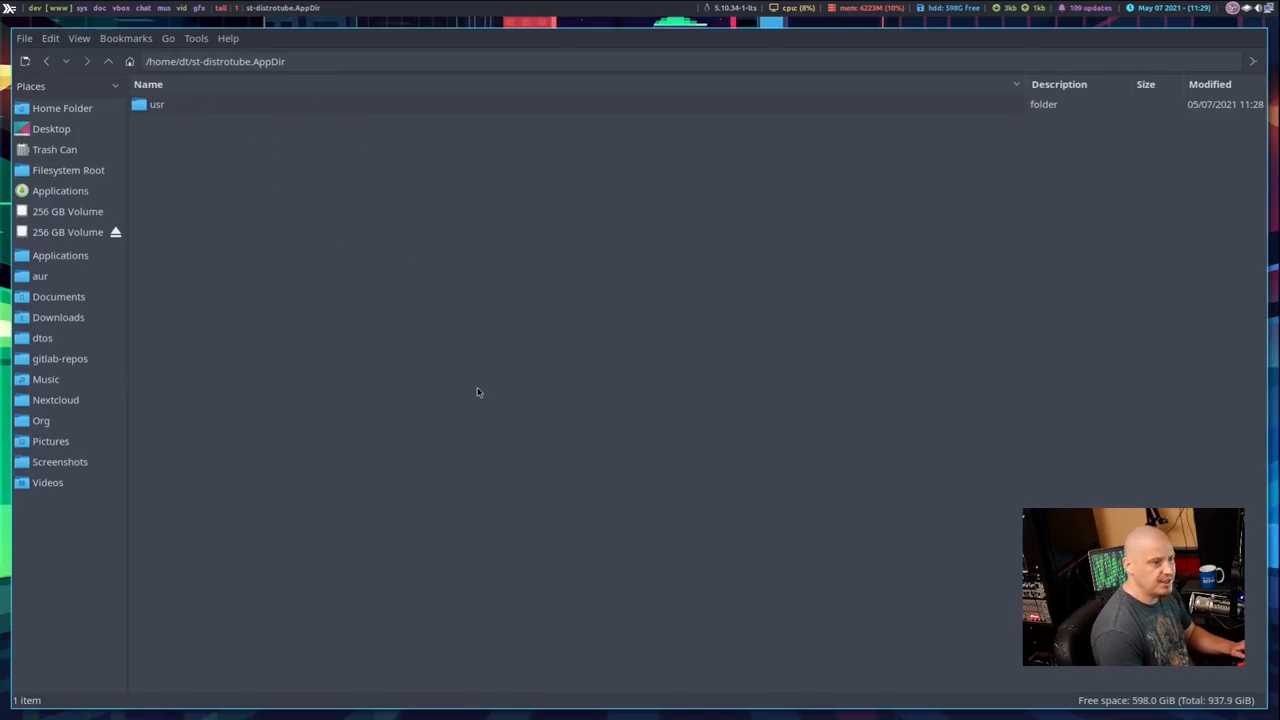
{"action": "mouse_move", "coordinate": [992, 507]}
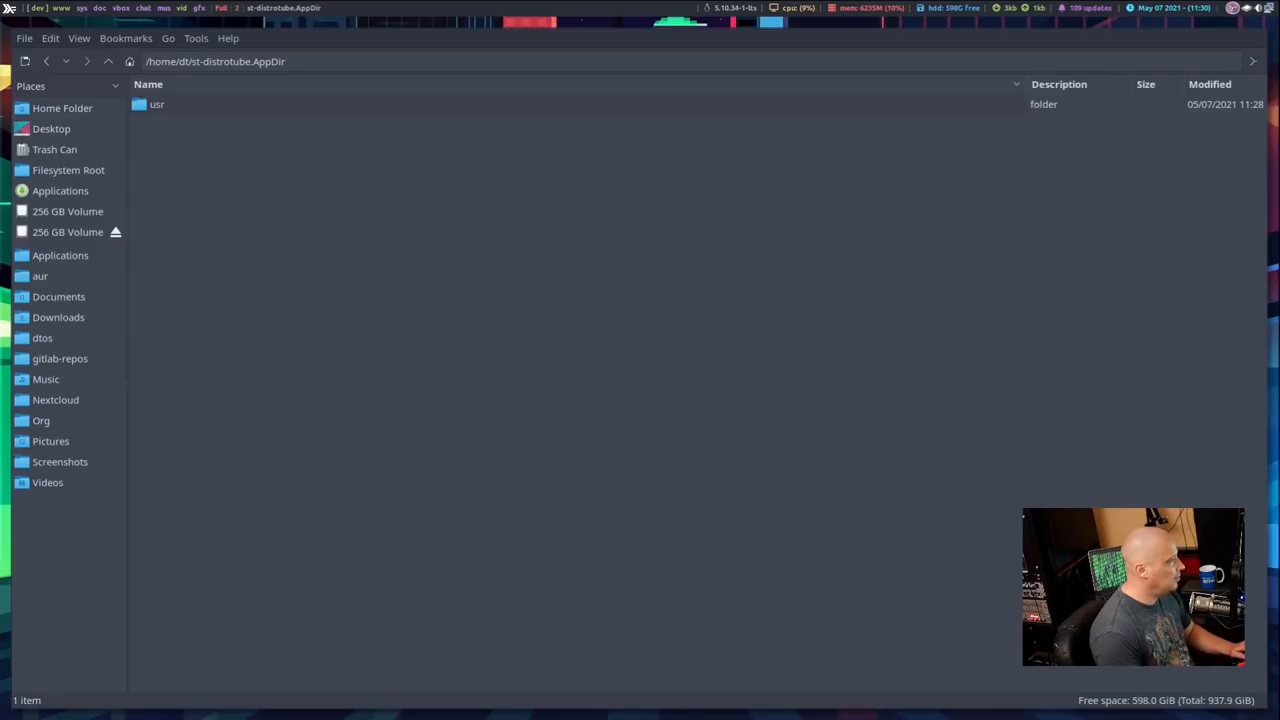
{"action": "mouse_move", "coordinate": [193, 378]}
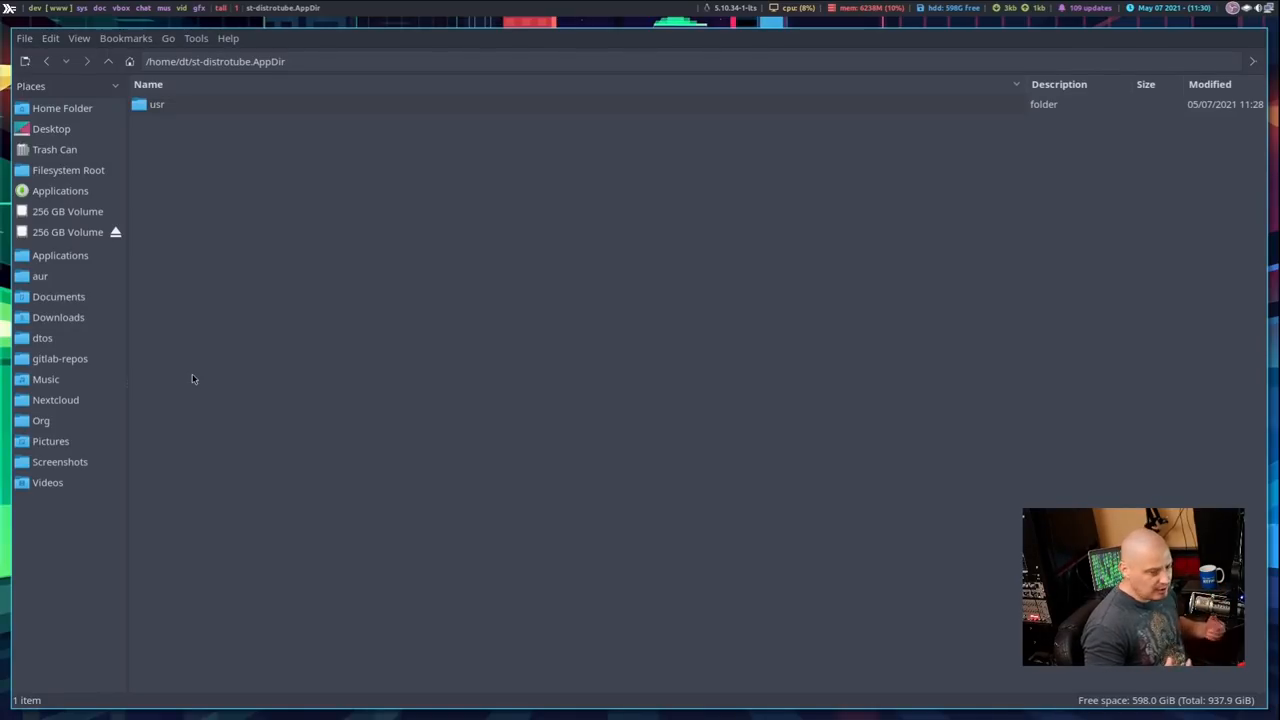
{"action": "mouse_move", "coordinate": [255, 277]}
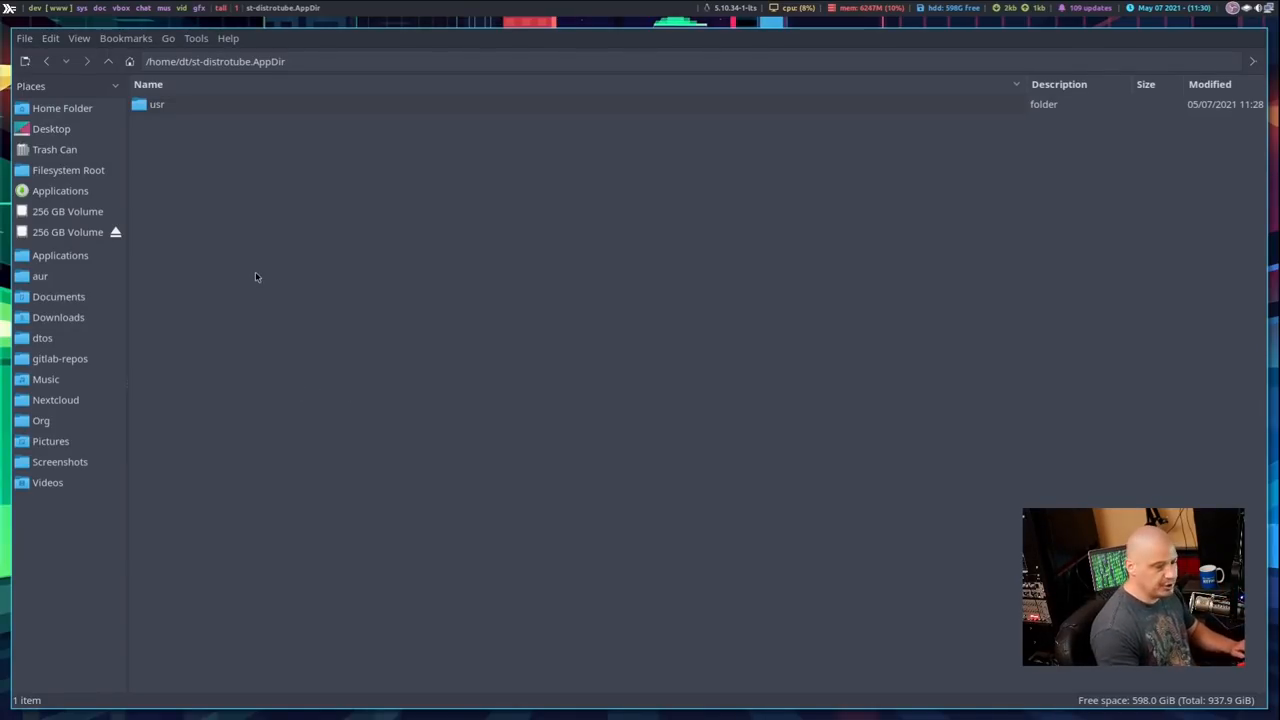
Create an empty file st-distrotube.desktop beside usr in st-distrotube.AppDir.
{"action": "right_click", "coordinate": [256, 277]}
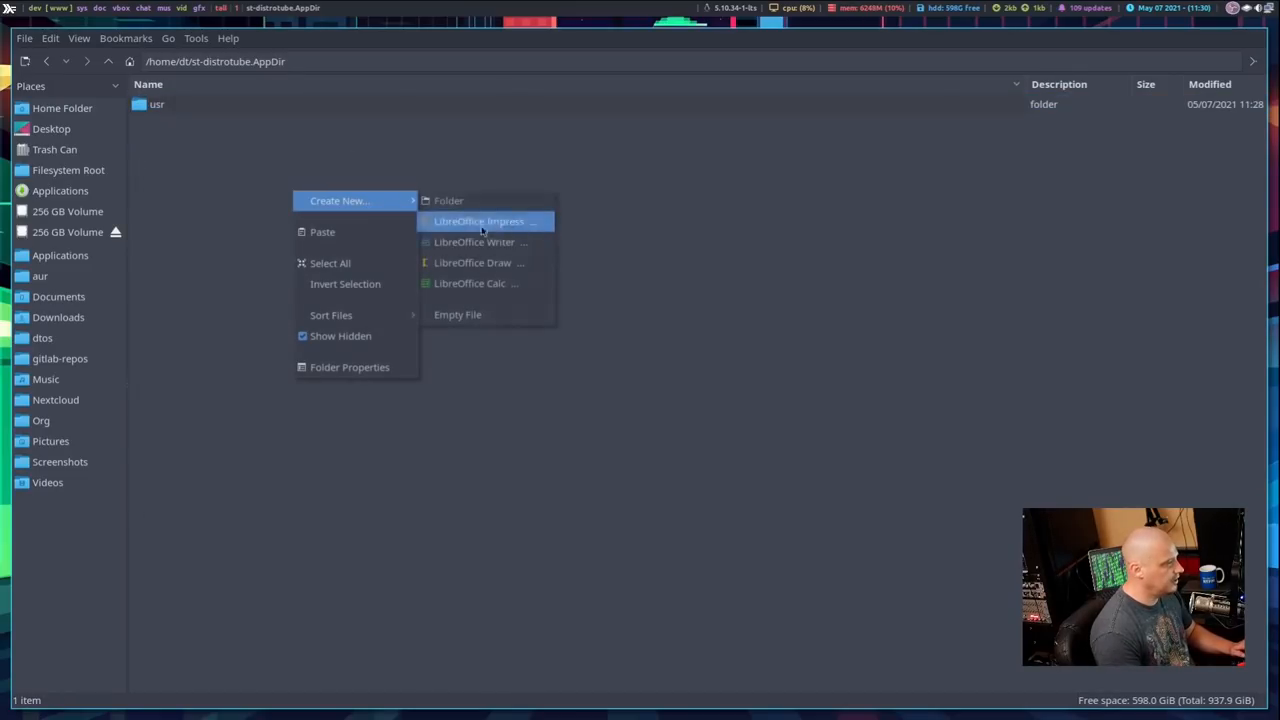
{"action": "left_click", "coordinate": [478, 221]}
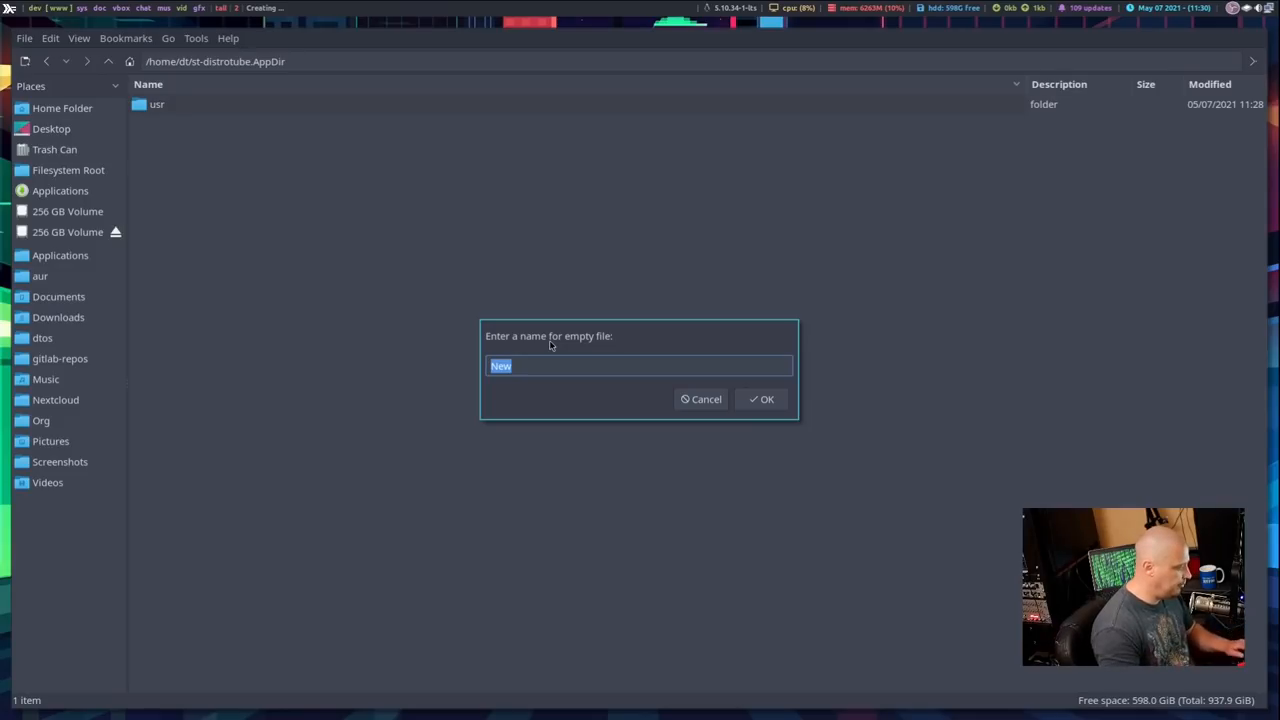
{"action": "type", "text": "st-di"}
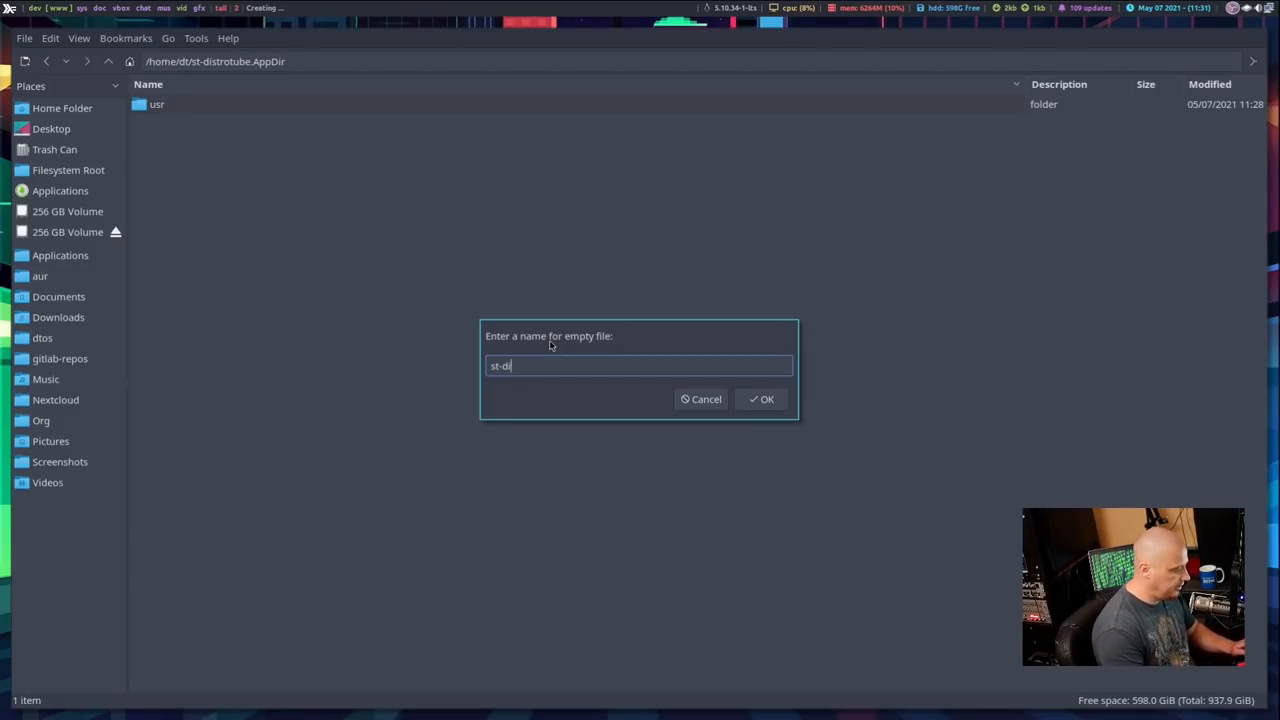
{"action": "type", "text": "strotube.desk"}
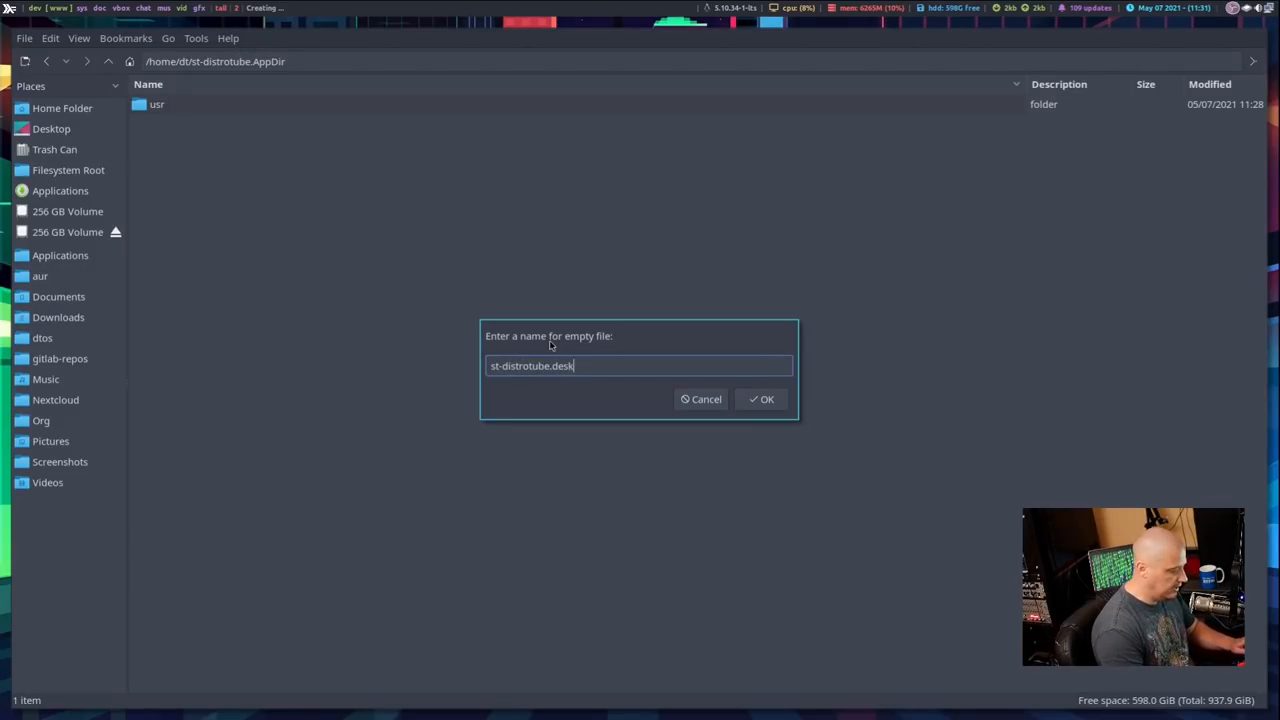
{"action": "type", "text": "top"}
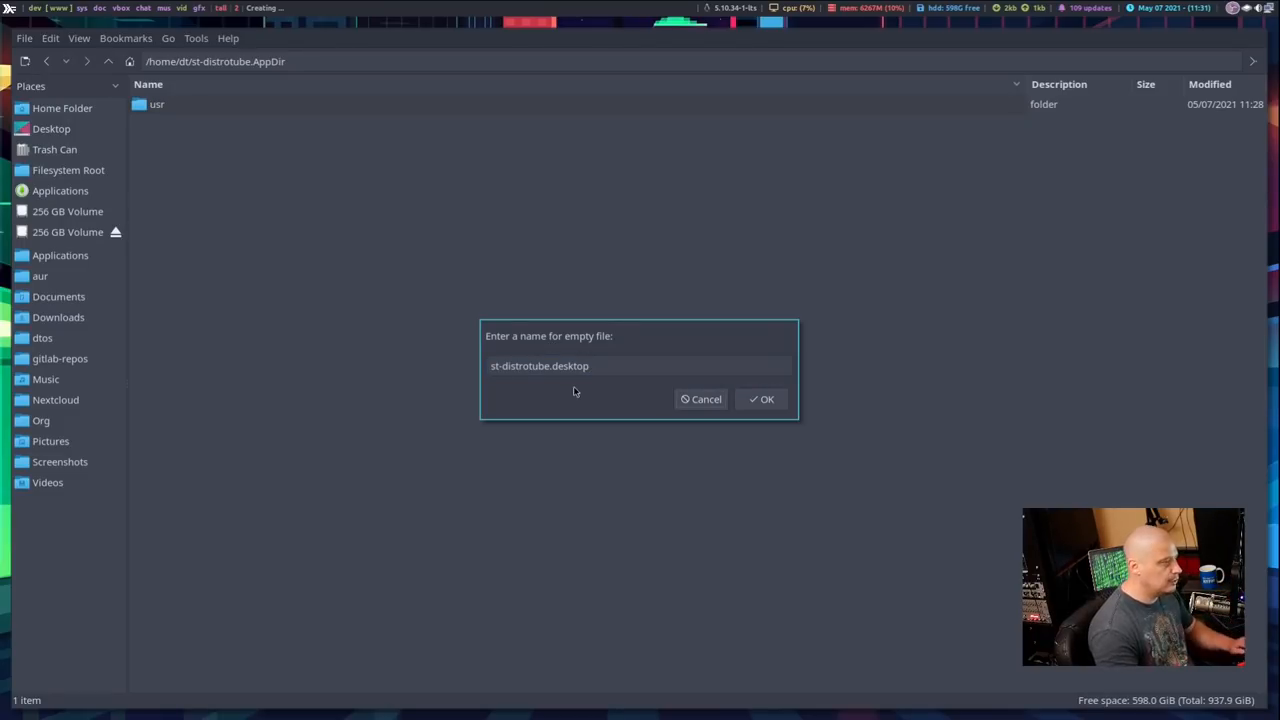
{"action": "left_click", "coordinate": [760, 398]}
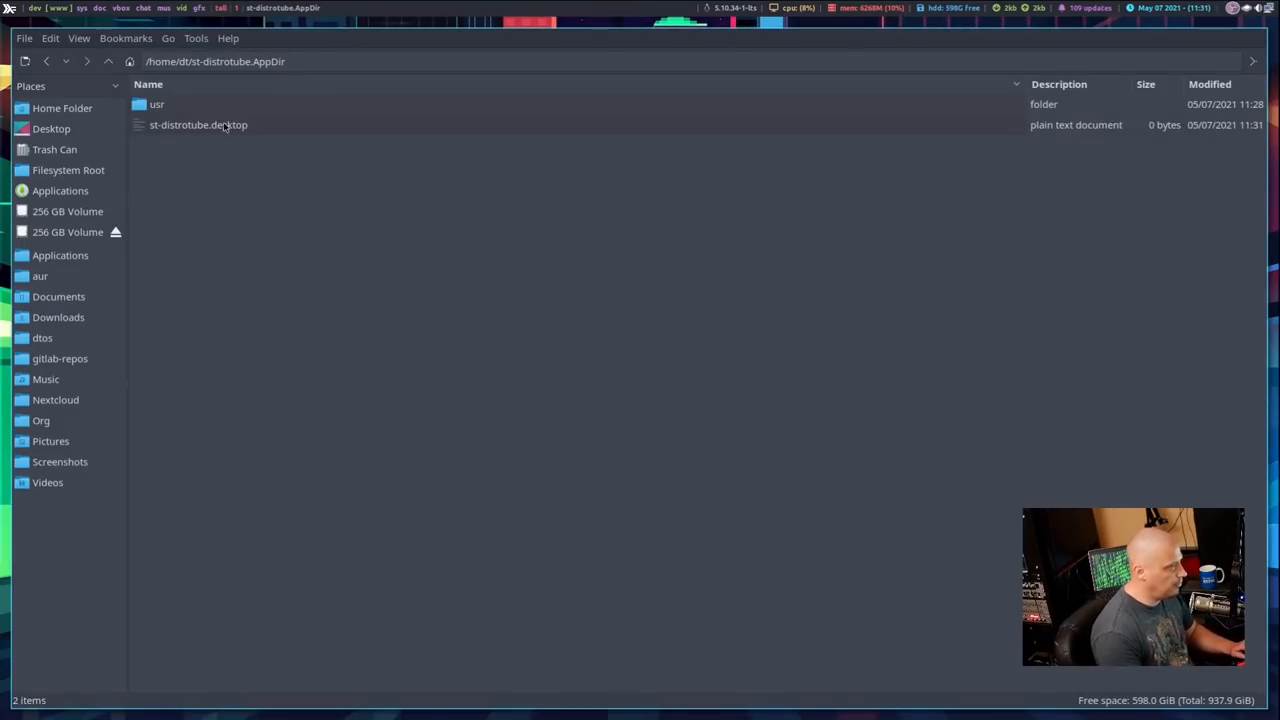
{"action": "right_click", "coordinate": [198, 124]}
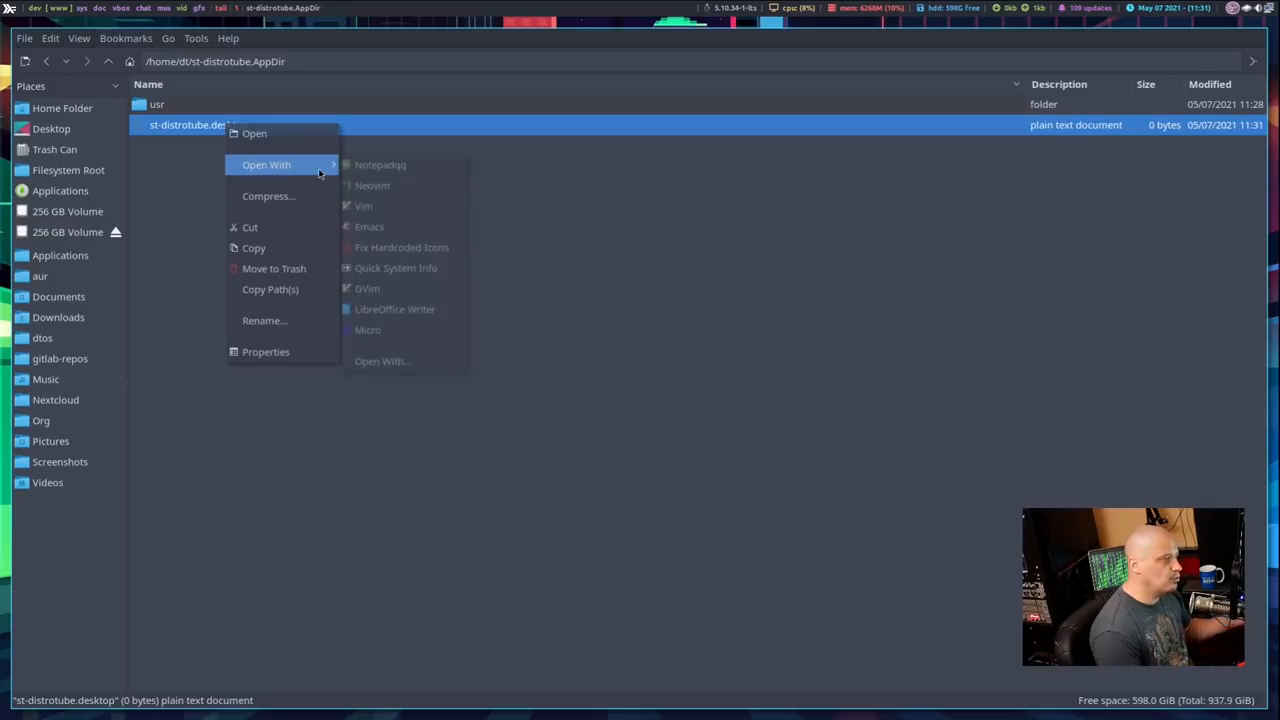
{"action": "mouse_move", "coordinate": [400, 185]}
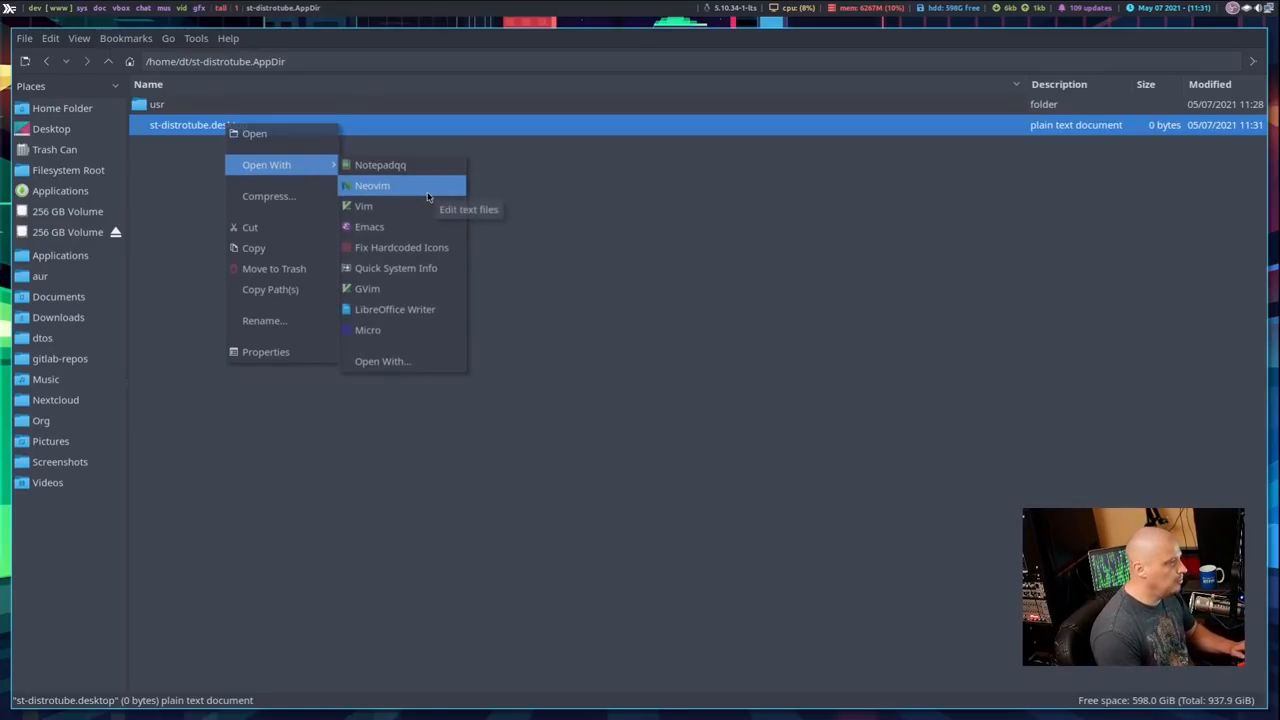
Open st-distrotube.desktop in Neovim and write the [Desktop Entry] header and Name=st-distrotube.
{"action": "left_click", "coordinate": [371, 185]}
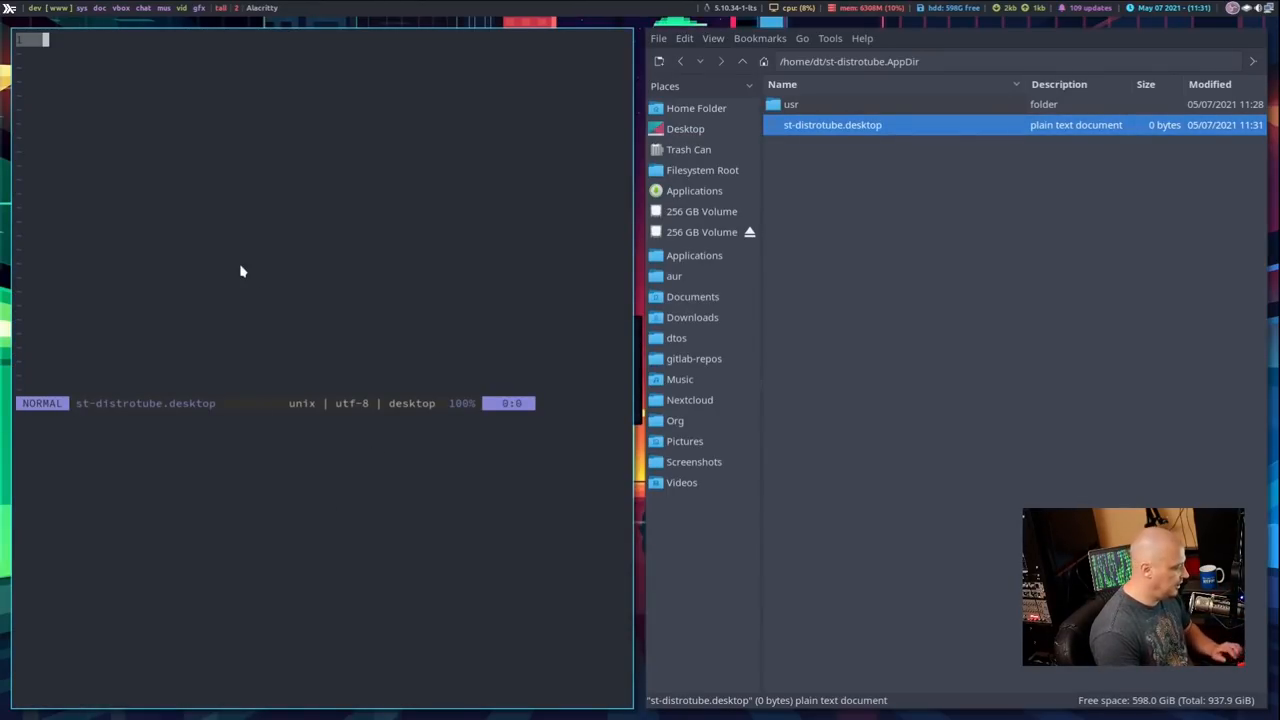
{"action": "key", "text": "i"}
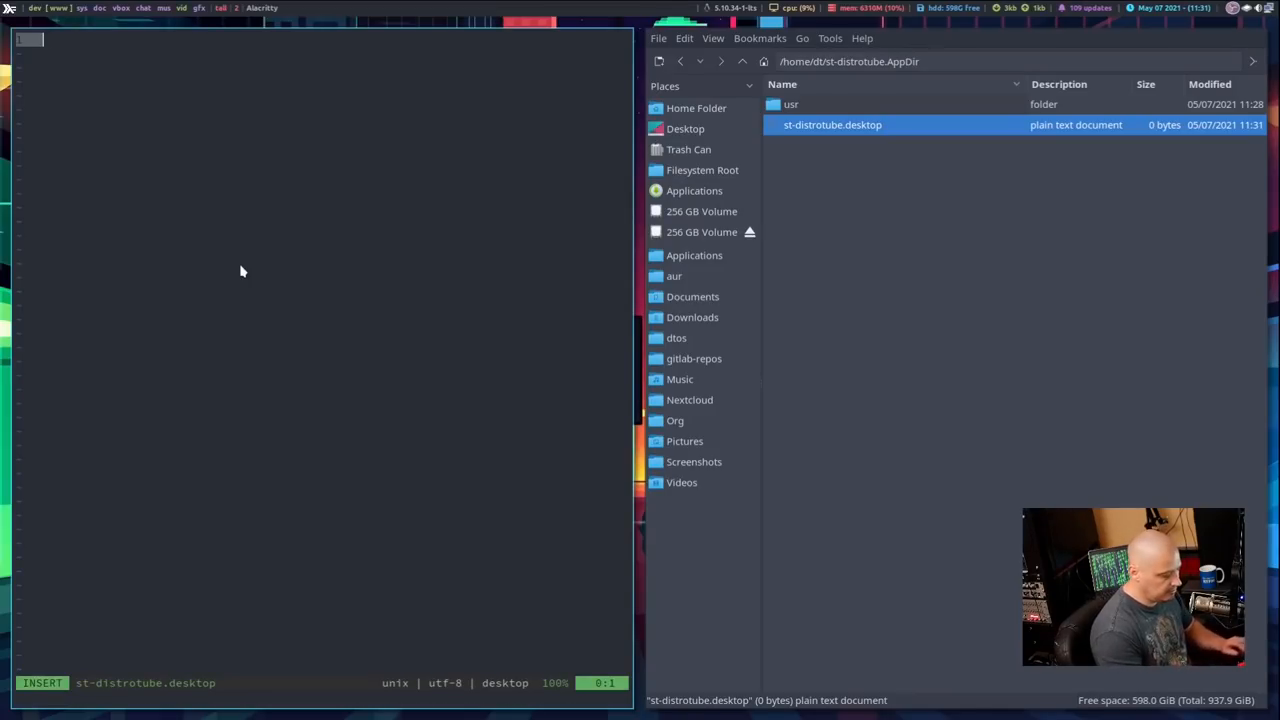
{"action": "mouse_move", "coordinate": [215, 350]}
{"action": "type", "text": "[Desktop Entr"}
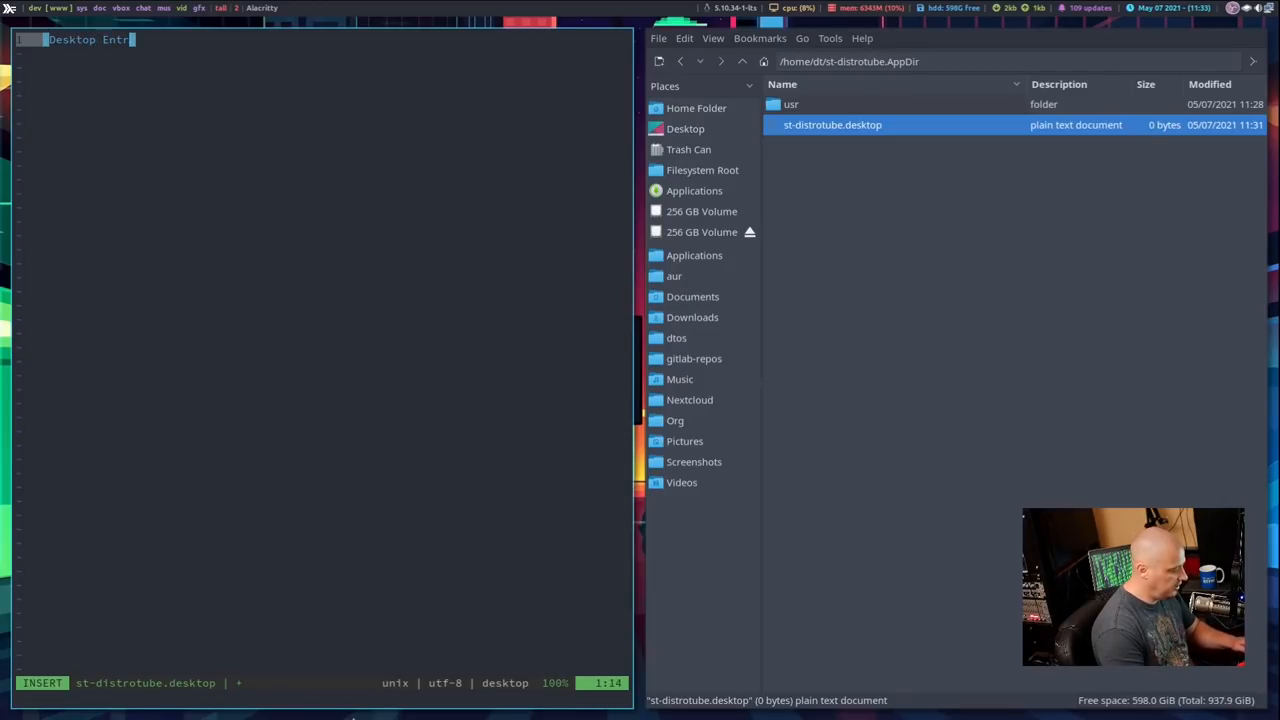
{"action": "key", "text": "Return"}
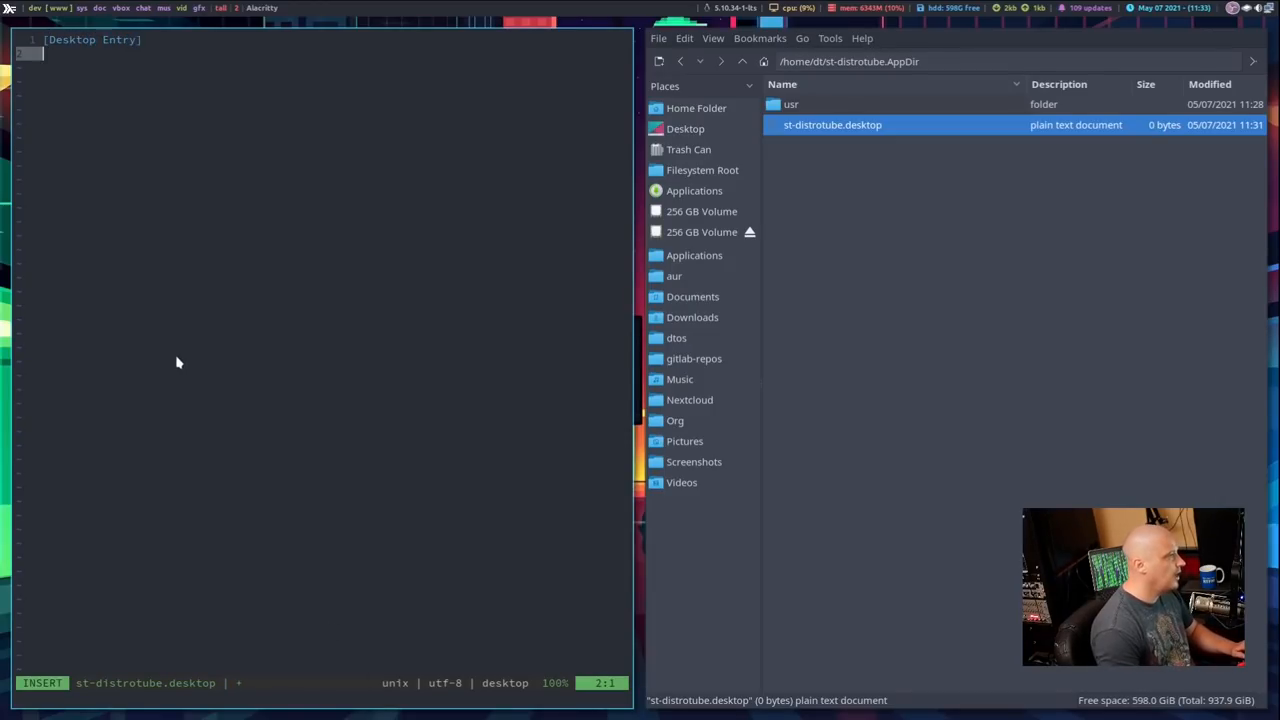
{"action": "mouse_move", "coordinate": [134, 426]}
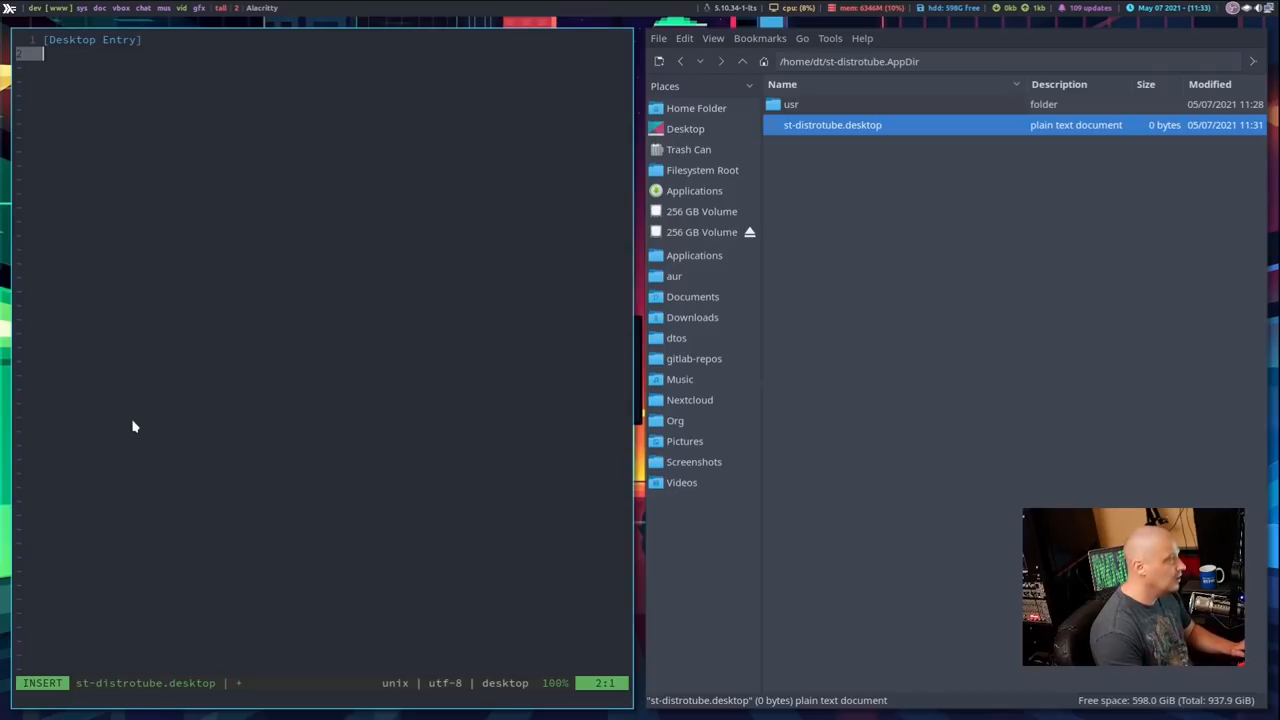
{"action": "type", "text": "Name"}
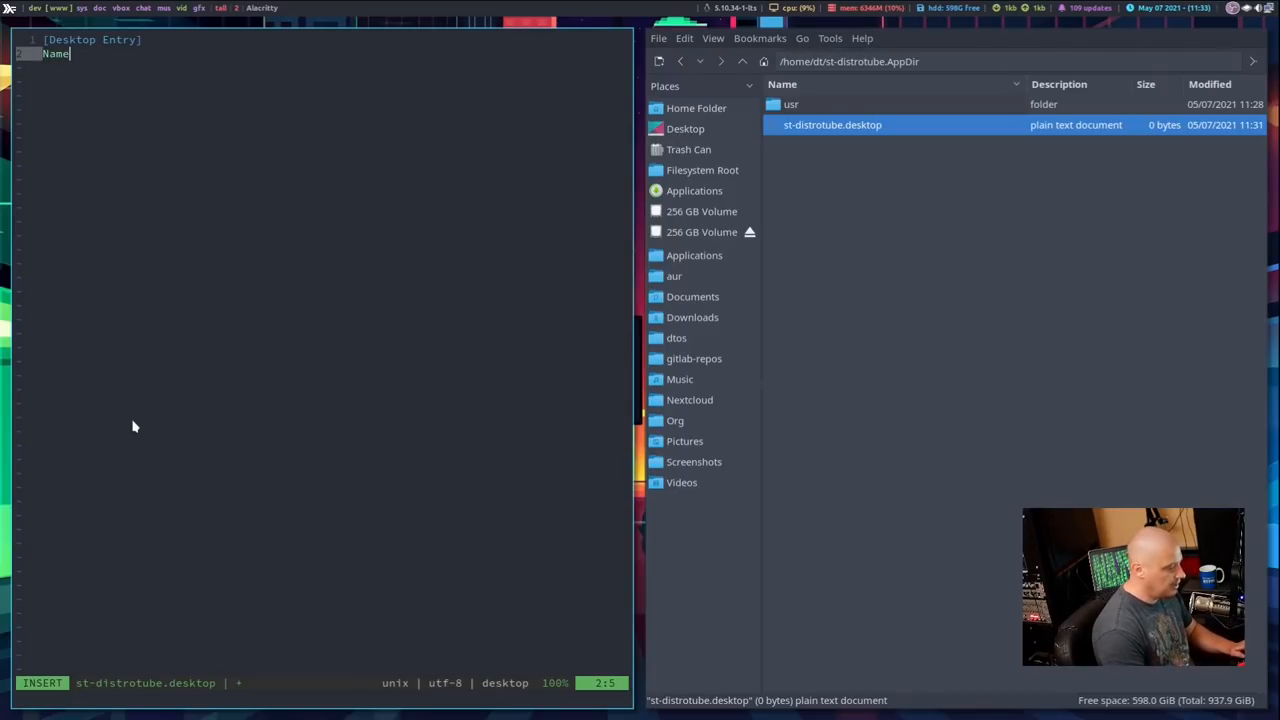
{"action": "type", "text": "=s"}
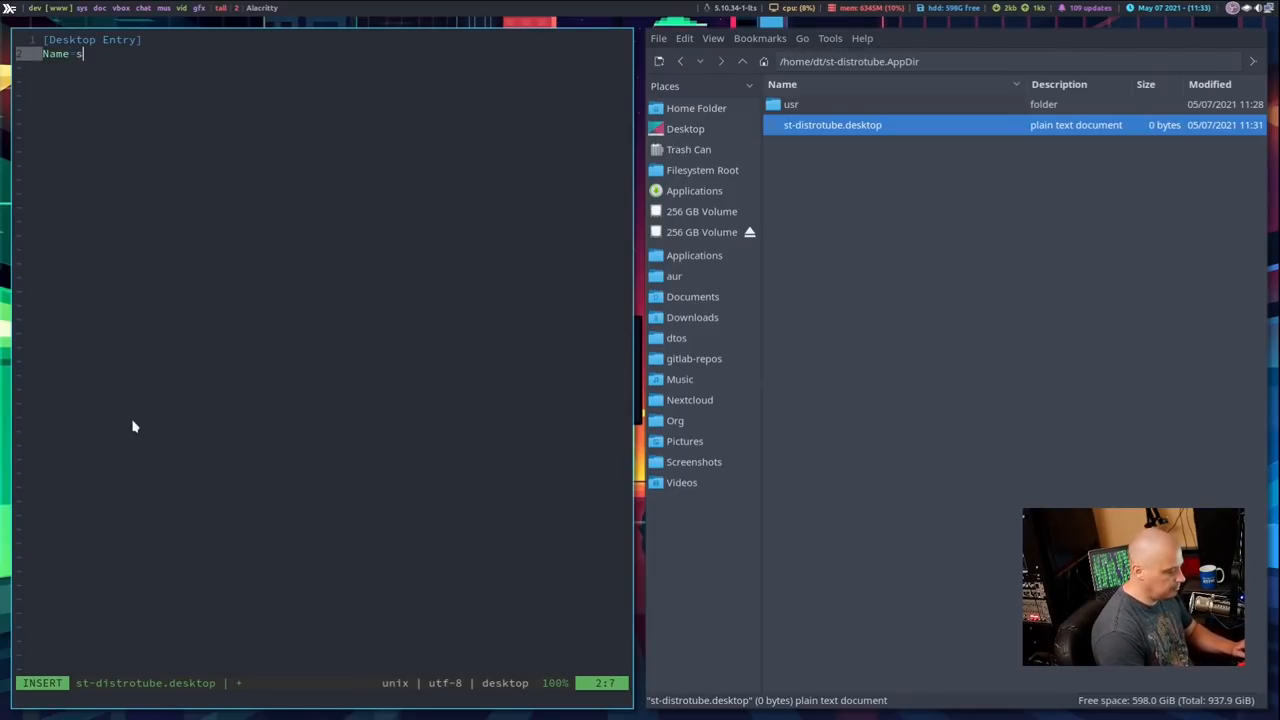
{"action": "type", "text": "t-distrotube"}
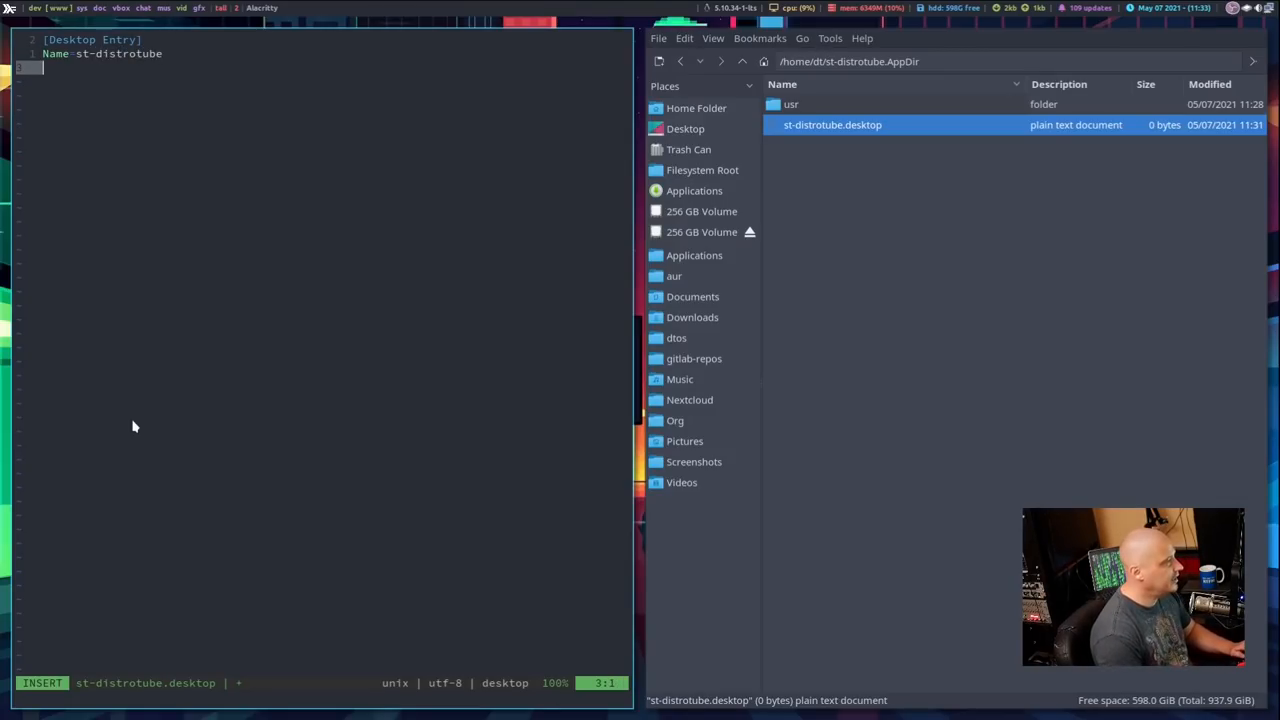
Add the Exec=st line and start the Icon= line, leaving insert mode.
{"action": "type", "text": "Exec="}
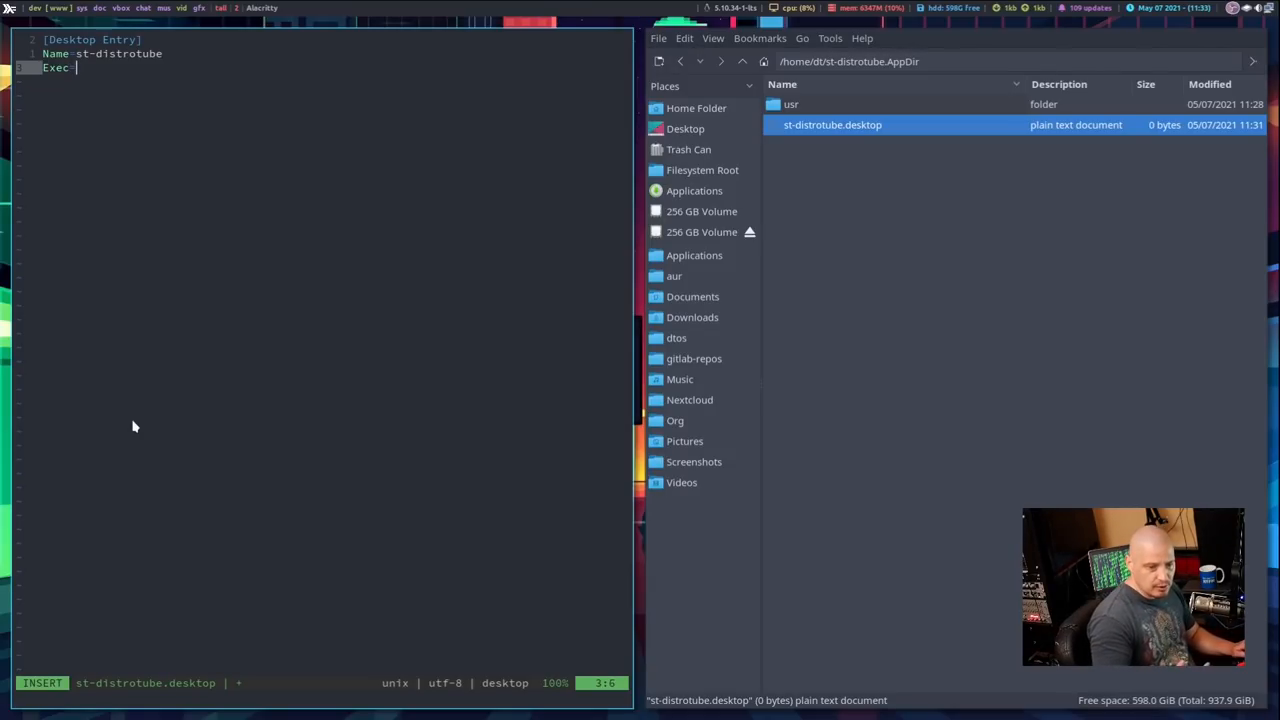
{"action": "type", "text": "st"}
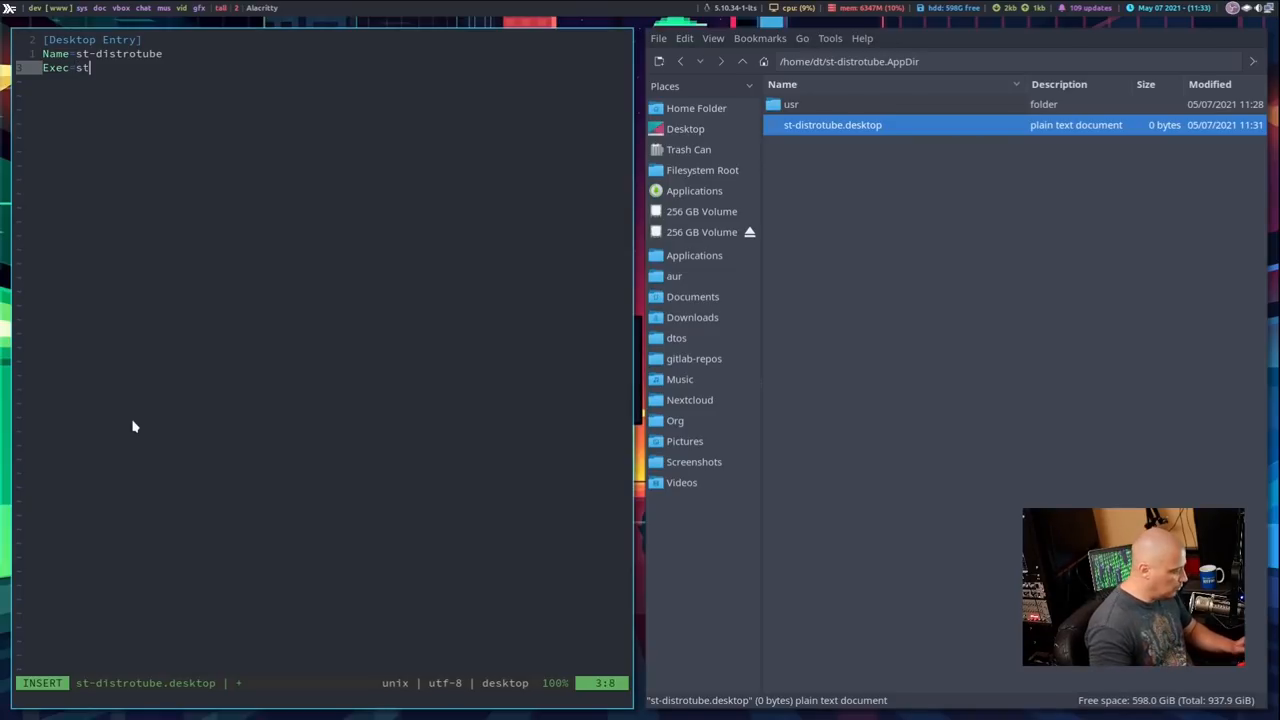
{"action": "key", "text": "Return"}
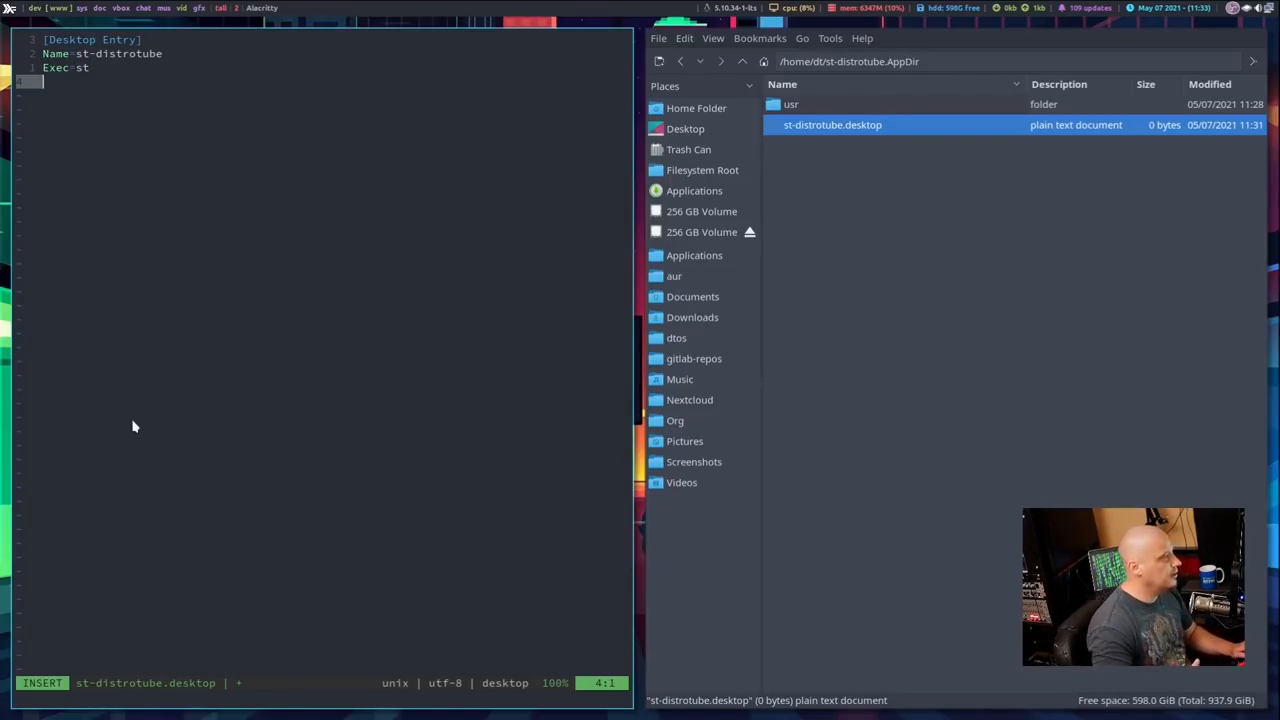
{"action": "type", "text": "T"}
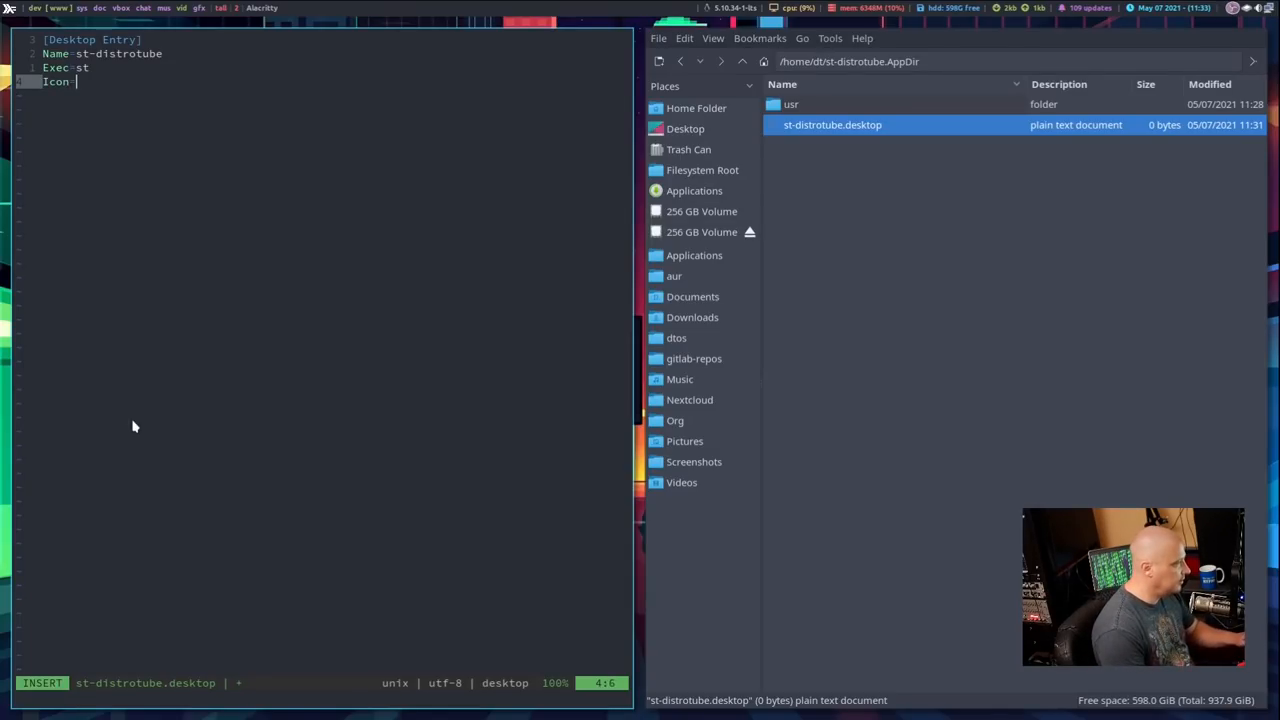
{"action": "key", "text": "Escape"}
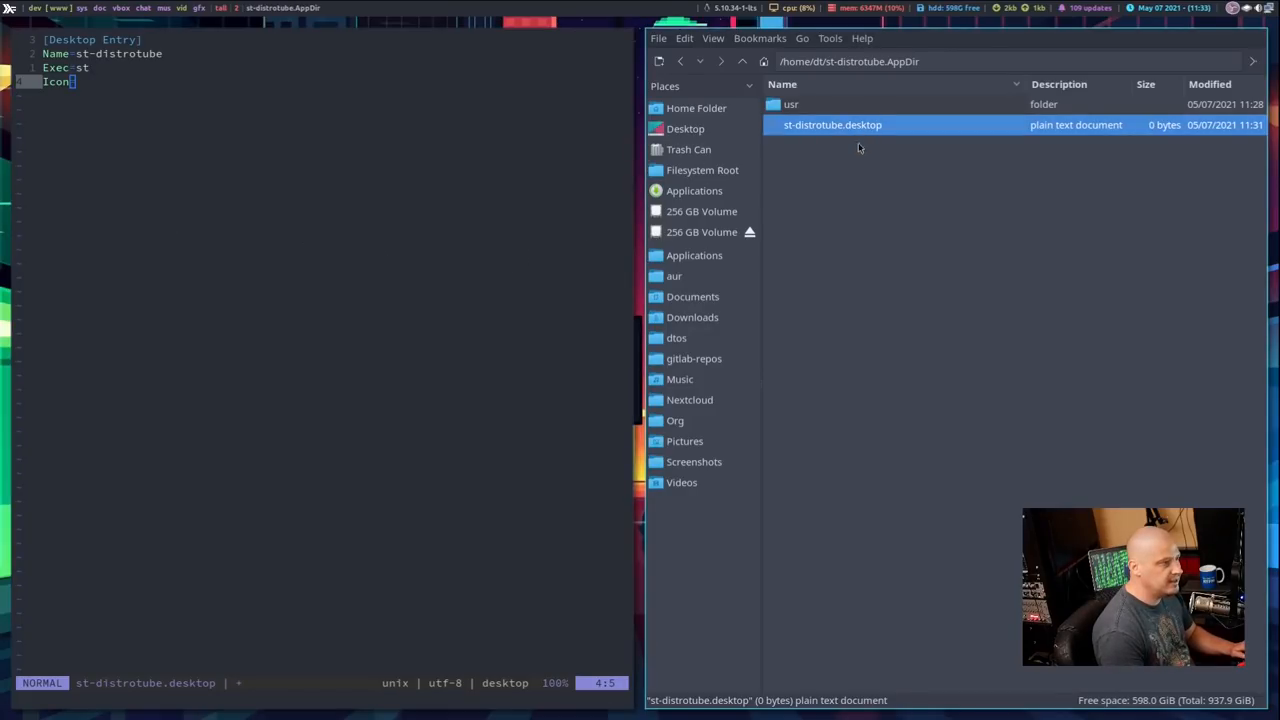
{"action": "mouse_move", "coordinate": [851, 174]}
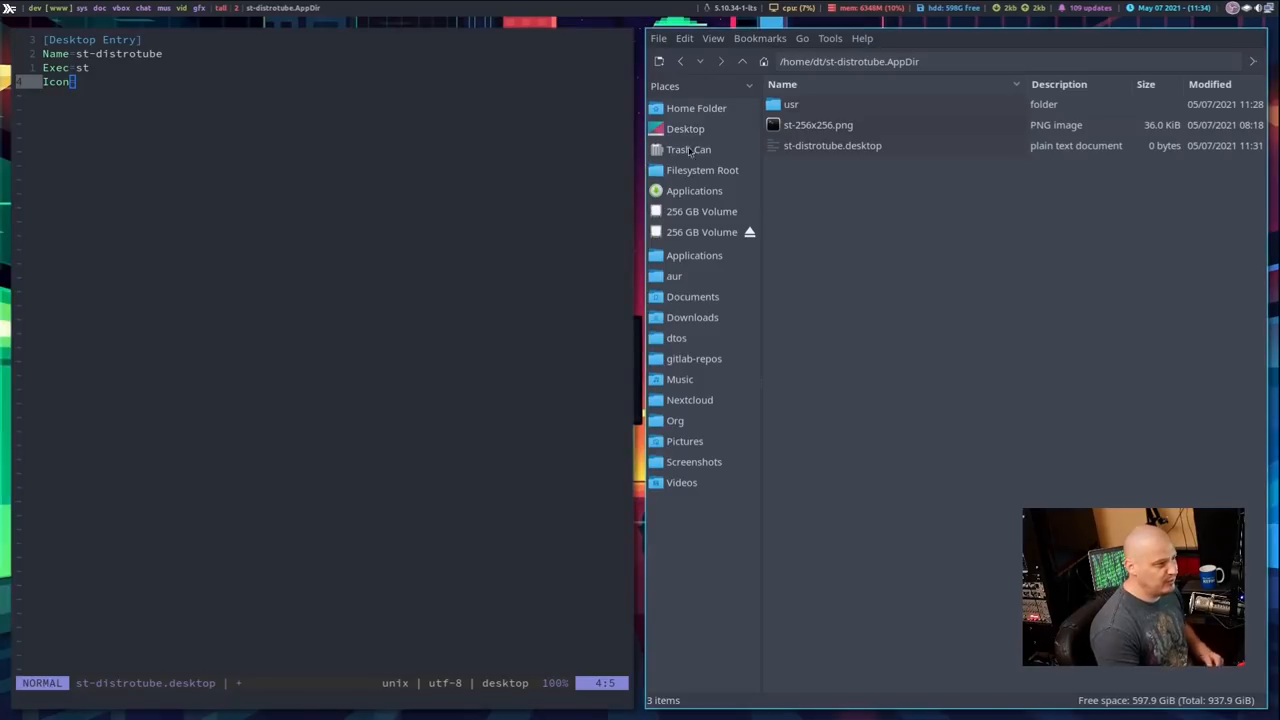
{"action": "mouse_move", "coordinate": [813, 140]}
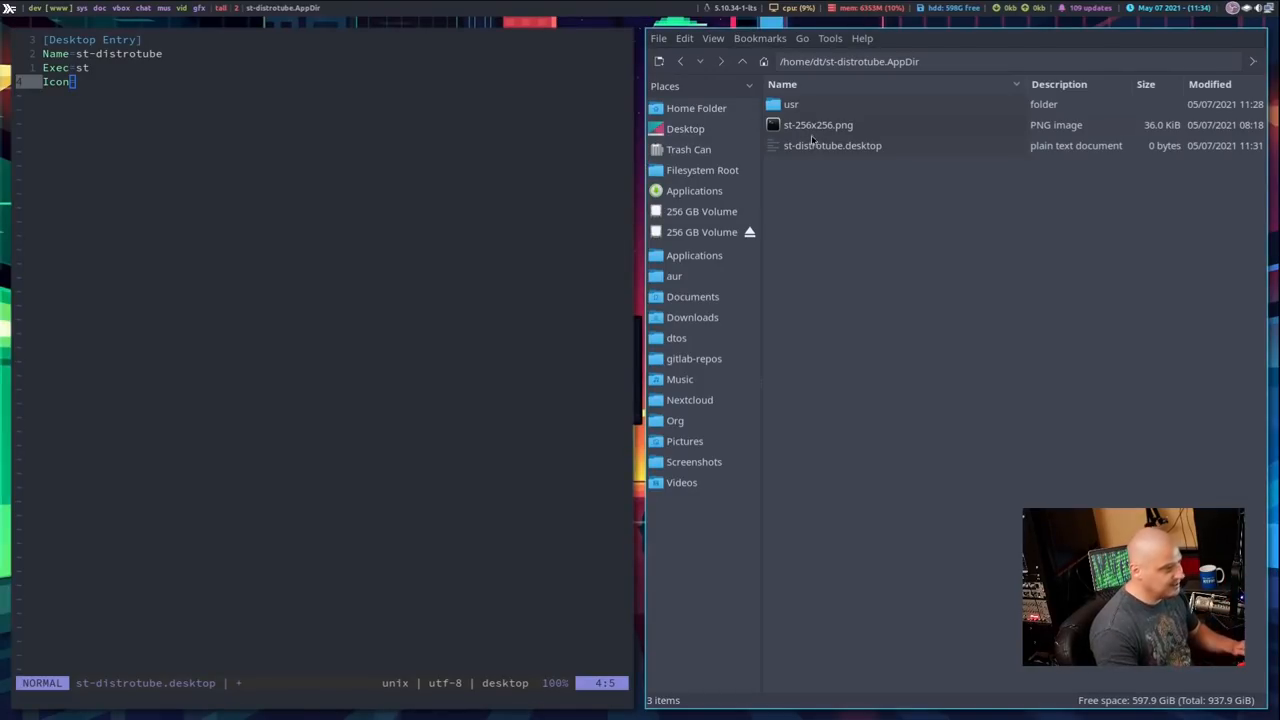
{"action": "mouse_move", "coordinate": [685, 210]}
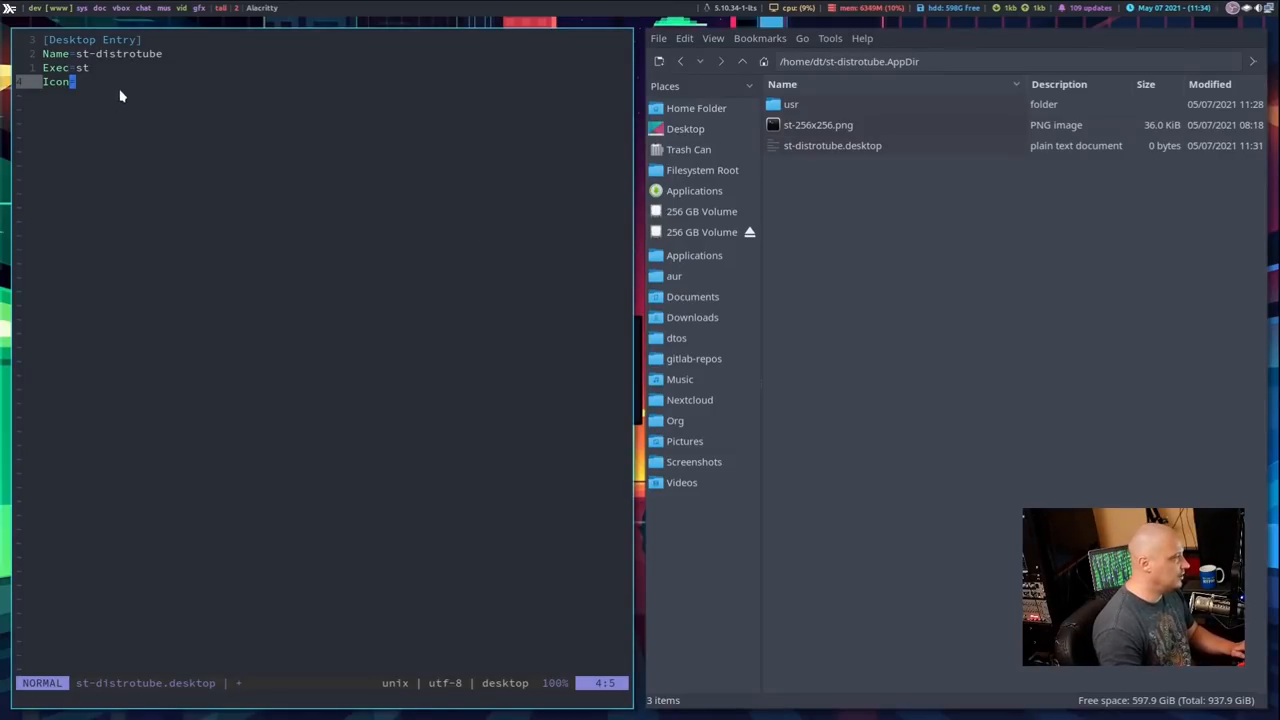
Finish the Icon line and add Type=Application to the desktop entry.
{"action": "type", "text": "s"}
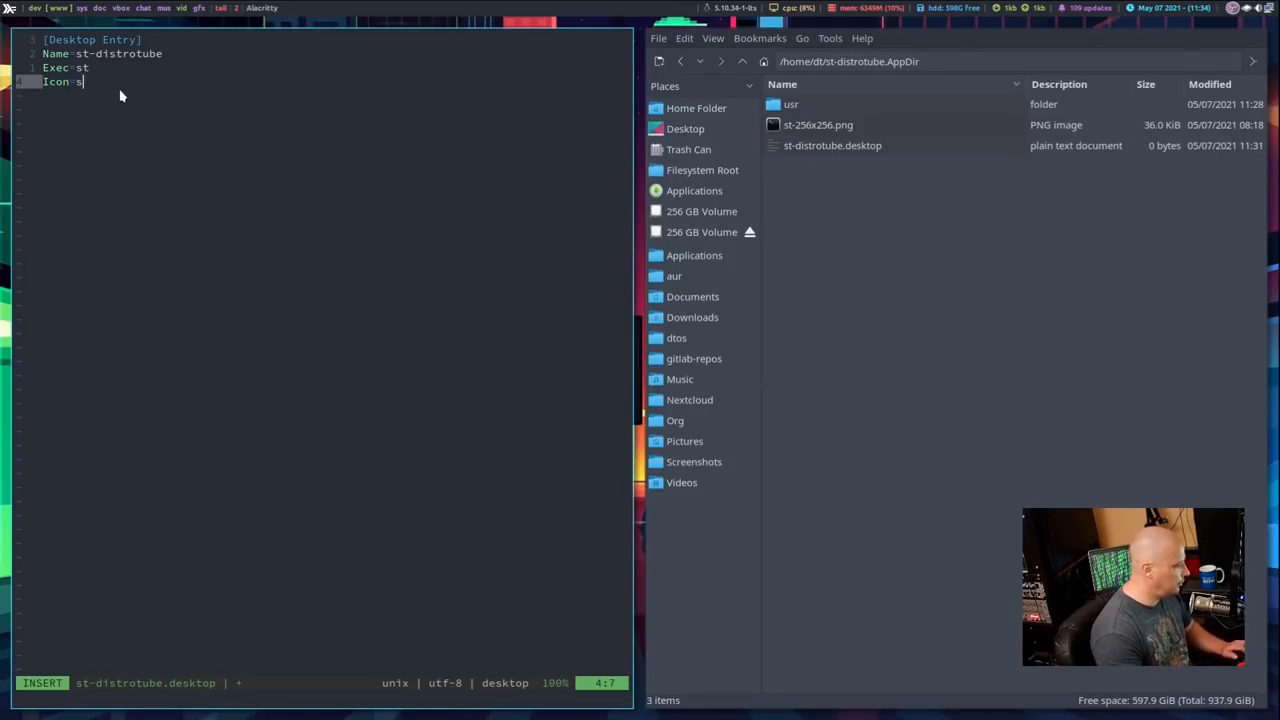
{"action": "type", "text": "t-256"}
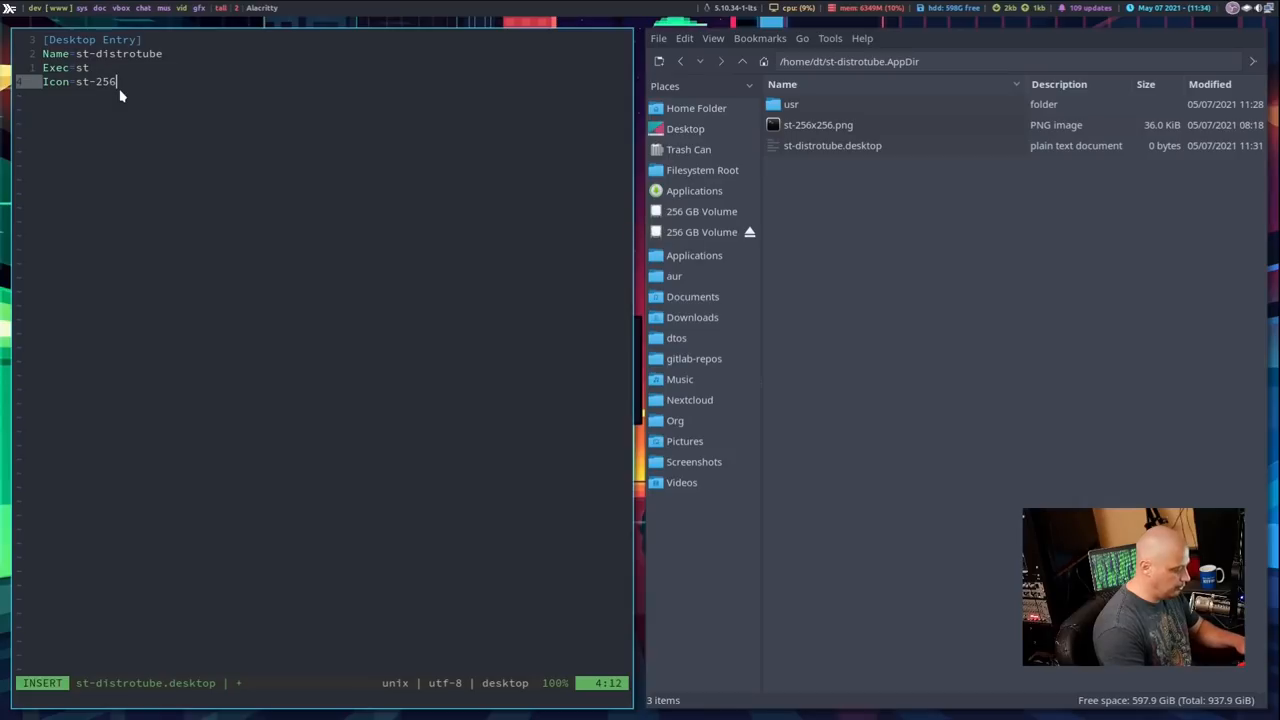
{"action": "type", "text": "x256.png"}
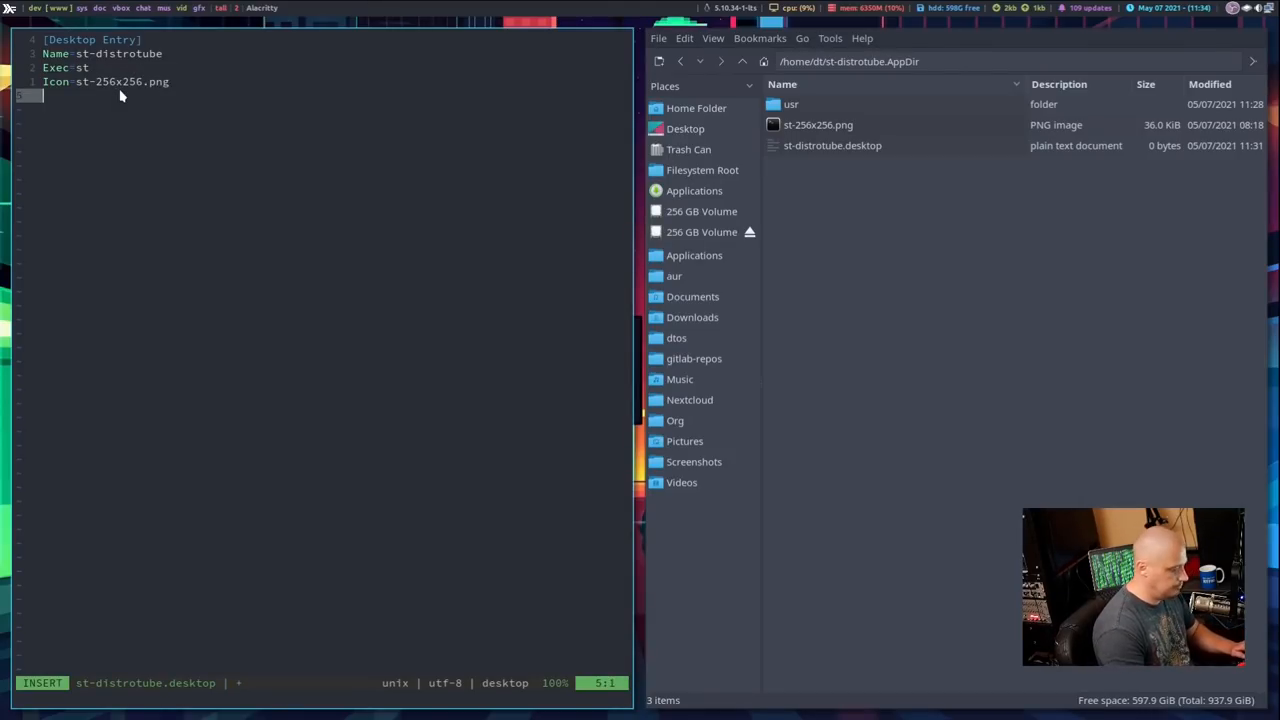
{"action": "type", "text": "Type"}
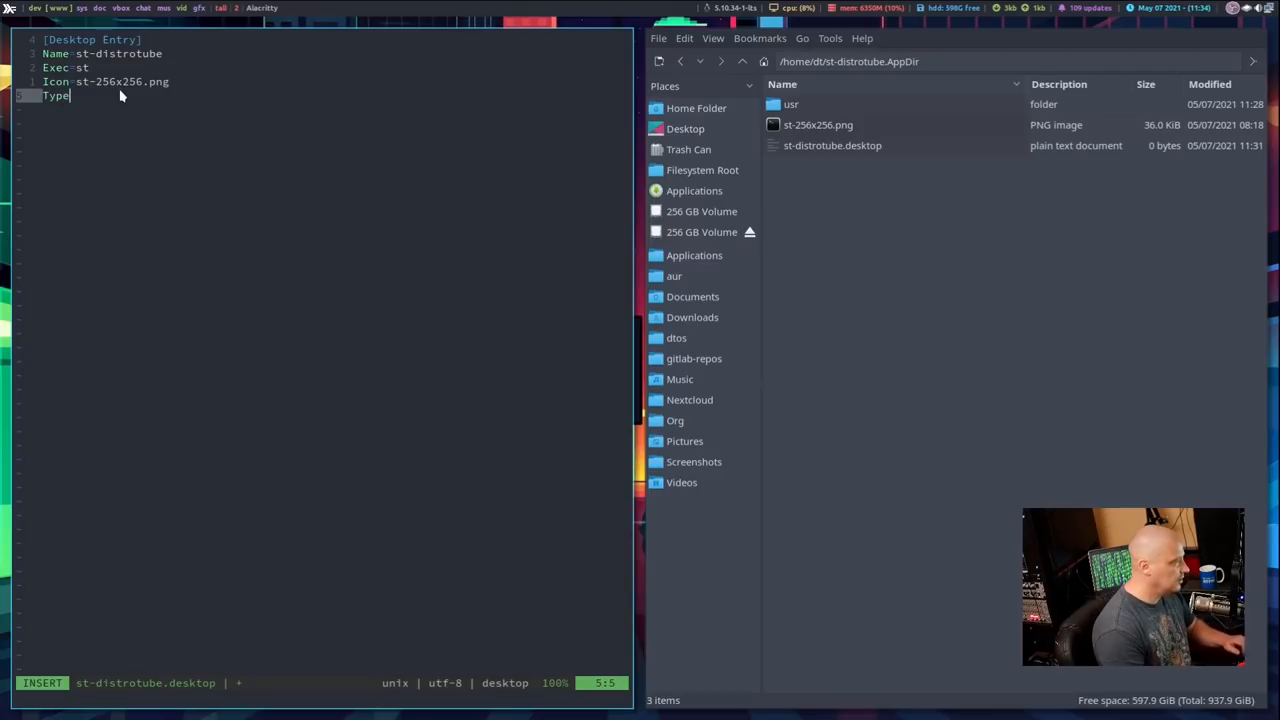
{"action": "type", "text": "A"}
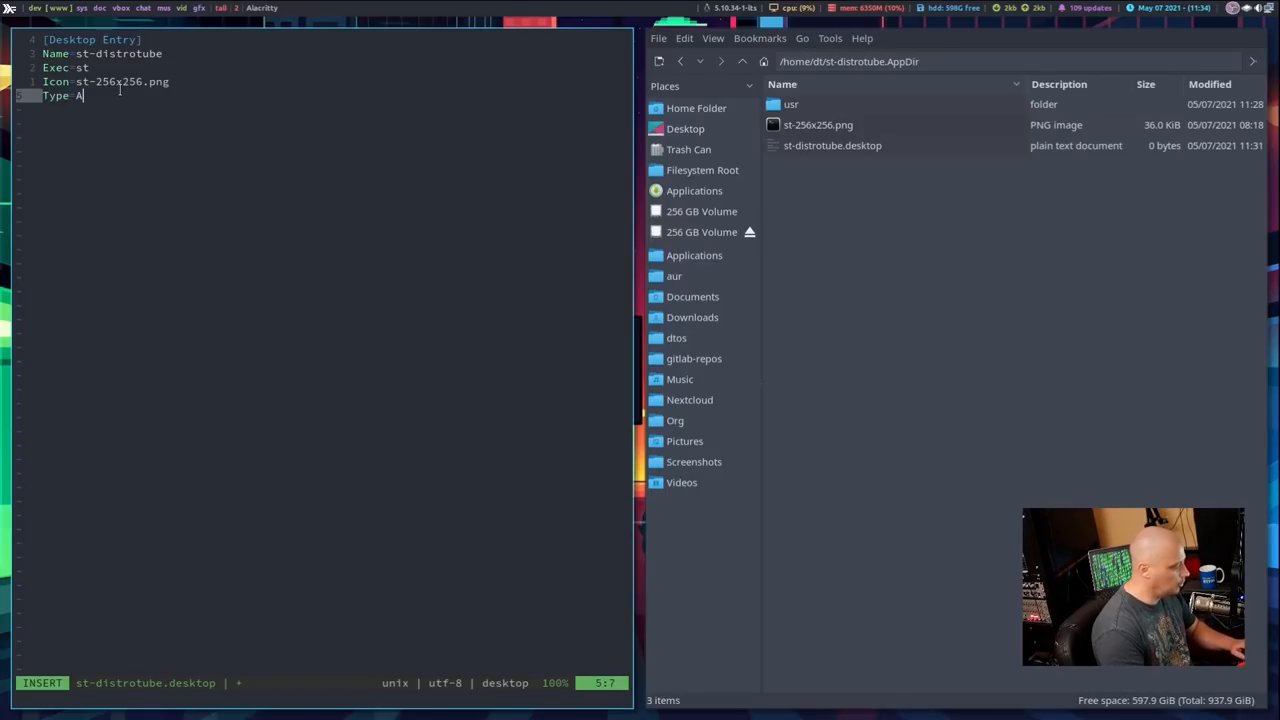
{"action": "type", "text": "pplication"}
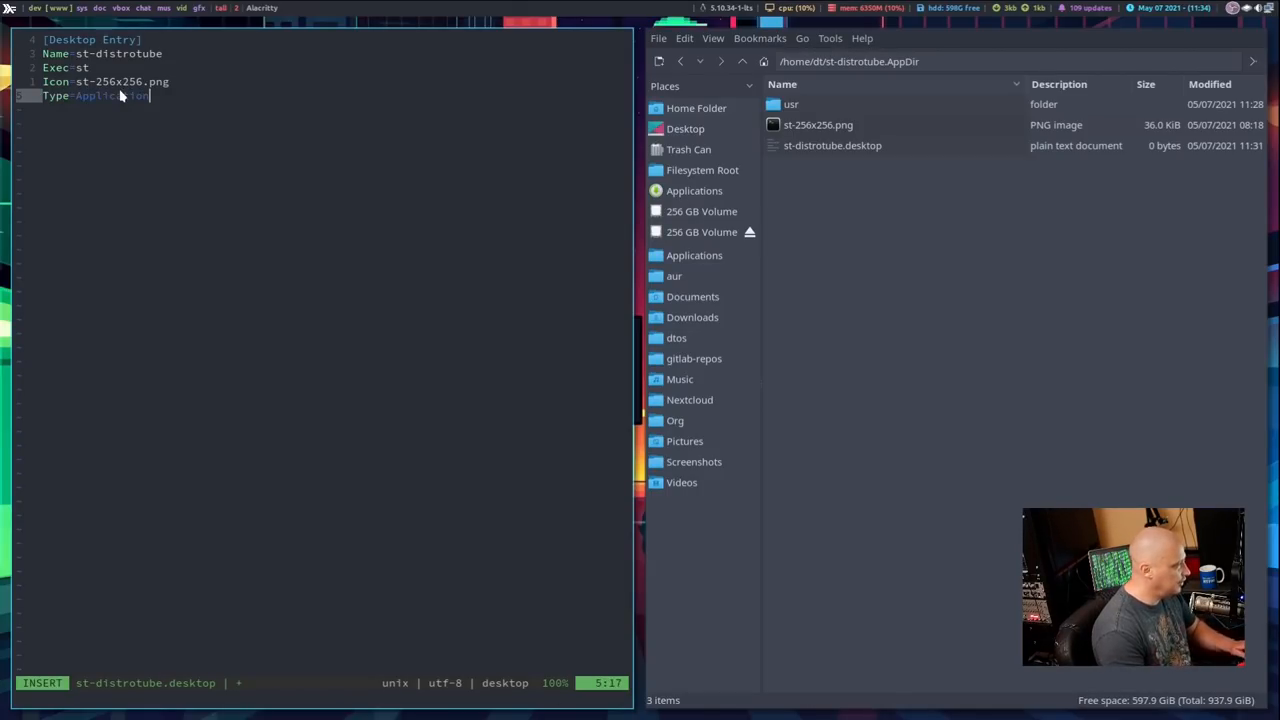
{"action": "key", "text": "Return"}
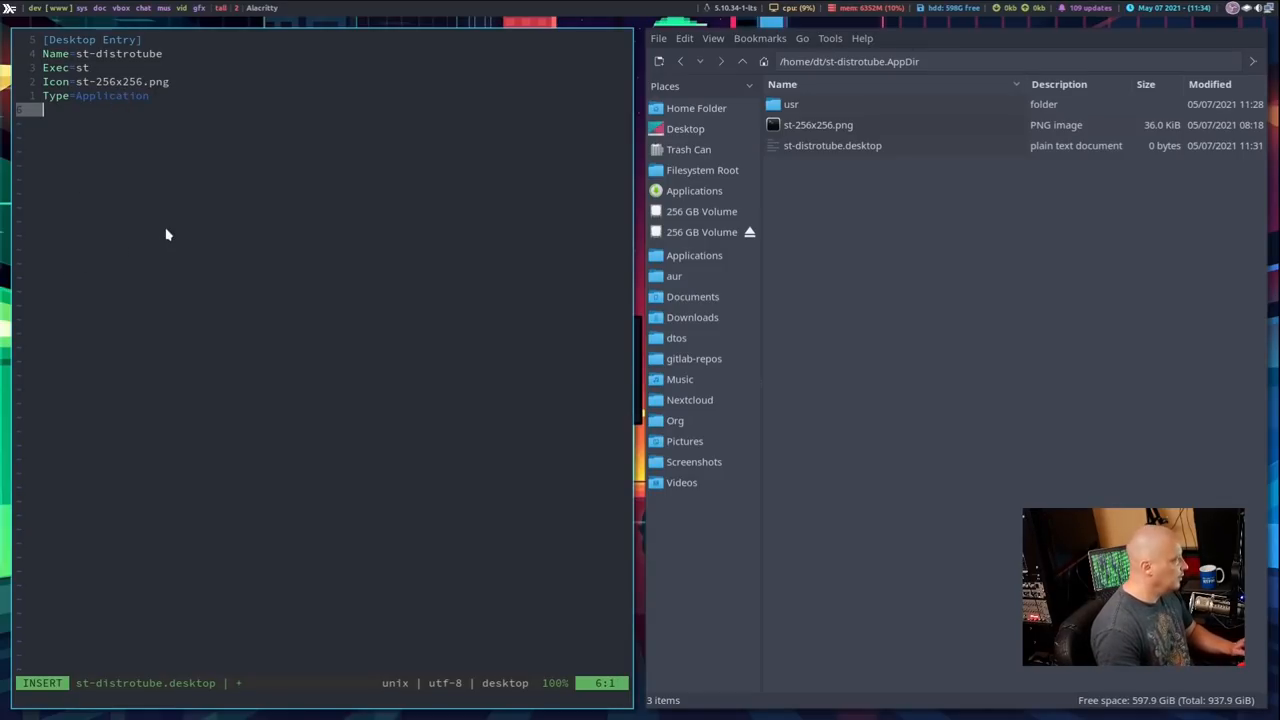
Add Categories=Utility, then save st-distrotube.desktop and quit Neovim with :wq.
{"action": "type", "text": "Categories="}
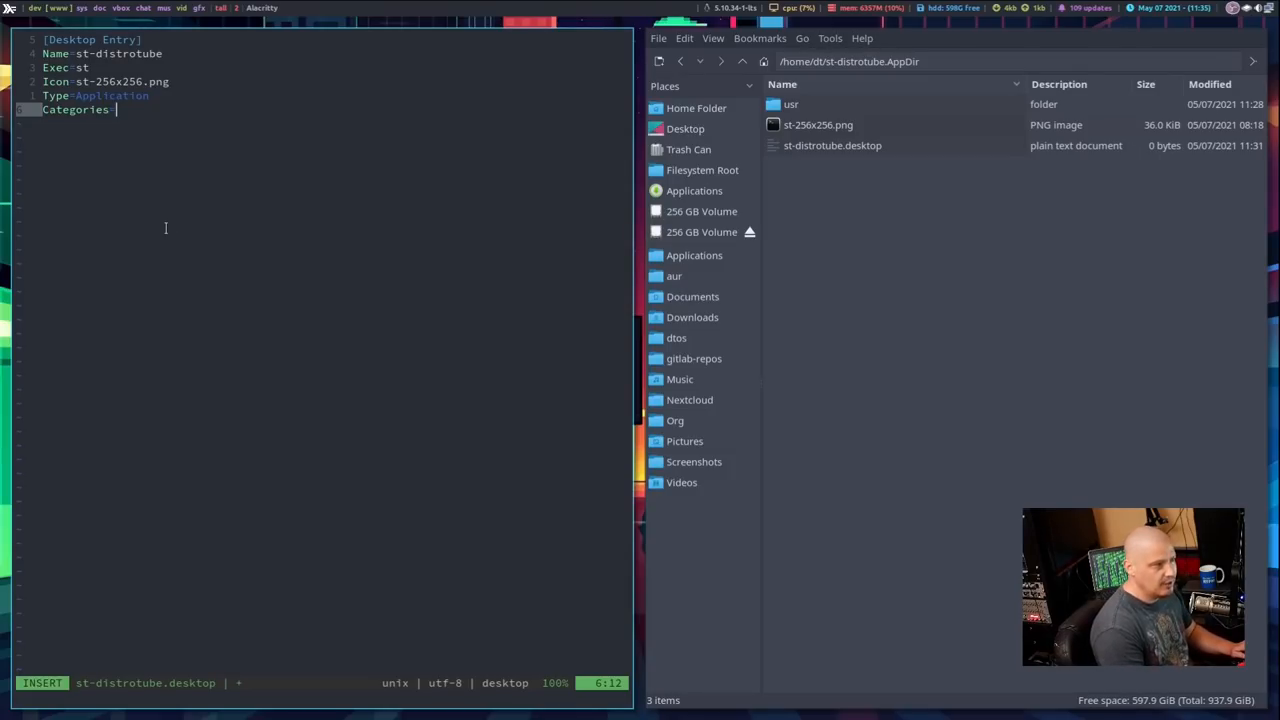
{"action": "type", "text": "Utility"}
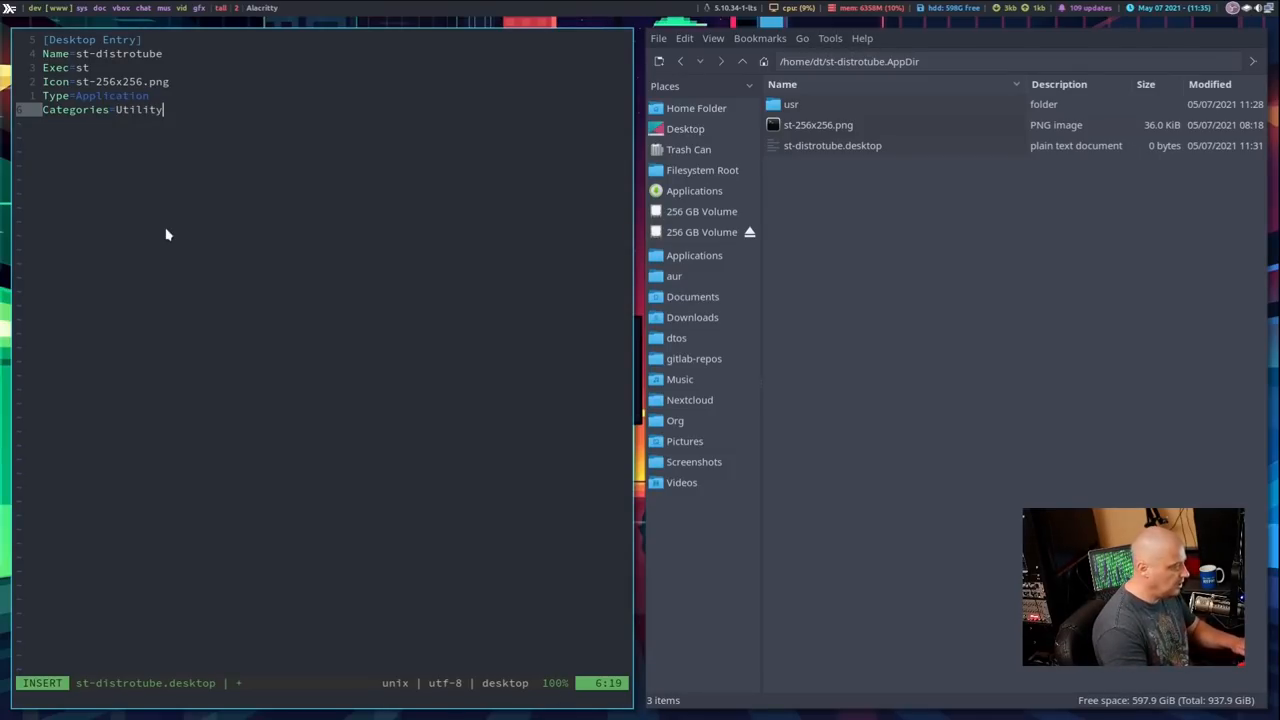
{"action": "key", "text": "Escape"}
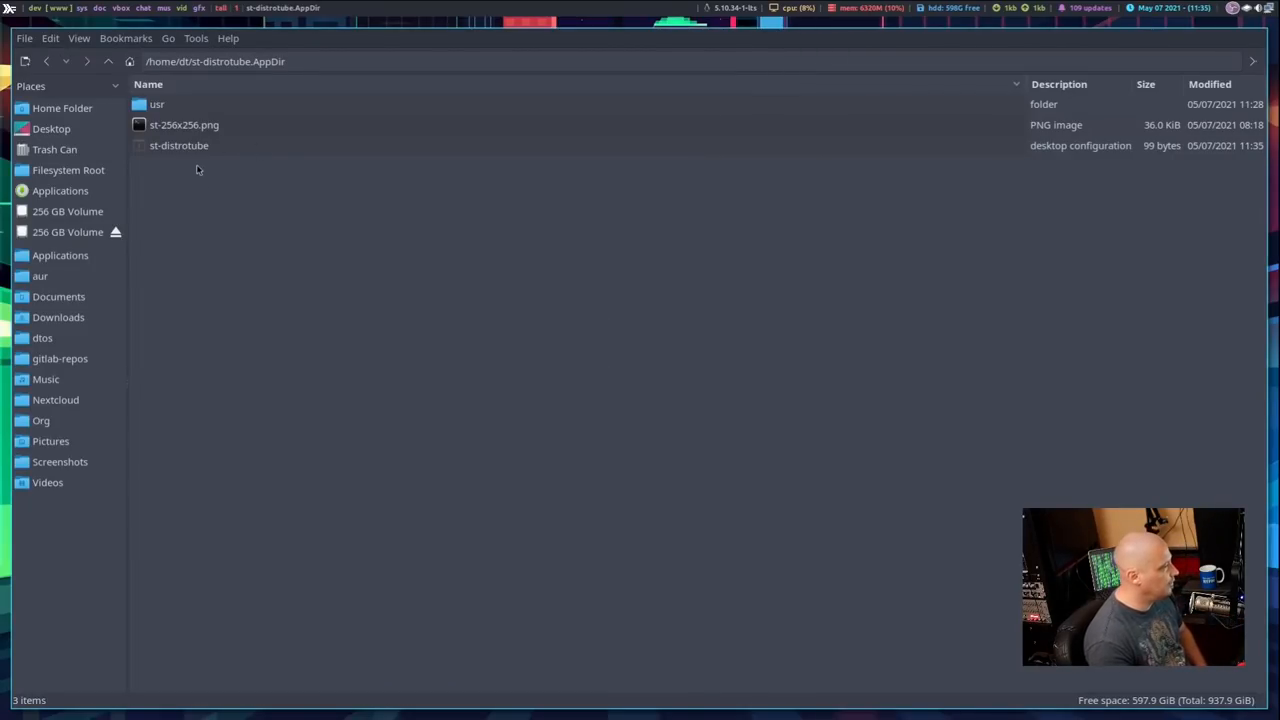
Create an empty file named AppRun in st-distrotube.AppDir.
{"action": "left_click", "coordinate": [184, 124]}
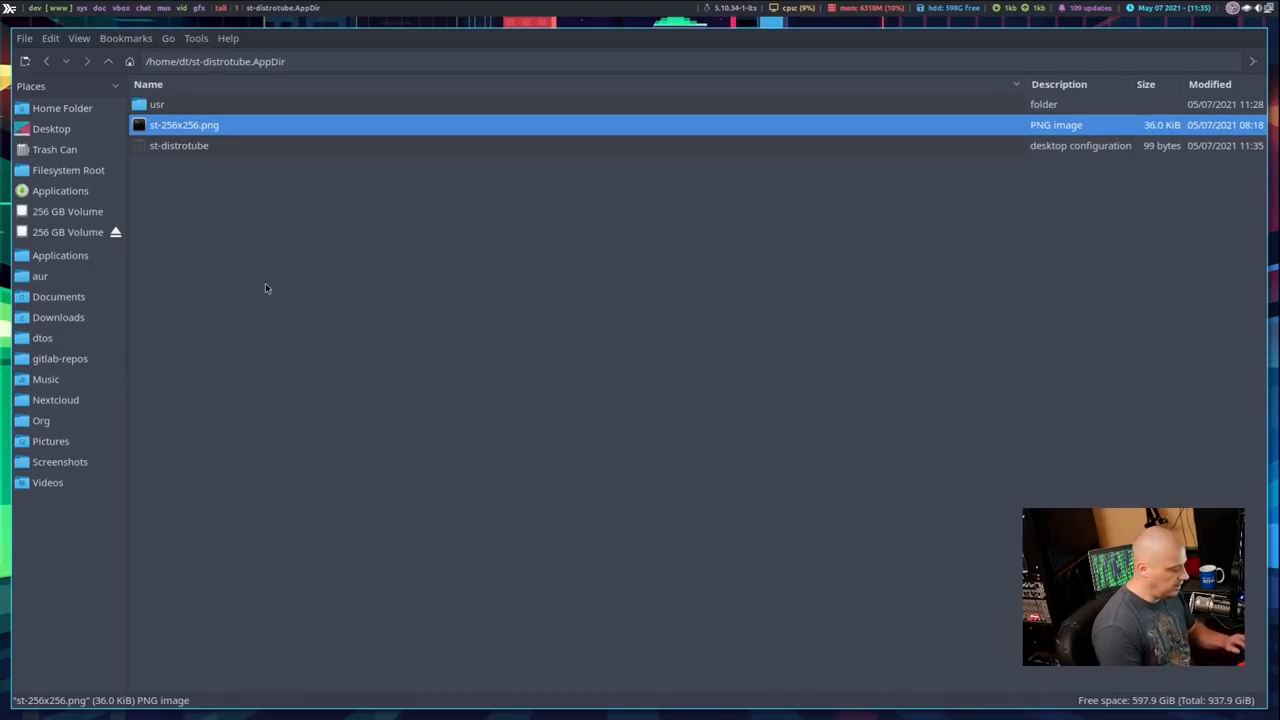
{"action": "left_click", "coordinate": [215, 218]}
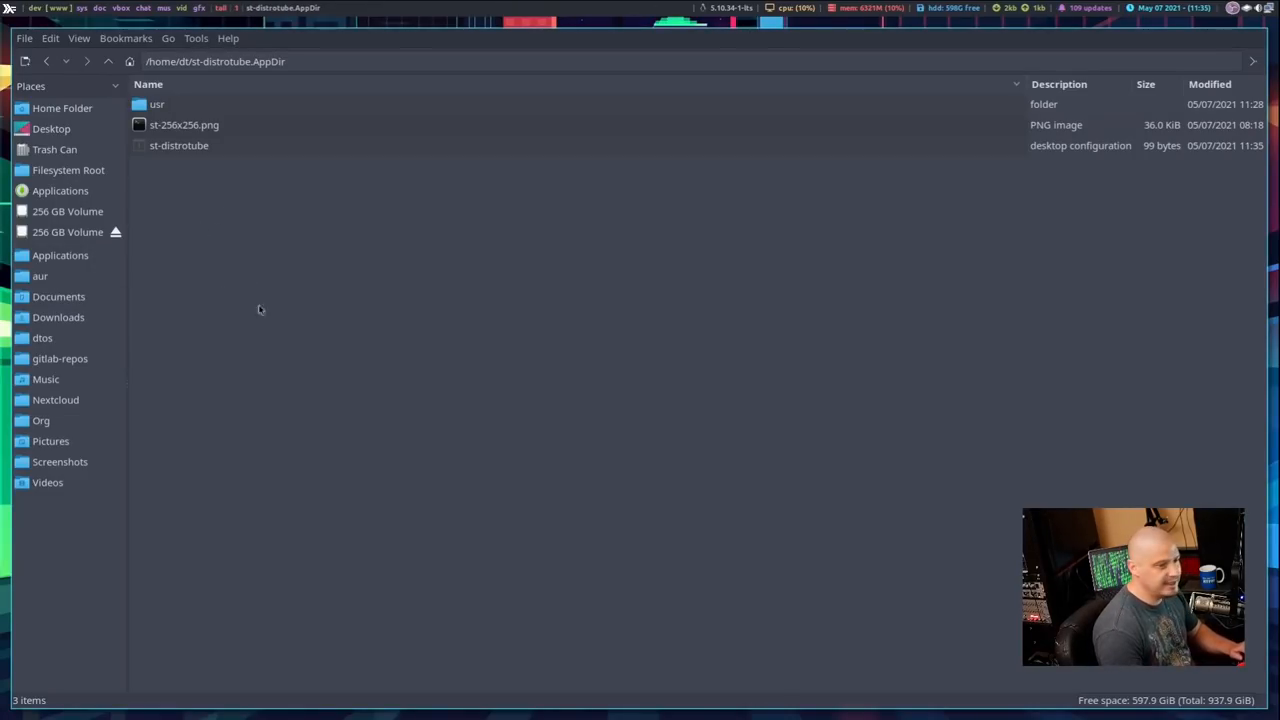
{"action": "right_click", "coordinate": [259, 309]}
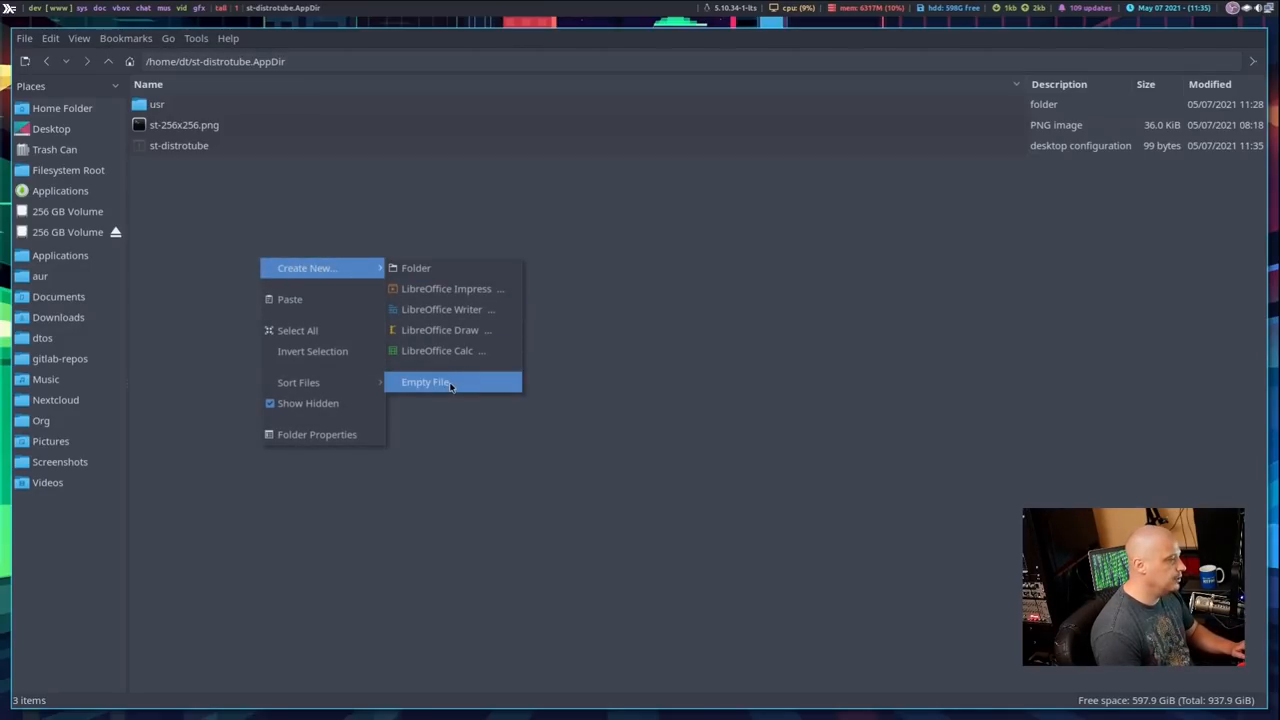
{"action": "left_click", "coordinate": [426, 381]}
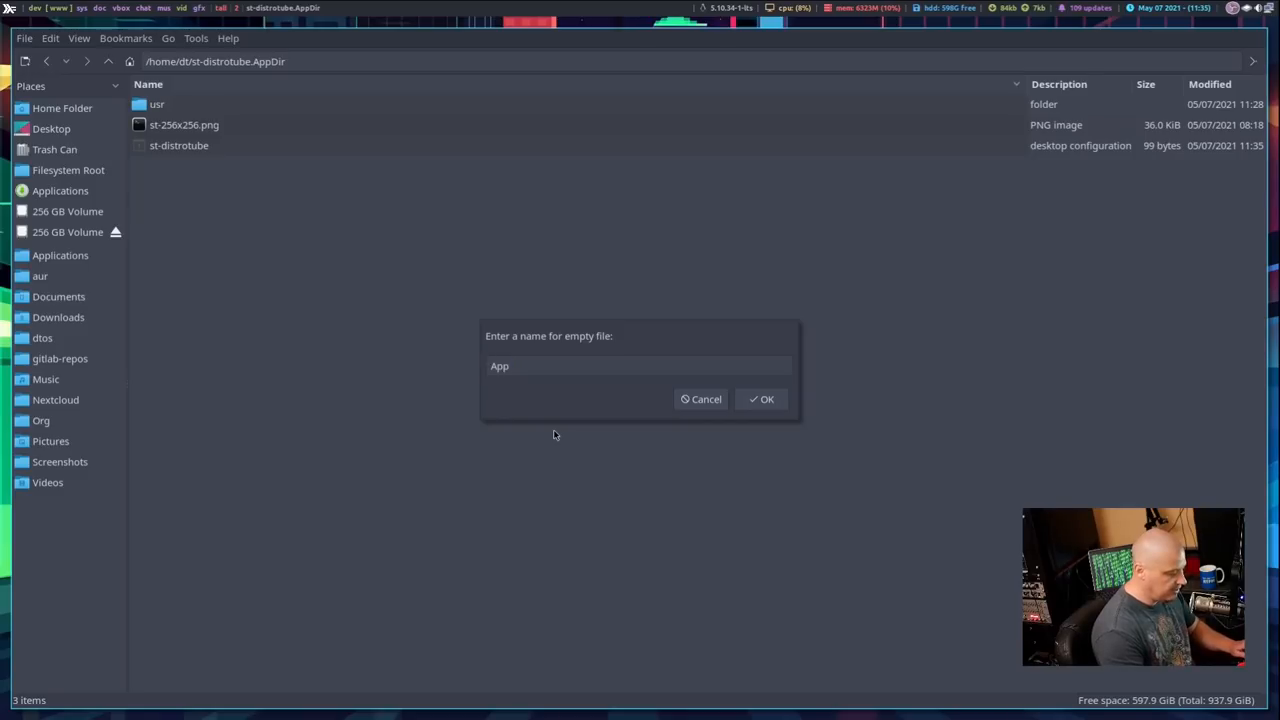
{"action": "type", "text": "Run"}
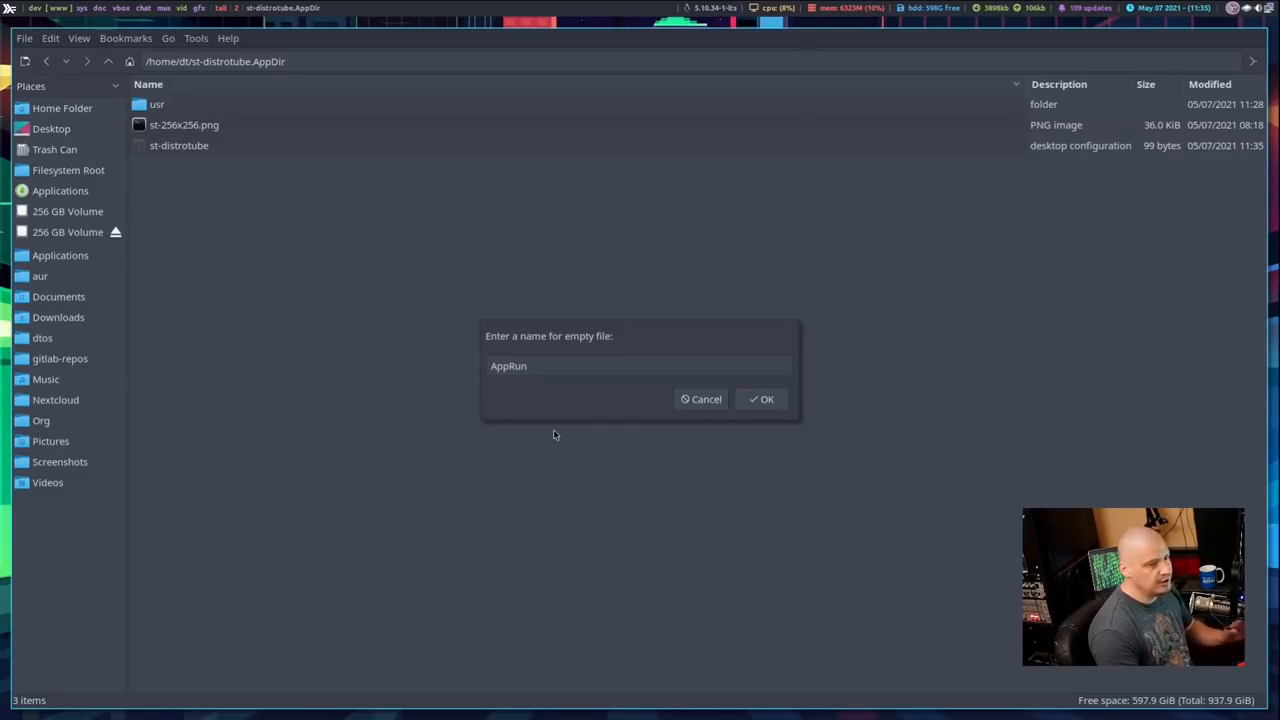
{"action": "mouse_move", "coordinate": [545, 456]}
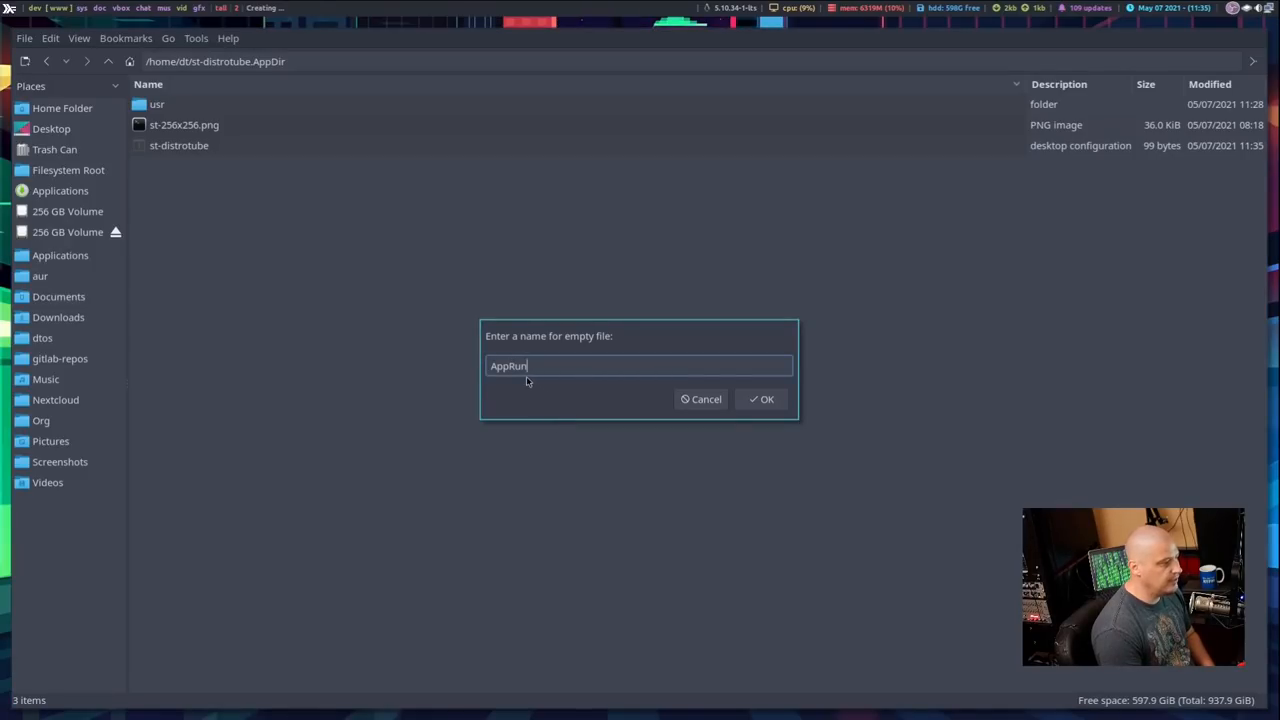
{"action": "left_click", "coordinate": [761, 399]}
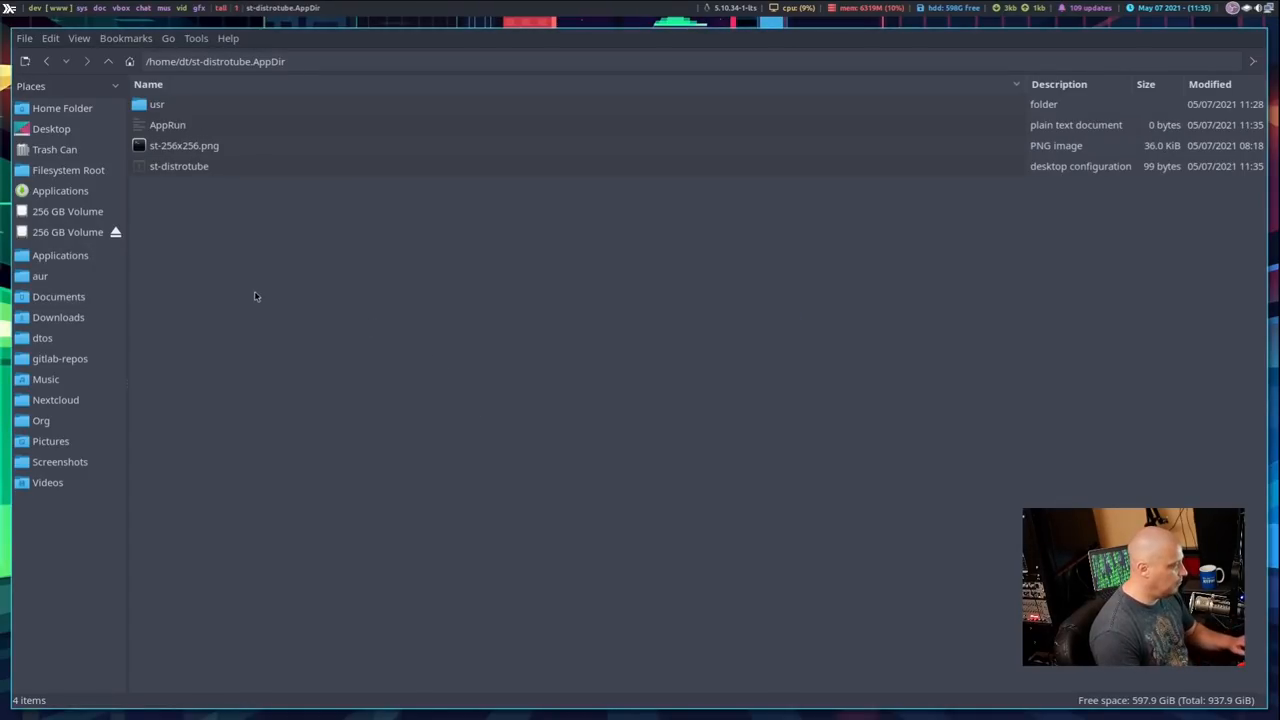
Open AppRun in Neovim and start it with the #!/bin/sh shebang and blank lines.
{"action": "right_click", "coordinate": [167, 124]}
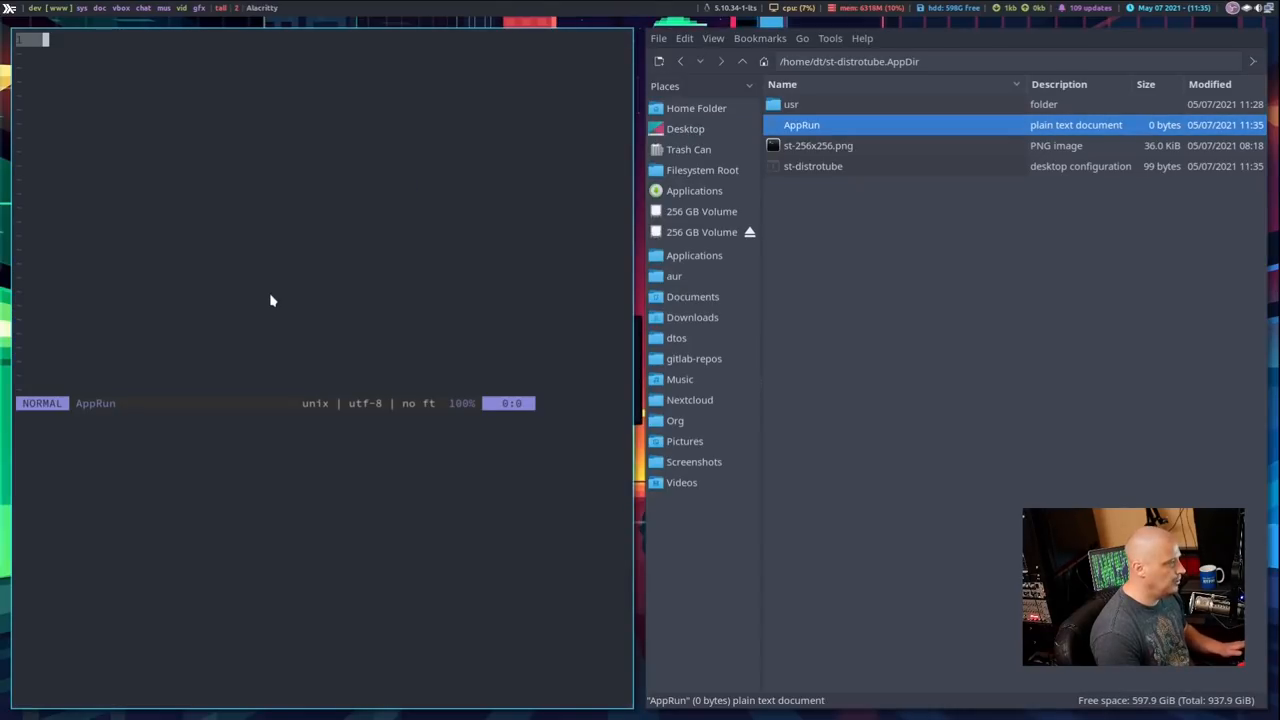
{"action": "key", "text": "i"}
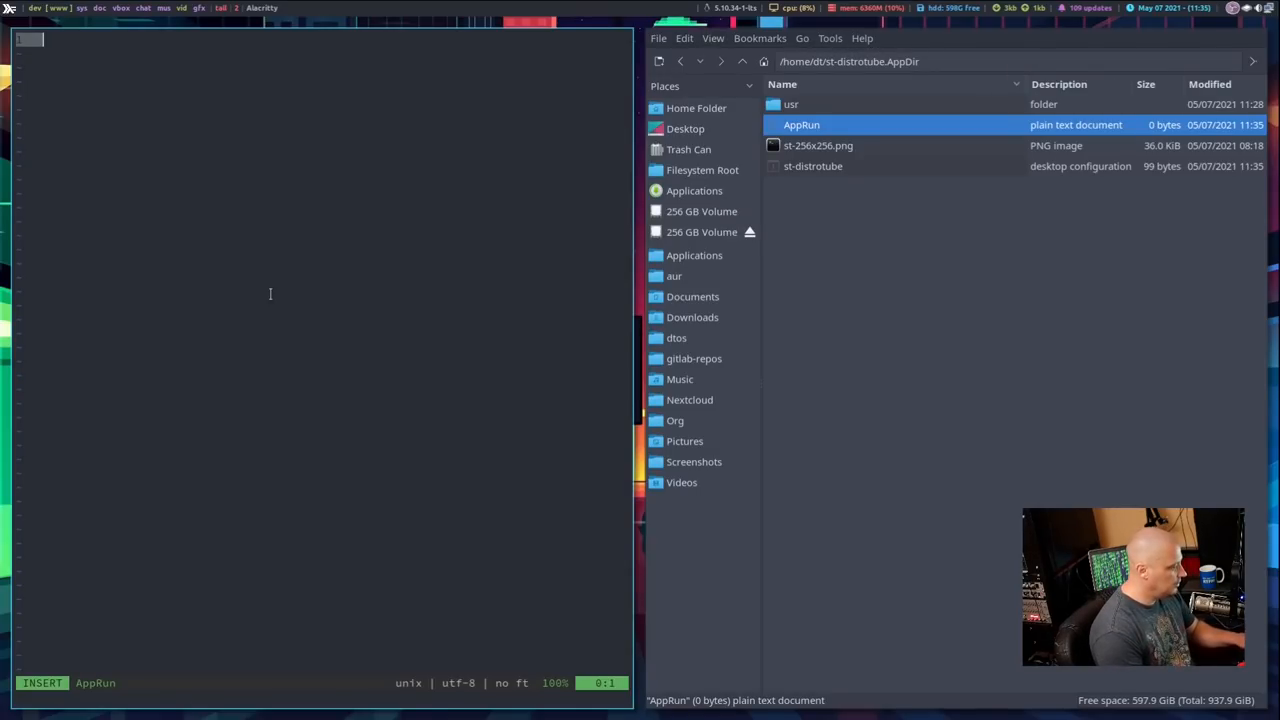
{"action": "type", "text": "#!"}
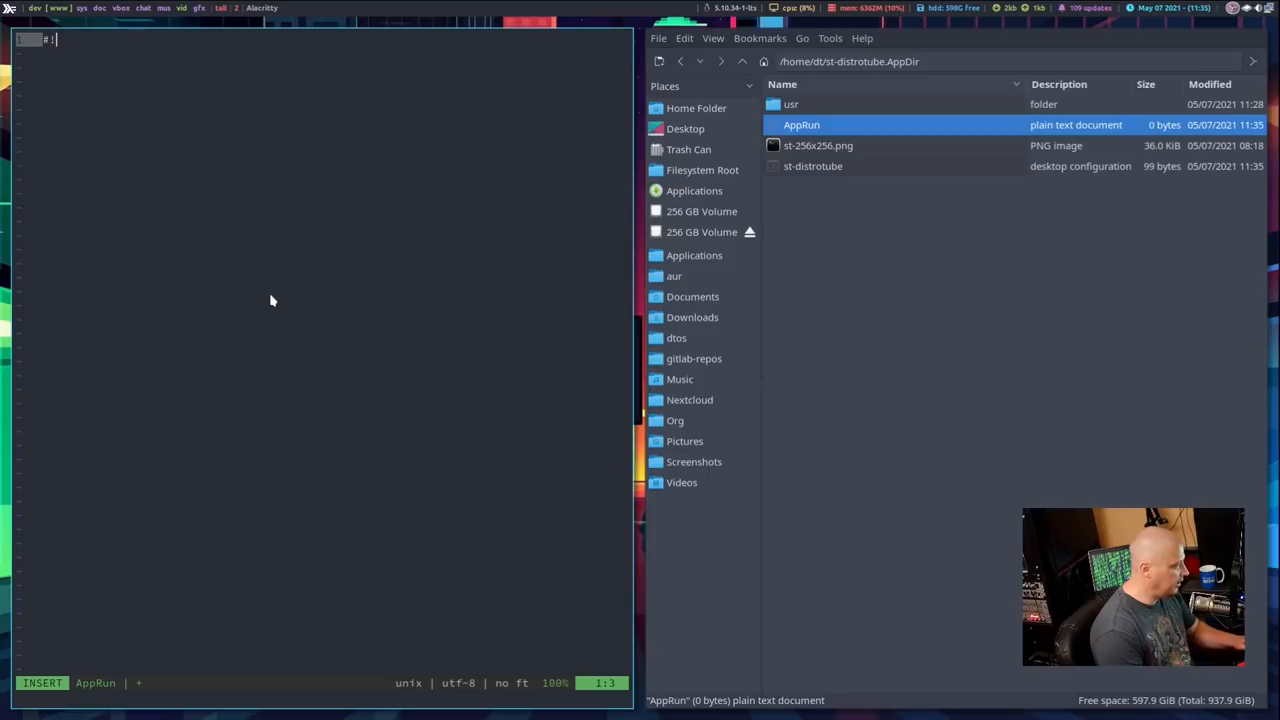
{"action": "type", "text": "/bin"}
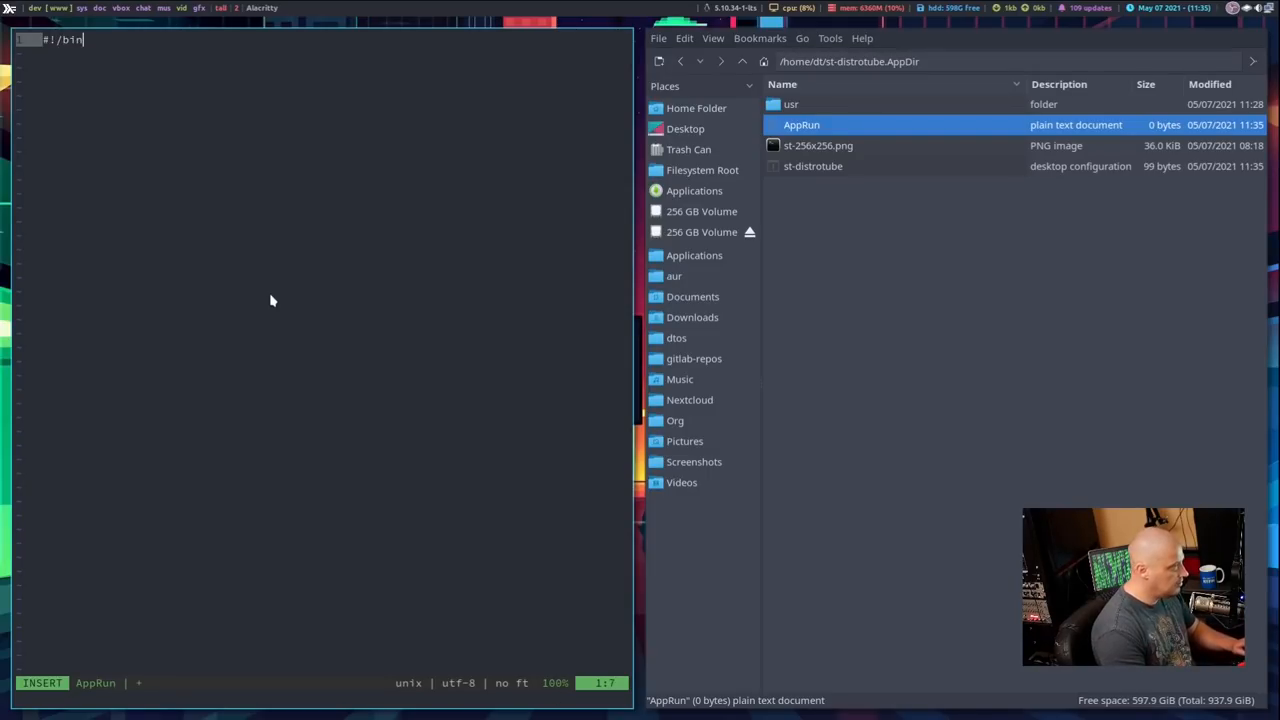
{"action": "type", "text": "/sh"}
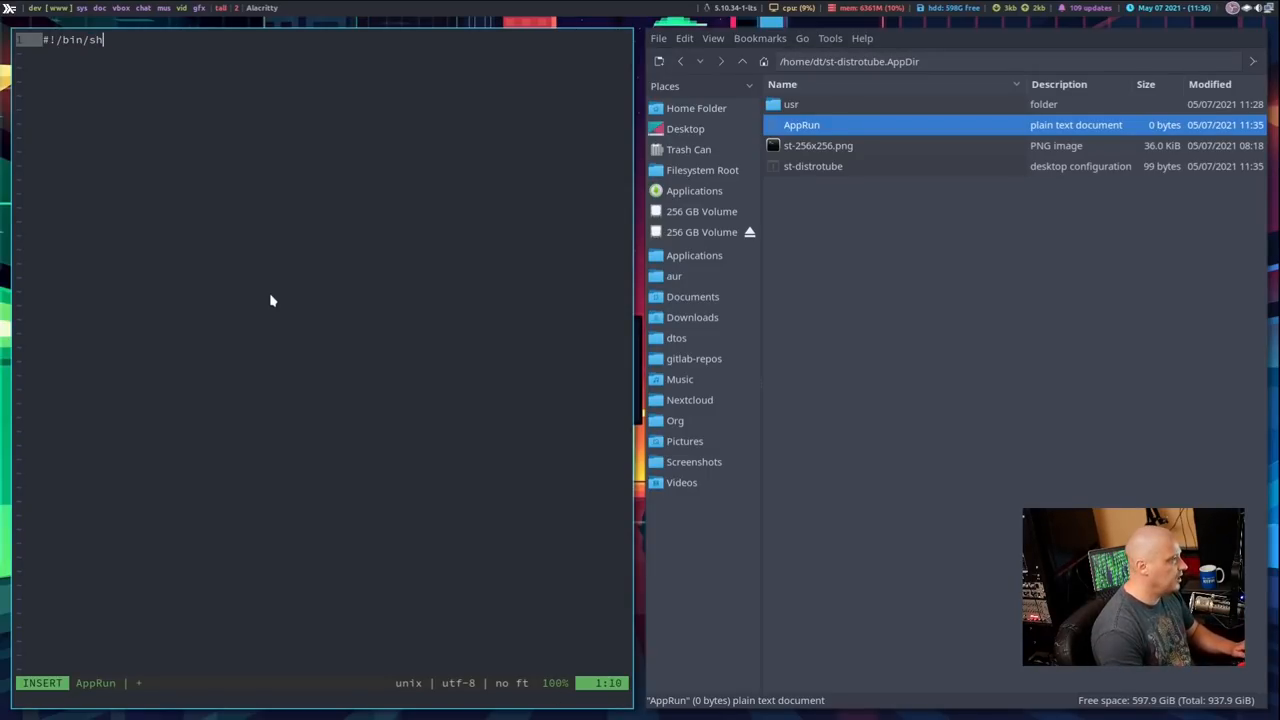
{"action": "key", "text": "Return"}
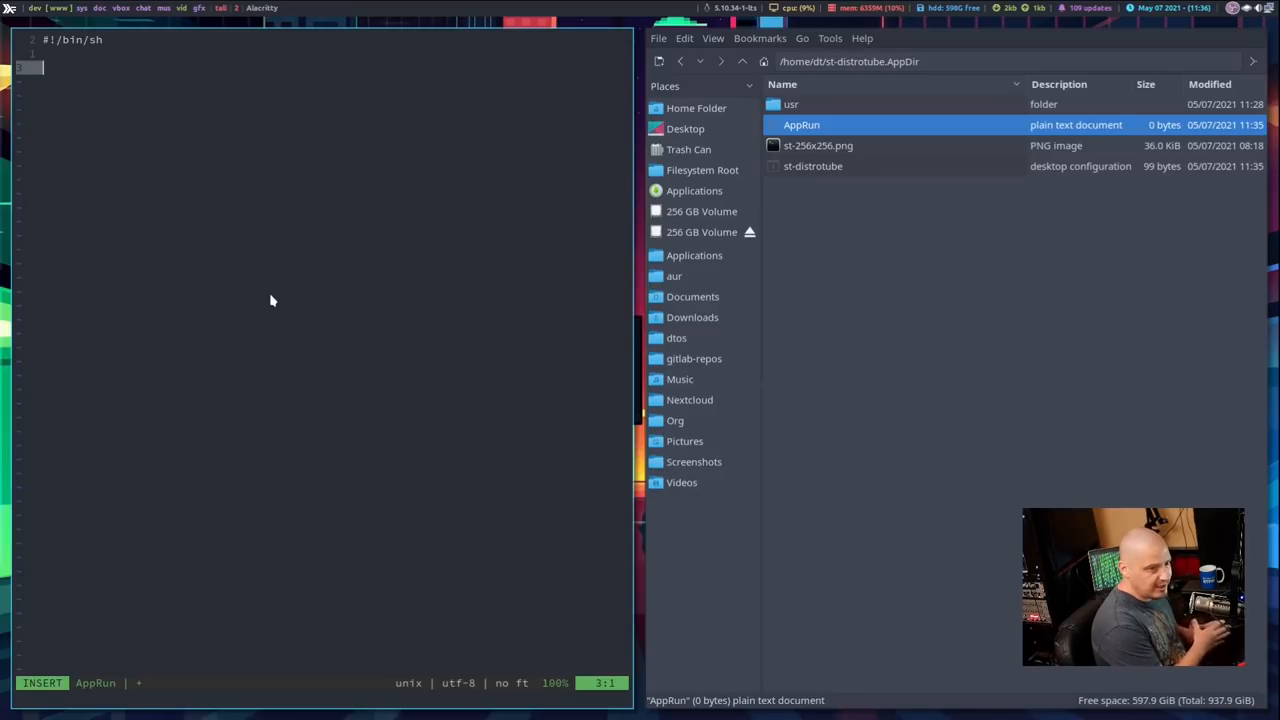
{"action": "mouse_move", "coordinate": [365, 372]}
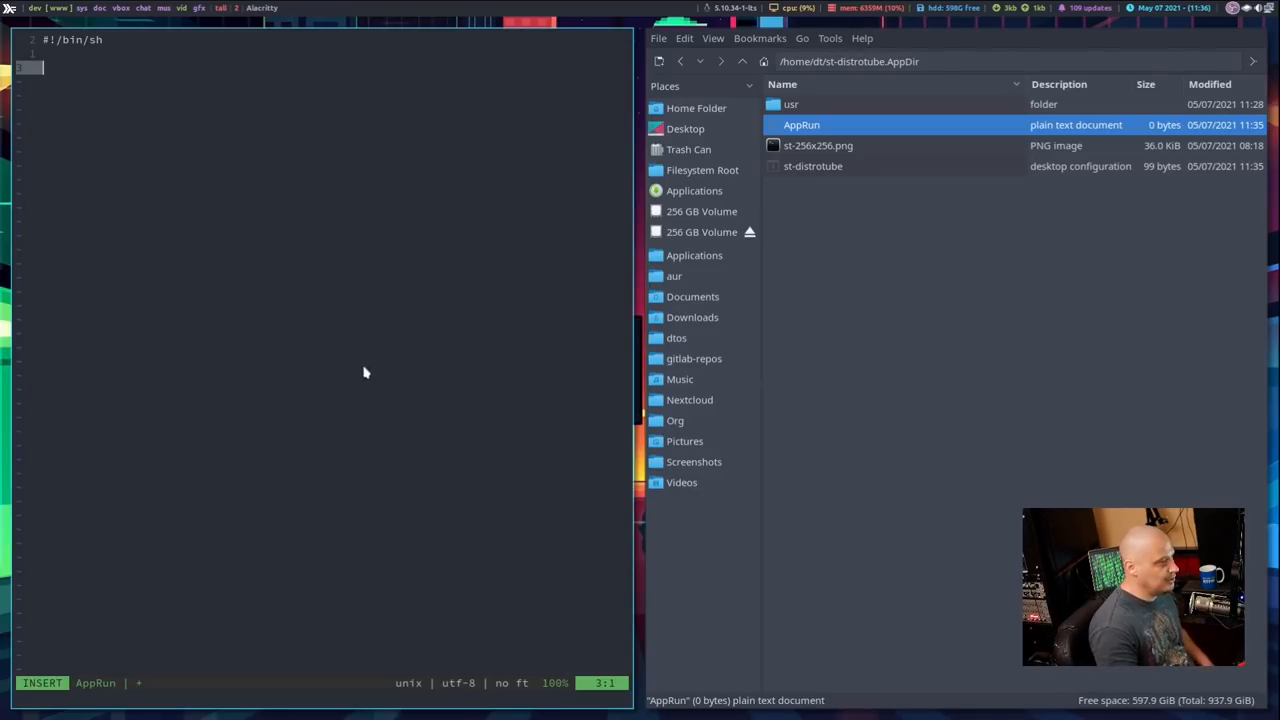
{"action": "mouse_move", "coordinate": [477, 414]}
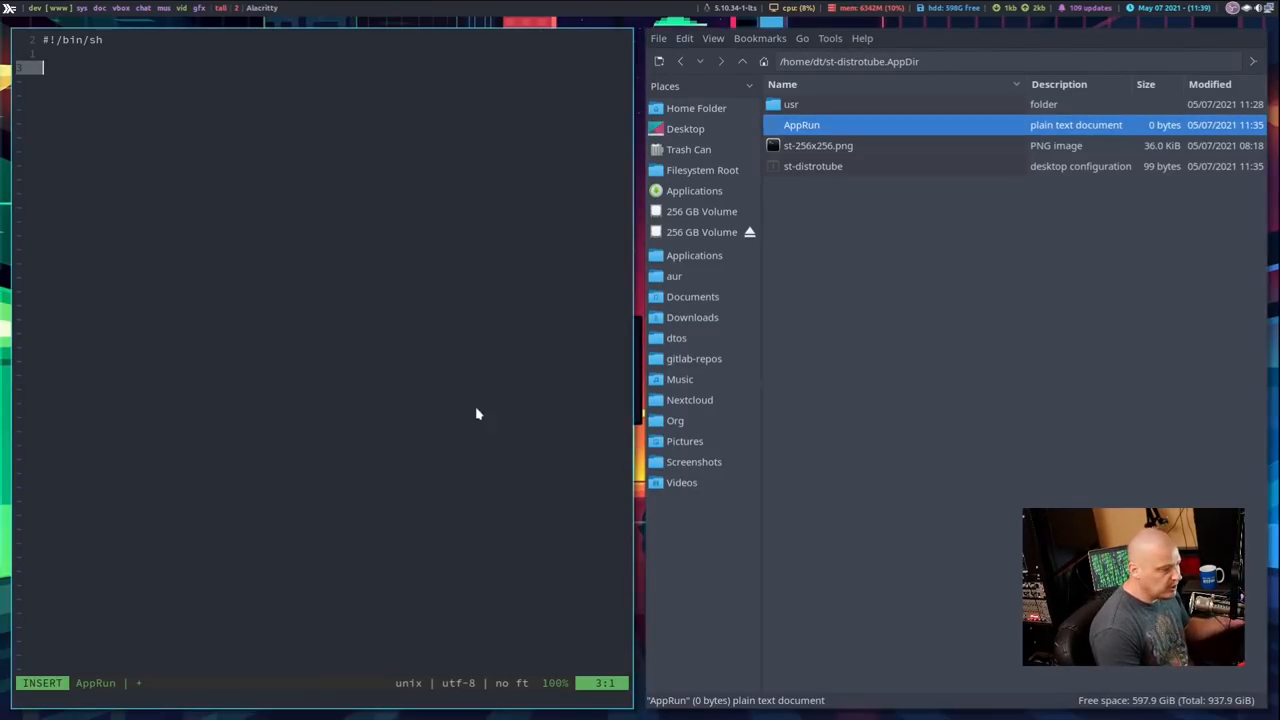
{"action": "mouse_move", "coordinate": [47, 453]}
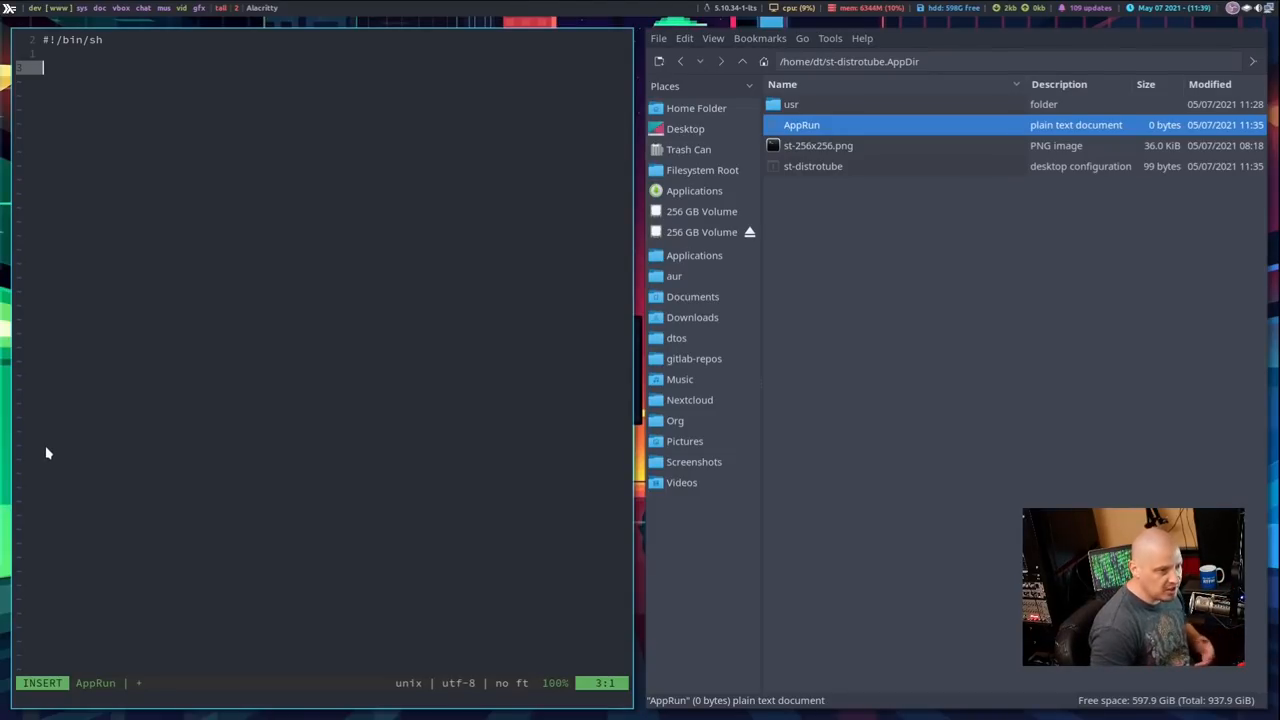
{"action": "mouse_move", "coordinate": [280, 360]}
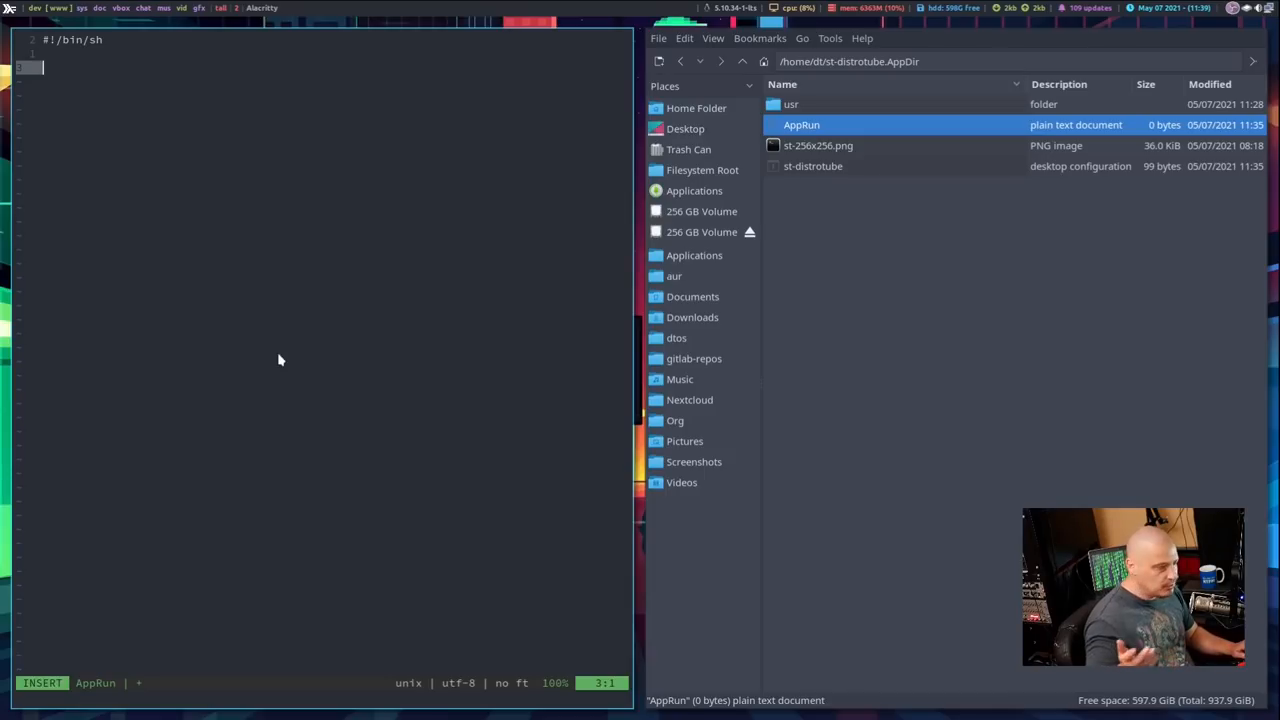
Try an exec /path/to/script placeholder line, then delete it and reopen a blank line.
{"action": "type", "text": "exec"}
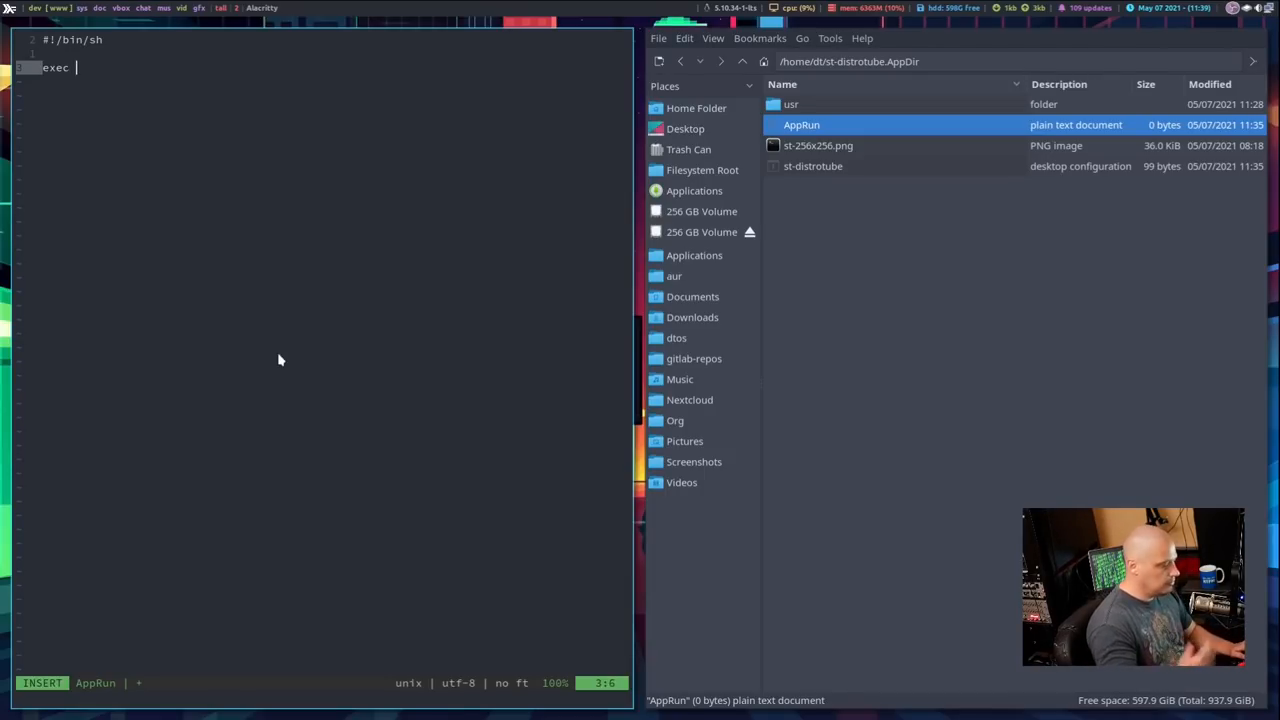
{"action": "type", "text": "/path"}
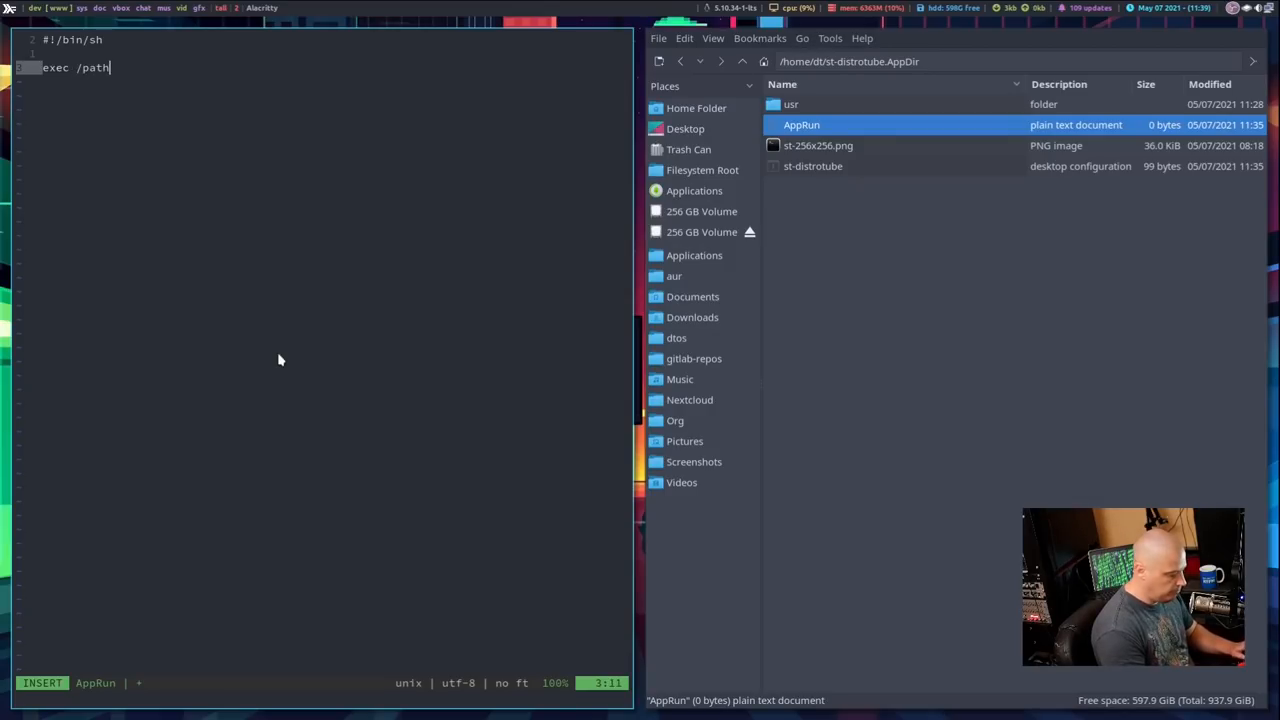
{"action": "type", "text": "/to/script"}
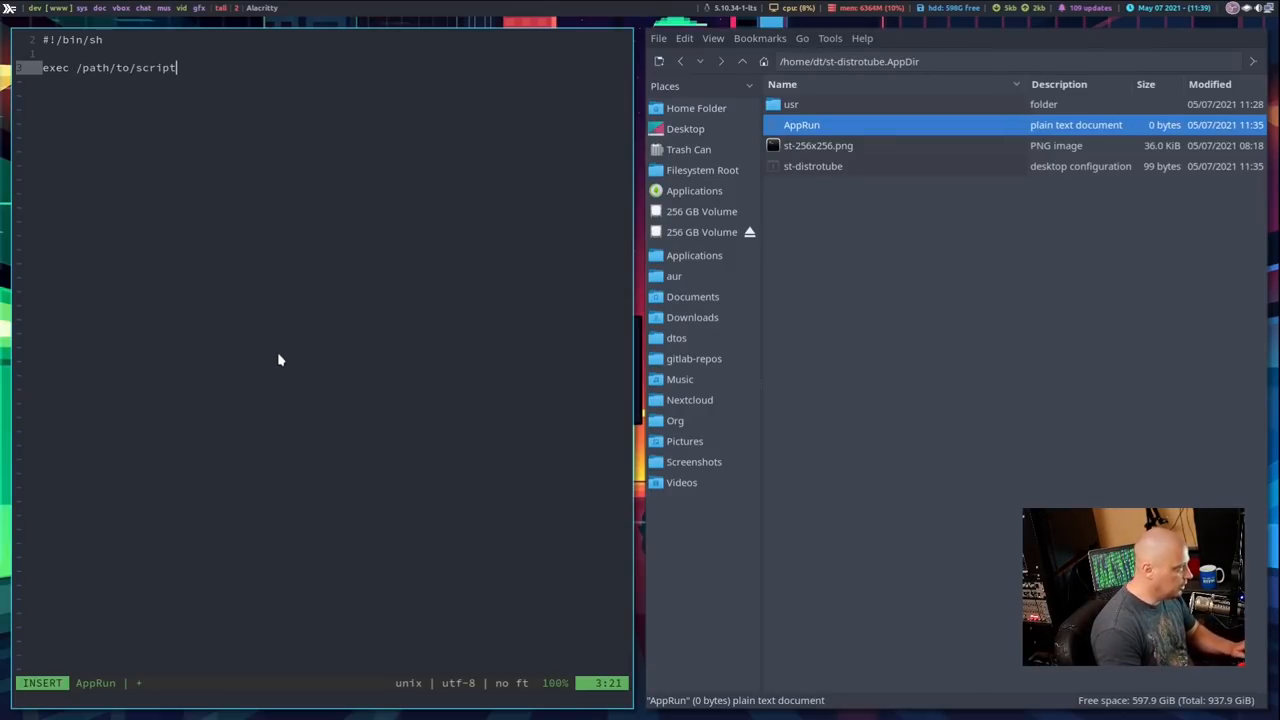
{"action": "key", "text": "Escape"}
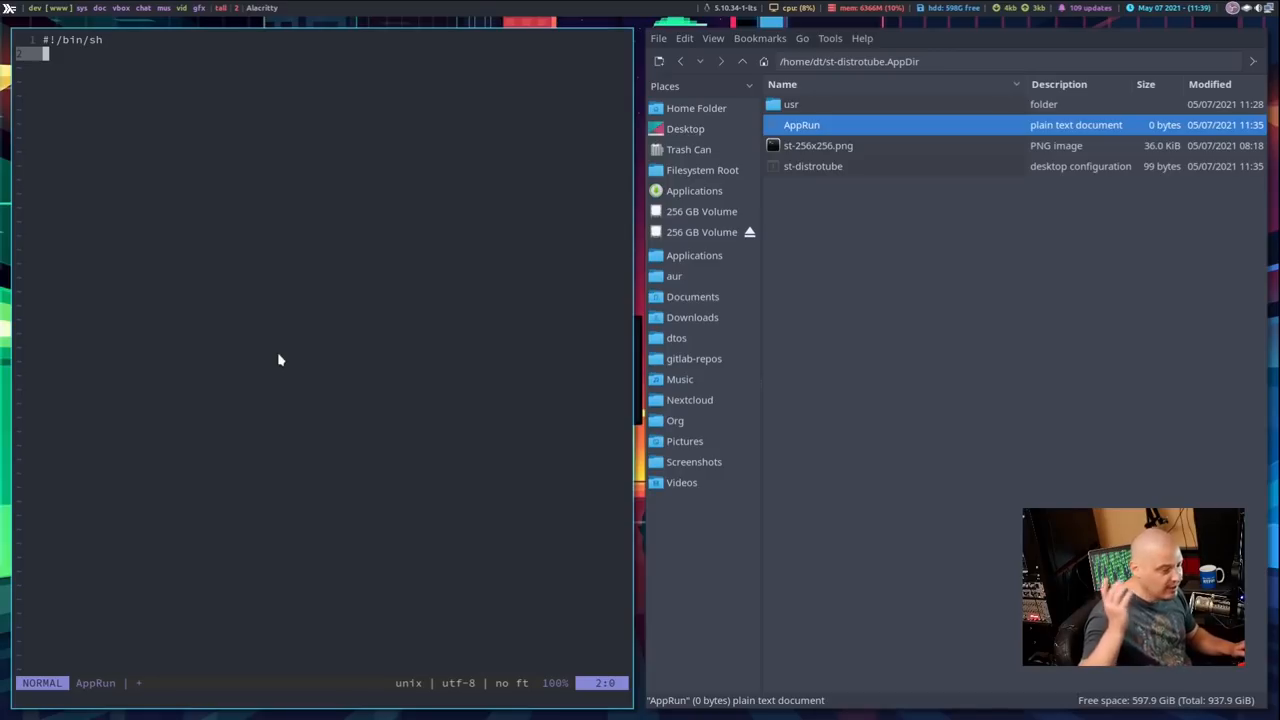
{"action": "key", "text": "o"}
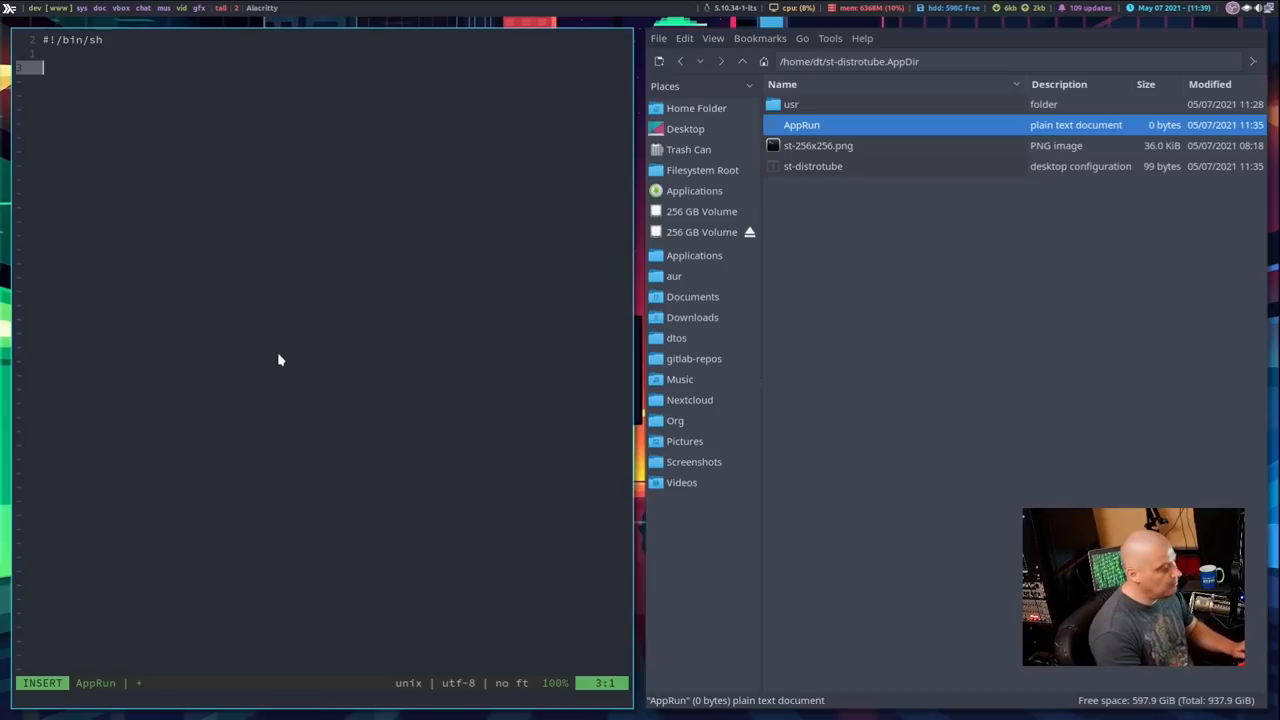
Write the HERE="$(dirname "$(readlink -f "${0}")")" assignment and open a new line below it.
{"action": "type", "text": "Here"}
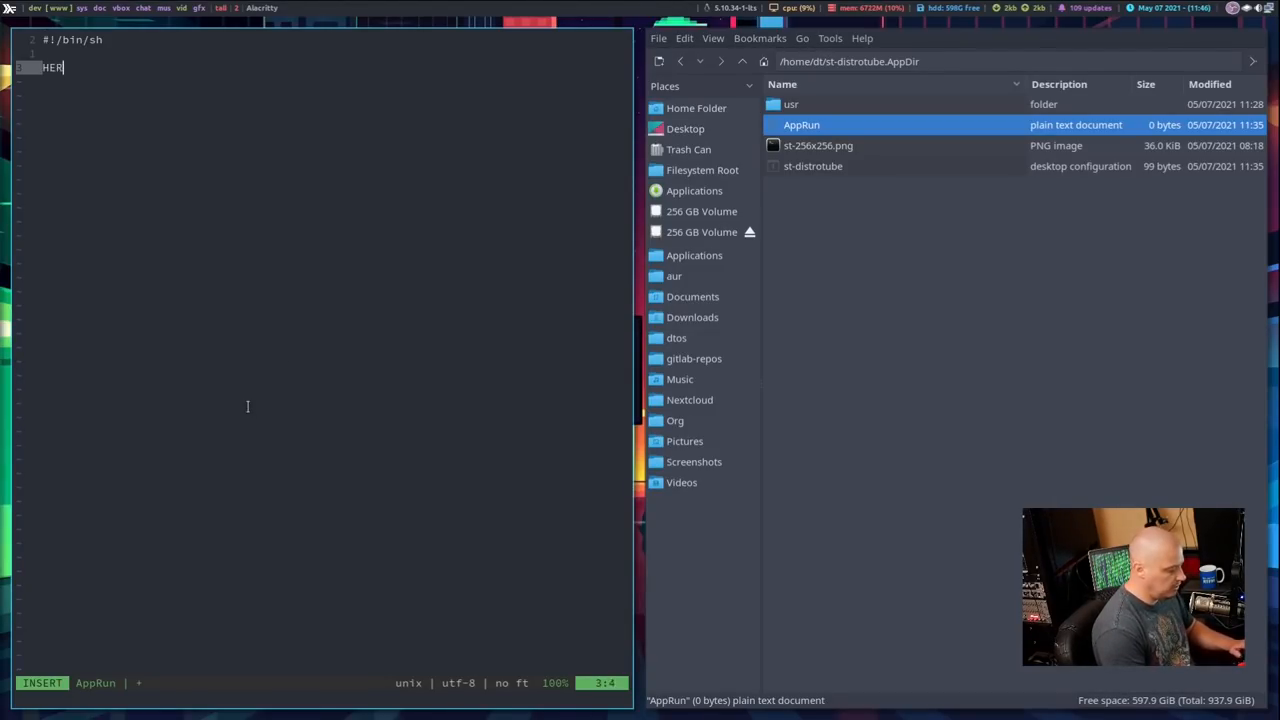
{"action": "type", "text": "E="}
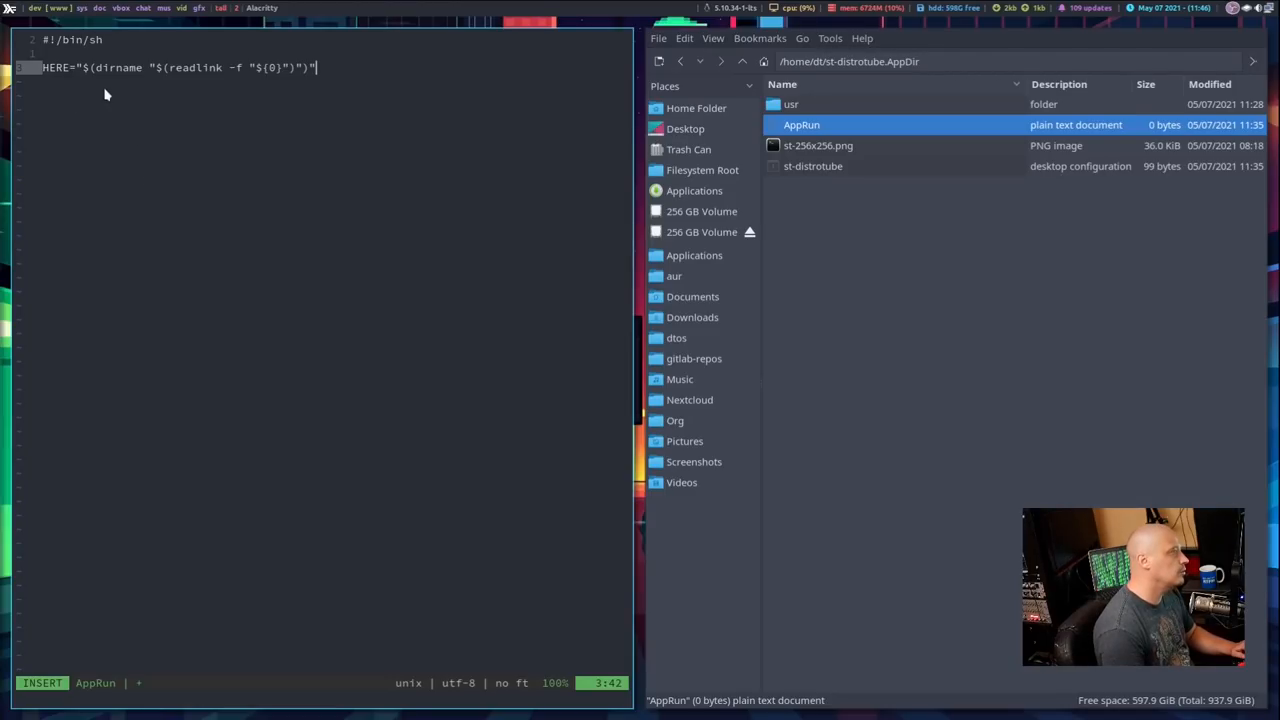
{"action": "mouse_move", "coordinate": [240, 84]}
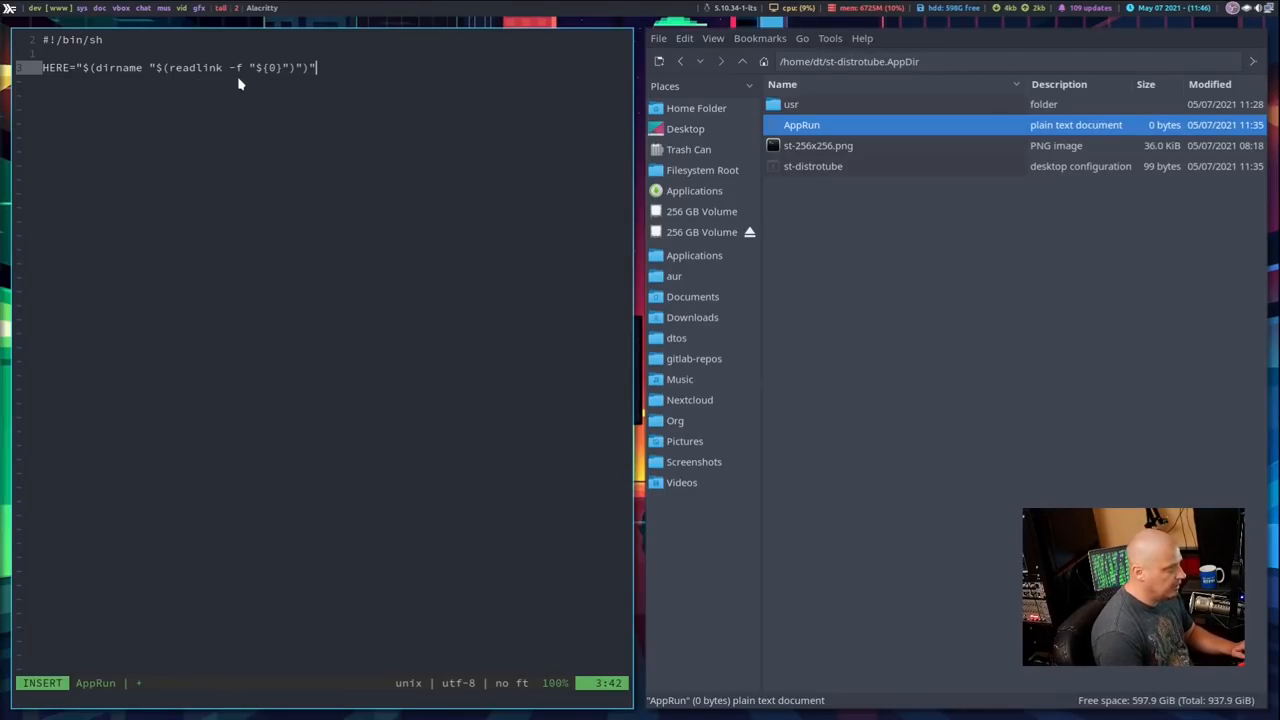
{"action": "mouse_move", "coordinate": [303, 203]}
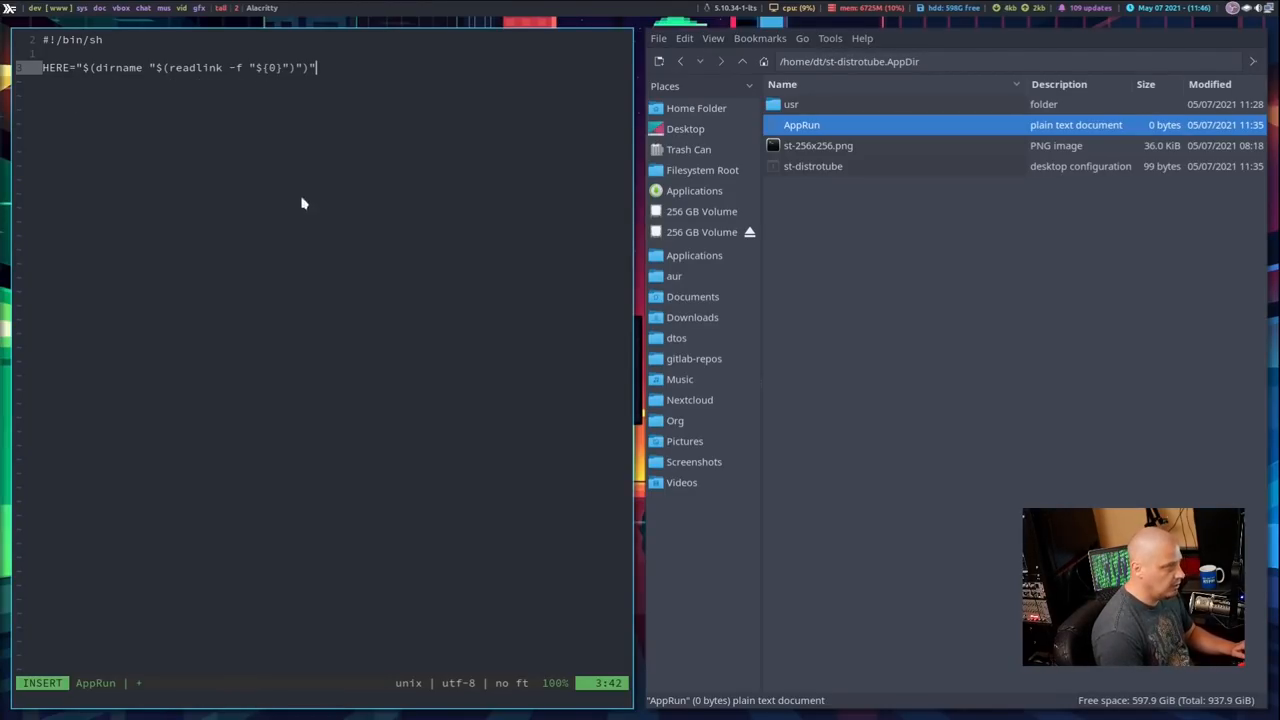
{"action": "mouse_move", "coordinate": [317, 319]}
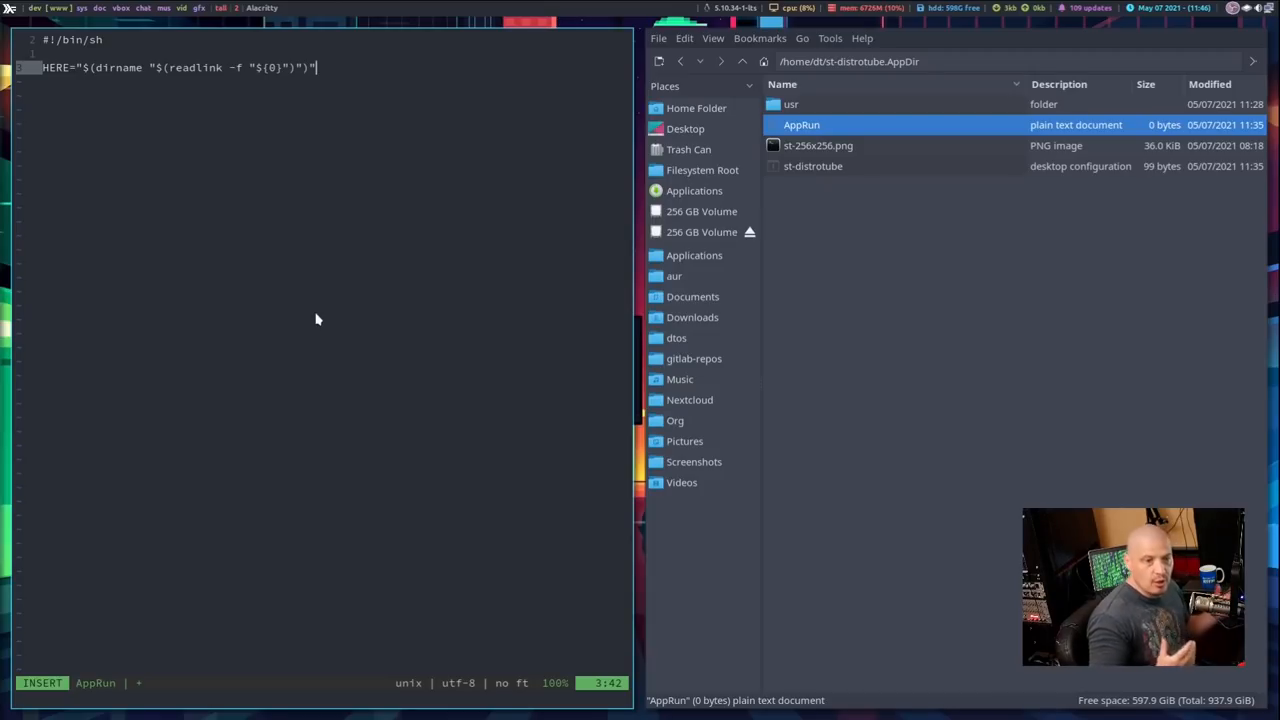
{"action": "key", "text": "Escape"}
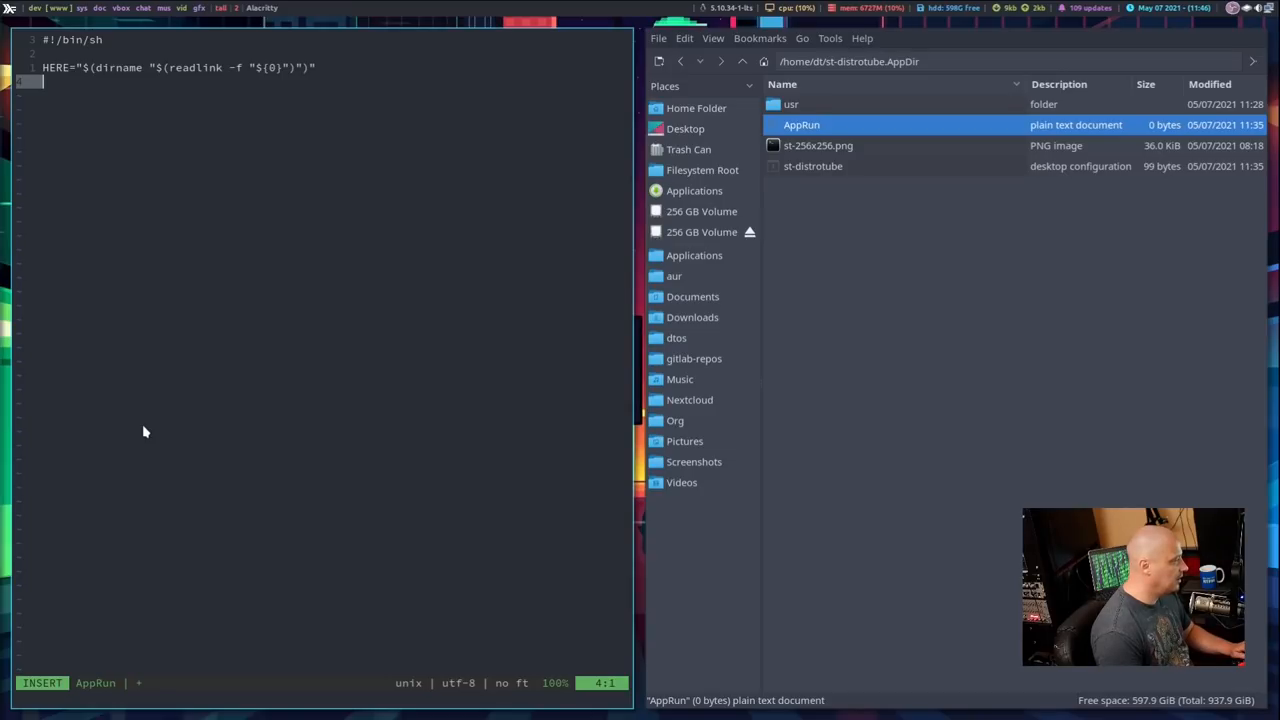
Add the line EXEC="${HERE}/usr/bin/st" to the AppRun script.
{"action": "type", "text": "EXEC="}
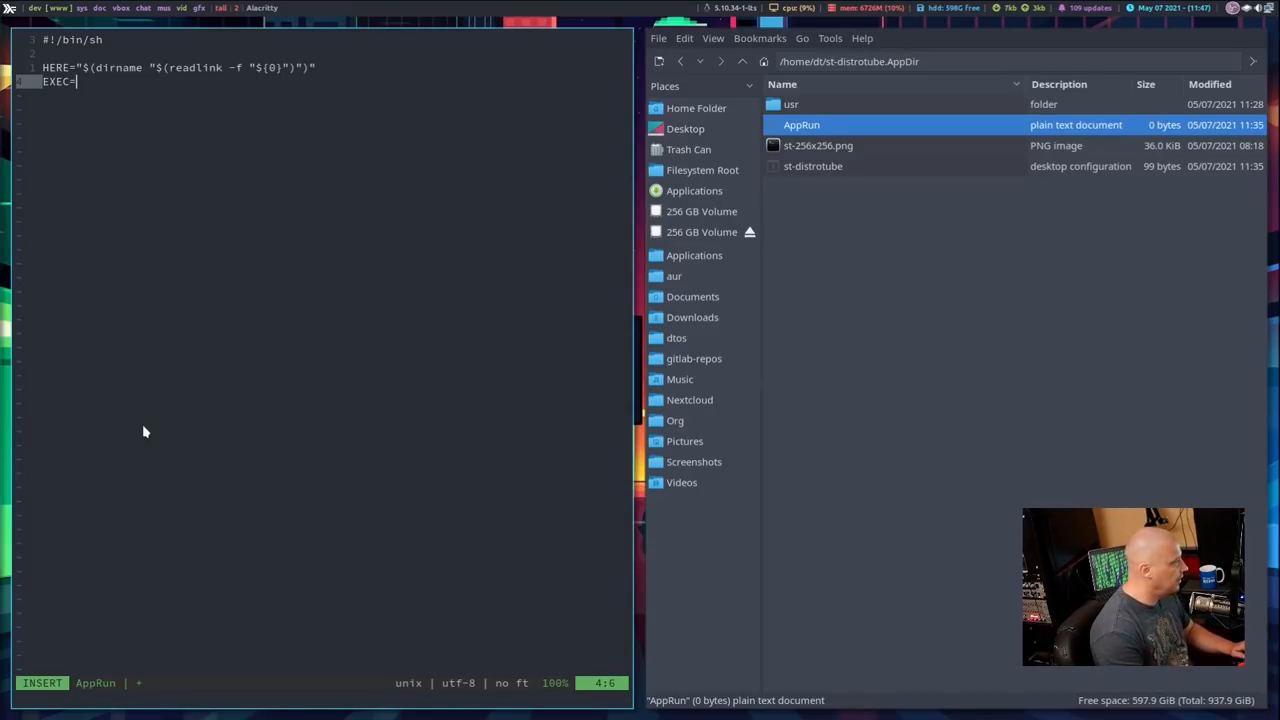
{"action": "type", "text": "\"$"}
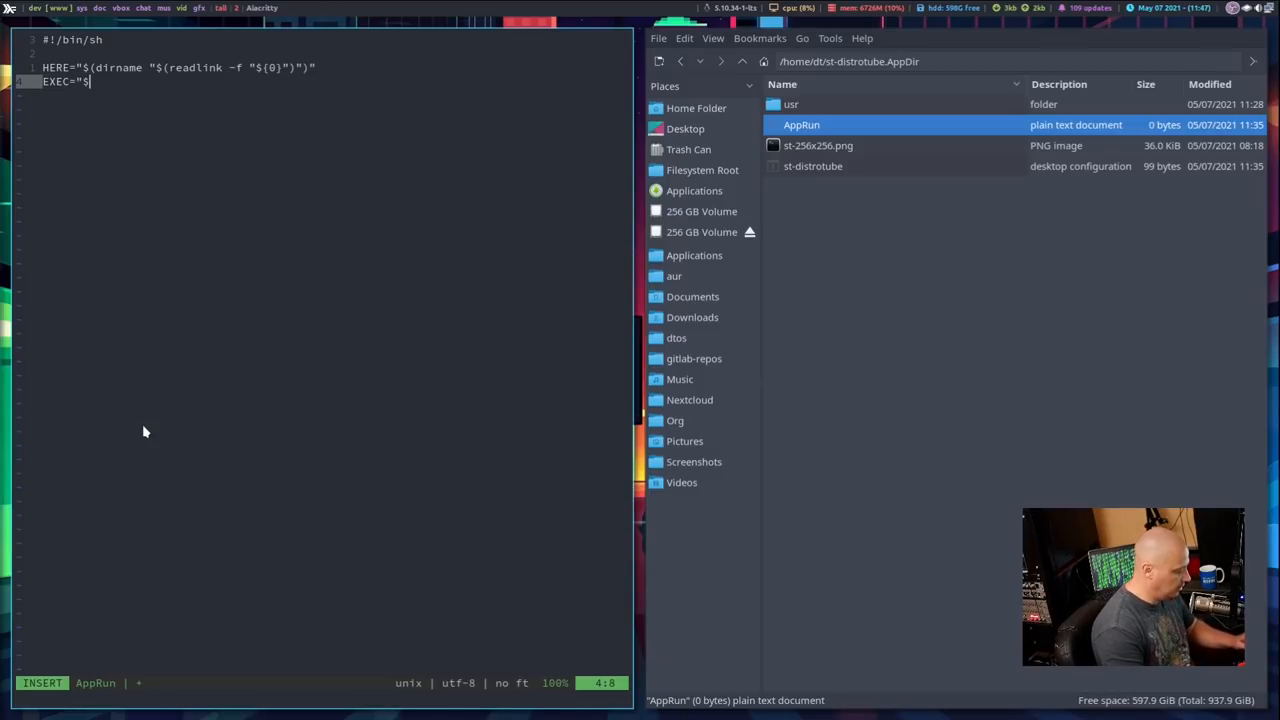
{"action": "type", "text": "{"}
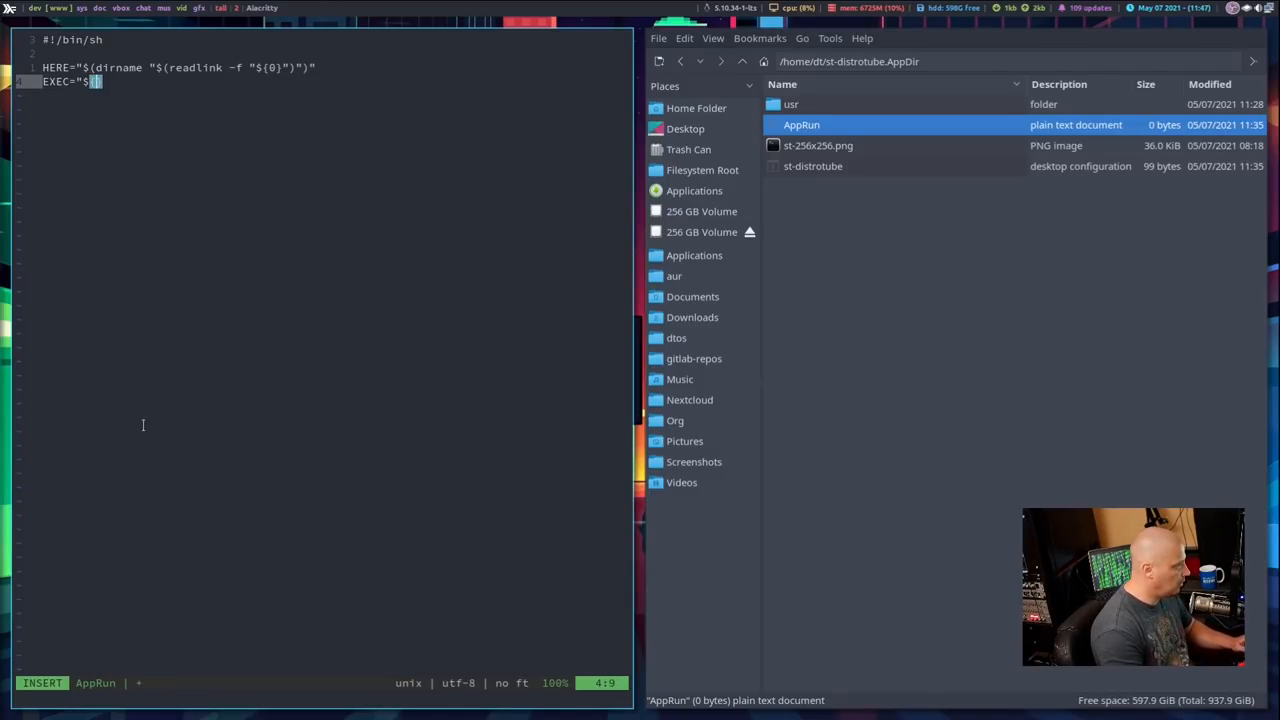
{"action": "type", "text": "HERE"}
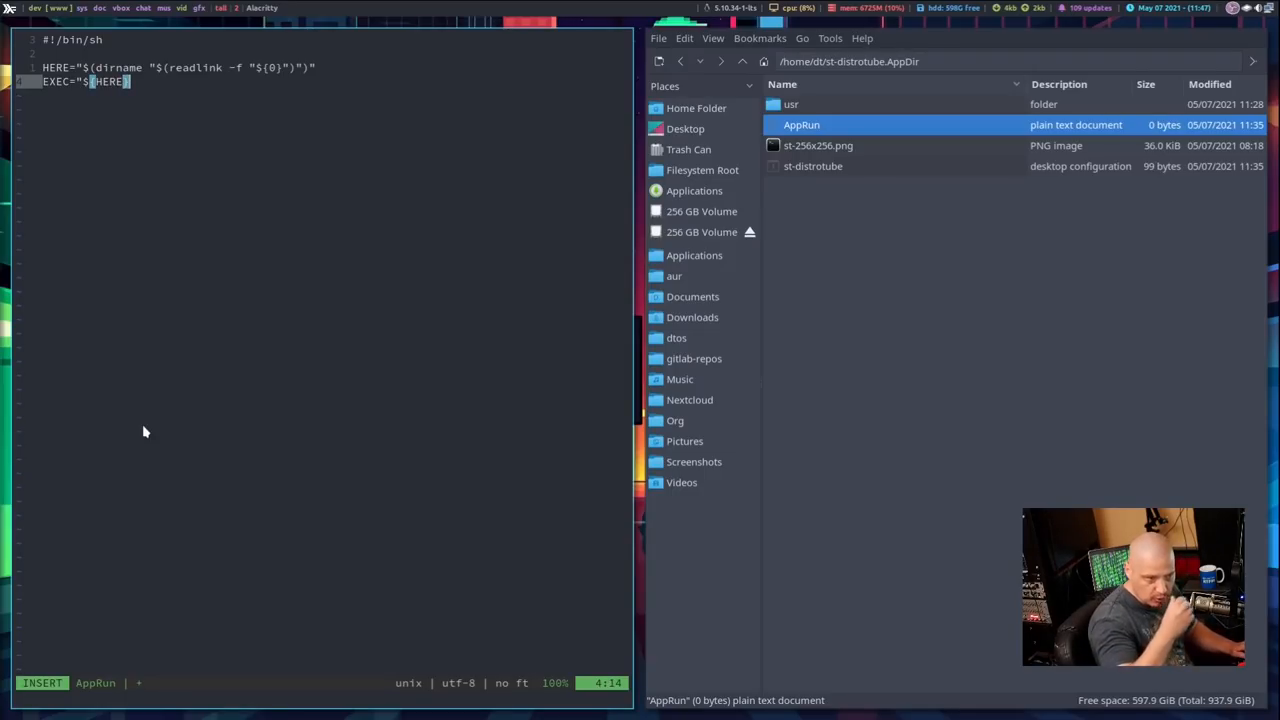
{"action": "type", "text": "/us"}
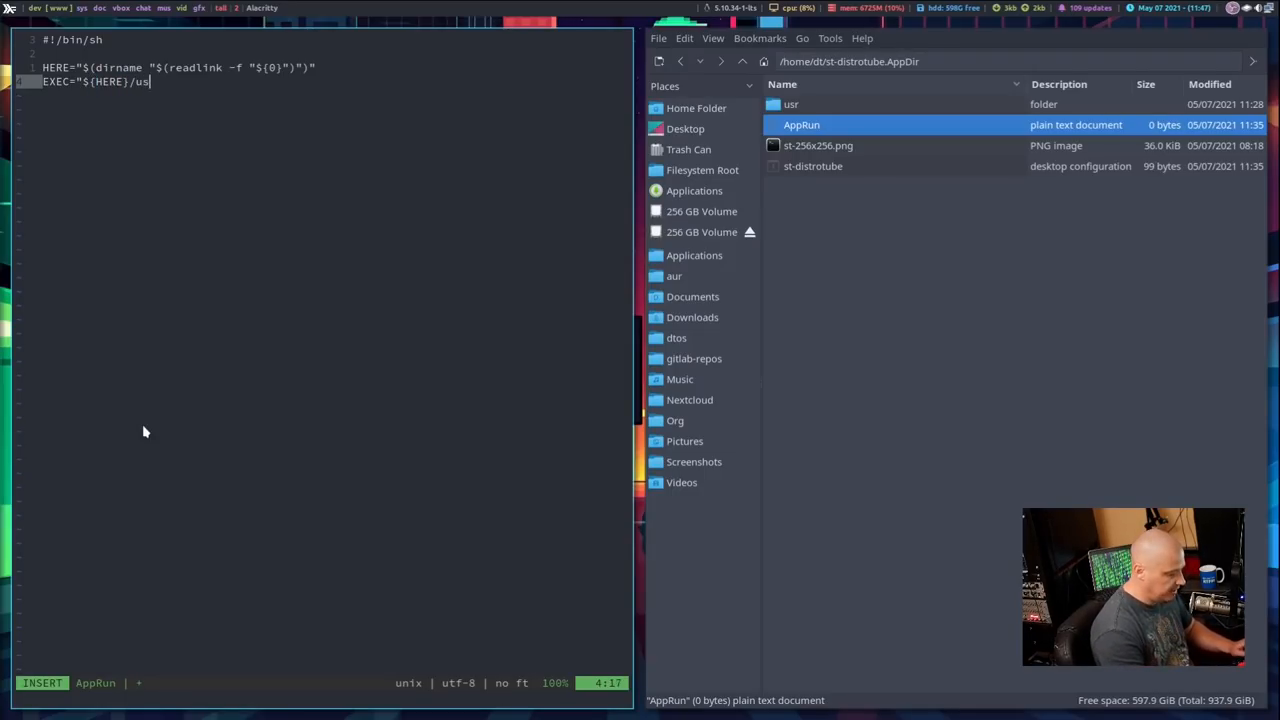
{"action": "type", "text": "r/bin/st"}
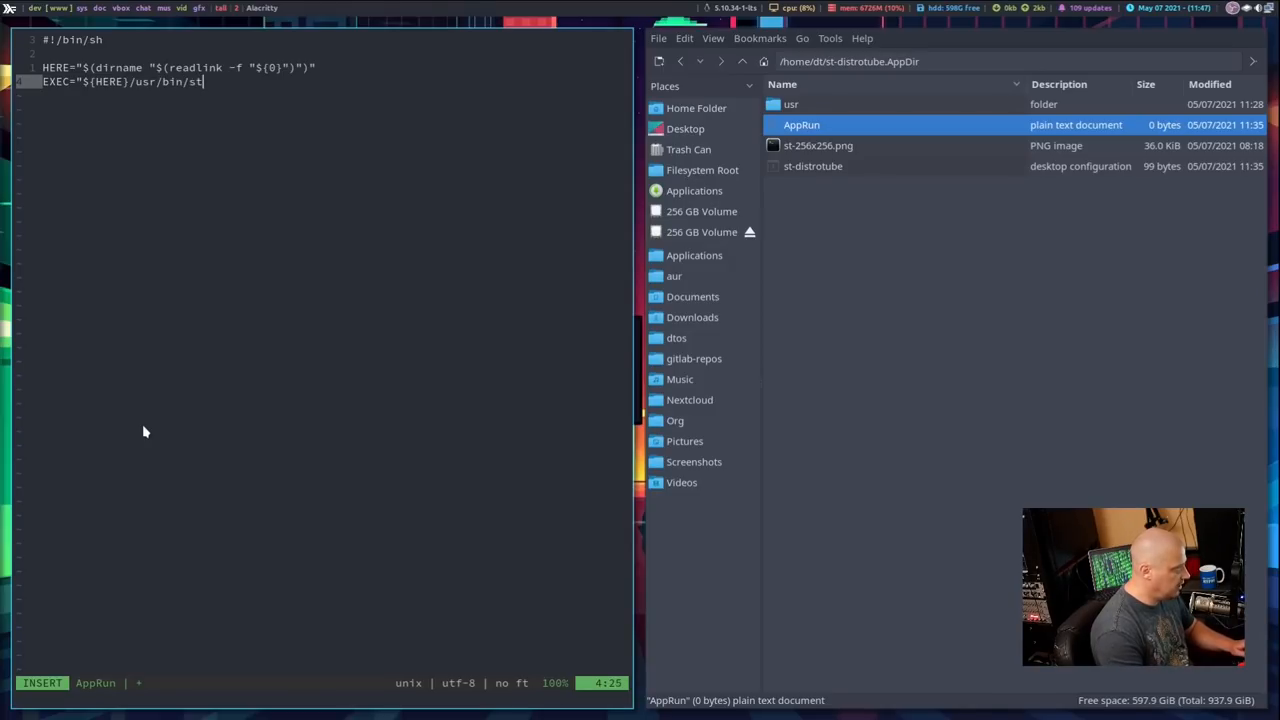
{"action": "type", "text": "\""}
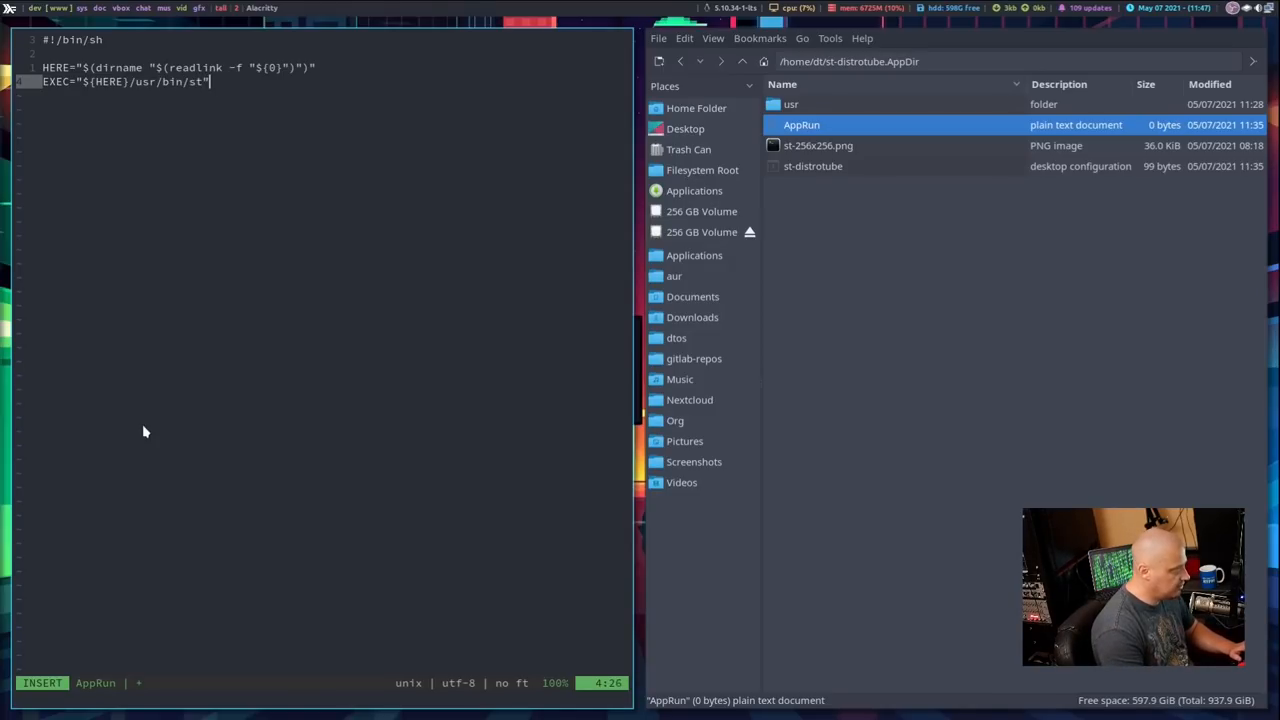
{"action": "key", "text": "Return"}
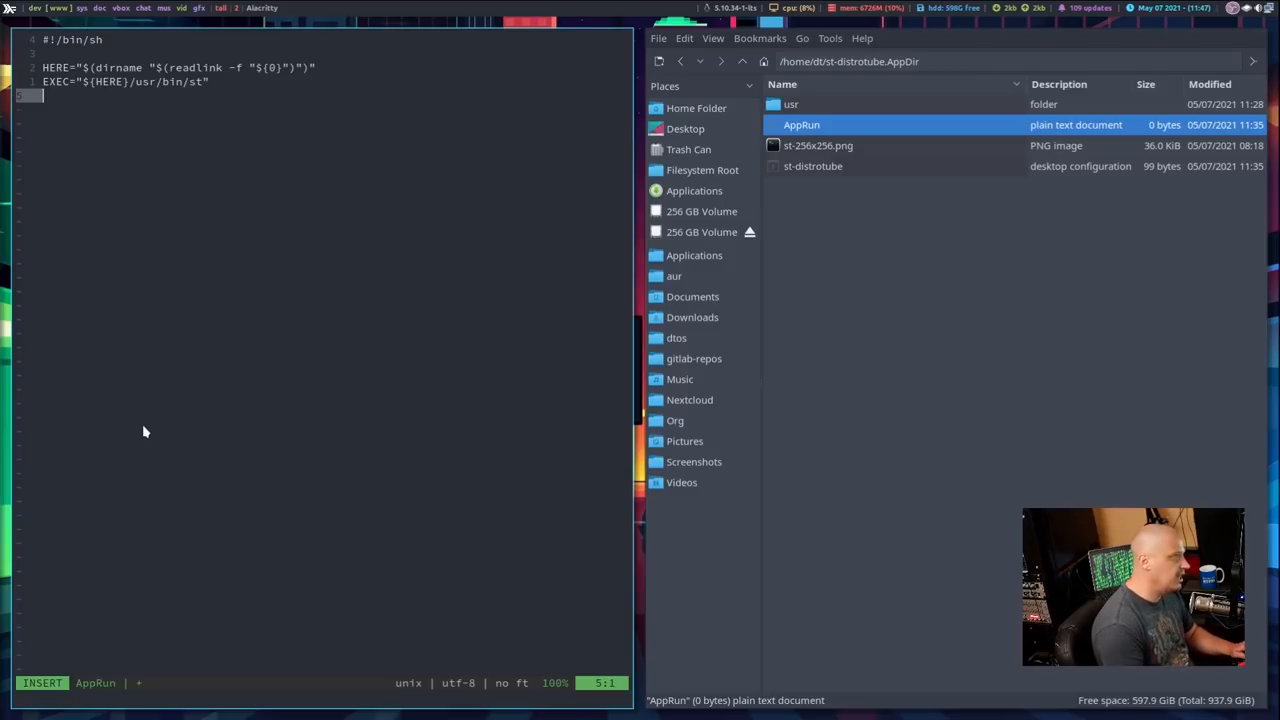
Add the line exec "${EXEC}" below it and save the script.
{"action": "type", "text": "exec"}
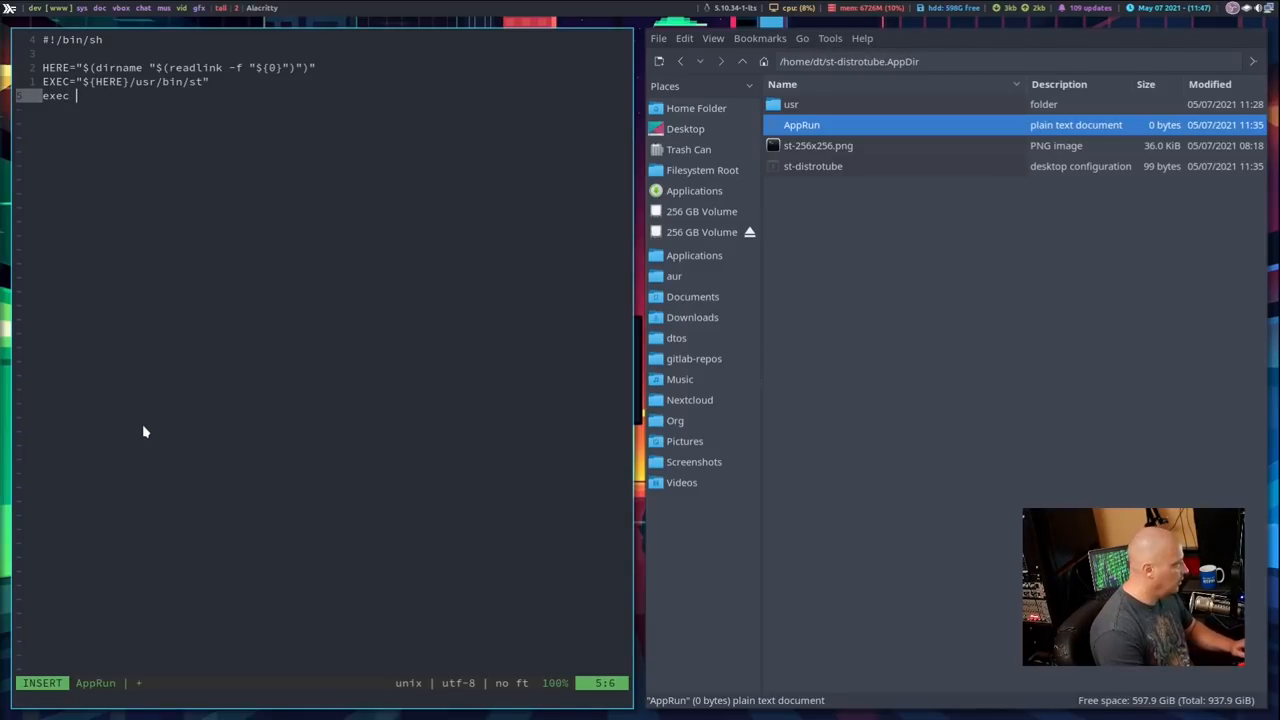
{"action": "type", "text": "\"${EXEC"}
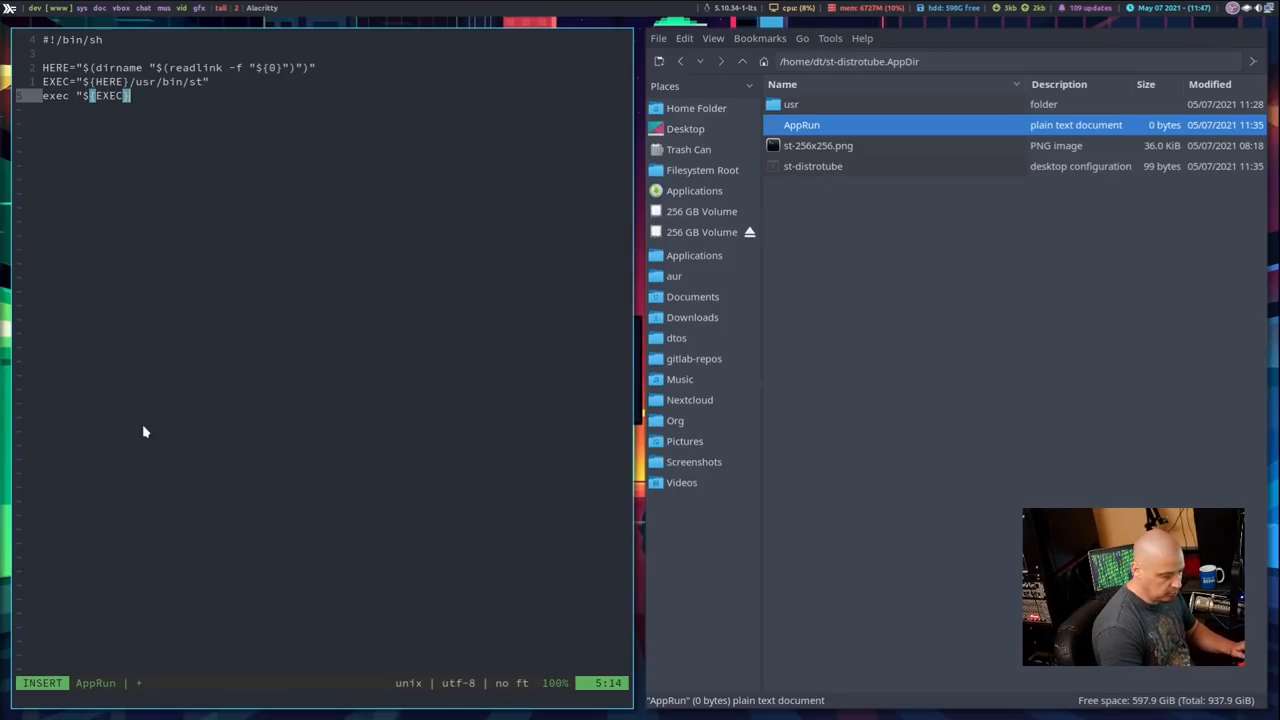
{"action": "key", "text": "Return"}
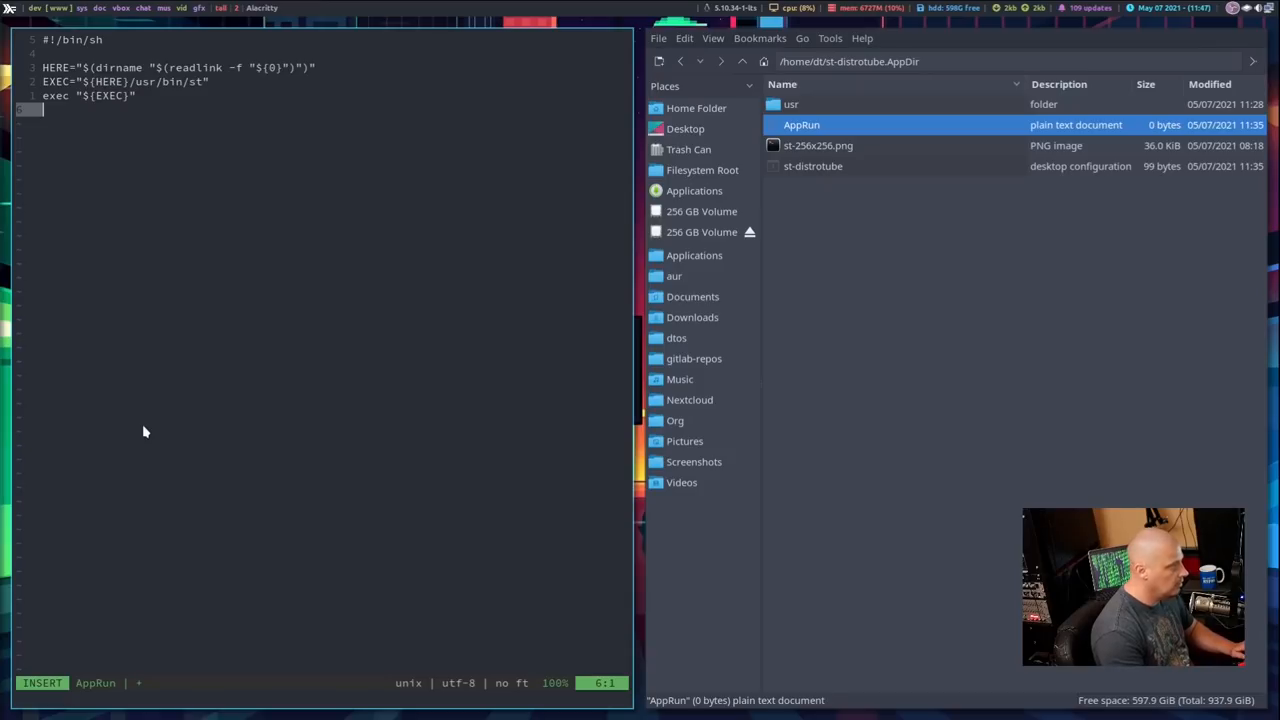
{"action": "key", "text": "Escape"}
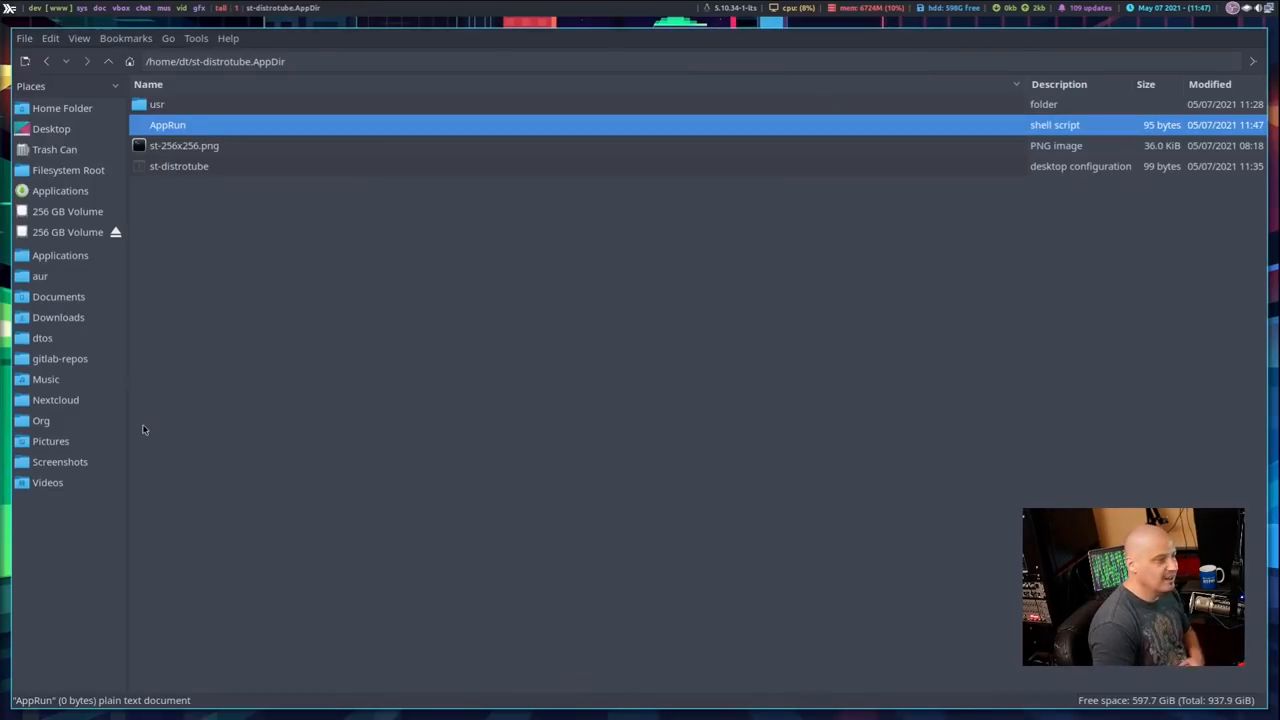
{"action": "mouse_move", "coordinate": [305, 330]}
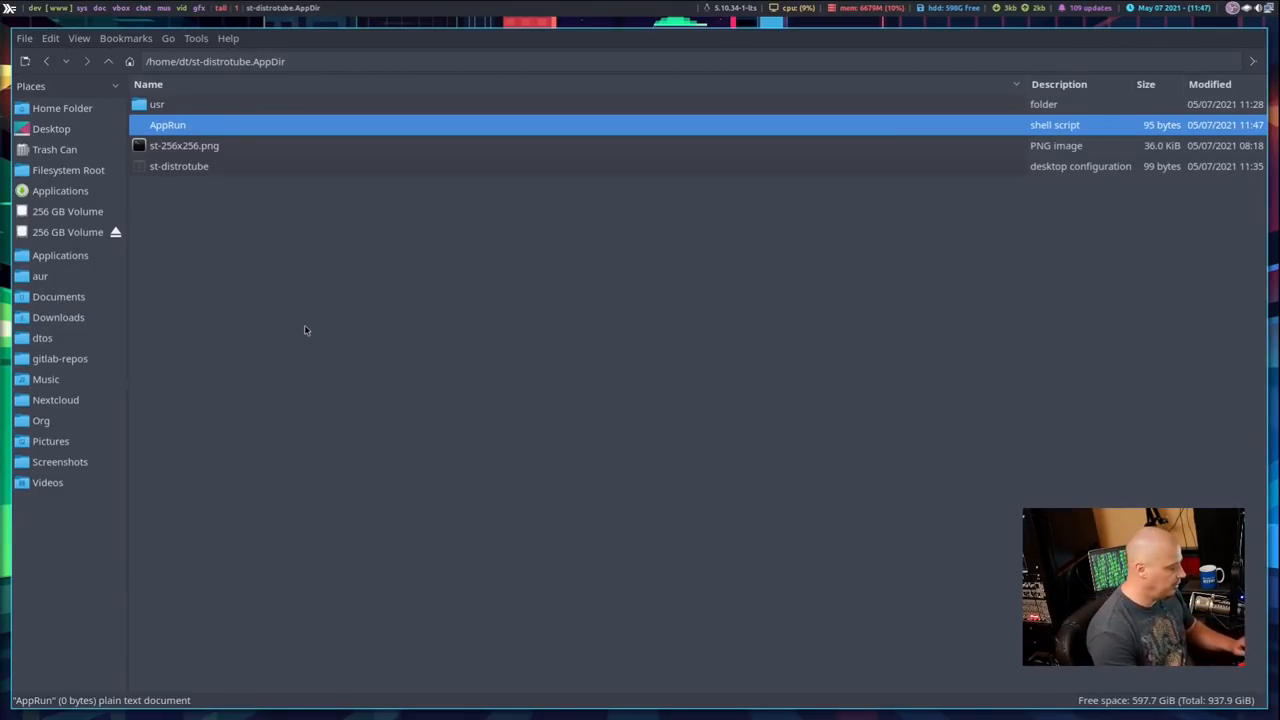
{"action": "mouse_move", "coordinate": [280, 268]}
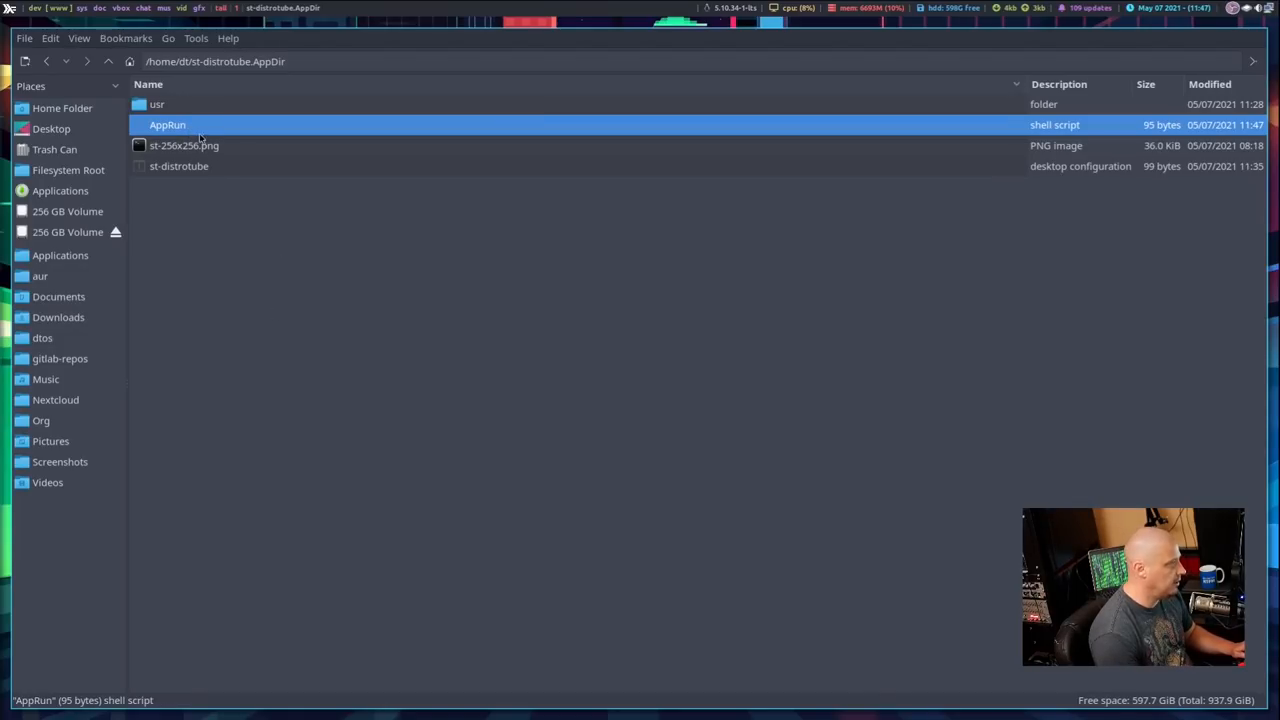
Set the Execute permission for AppRun in its file Properties > Permissions.
{"action": "right_click", "coordinate": [167, 124]}
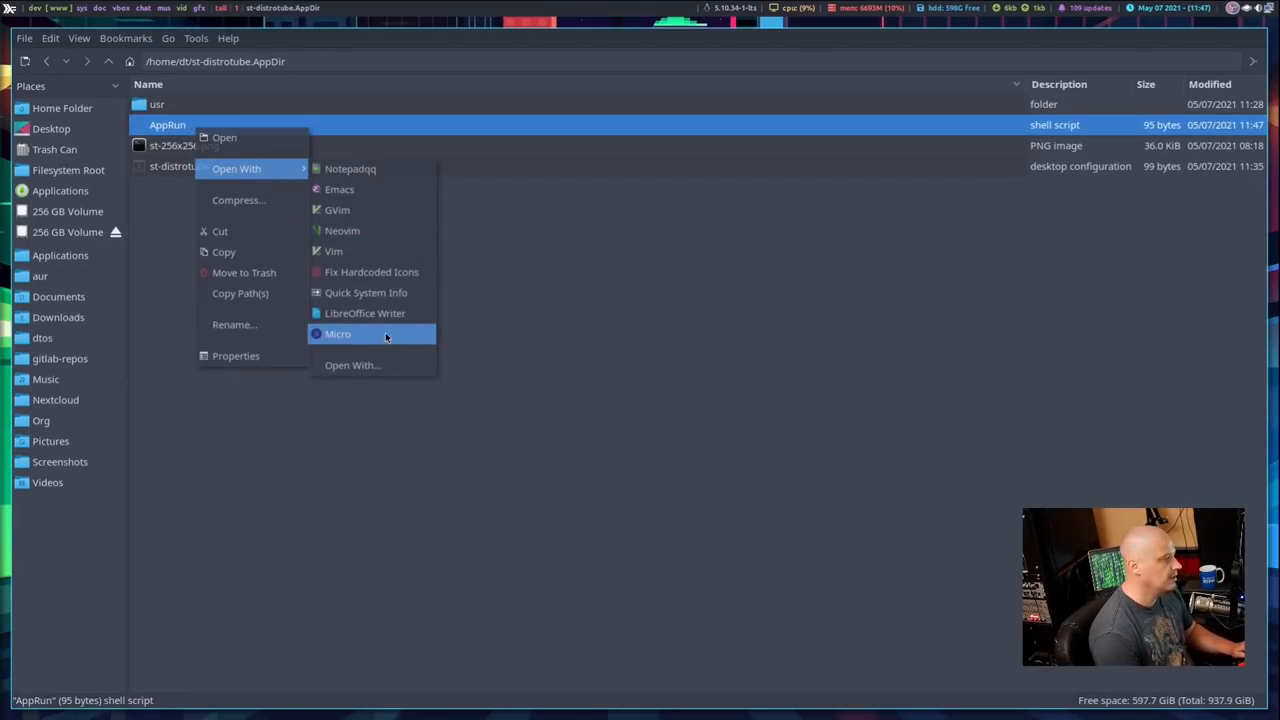
{"action": "left_click", "coordinate": [235, 355]}
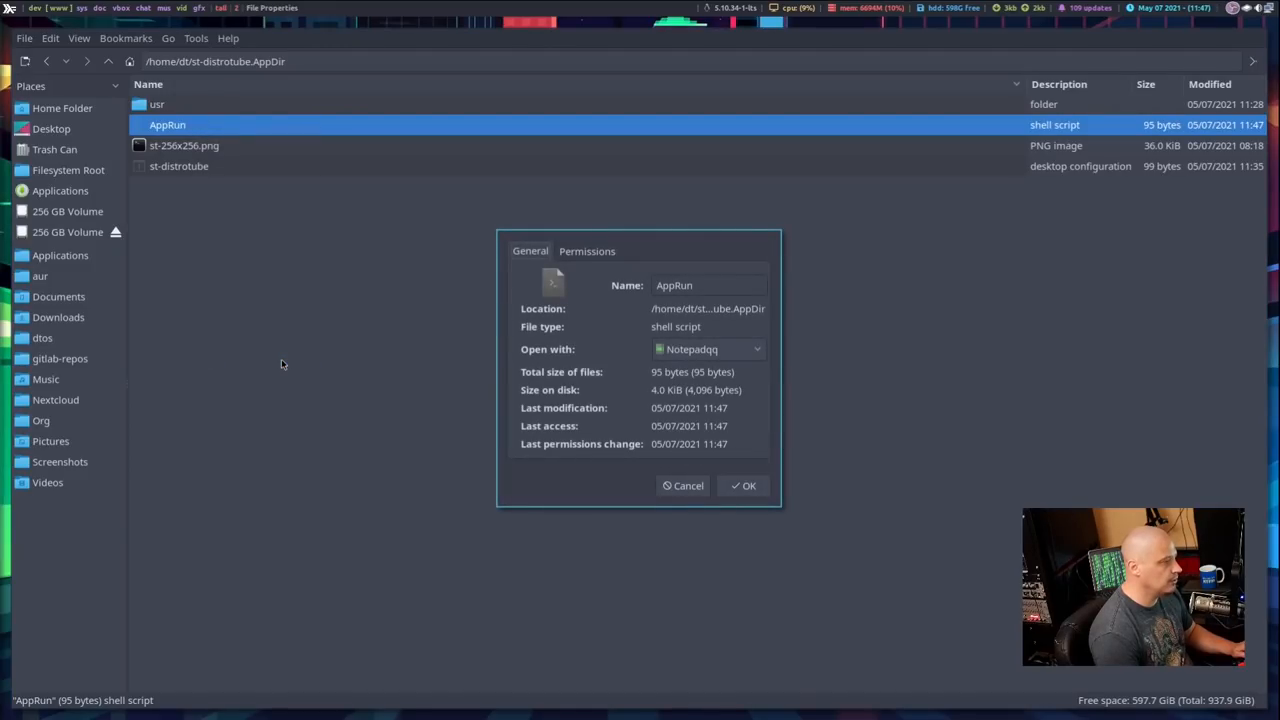
{"action": "mouse_move", "coordinate": [565, 257]}
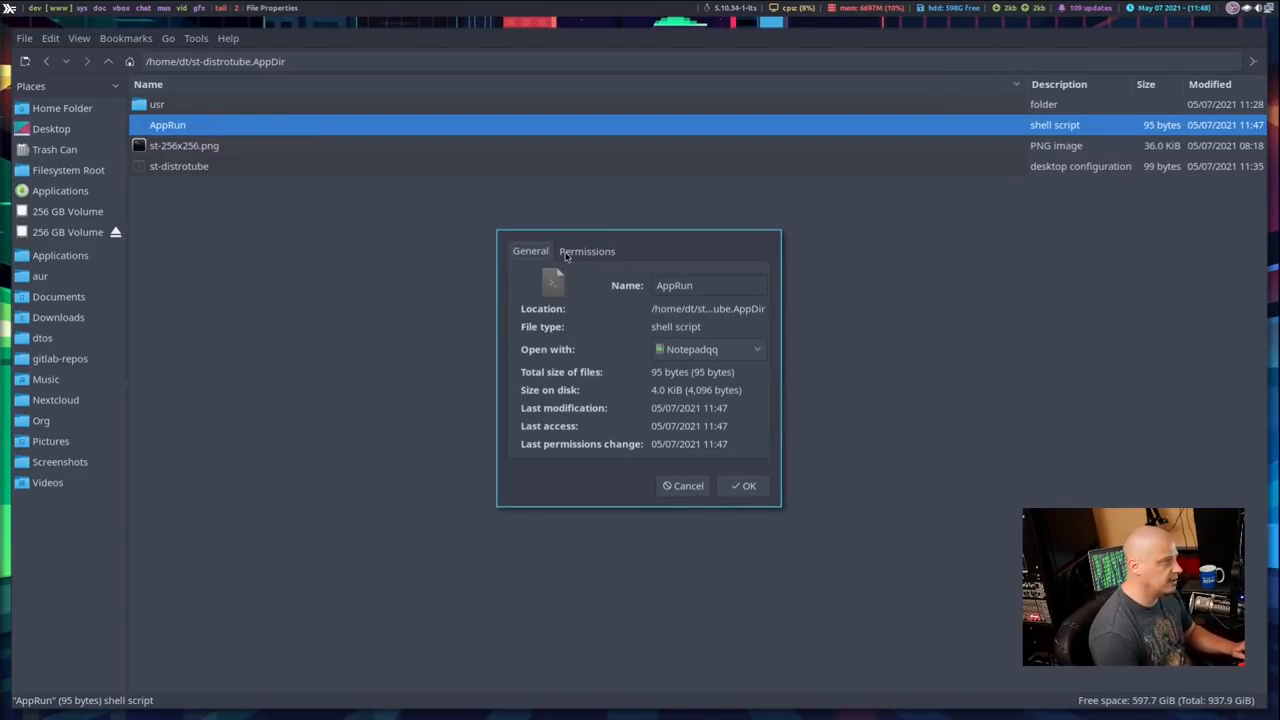
{"action": "left_click", "coordinate": [587, 251]}
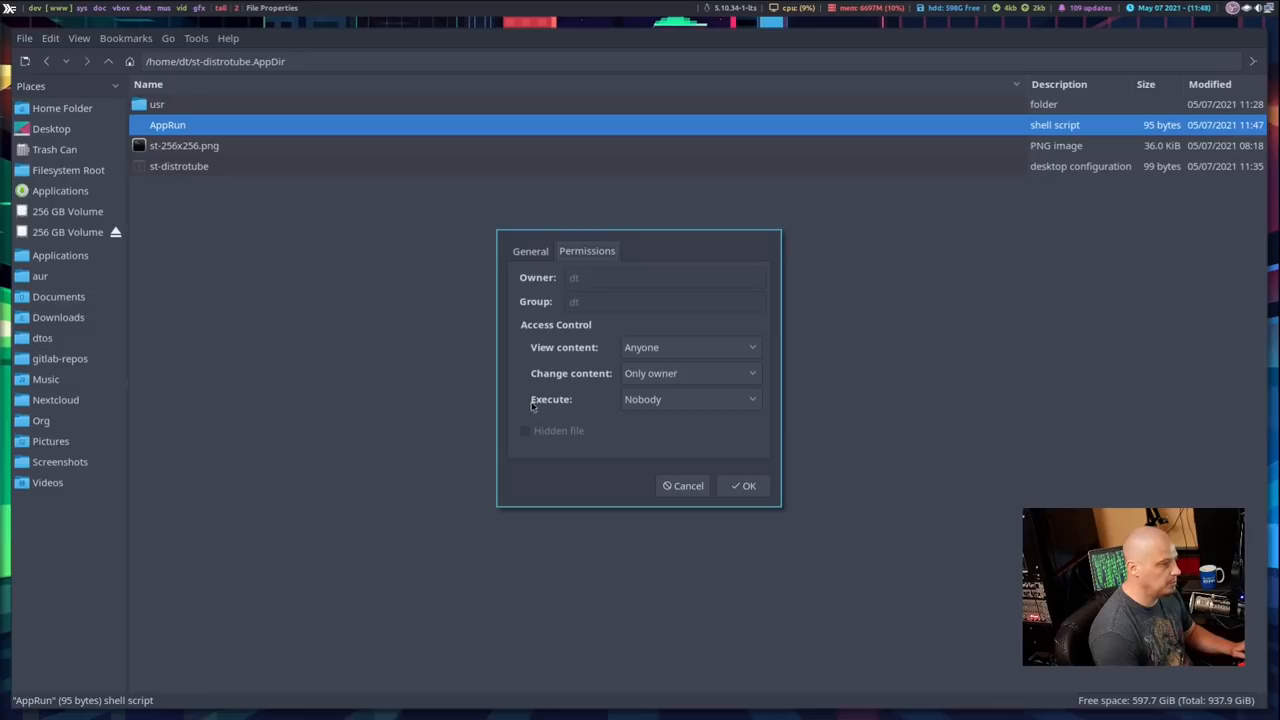
{"action": "left_click", "coordinate": [690, 399]}
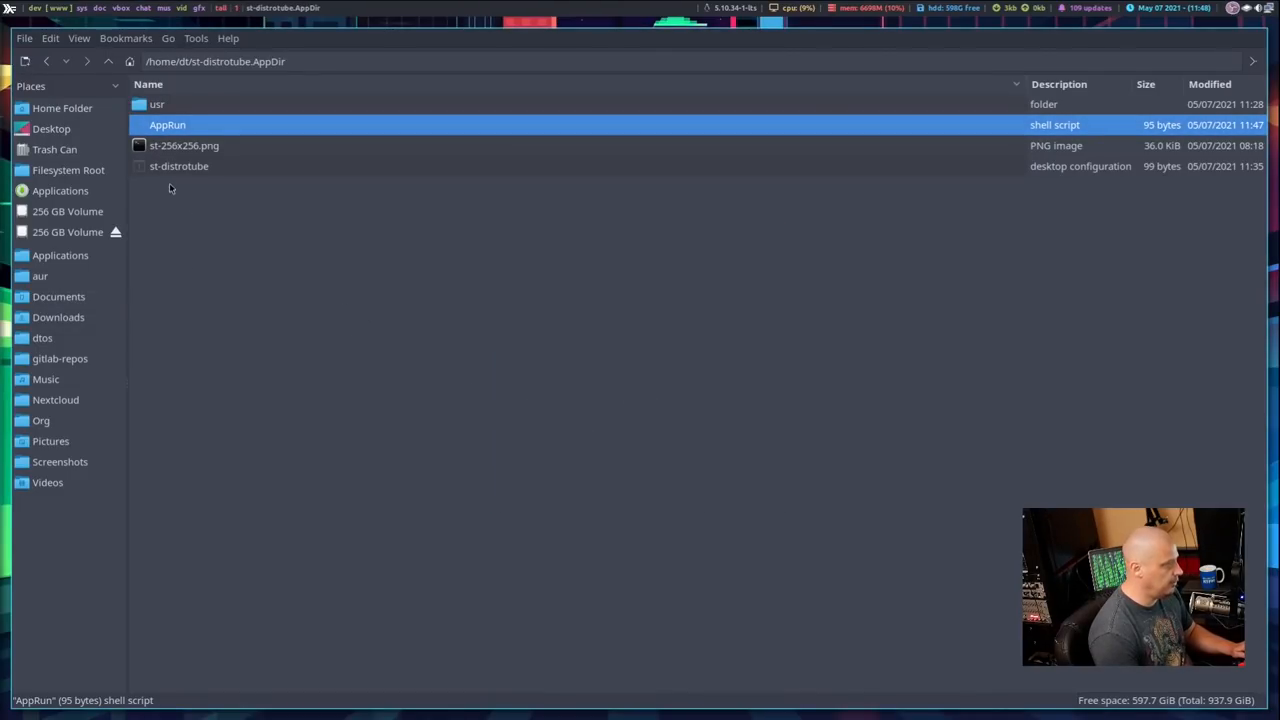
{"action": "right_click", "coordinate": [178, 166]}
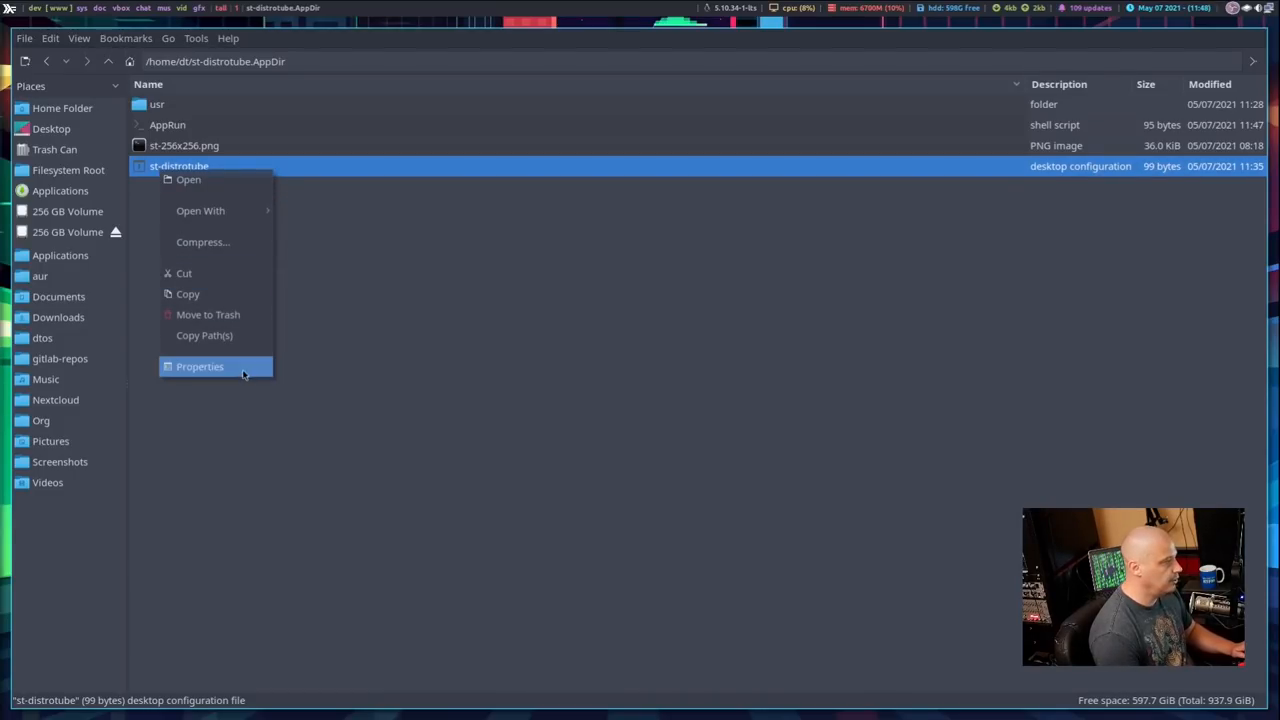
{"action": "left_click", "coordinate": [199, 366]}
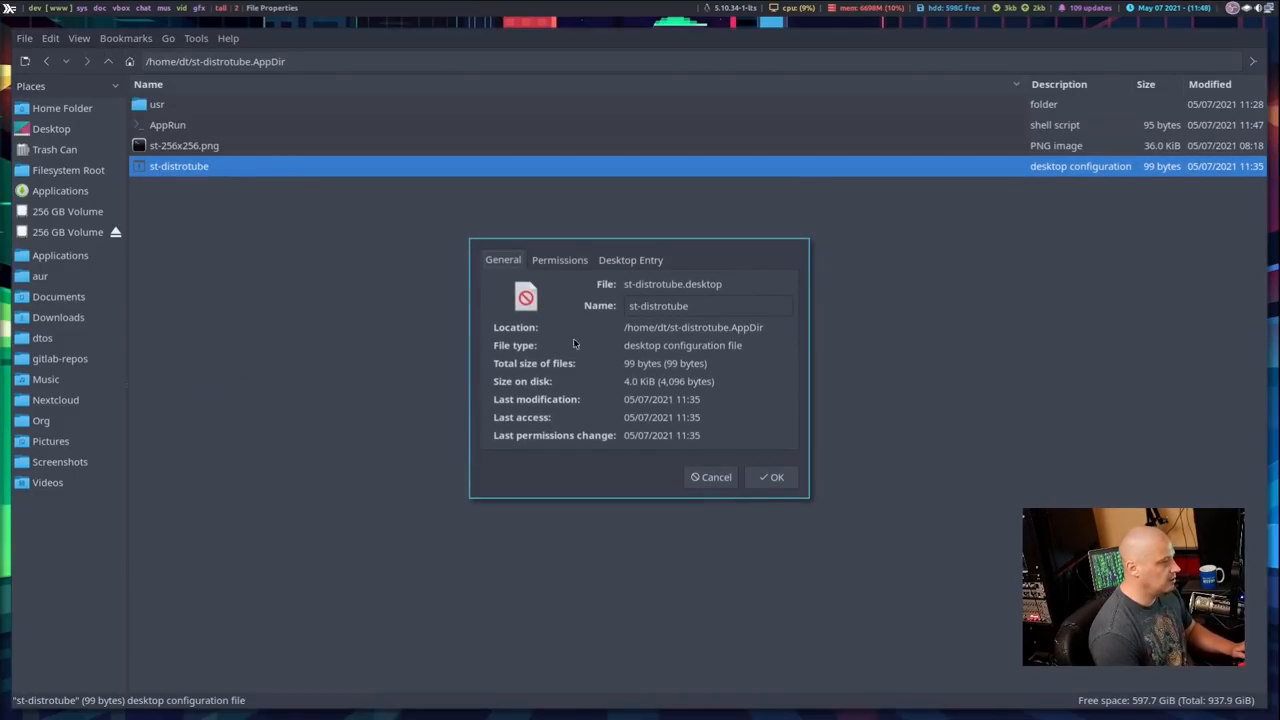
{"action": "left_click", "coordinate": [630, 259]}
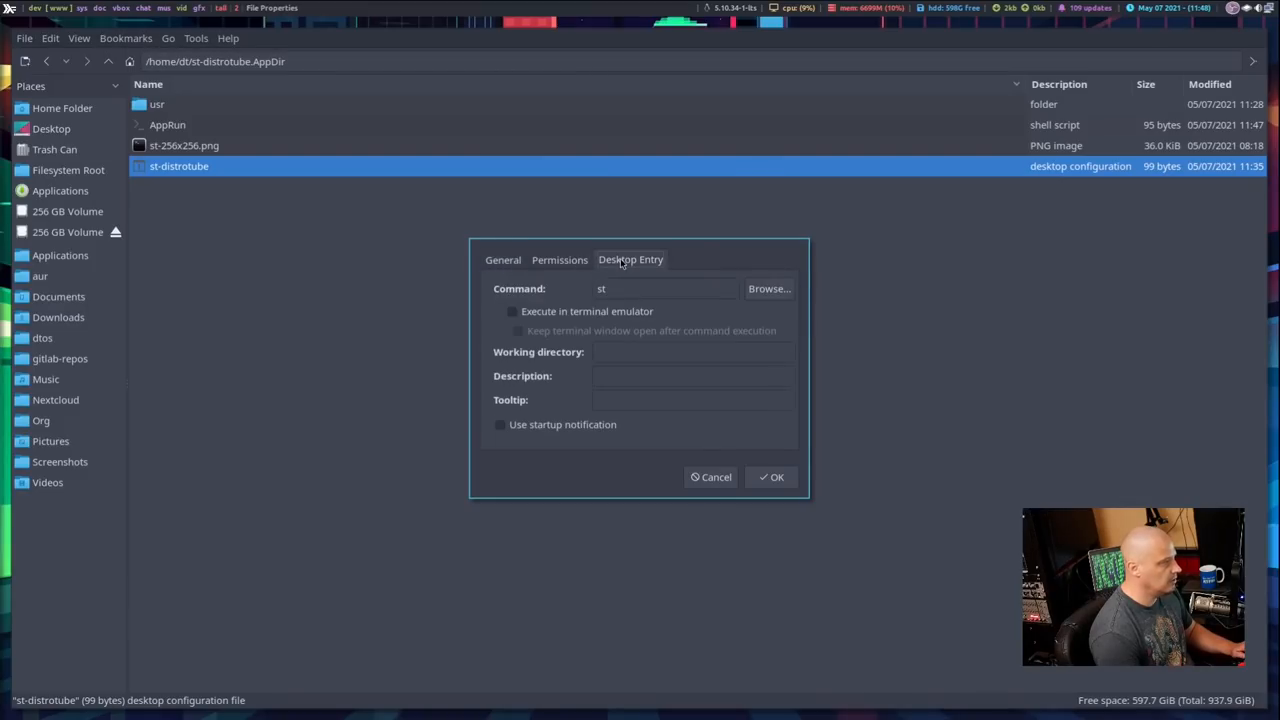
{"action": "left_click", "coordinate": [559, 259]}
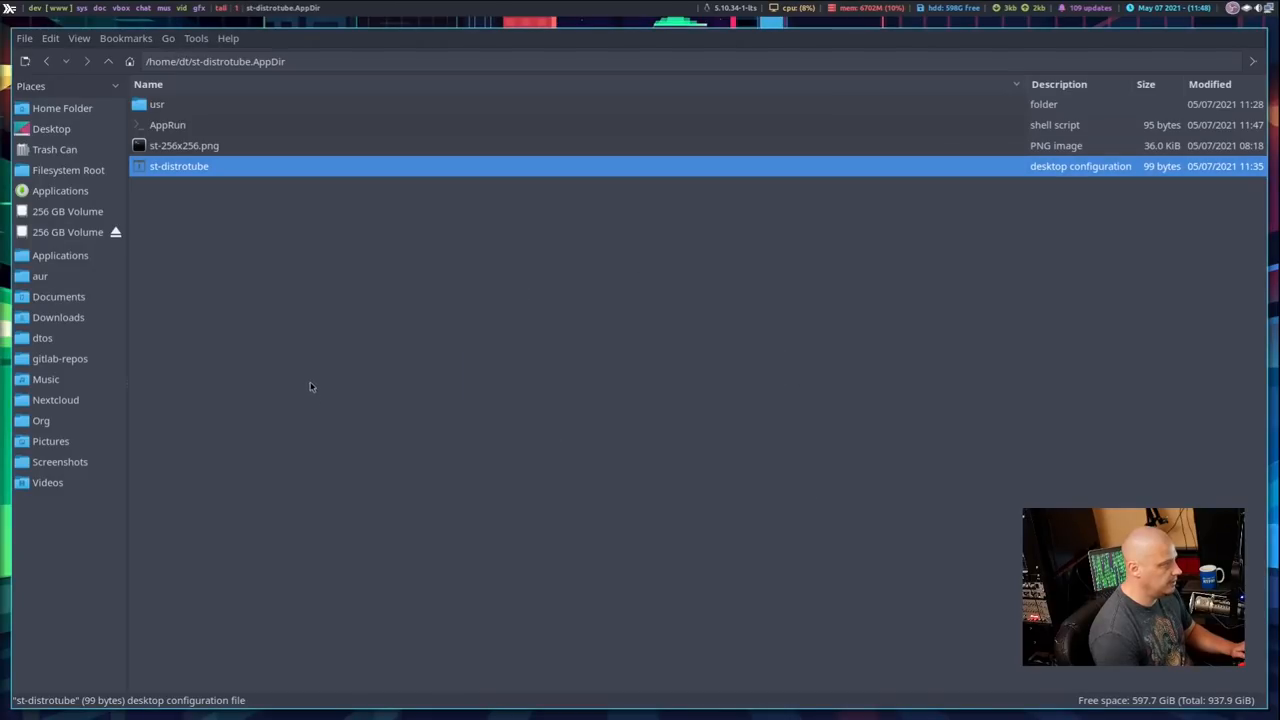
{"action": "left_click", "coordinate": [443, 595]}
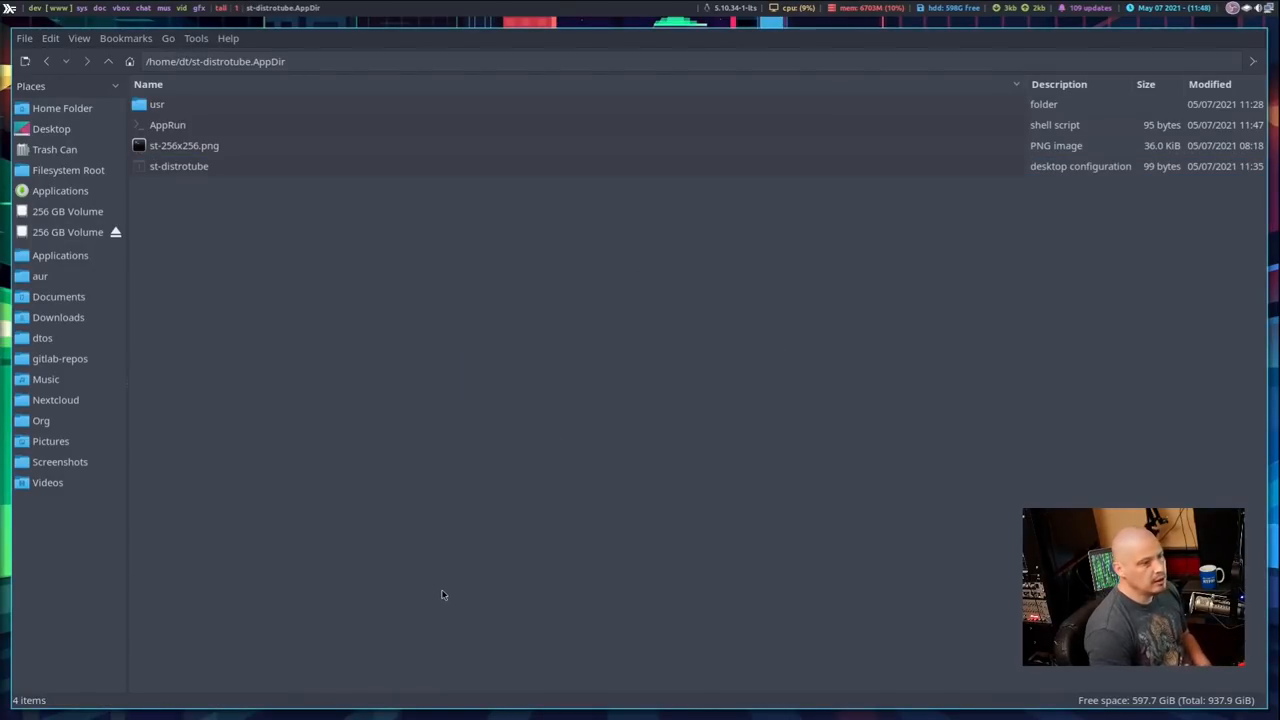
{"action": "mouse_move", "coordinate": [88, 395]}
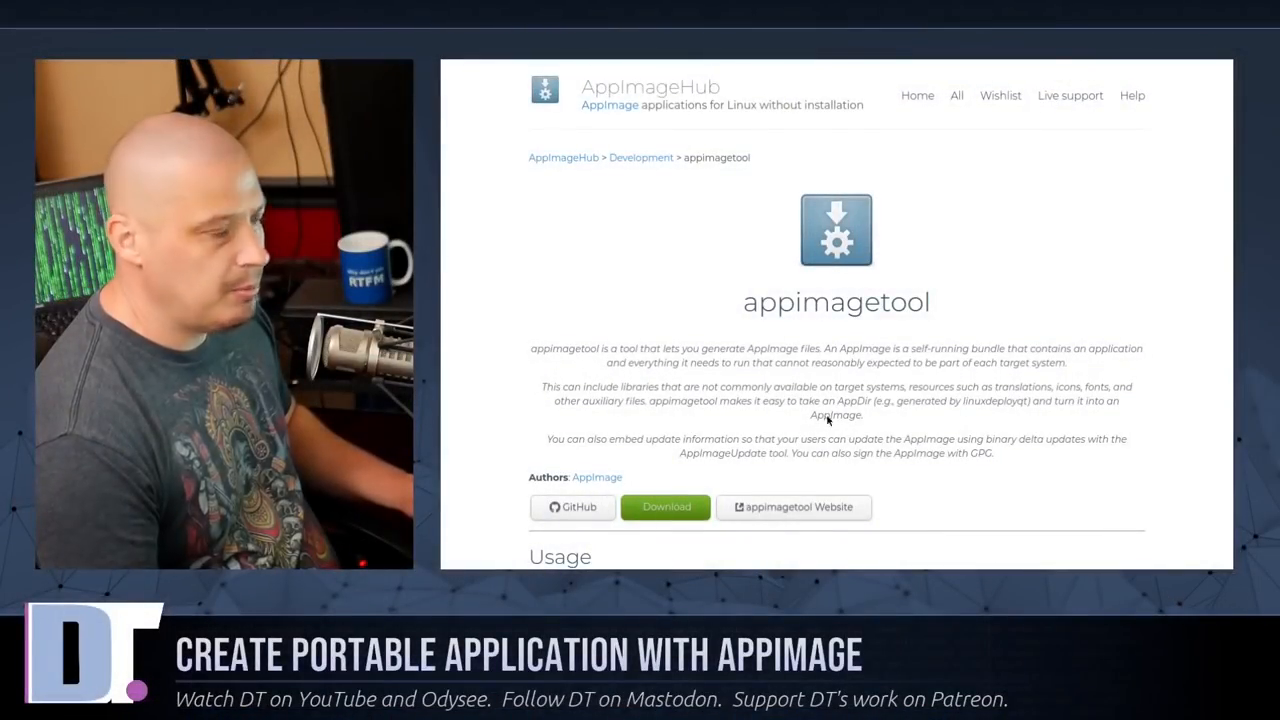
{"action": "mouse_move", "coordinate": [591, 263]}
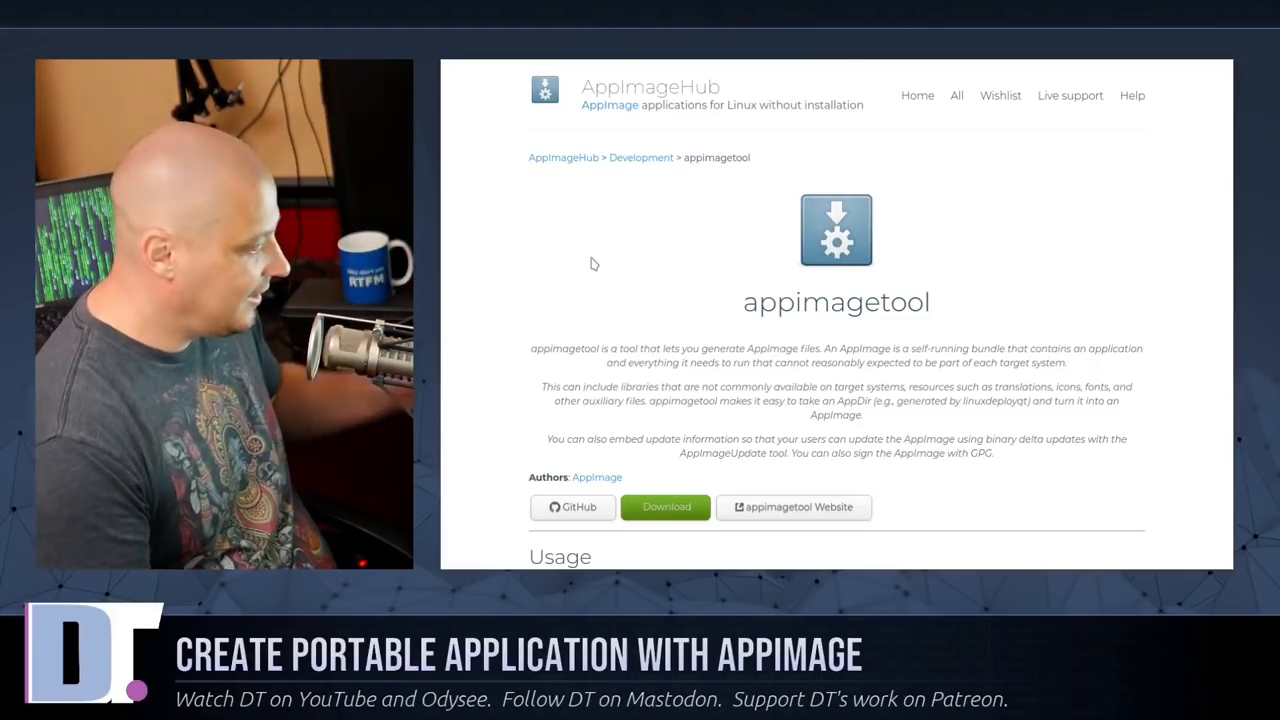
{"action": "mouse_move", "coordinate": [673, 263]}
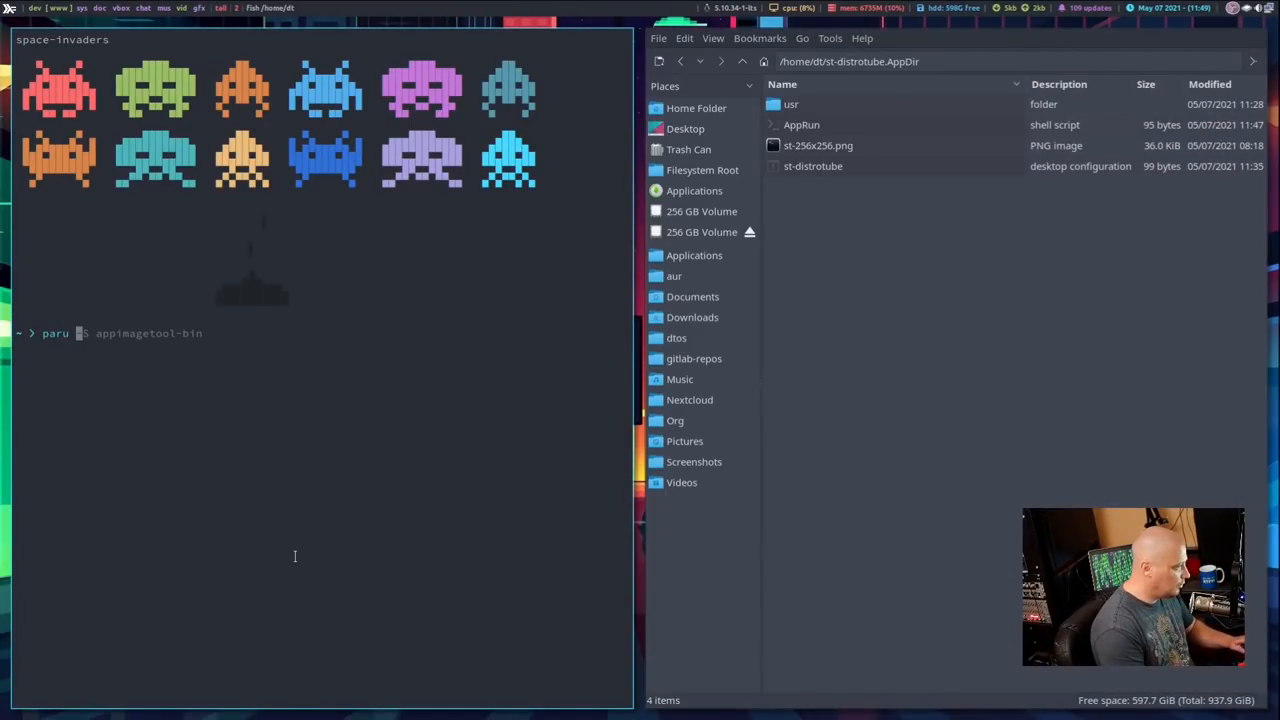
Run 'appimagetool st-distrotube.AppDir/', which reports an Icon extension error and missing ARCH.
{"action": "type", "text": "-S appimagetool-bin"}
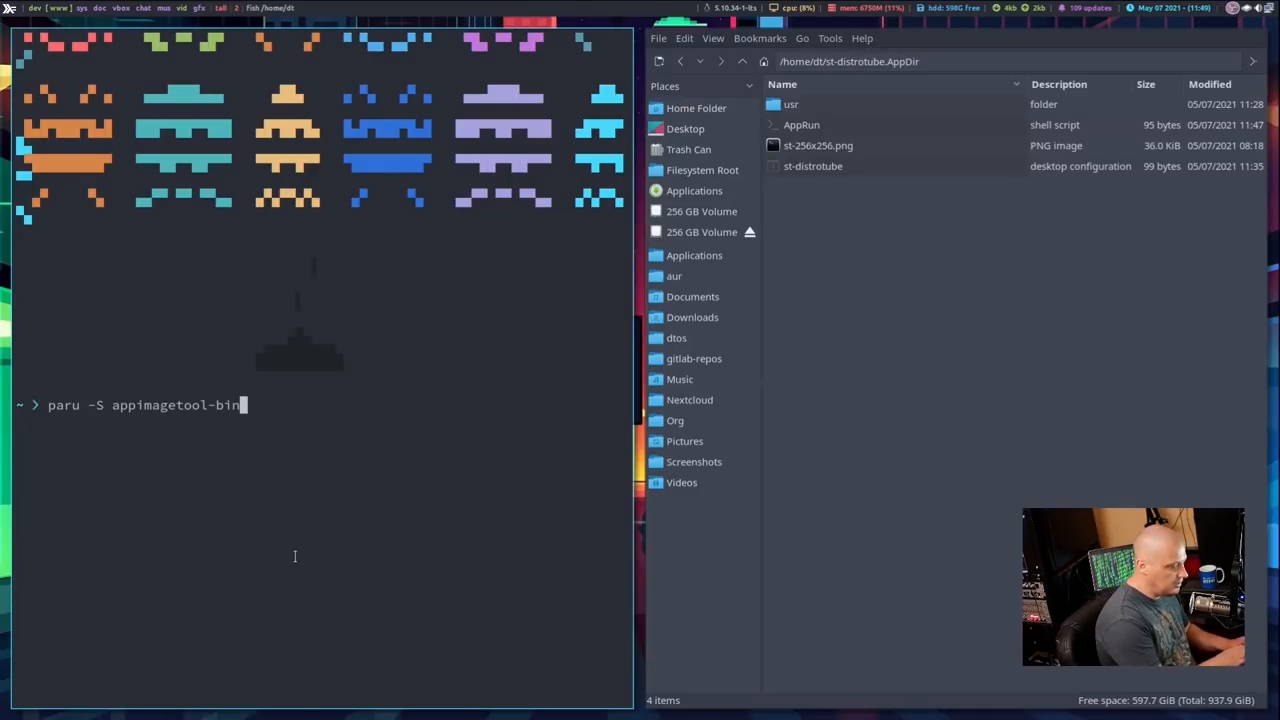
{"action": "key", "text": "ctrl+c"}
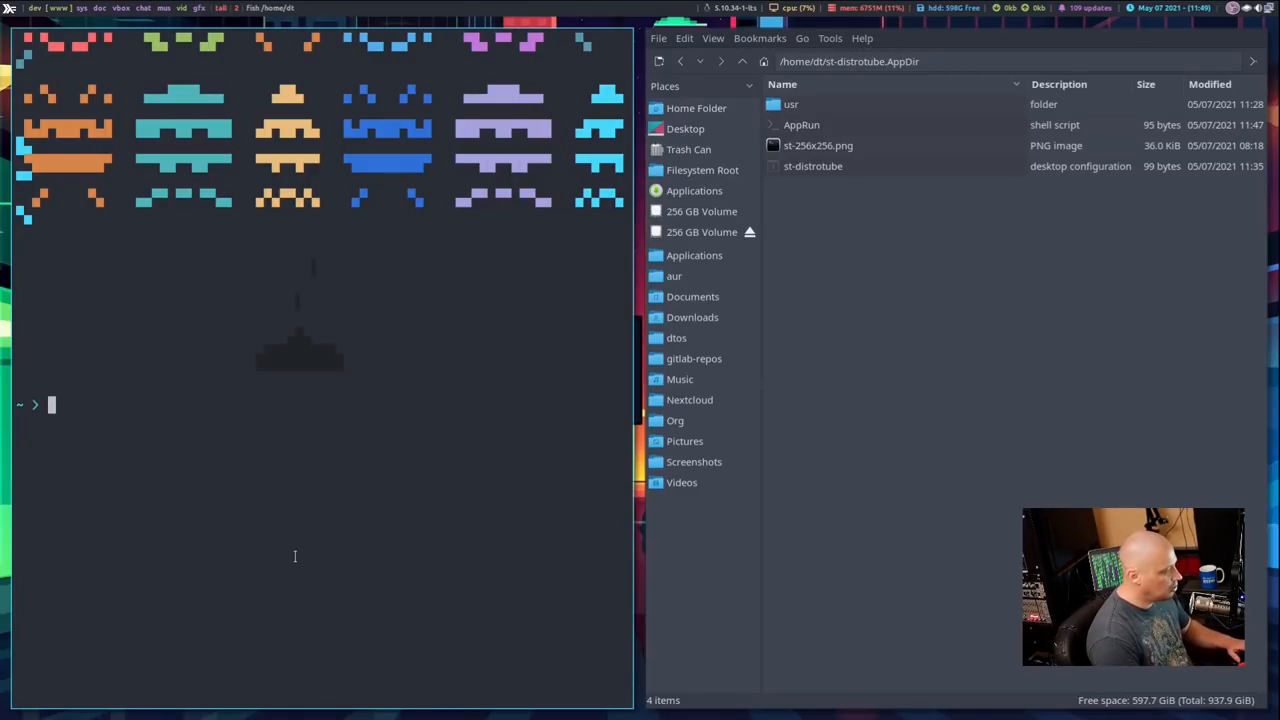
{"action": "type", "text": "appimagelauncherd"}
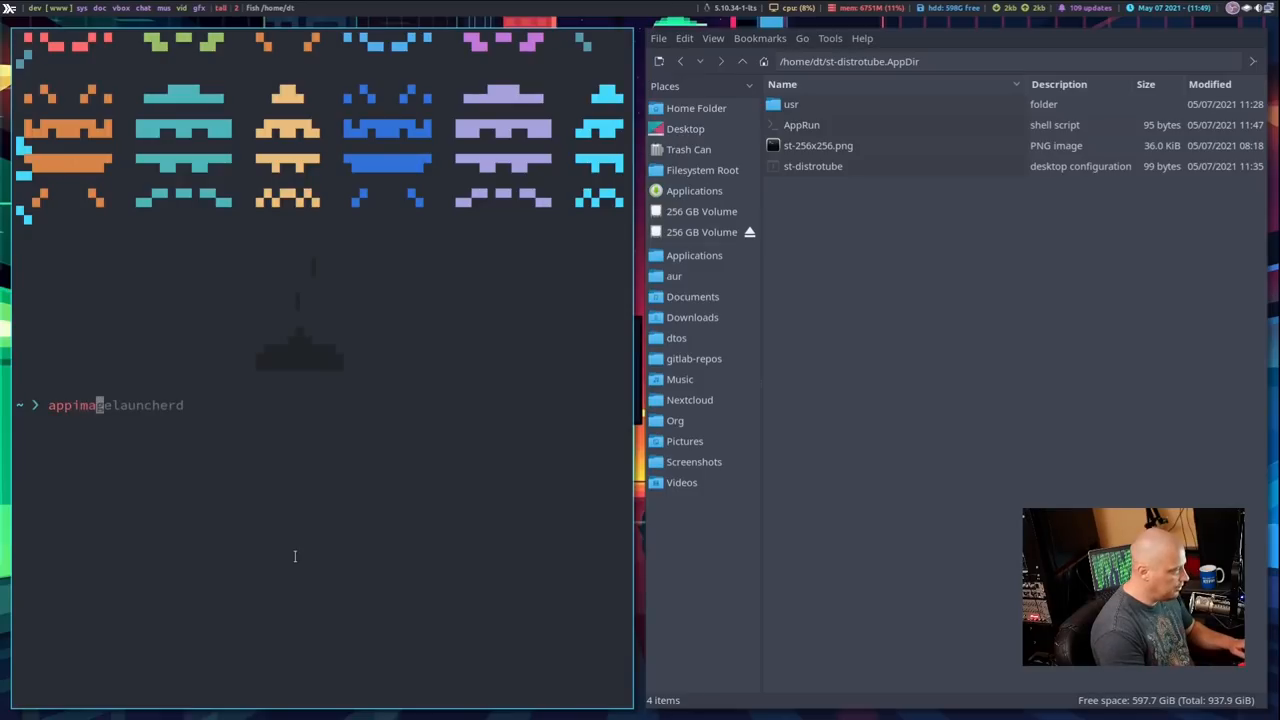
{"action": "type", "text": "appimagetool"}
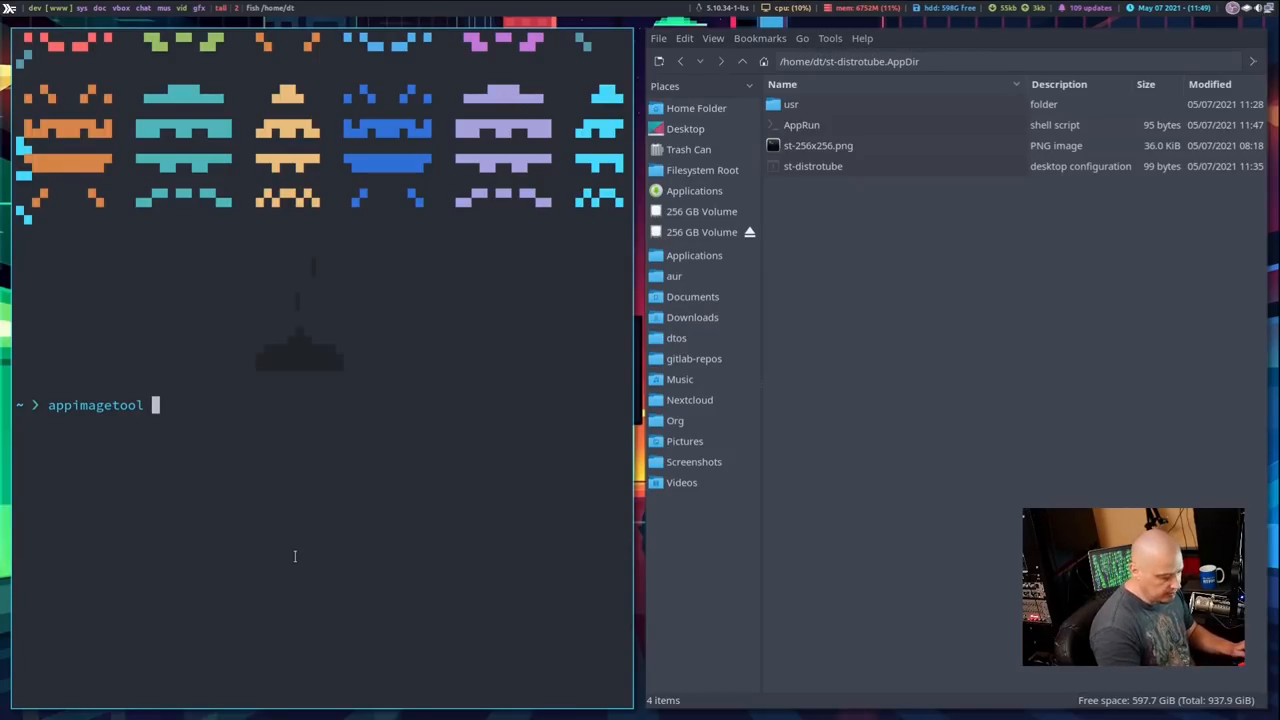
{"action": "type", "text": "st"}
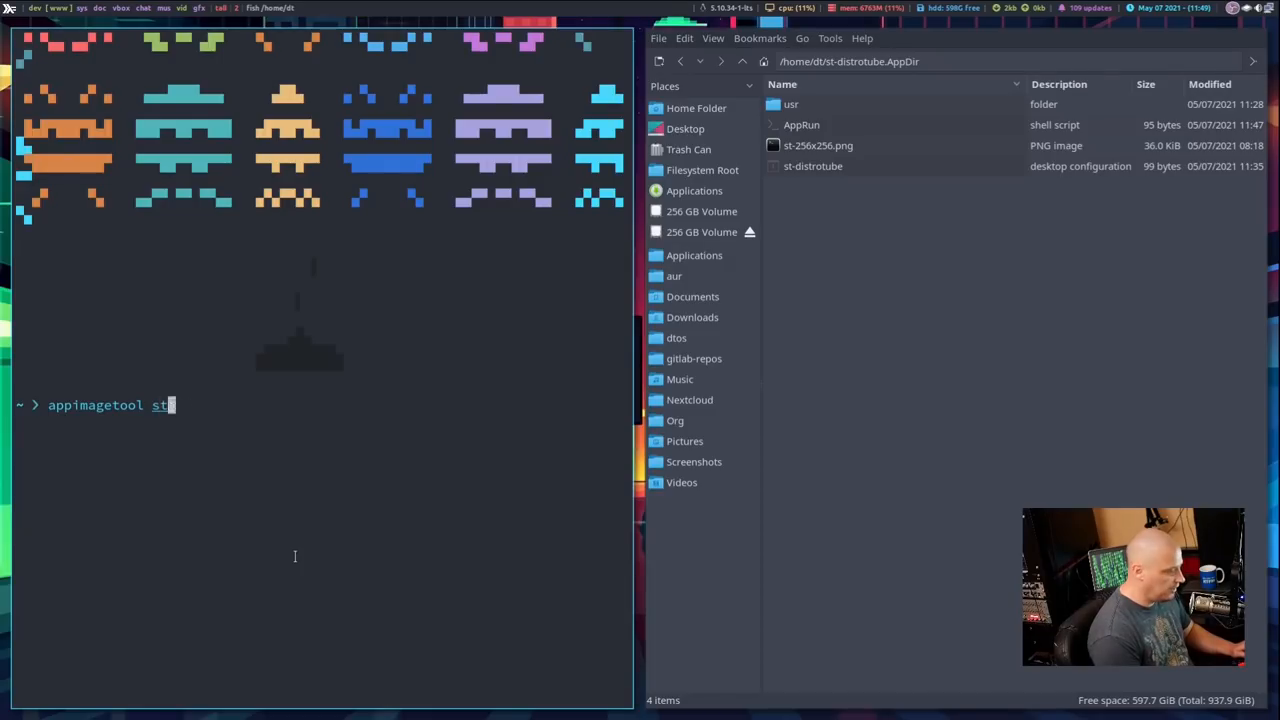
{"action": "key", "text": "Tab"}
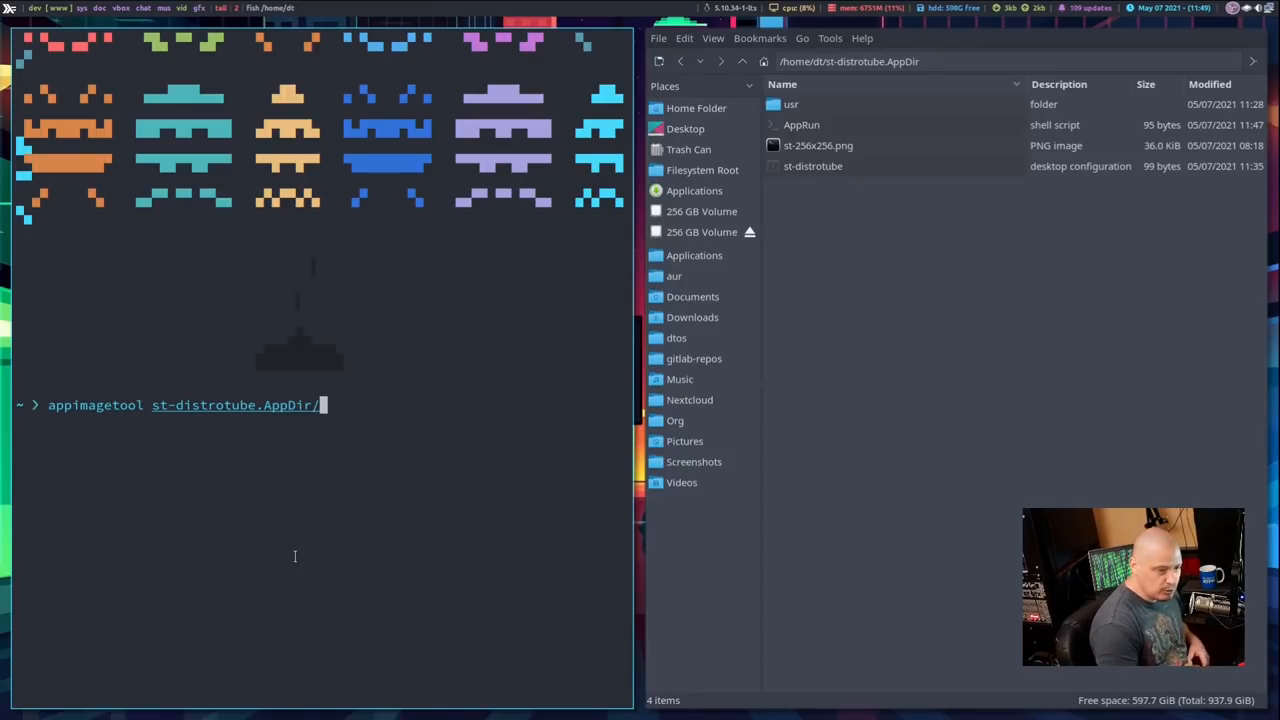
{"action": "key", "text": "Return"}
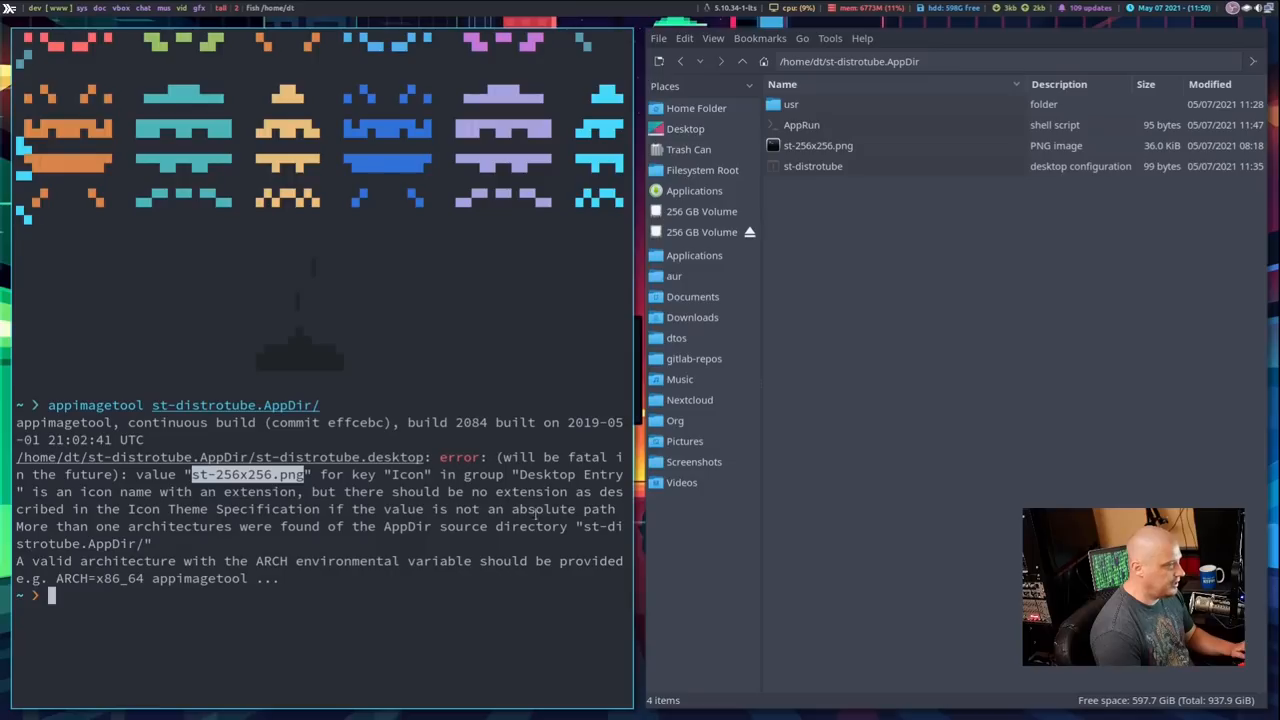
{"action": "mouse_move", "coordinate": [840, 111]}
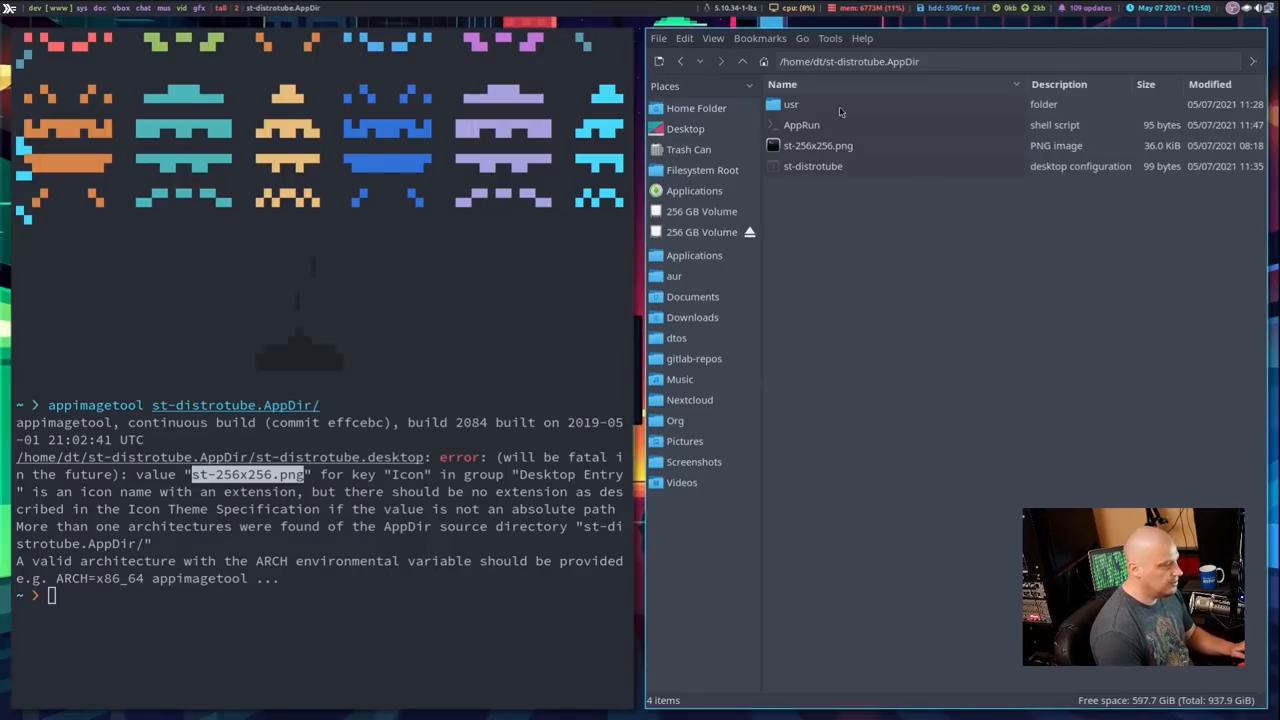
Trim the desktop file's Icon value to st-256x256 by removing .png, and save it.
{"action": "left_click", "coordinate": [812, 166]}
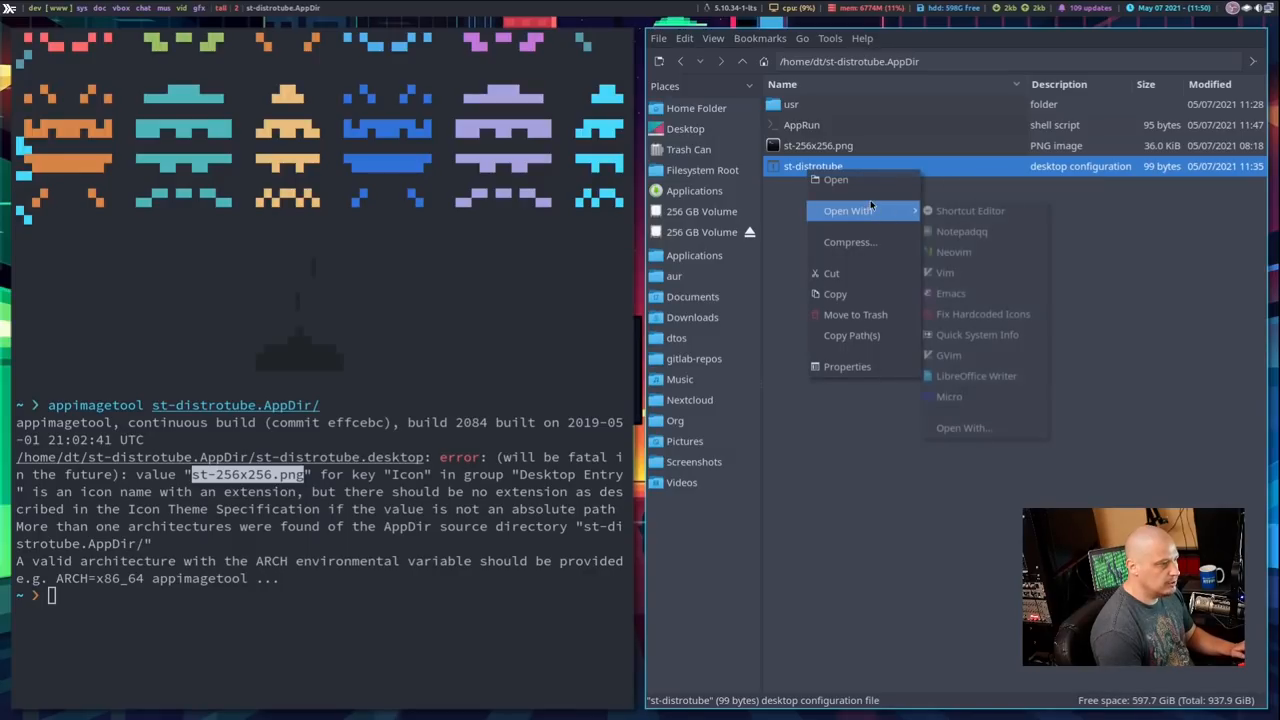
{"action": "mouse_move", "coordinate": [851, 335]}
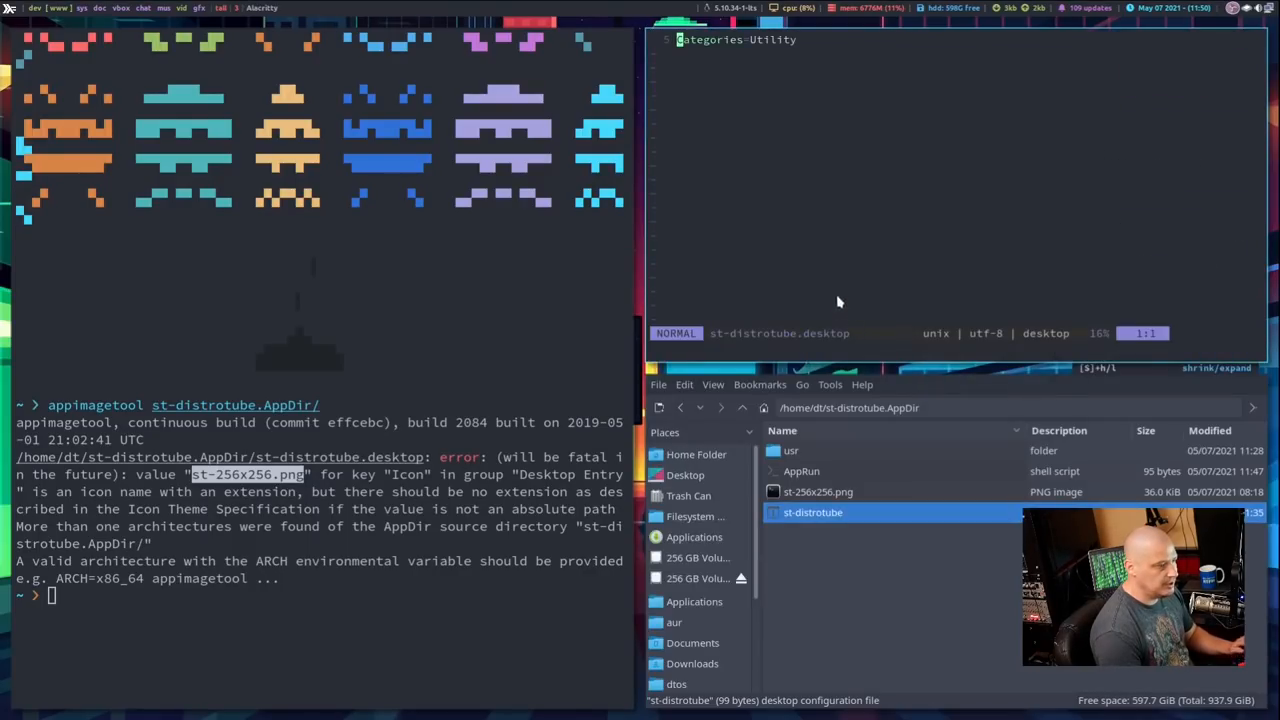
{"action": "mouse_move", "coordinate": [795, 205]}
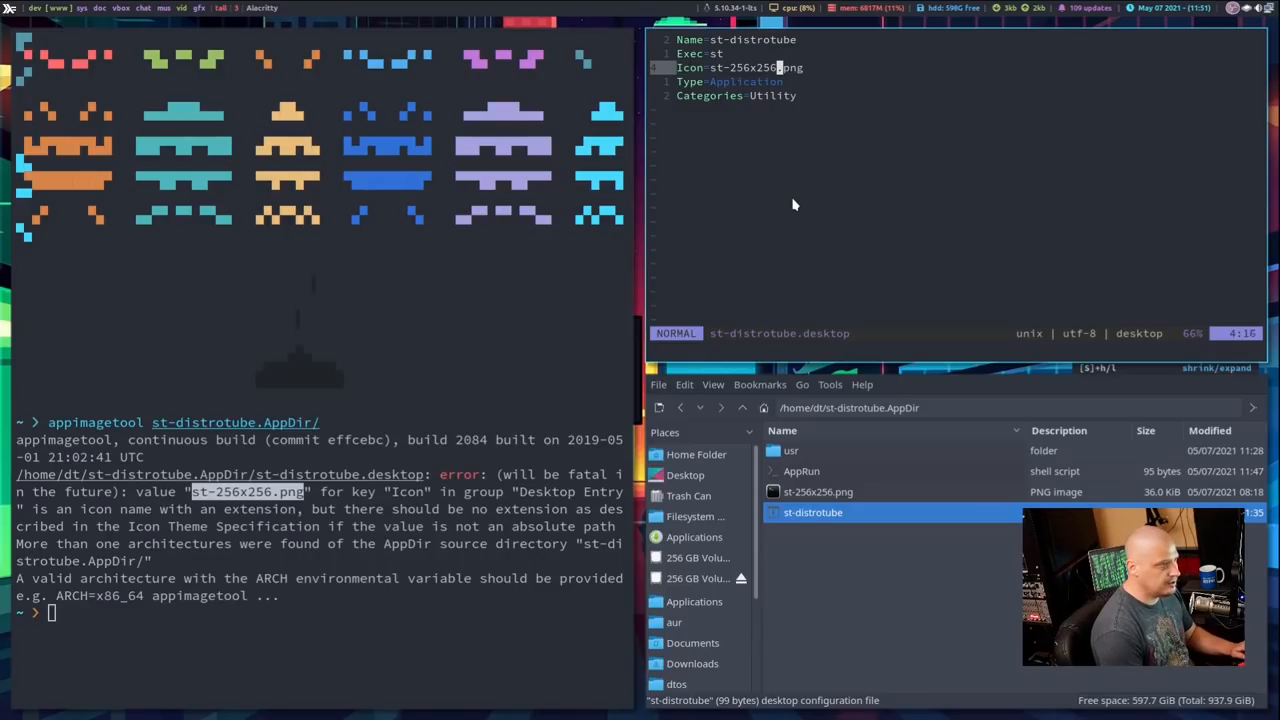
{"action": "key", "text": "BackSpace"}
{"action": "type", "text": ":wq"}
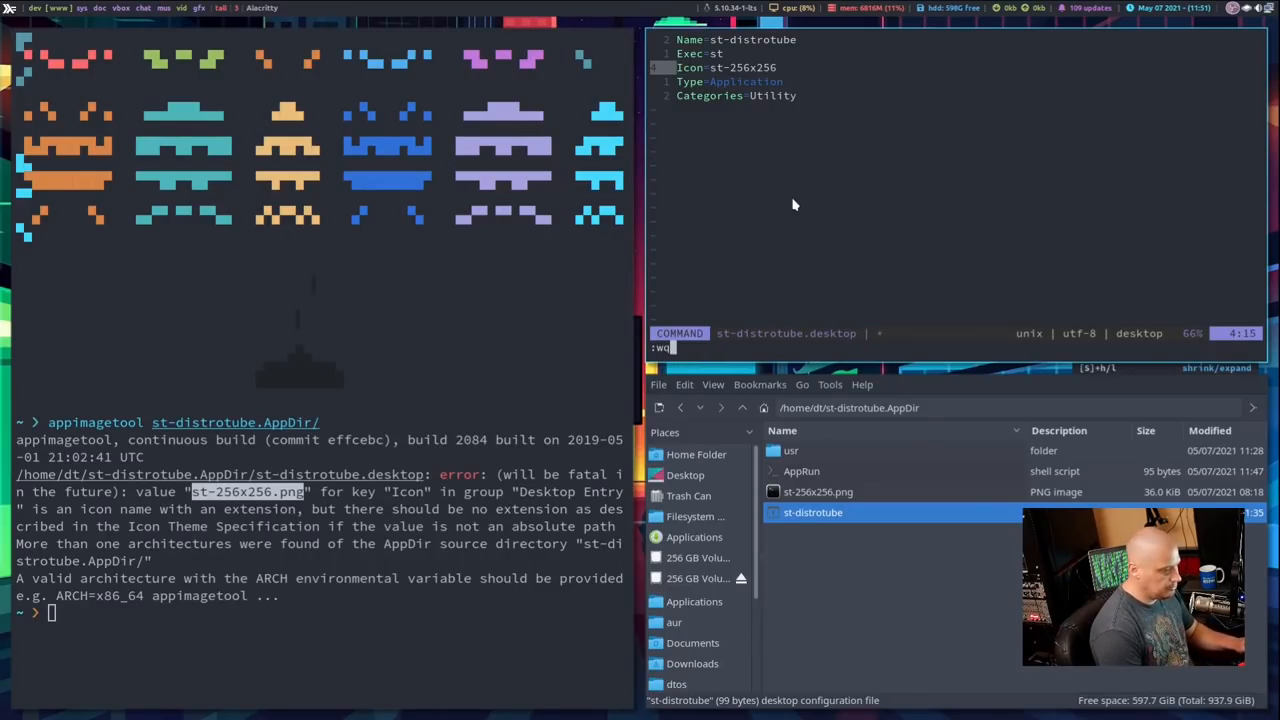
{"action": "key", "text": "Return"}
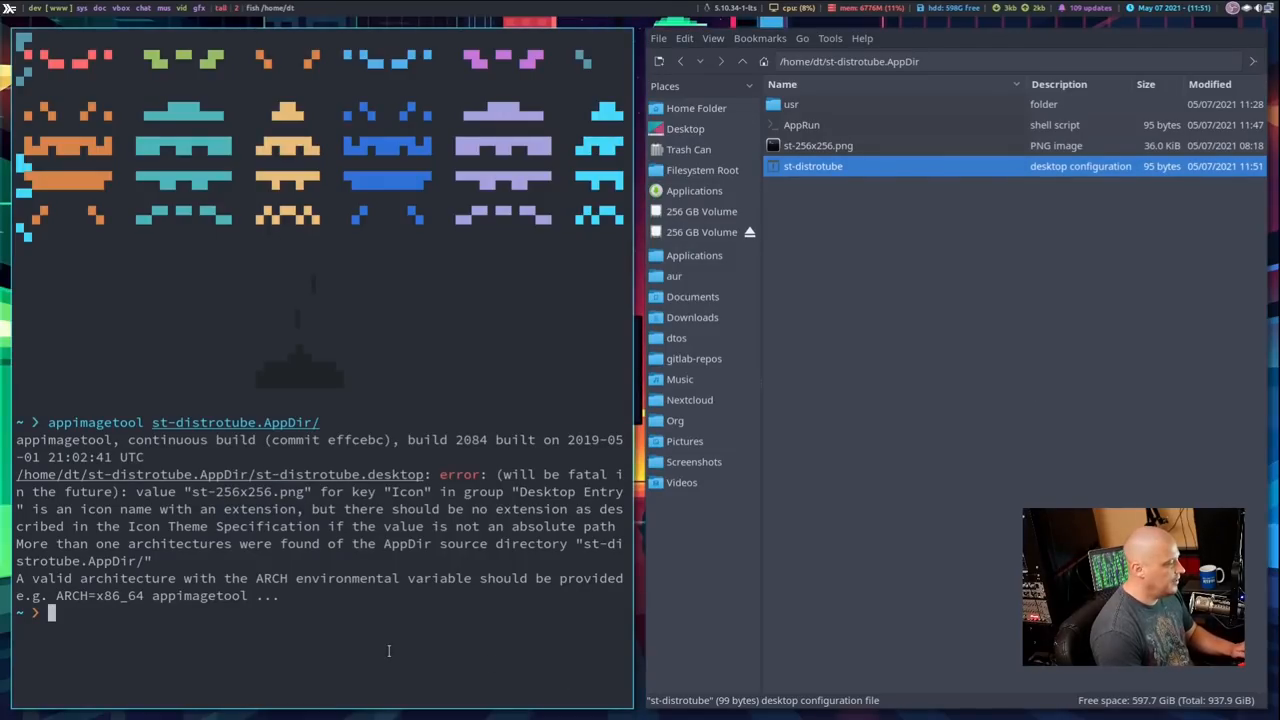
Rerun appimagetool, then build with 'ARCH=x86_64 appimagetool st-distrotube.AppDir/' to produce st-distrotube-x86_64.AppImage.
{"action": "type", "text": "appimagetool st-distrotube.AppDir/"}
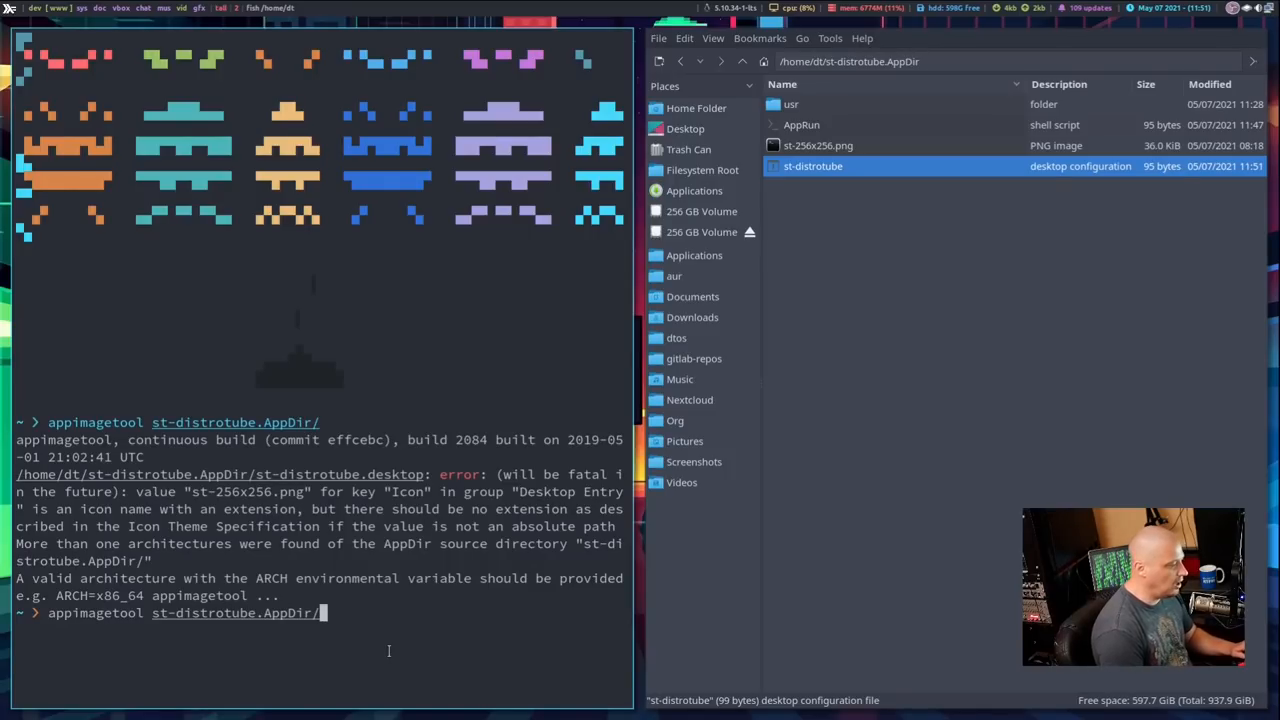
{"action": "key", "text": "Return"}
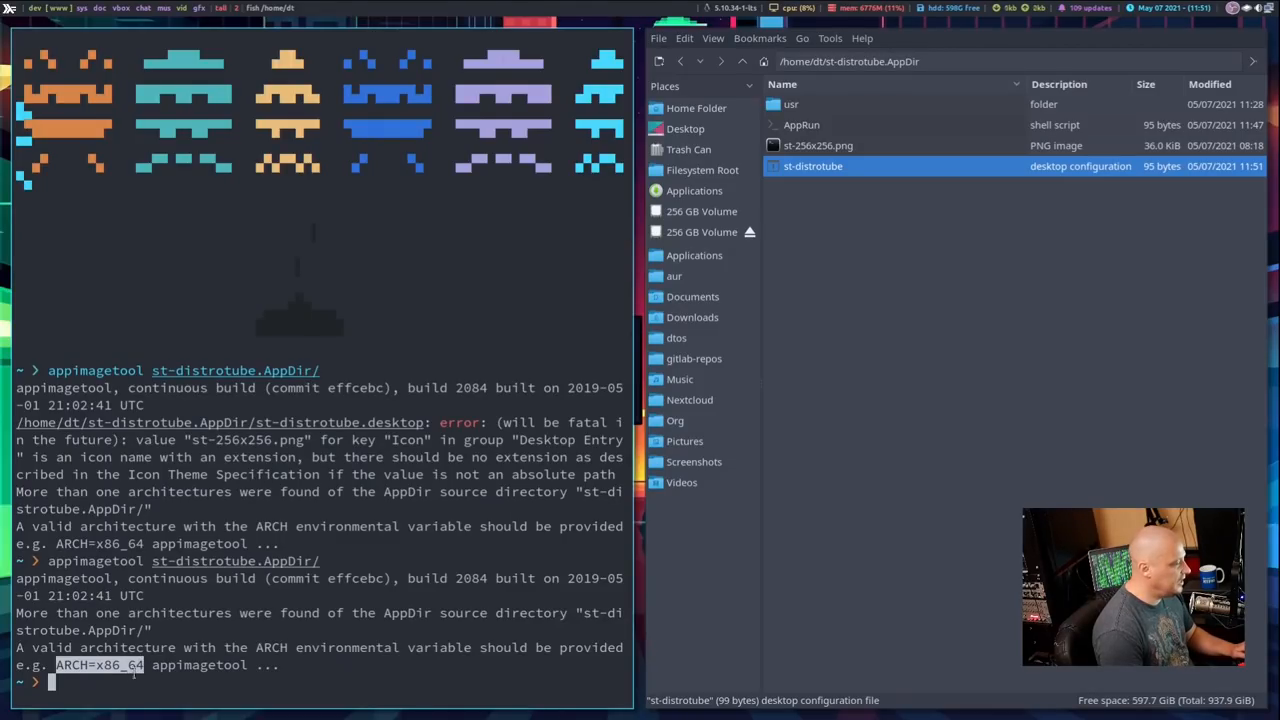
{"action": "type", "text": "ARCH=x86_64 appimagetool"}
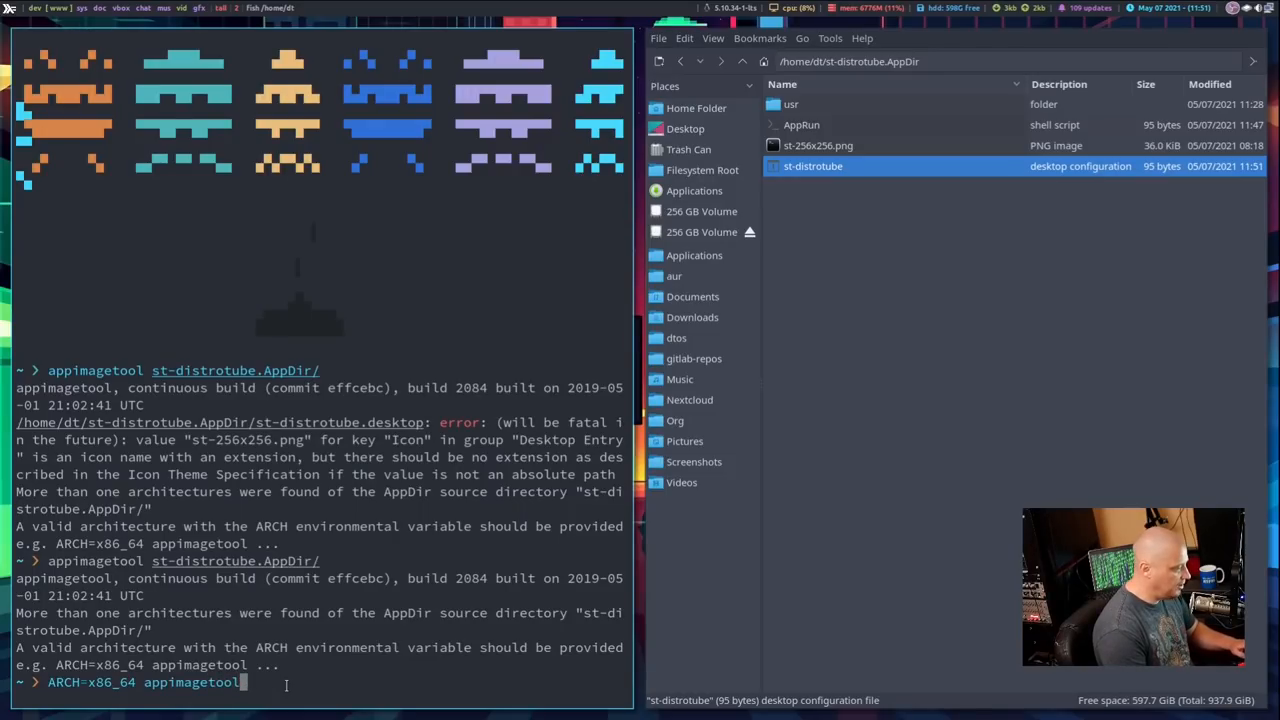
{"action": "type", "text": "st-distrotube.AppDir/"}
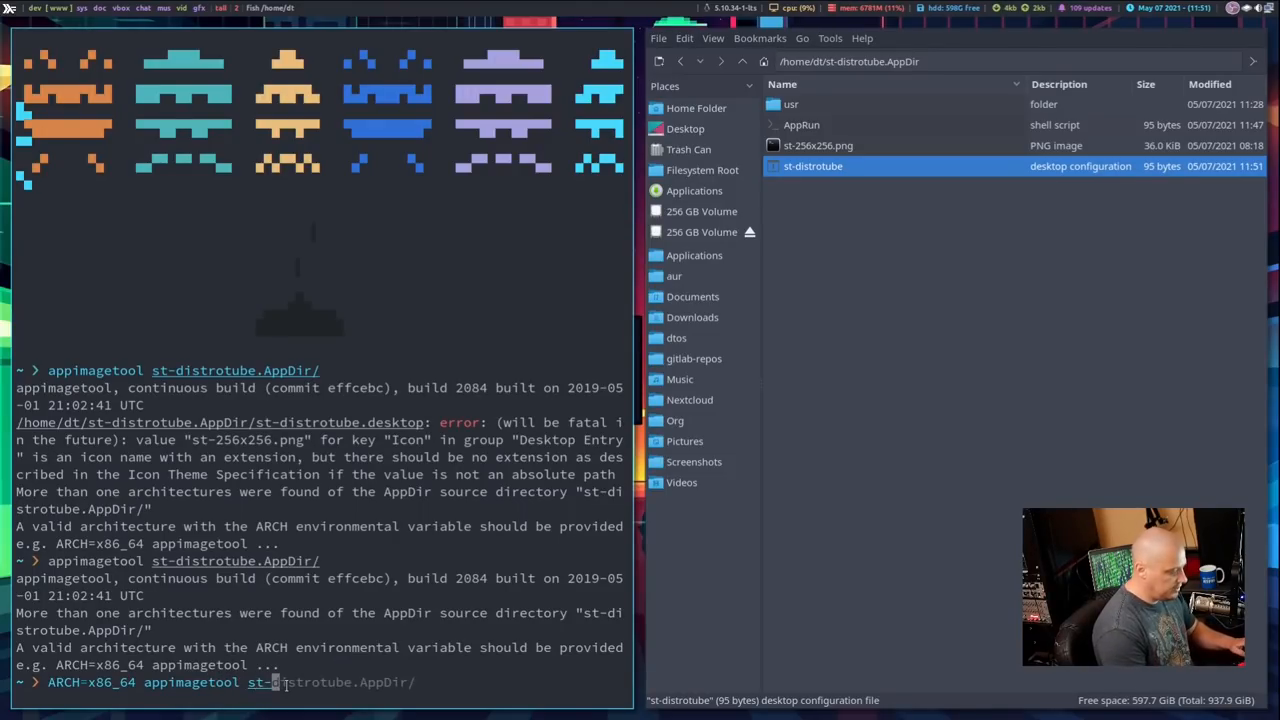
{"action": "key", "text": "Return"}
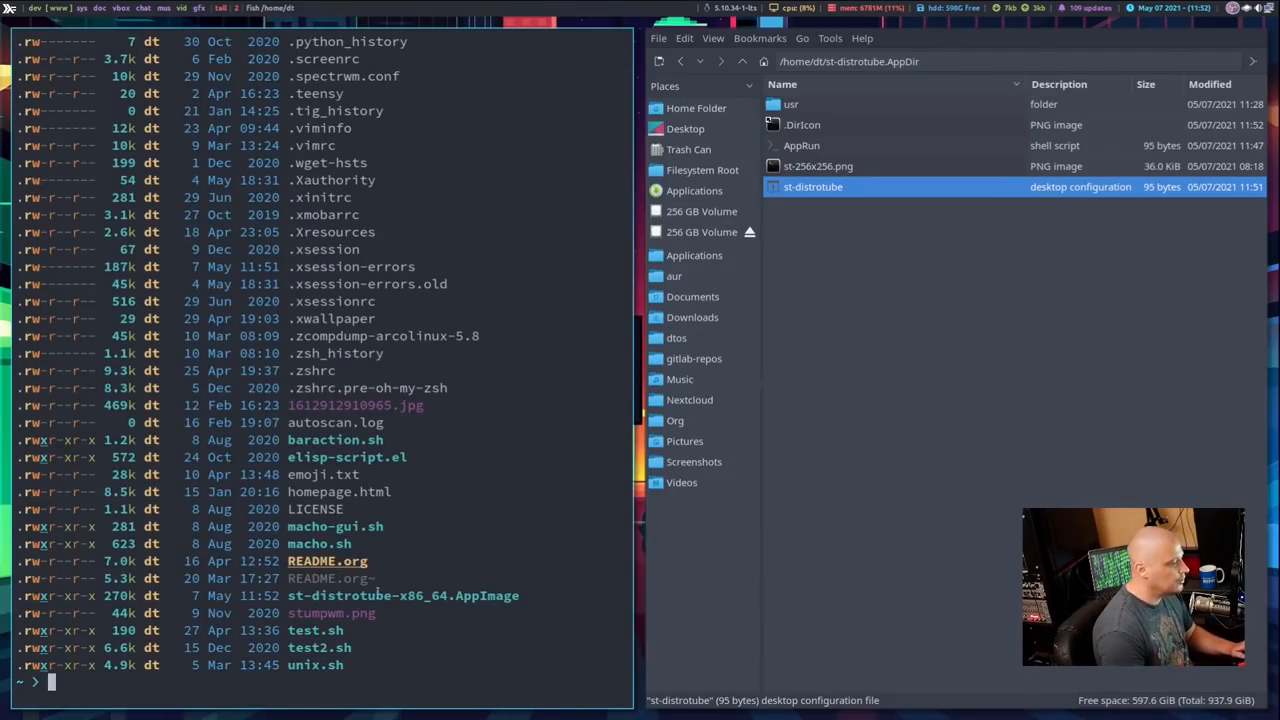
Check in the home folder that st-distrotube-x86_64.AppImage's permissions allow anyone to execute it.
{"action": "double_click", "coordinate": [402, 595]}
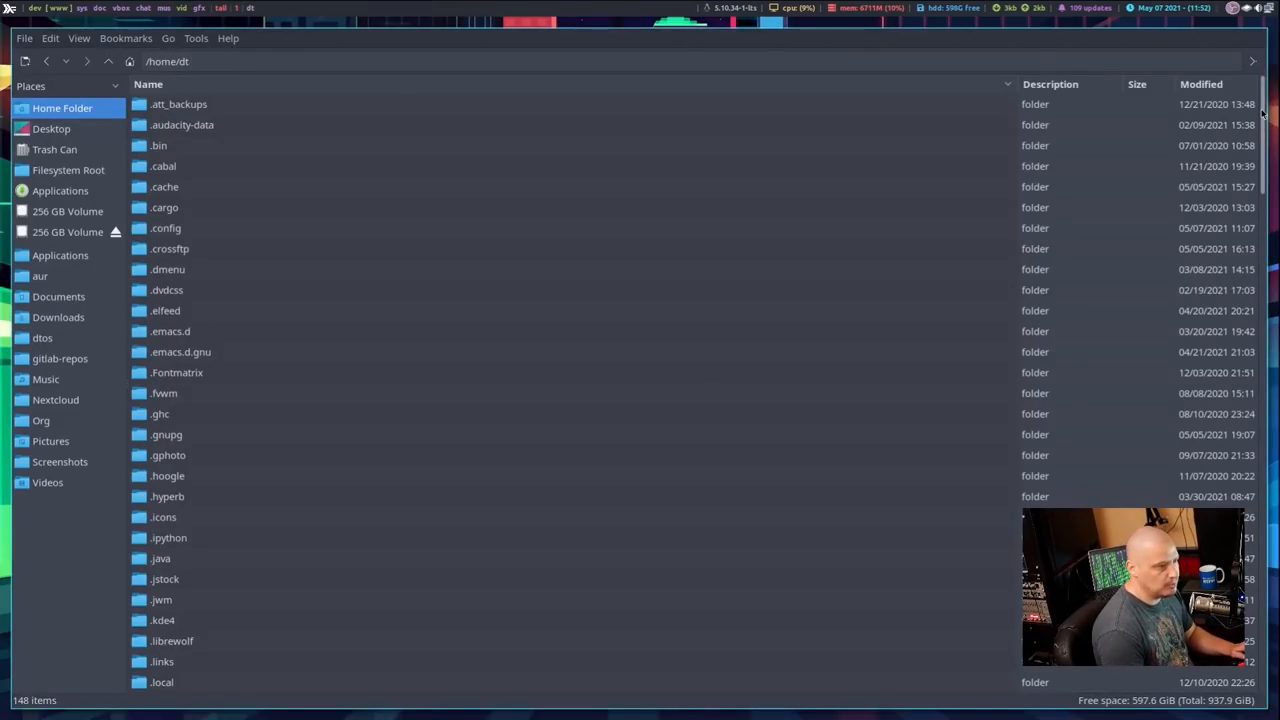
{"action": "scroll", "scroll_direction": "down", "scroll_amount": 3}
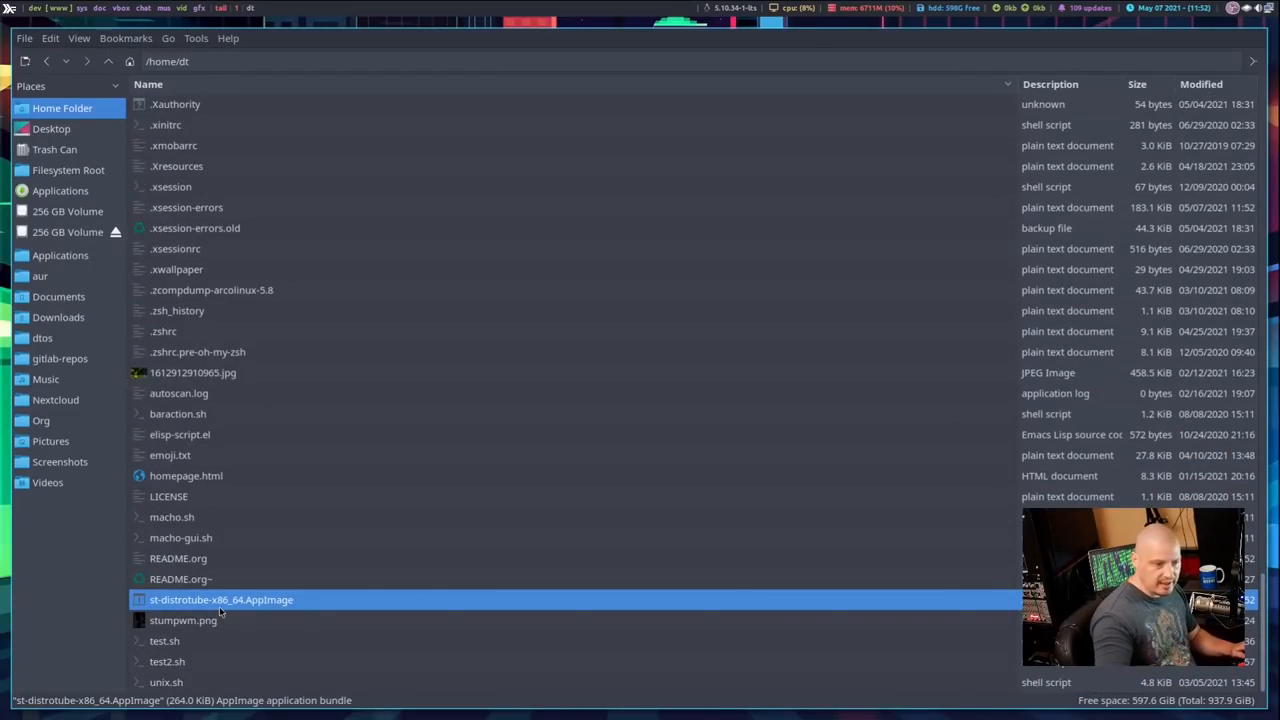
{"action": "right_click", "coordinate": [221, 599]}
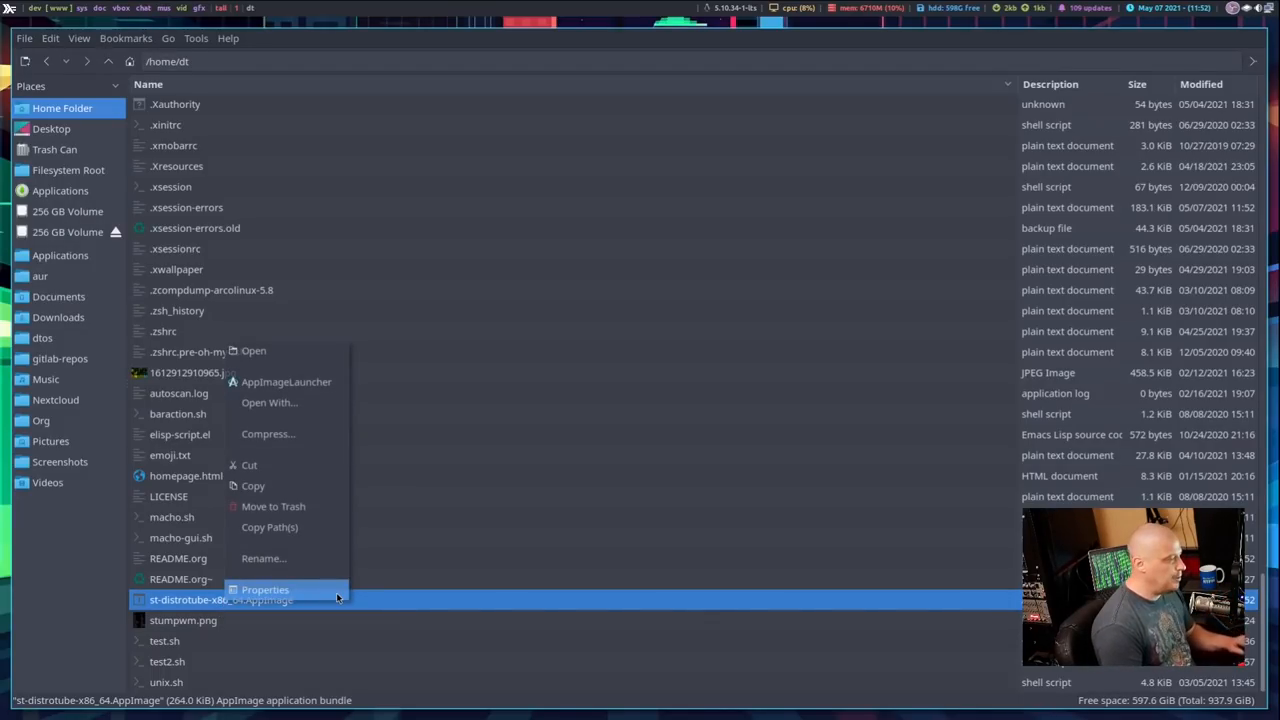
{"action": "left_click", "coordinate": [265, 589]}
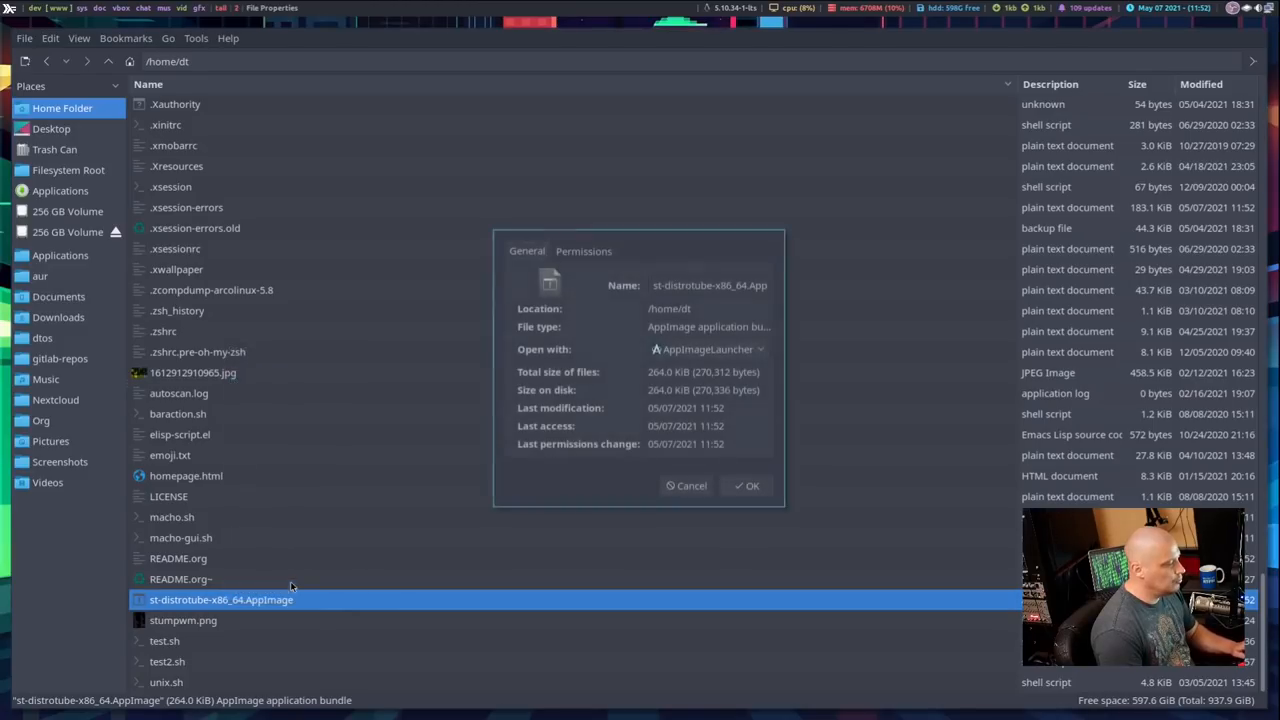
{"action": "left_click", "coordinate": [583, 251]}
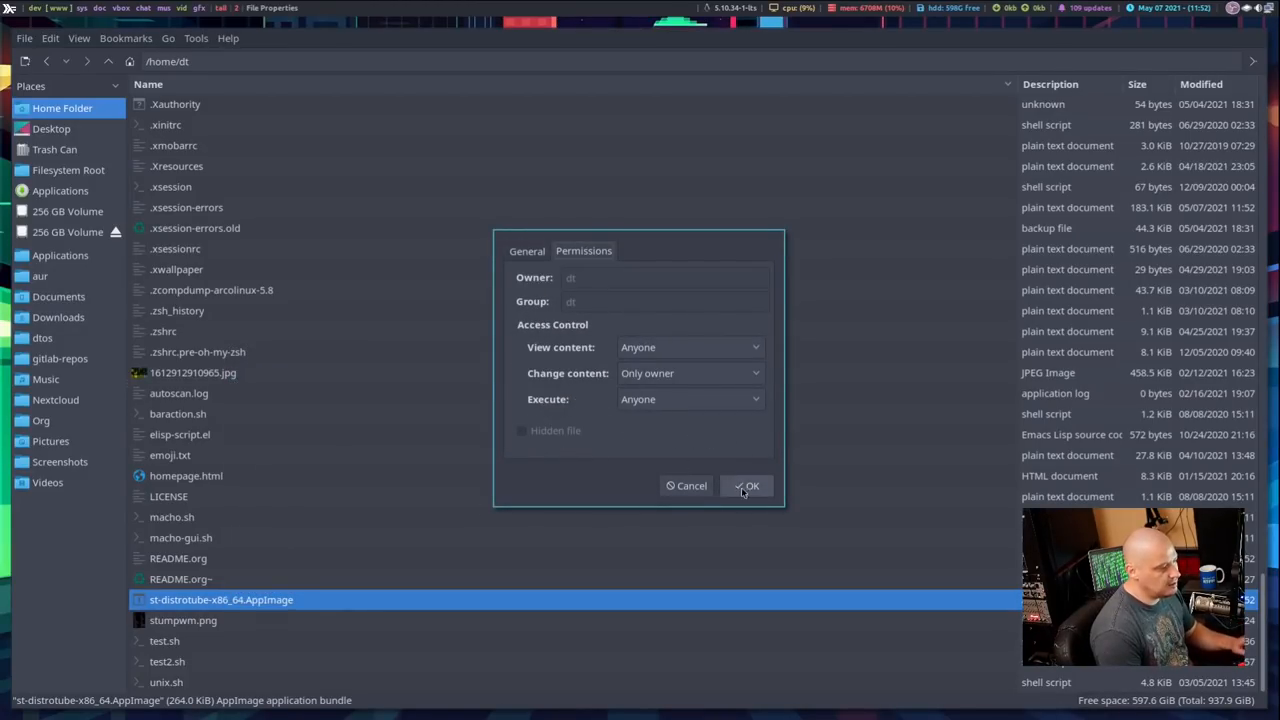
{"action": "left_click", "coordinate": [750, 485]}
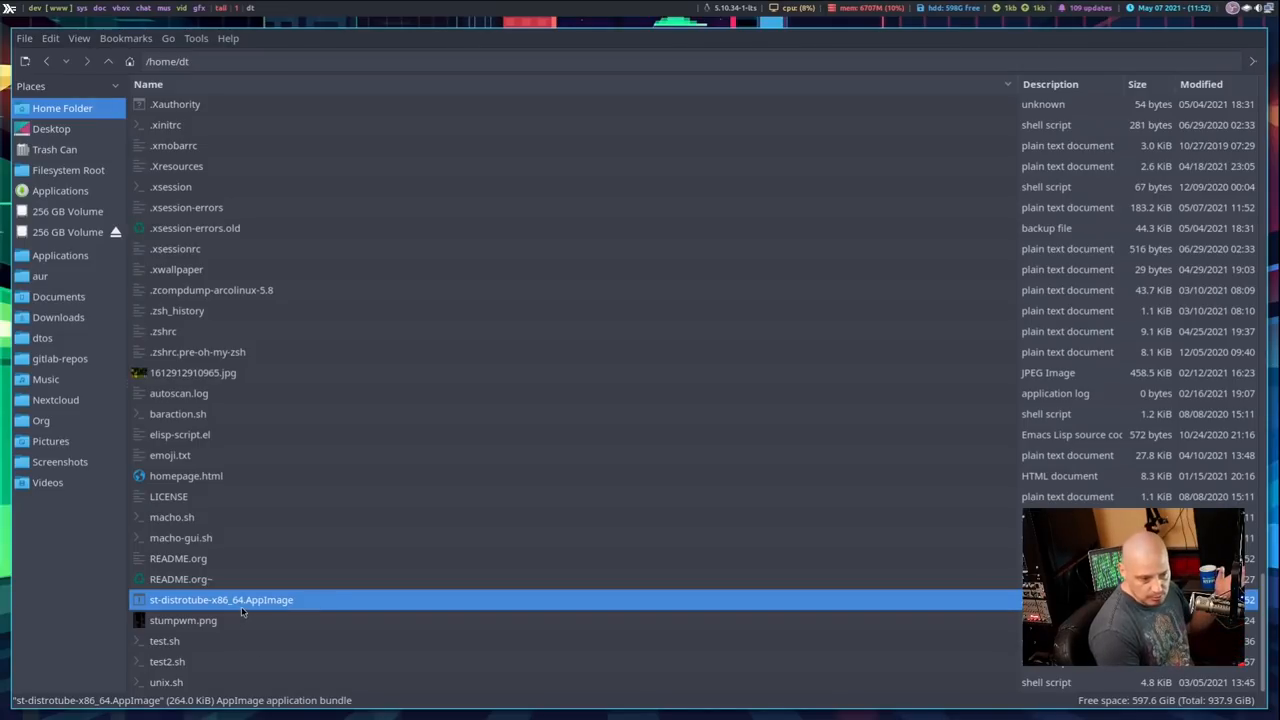
Launch st-distrotube-x86_64.AppImage, confirm Execute and dismiss the AppImageLauncher integration prompt.
{"action": "double_click", "coordinate": [221, 599]}
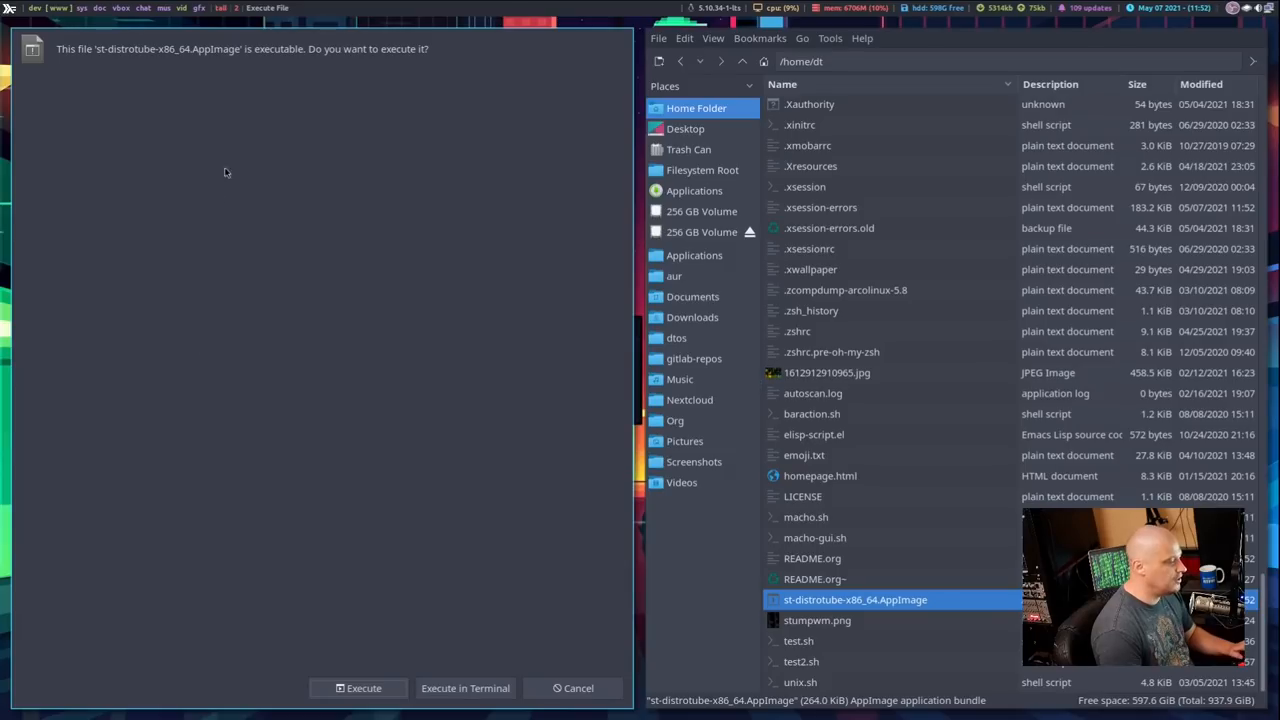
{"action": "left_click", "coordinate": [363, 688]}
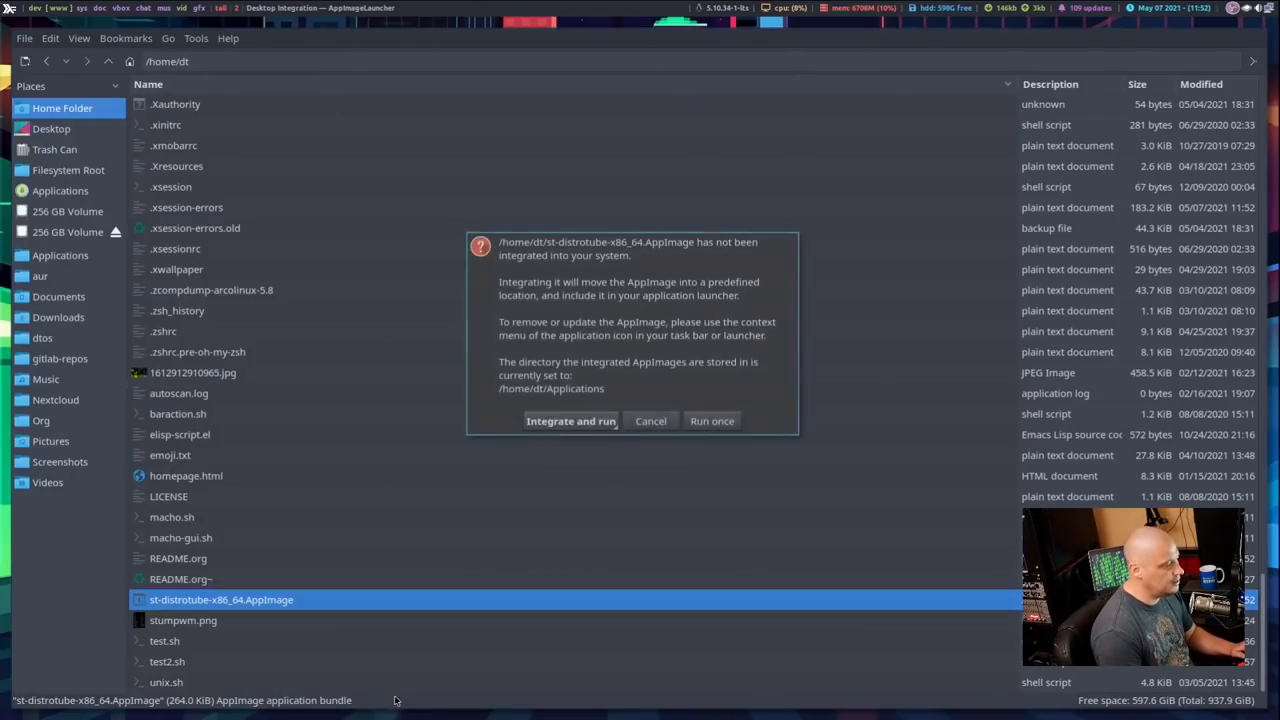
{"action": "mouse_move", "coordinate": [655, 488]}
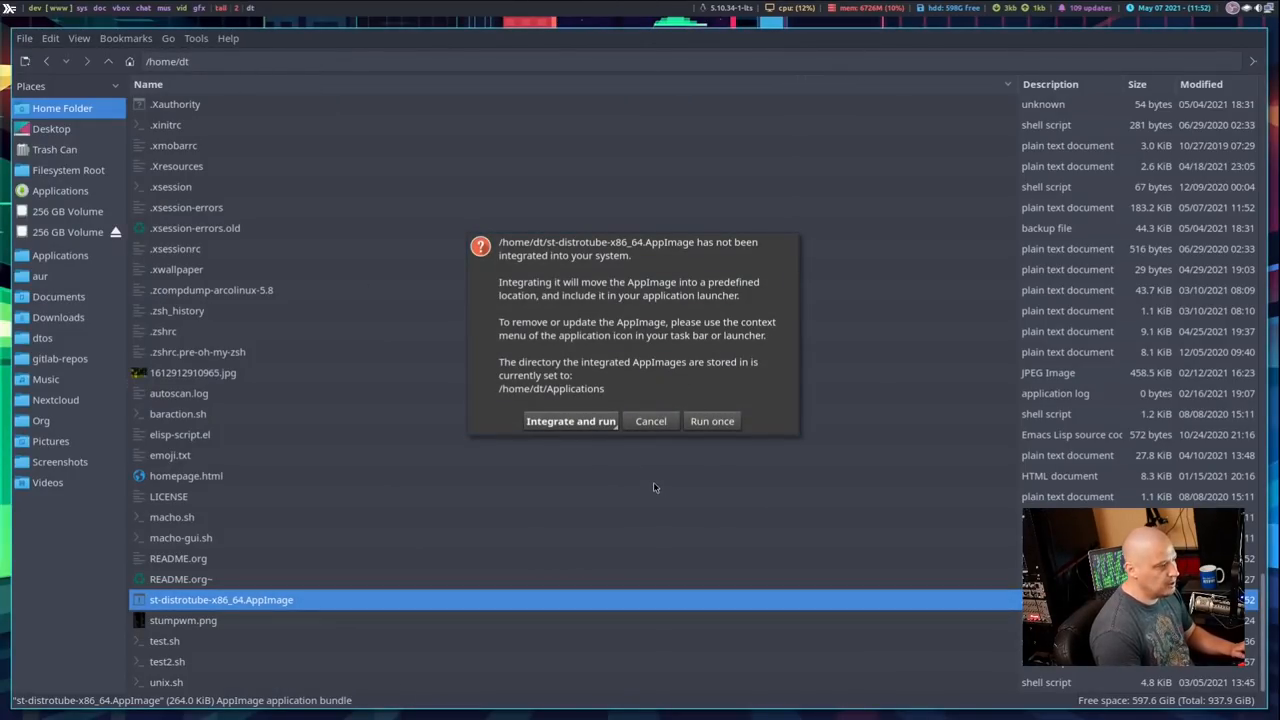
{"action": "mouse_move", "coordinate": [646, 459]}
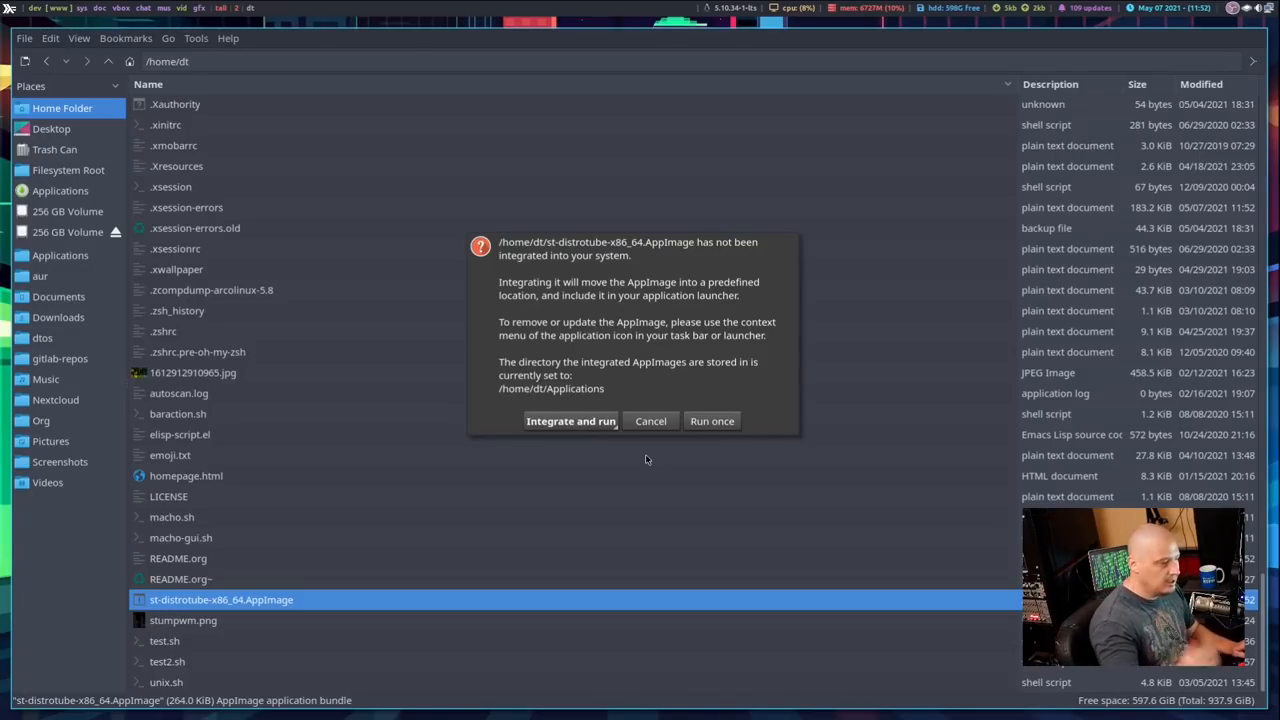
{"action": "left_click", "coordinate": [711, 420]}
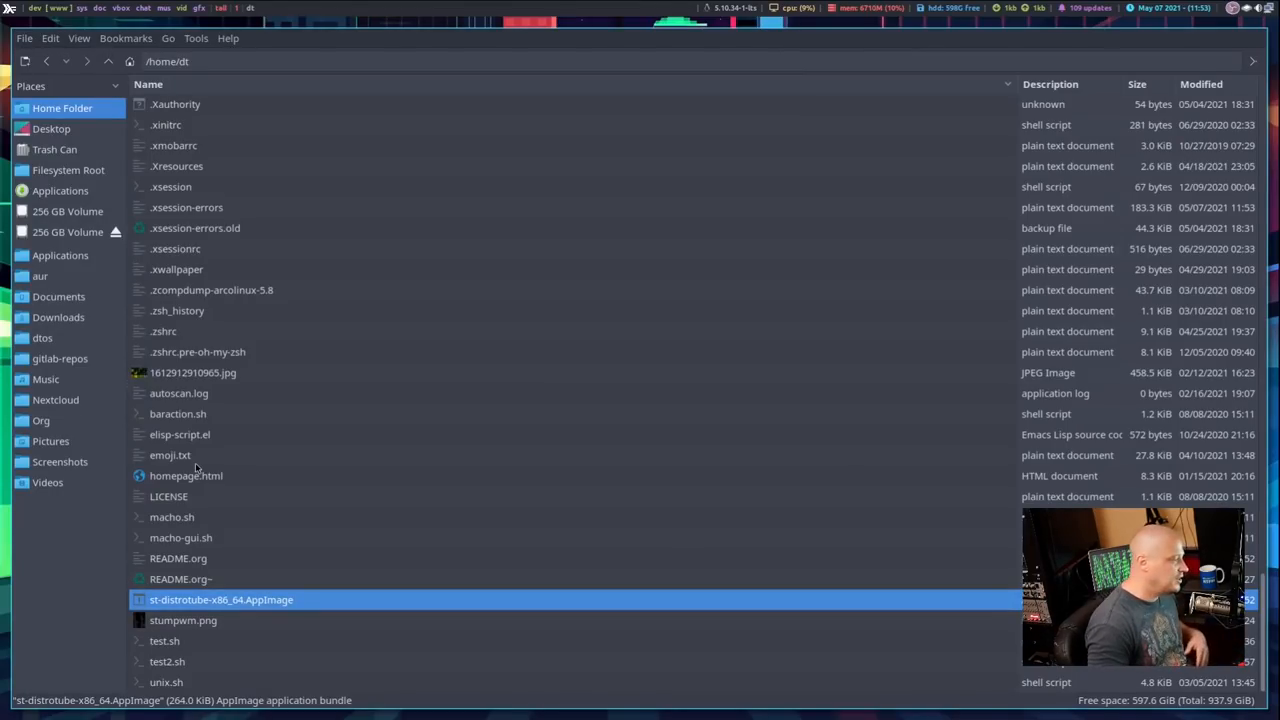
{"action": "mouse_move", "coordinate": [823, 126]}
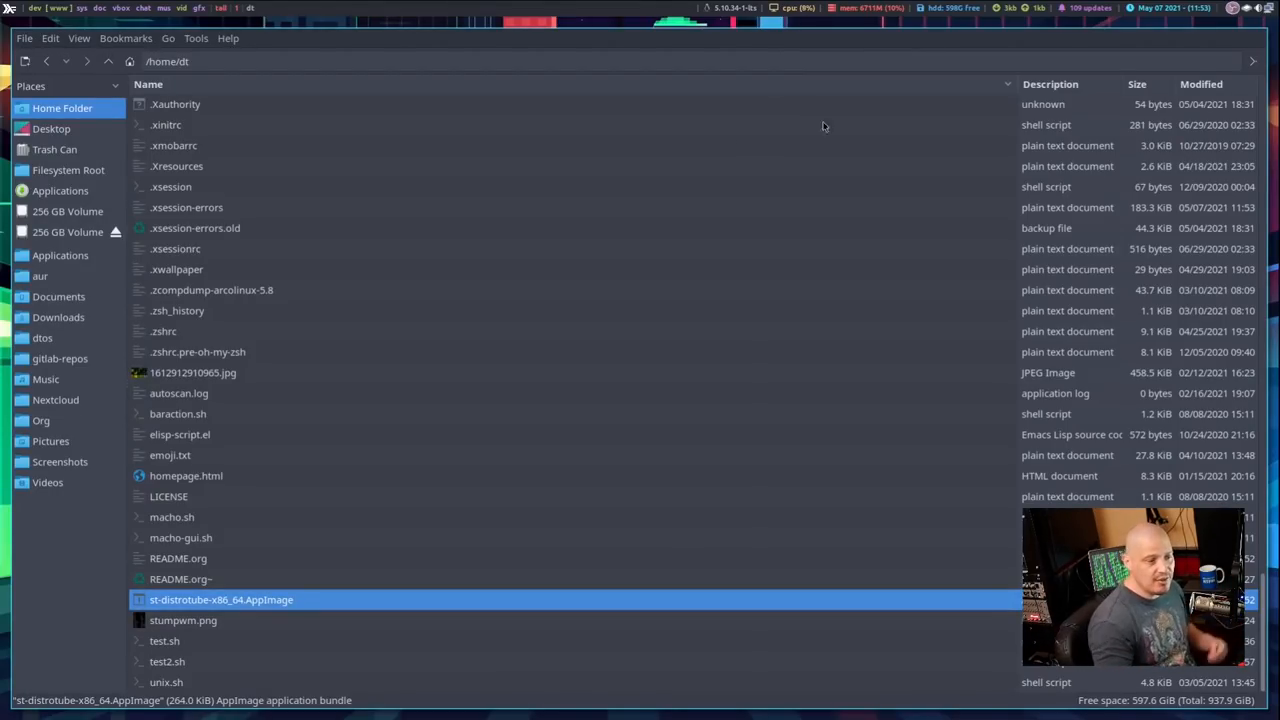